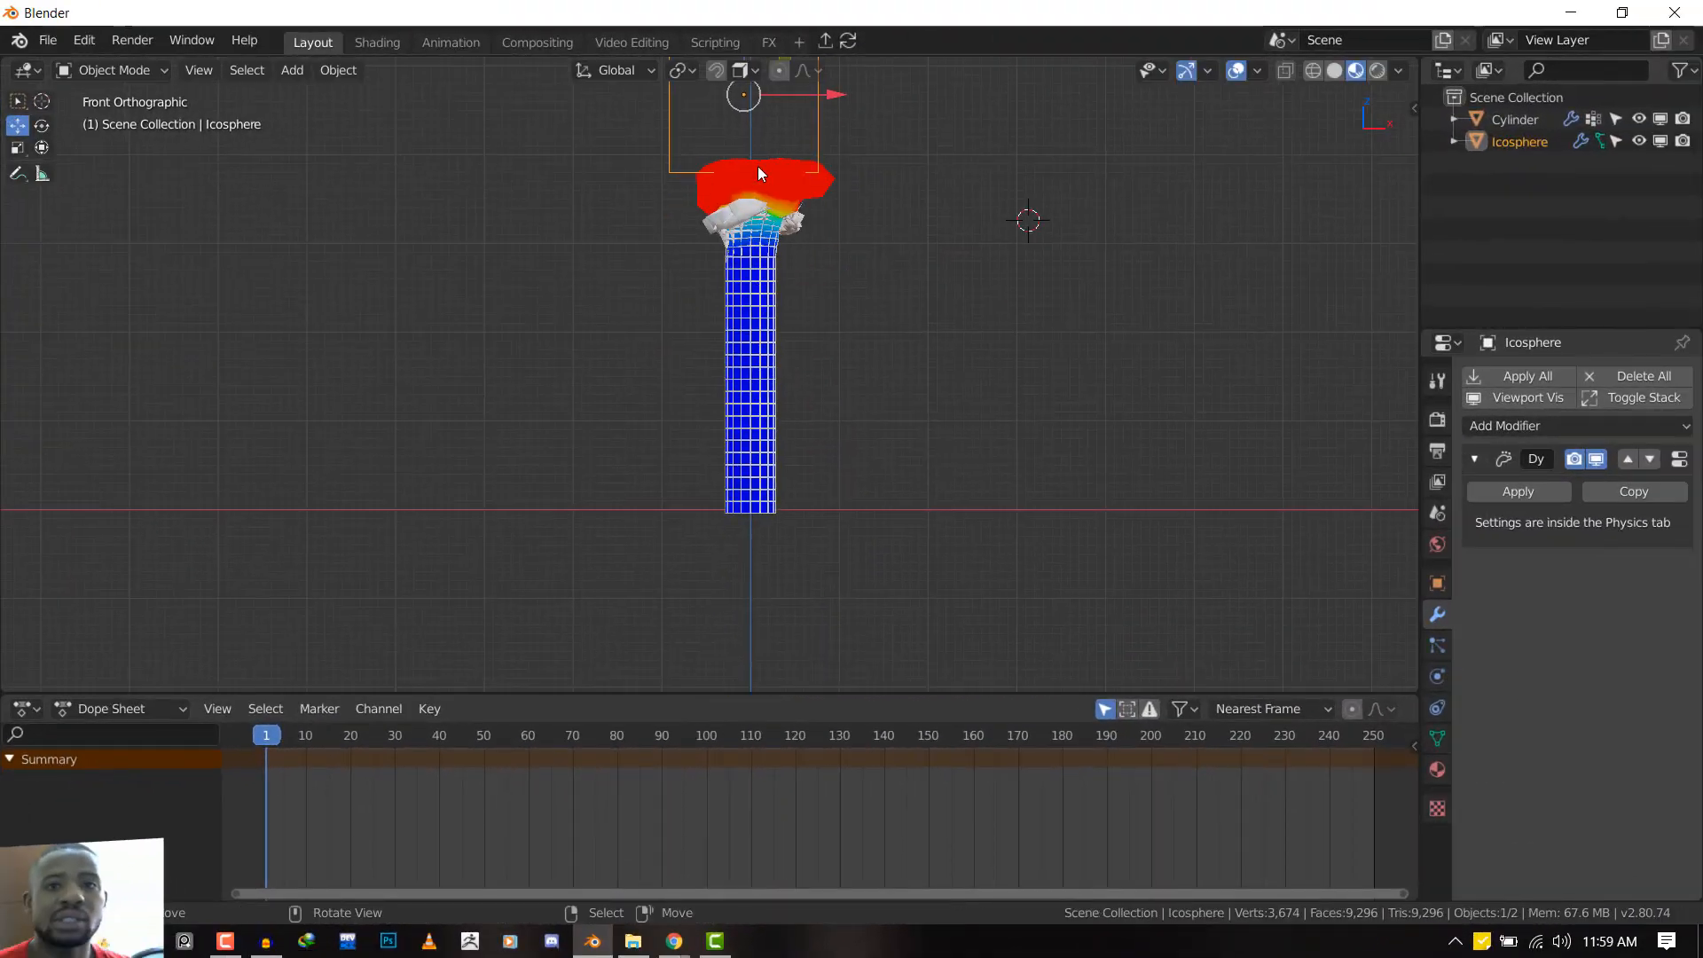
Add a Mesh > Cylinder at the centre of the empty scene
left_click_drag(760, 174, 749, 499)
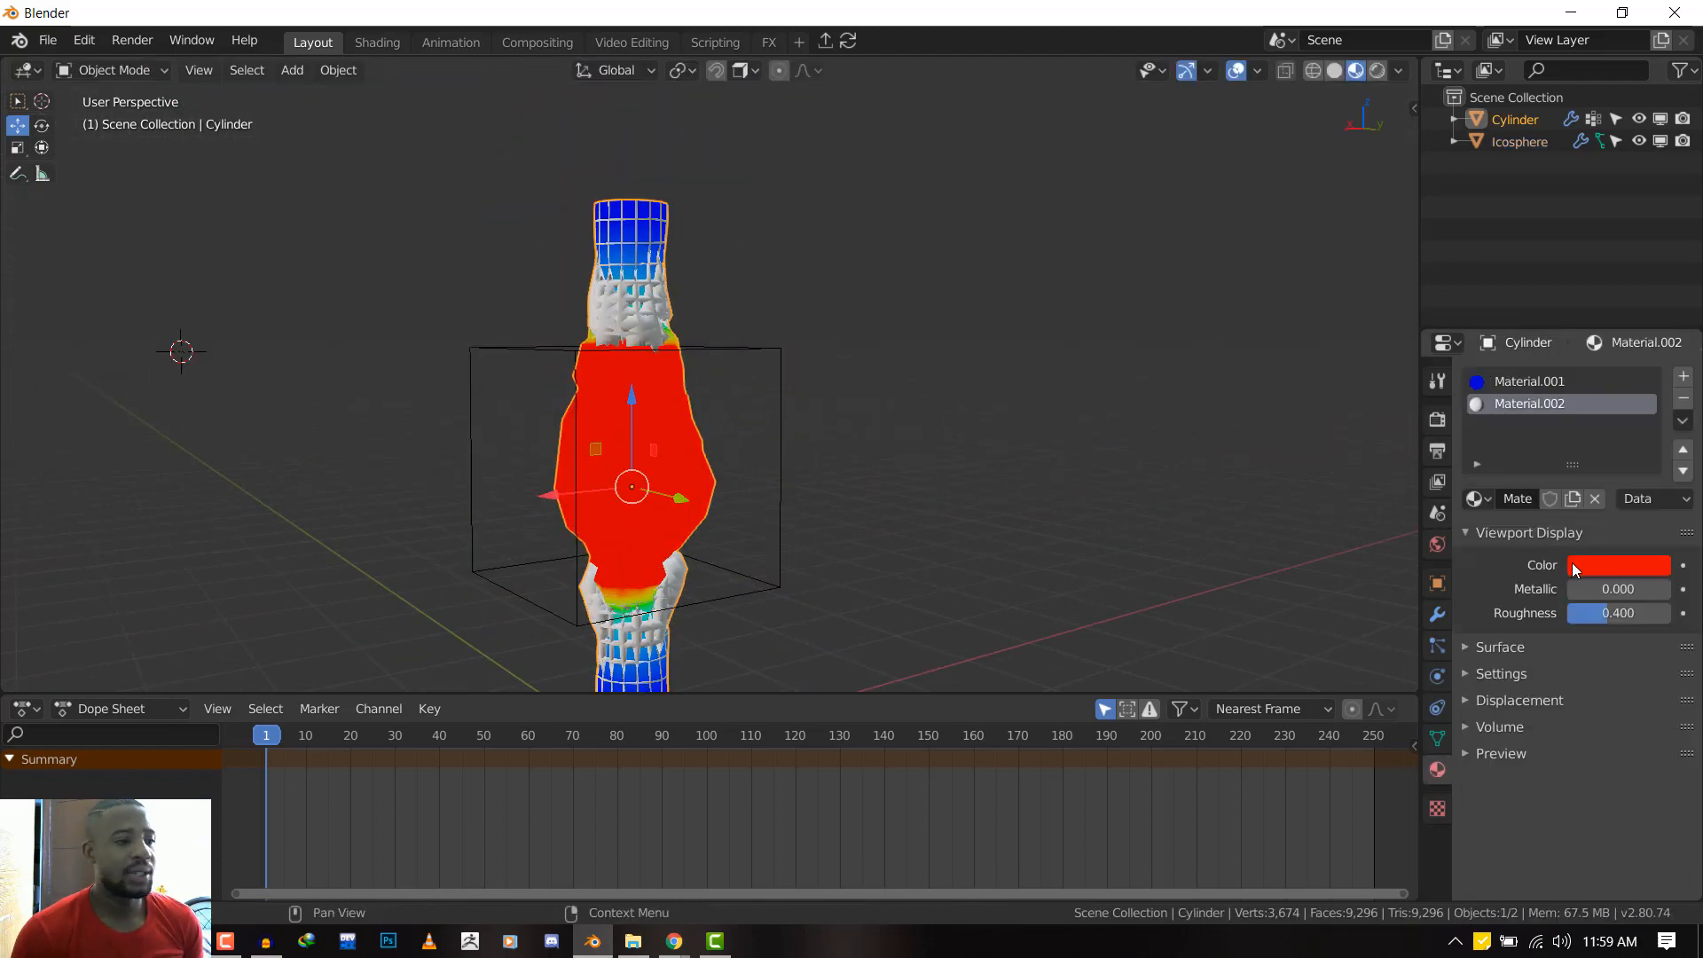
left_click(1619, 565)
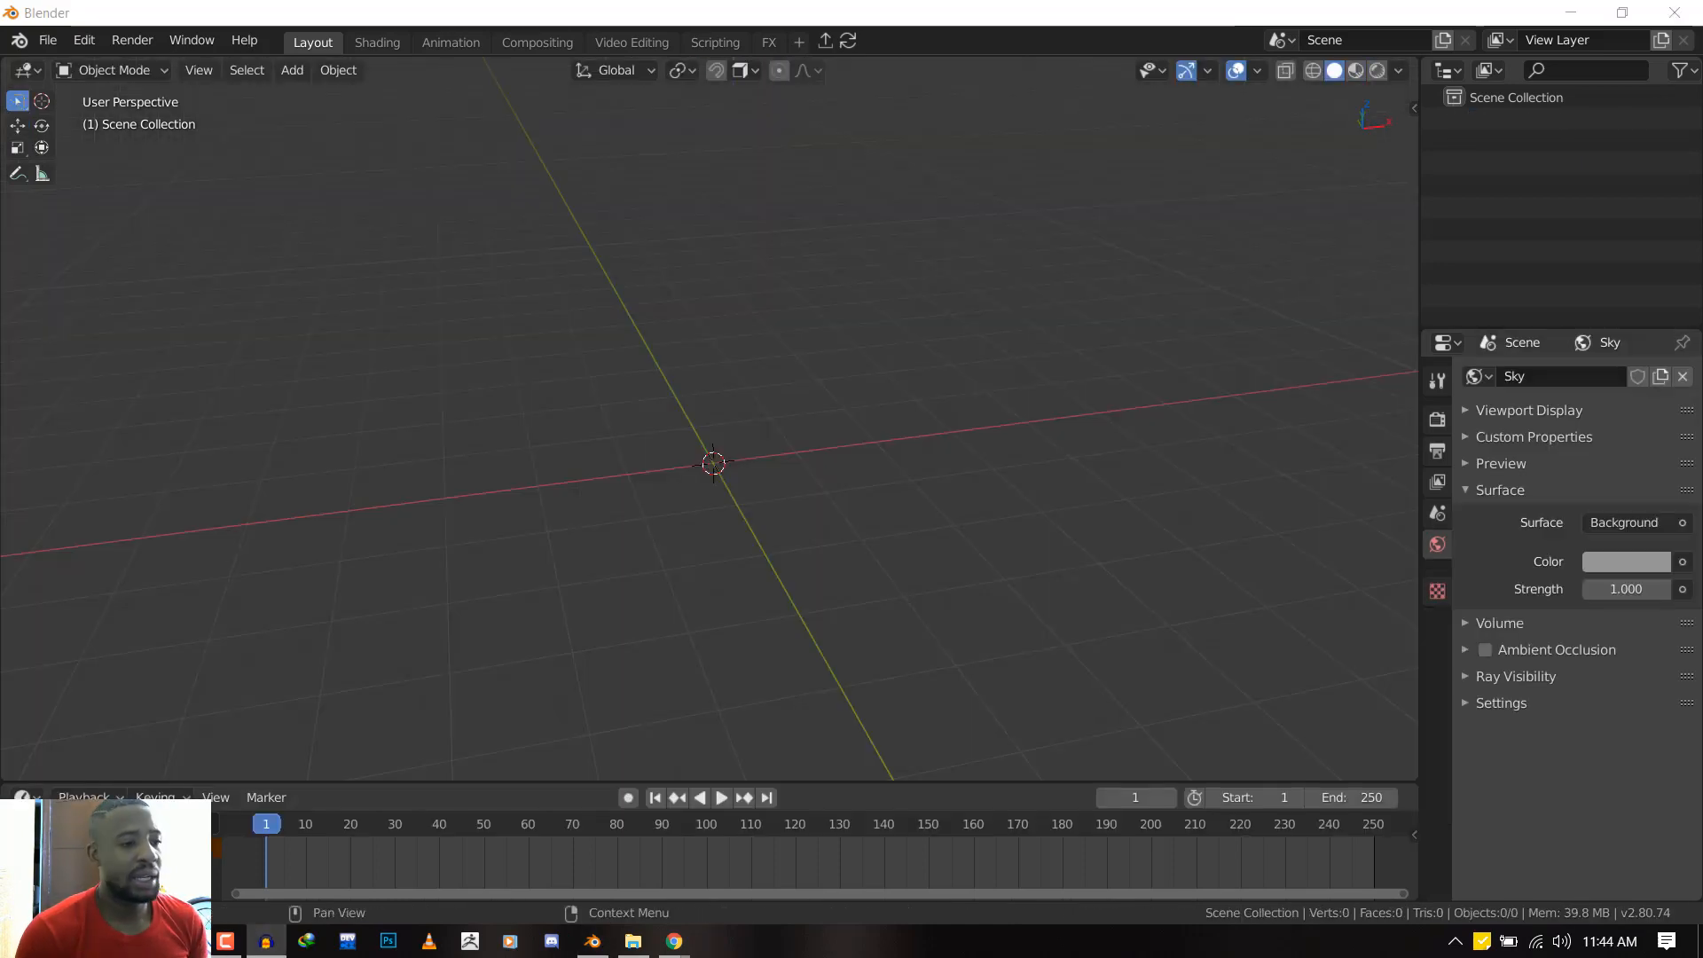
mouse_move(663, 20)
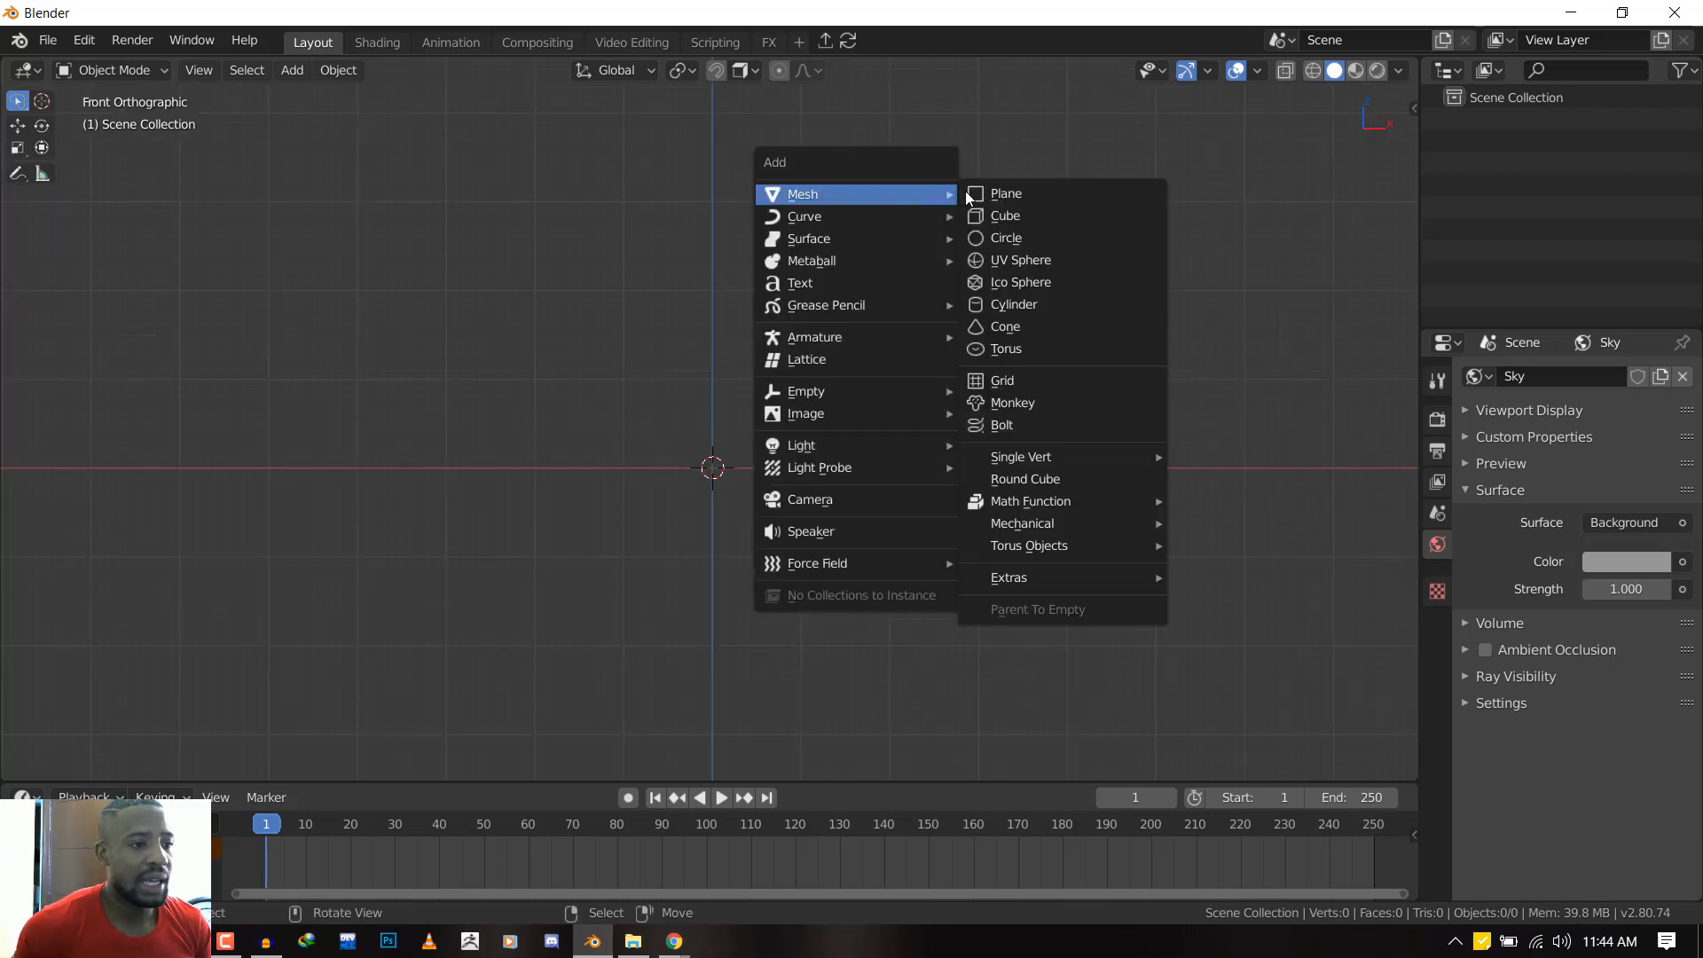
left_click(1017, 303)
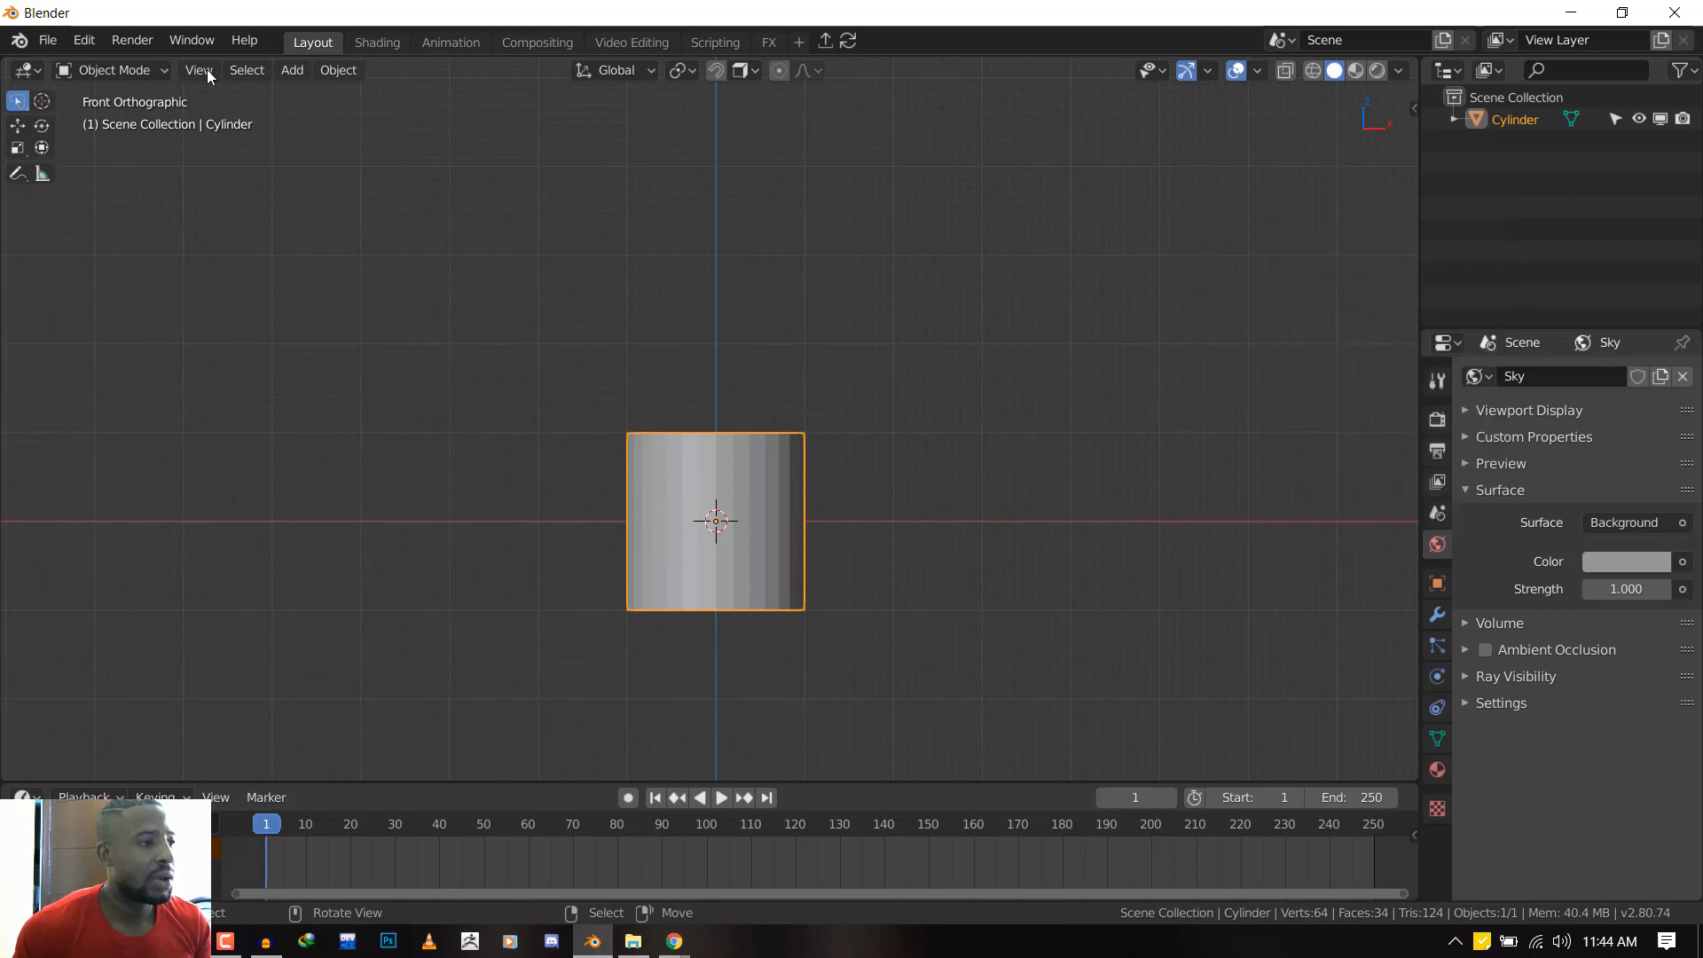
left_click(83, 41)
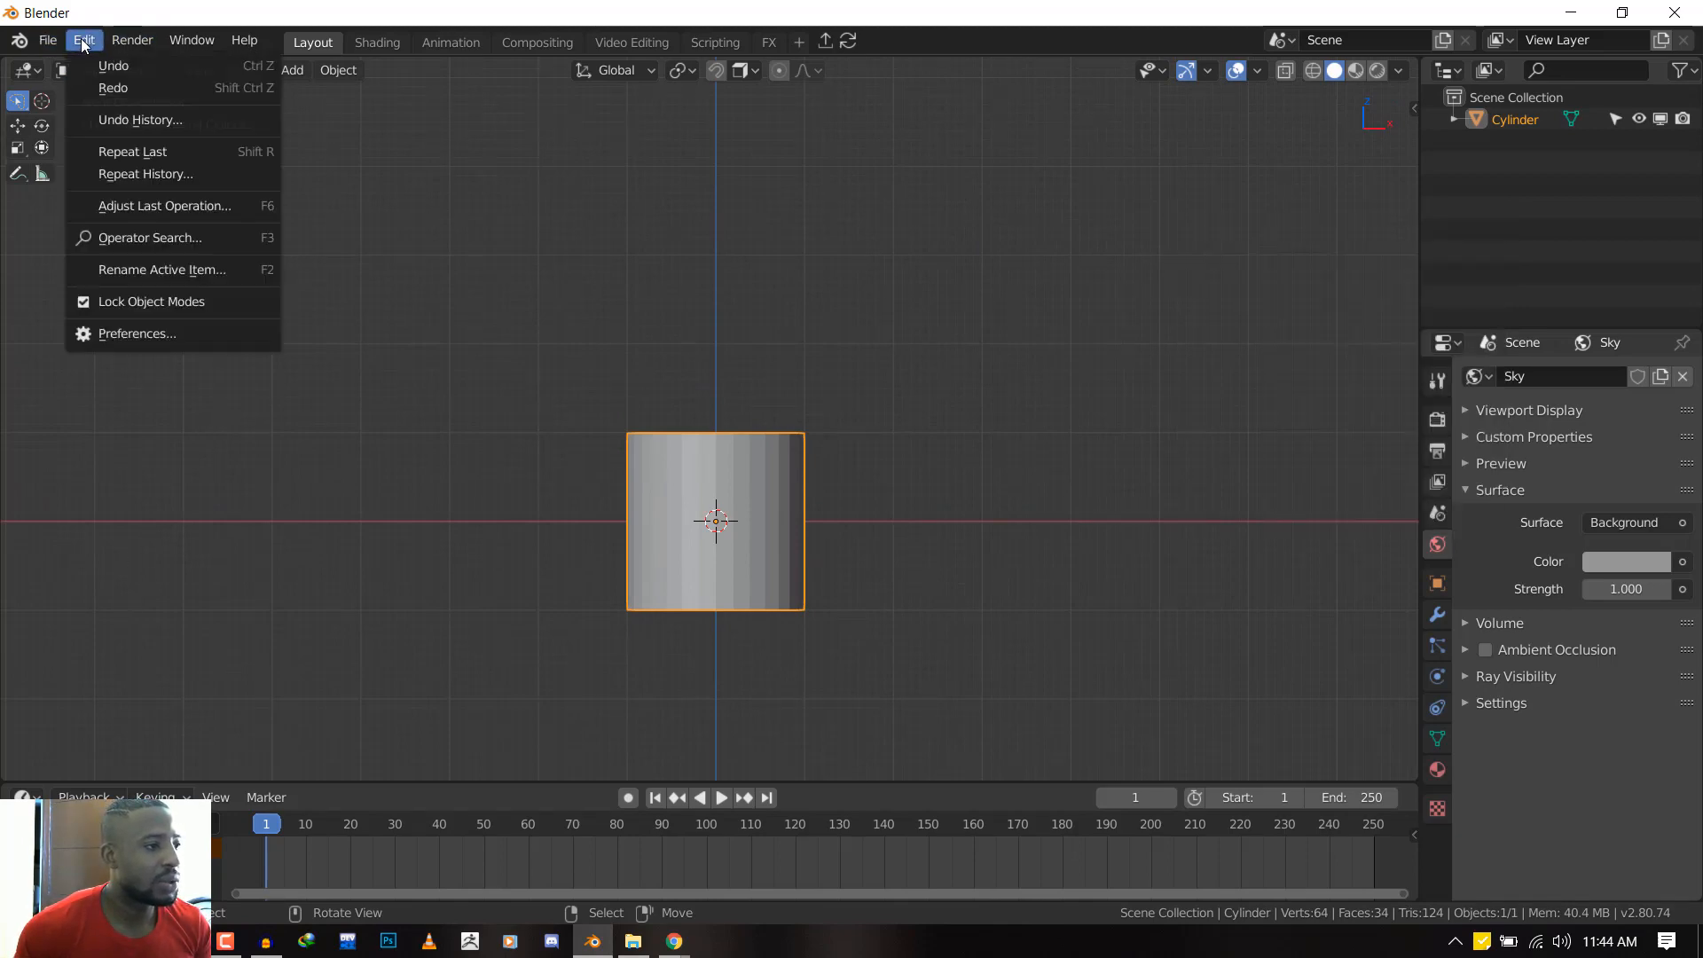
mouse_move(168, 186)
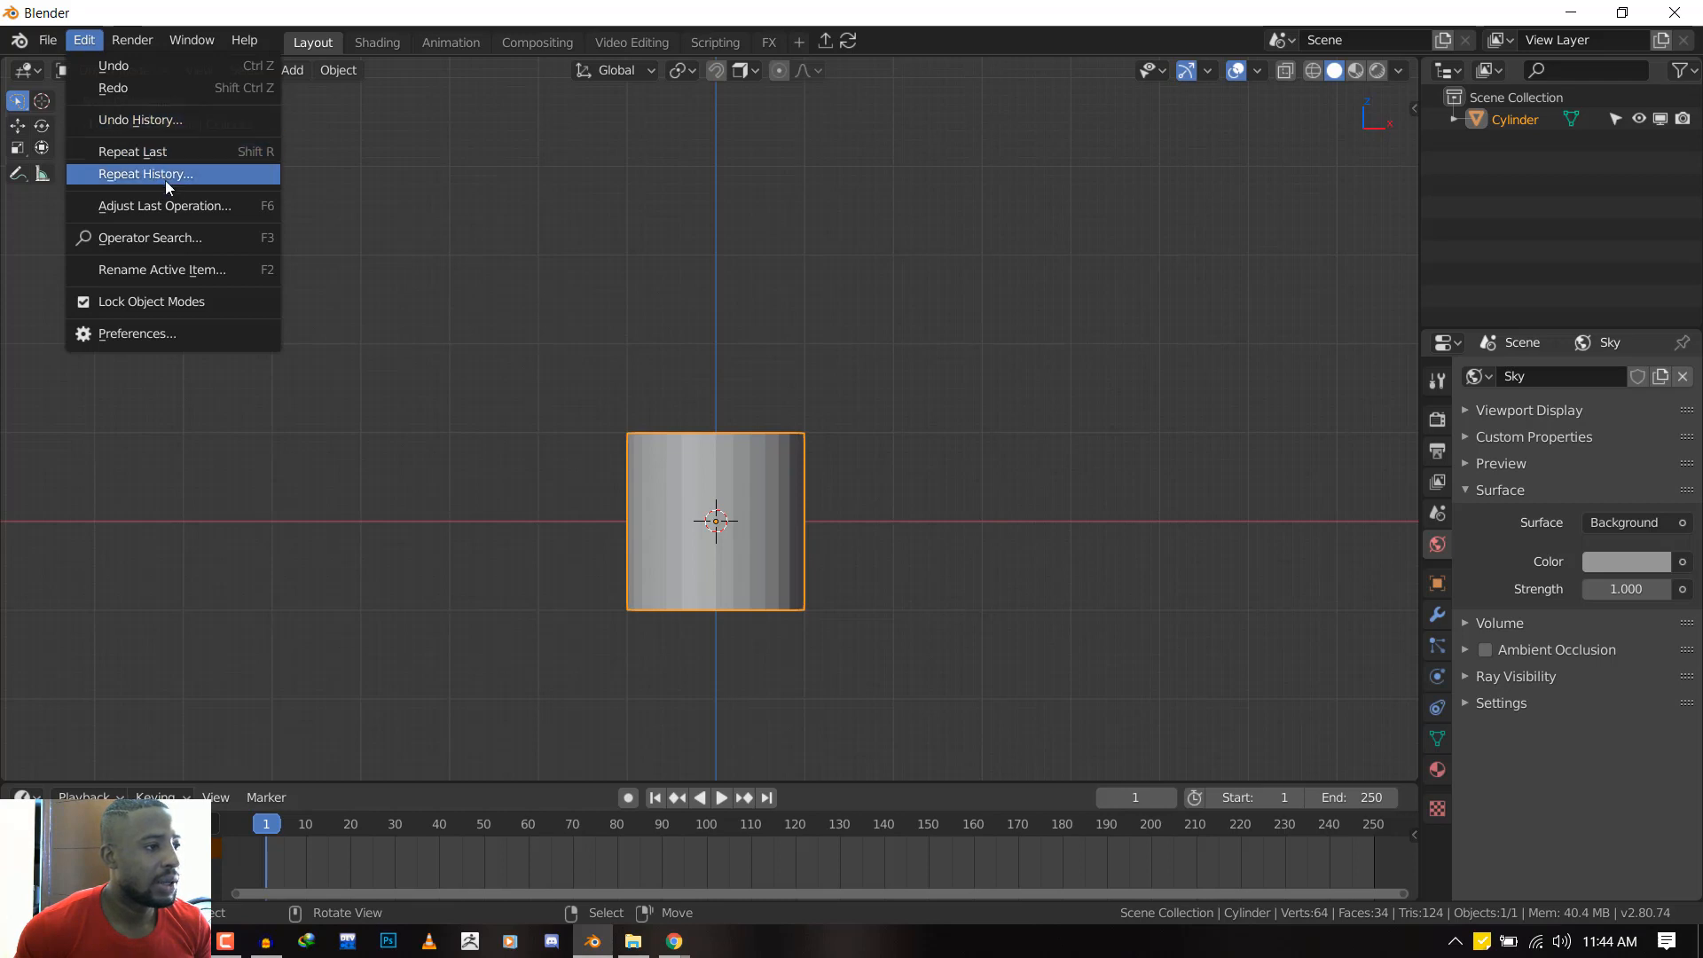
mouse_move(160, 213)
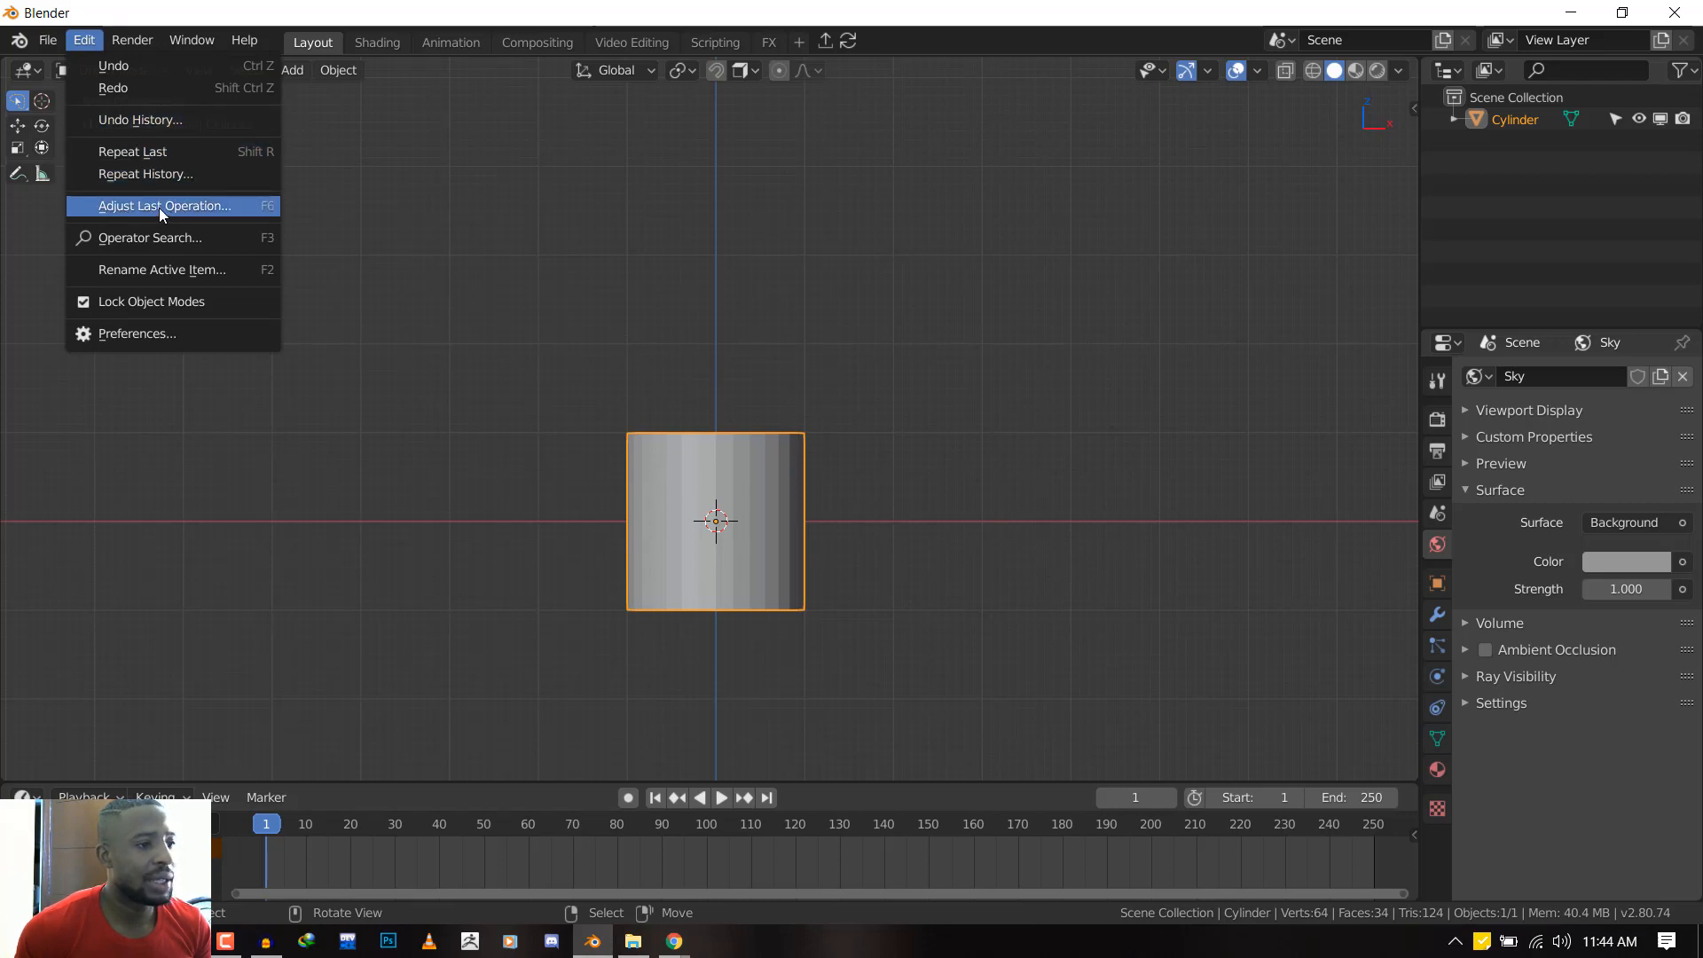
mouse_move(120, 93)
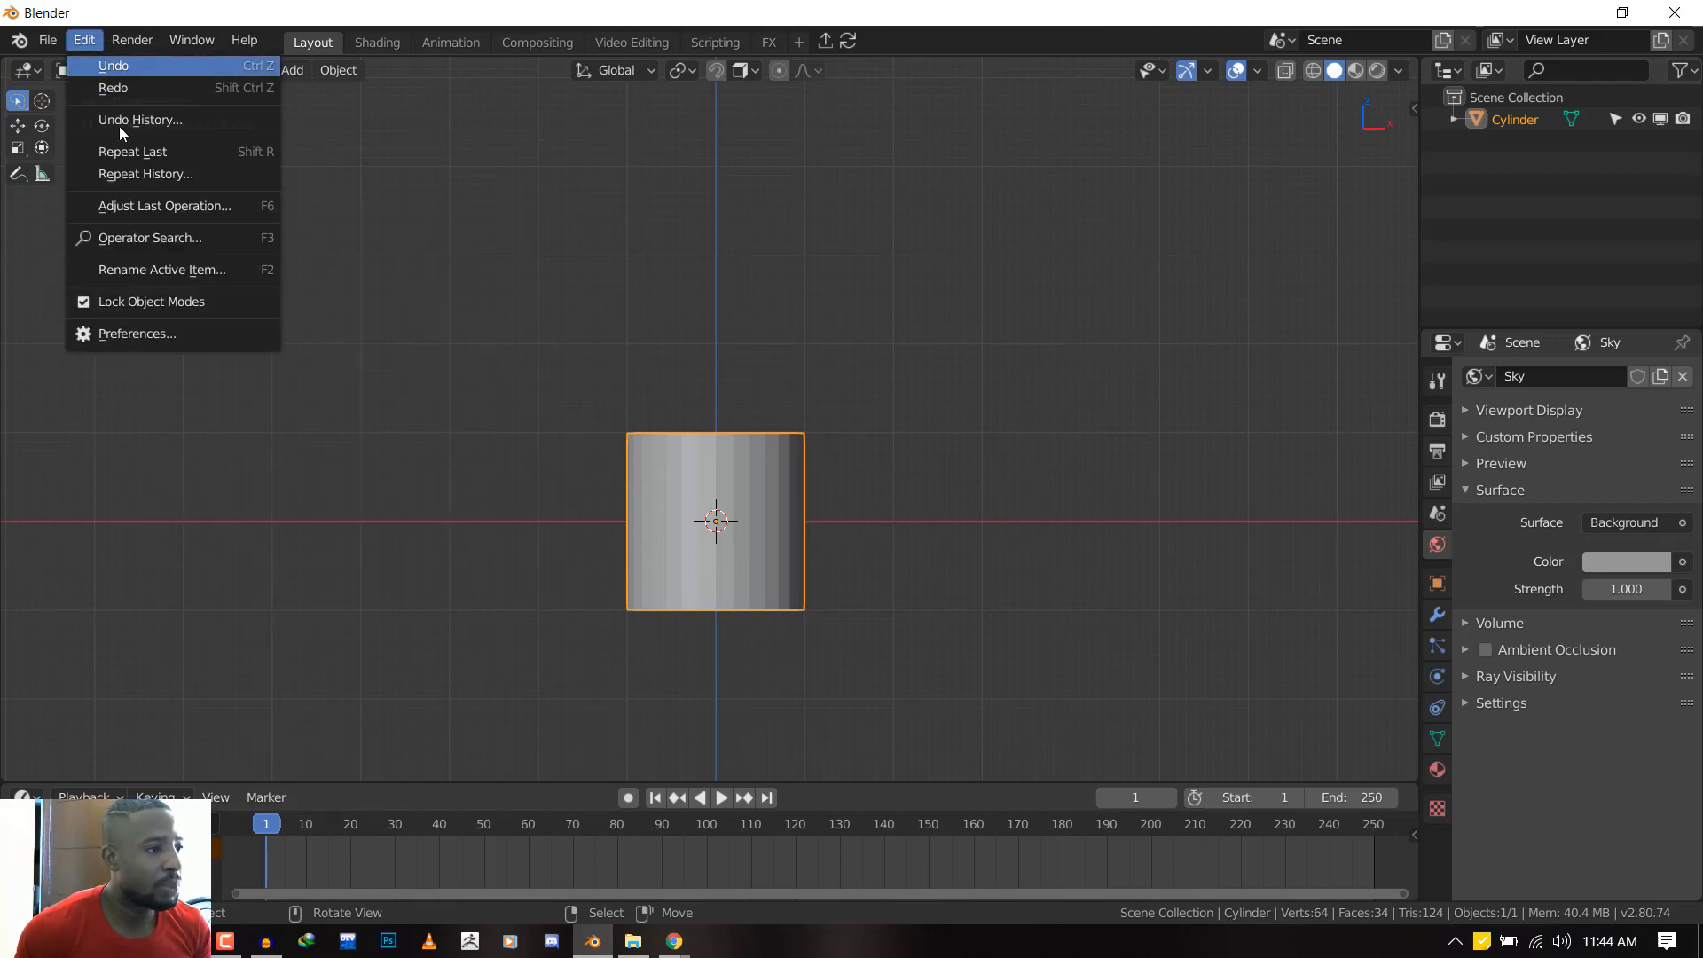
left_click(80, 39)
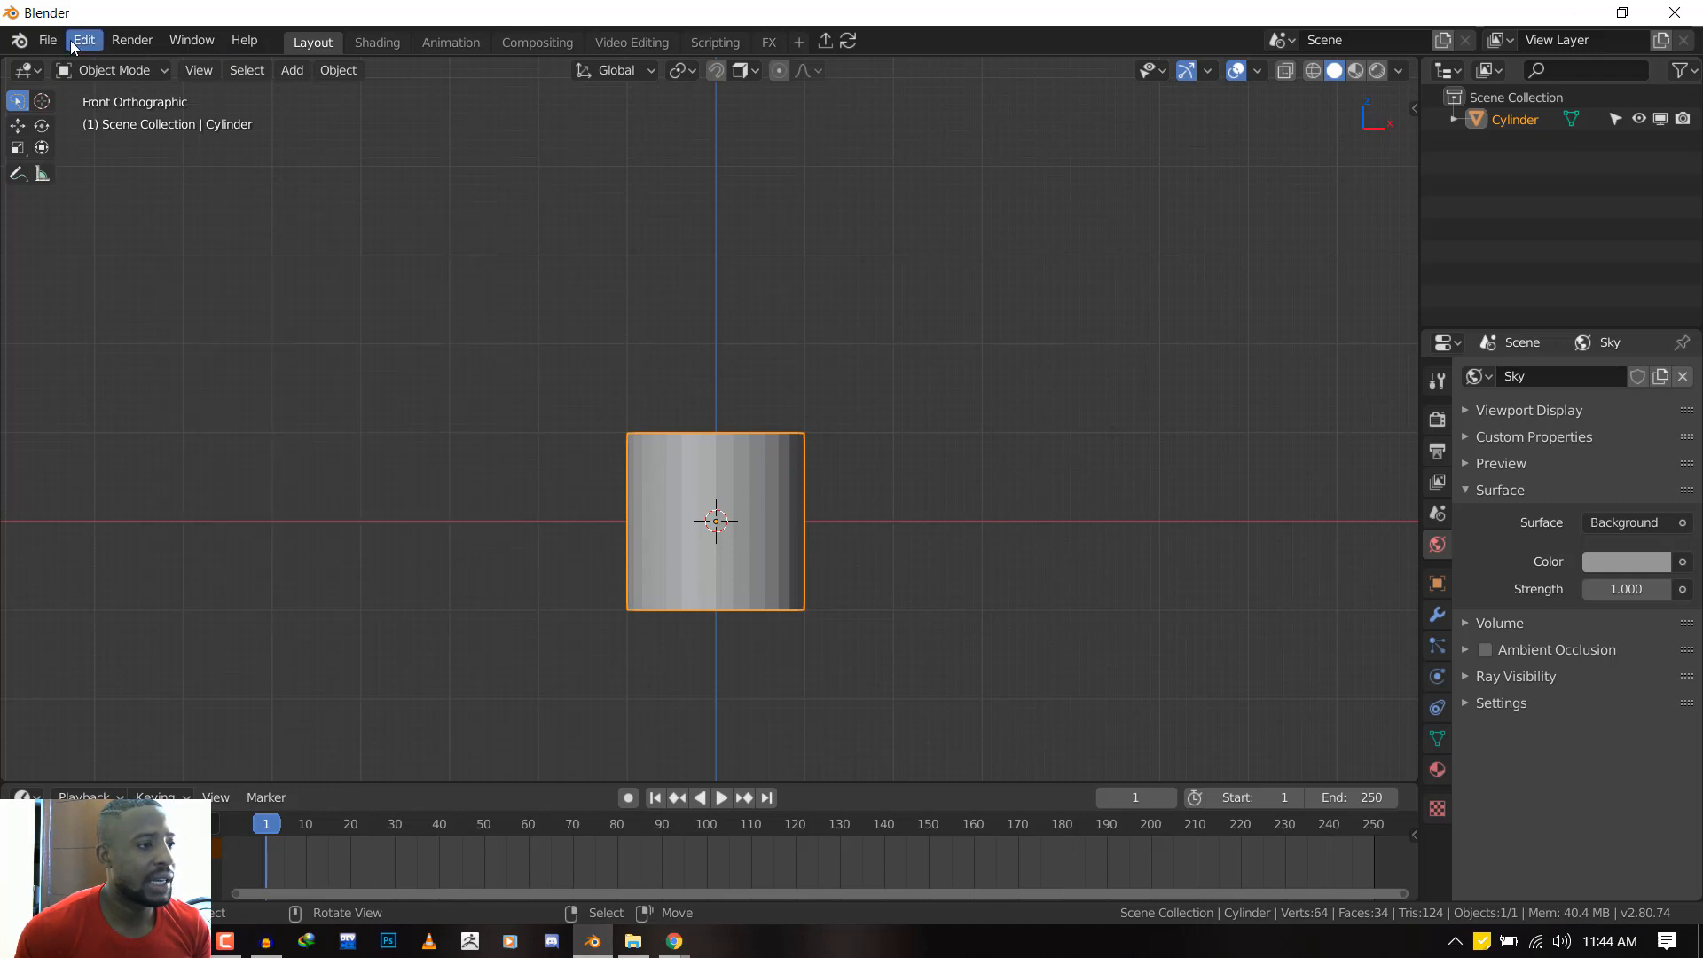
left_click(81, 40)
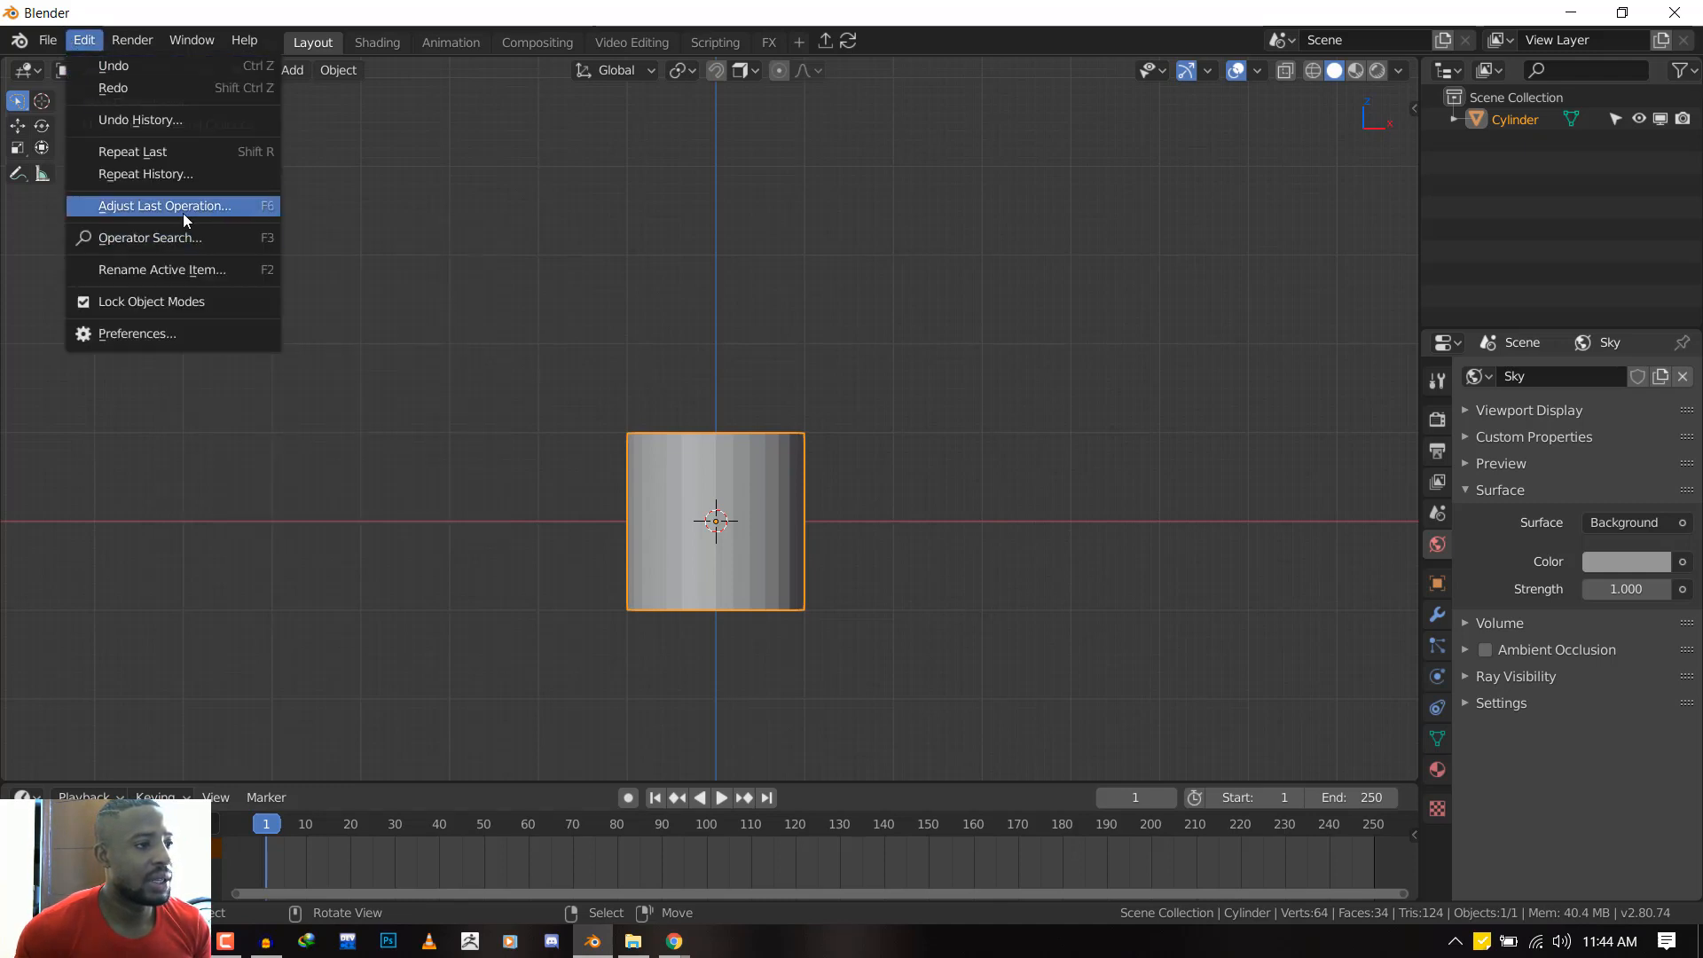
Rebuild the cylinder with 16 vertices, Cap Fill Type Nothing, and radius about 0.7m
left_click(163, 206)
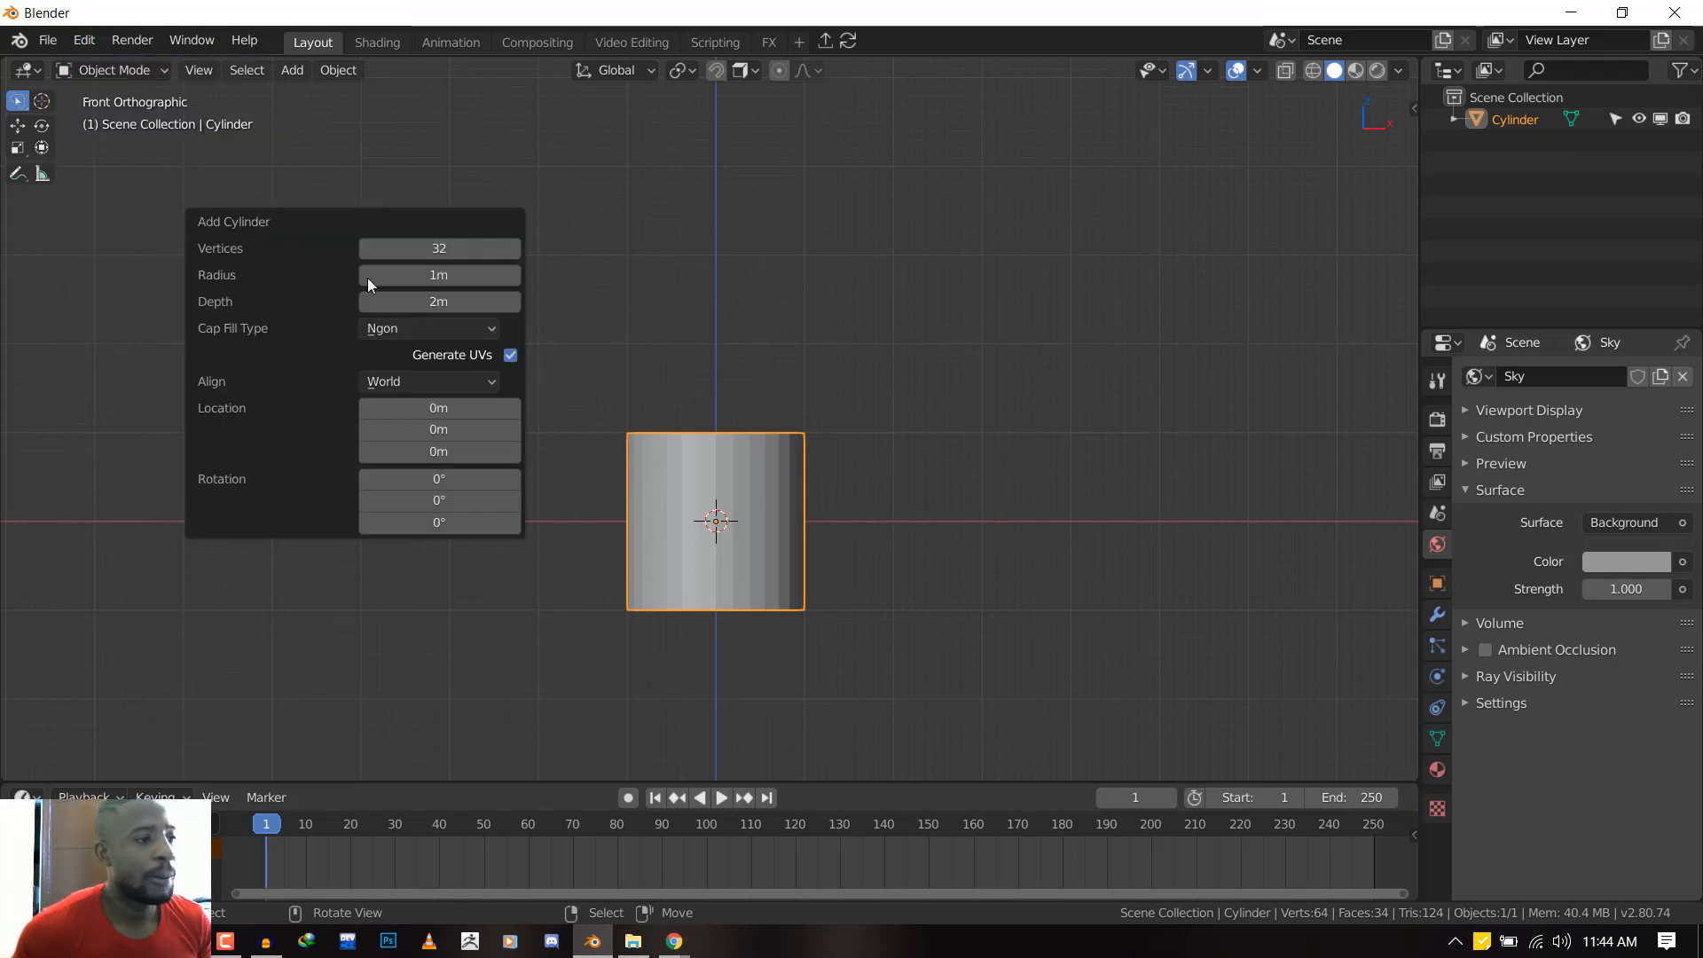
left_click(439, 248)
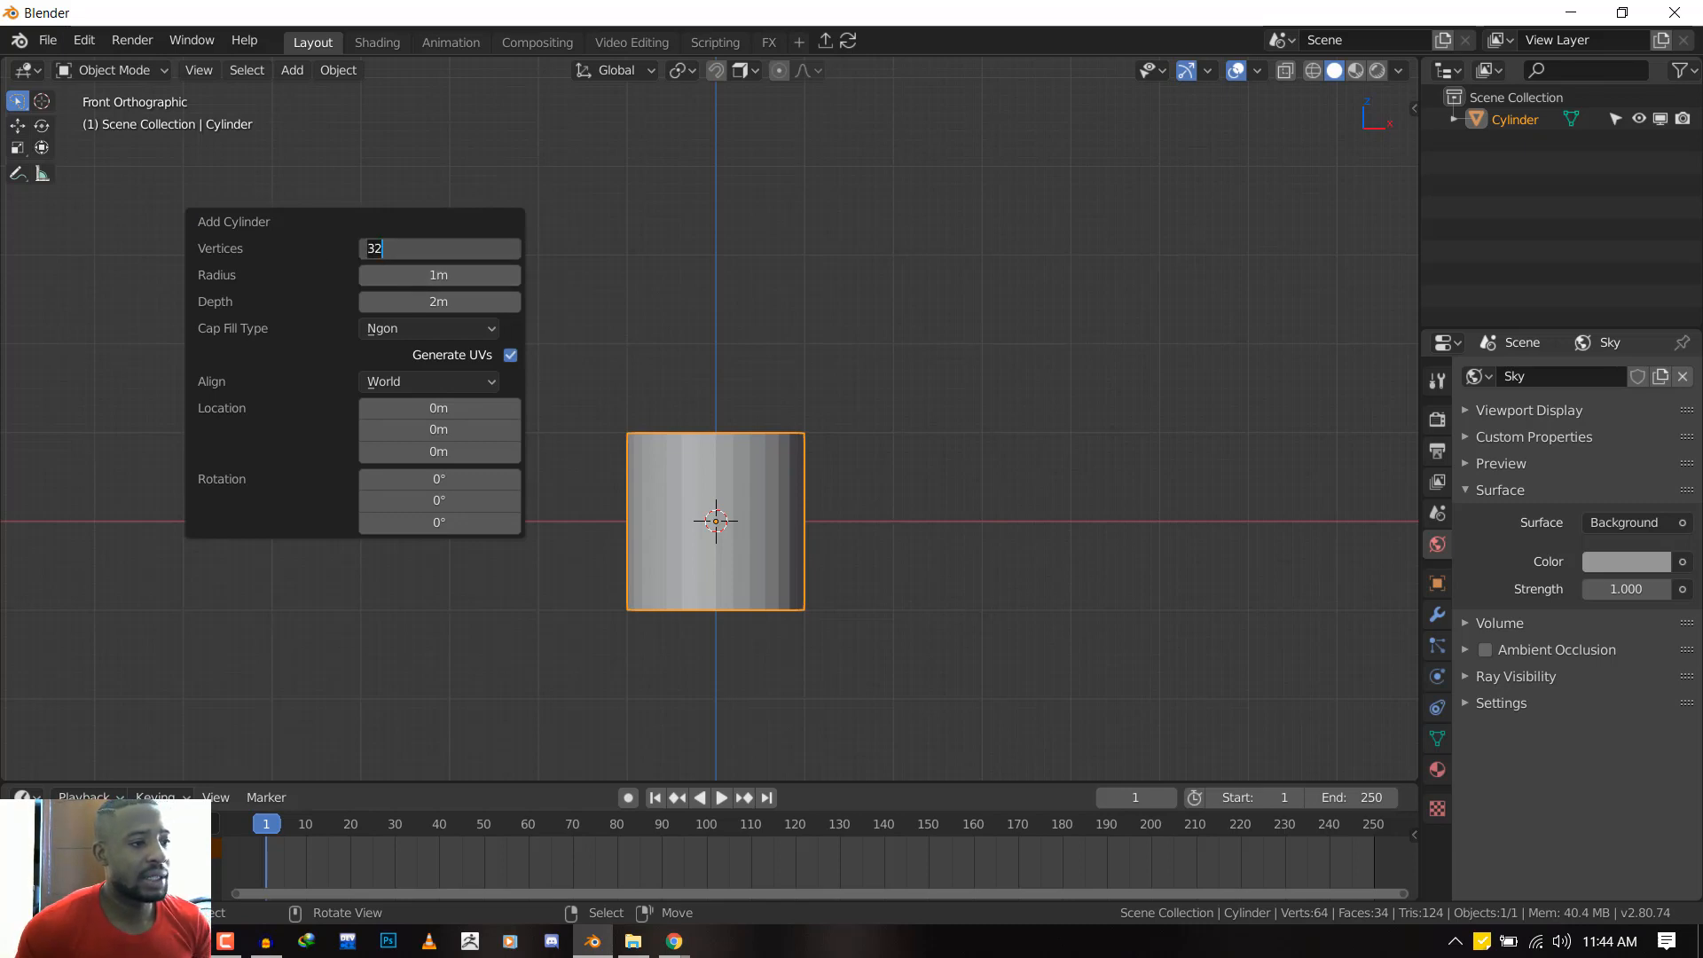
type("1")
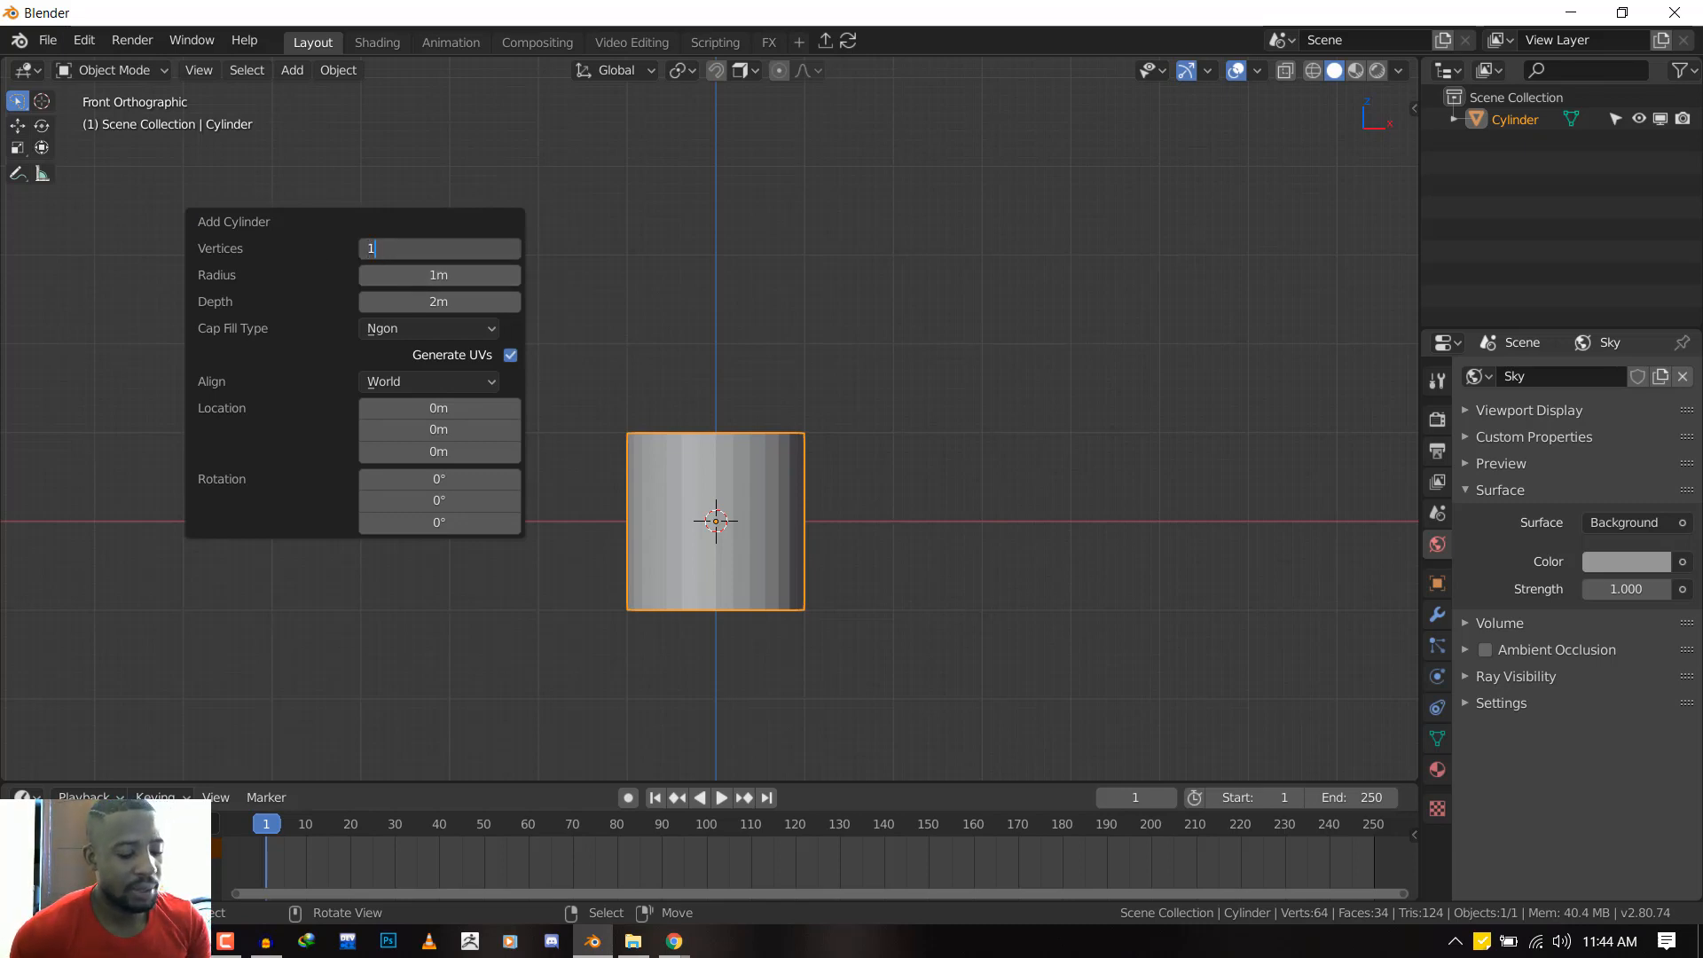
left_click(429, 328)
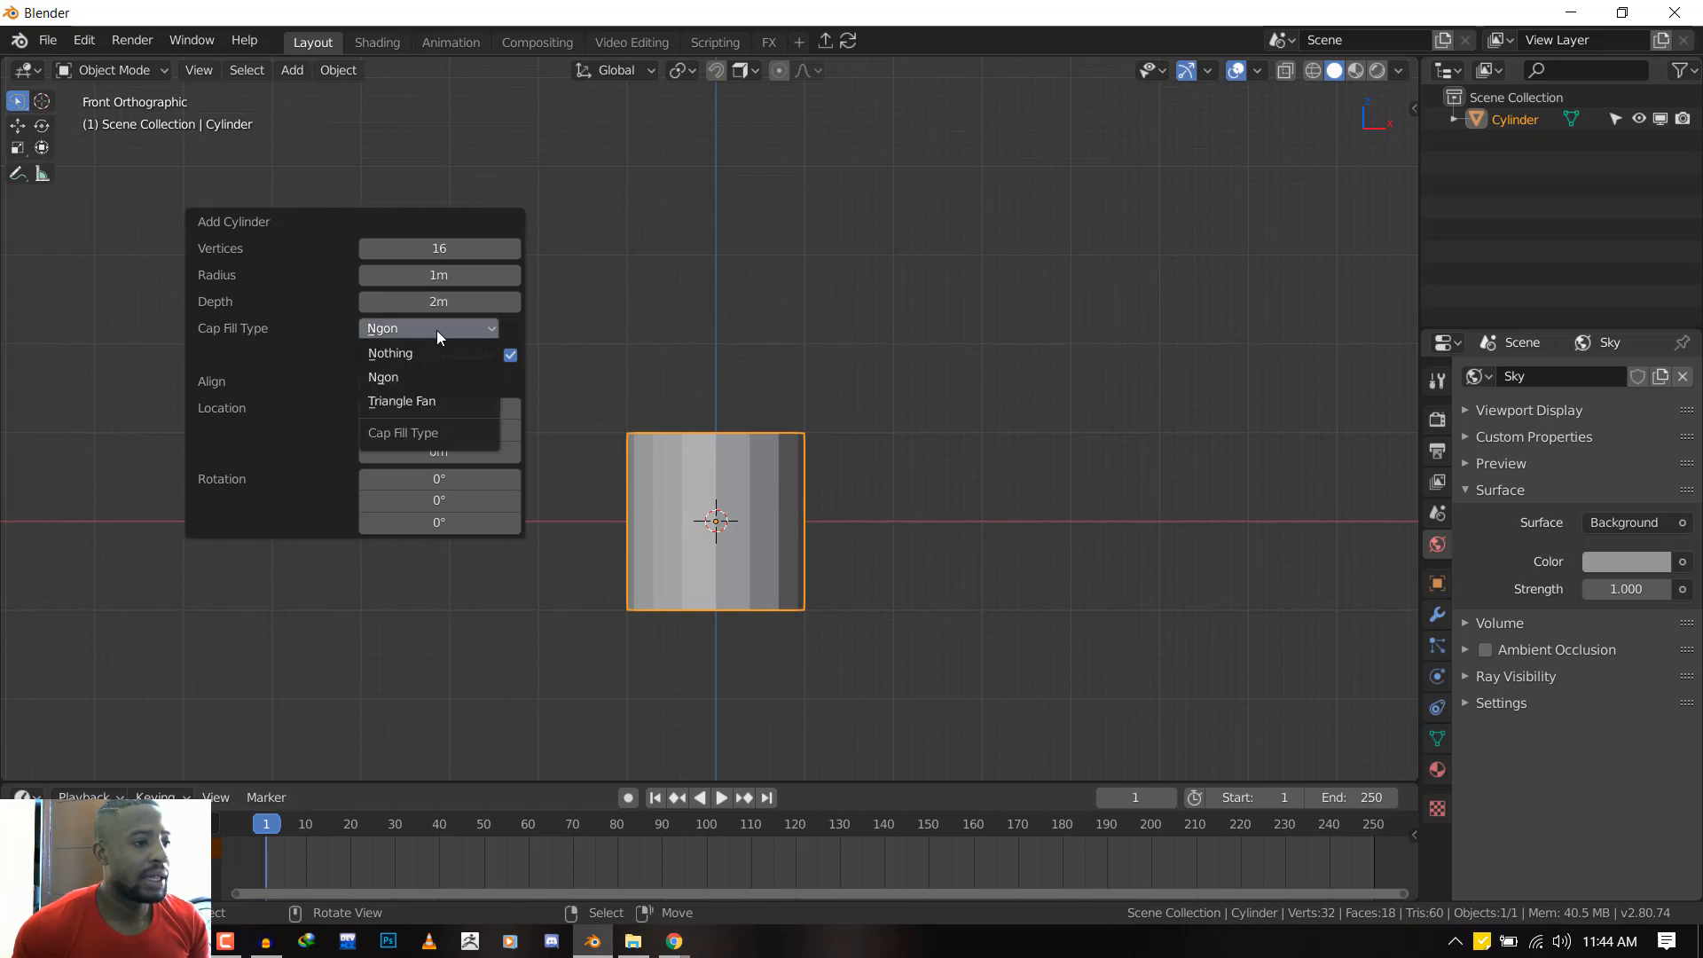
mouse_move(411, 353)
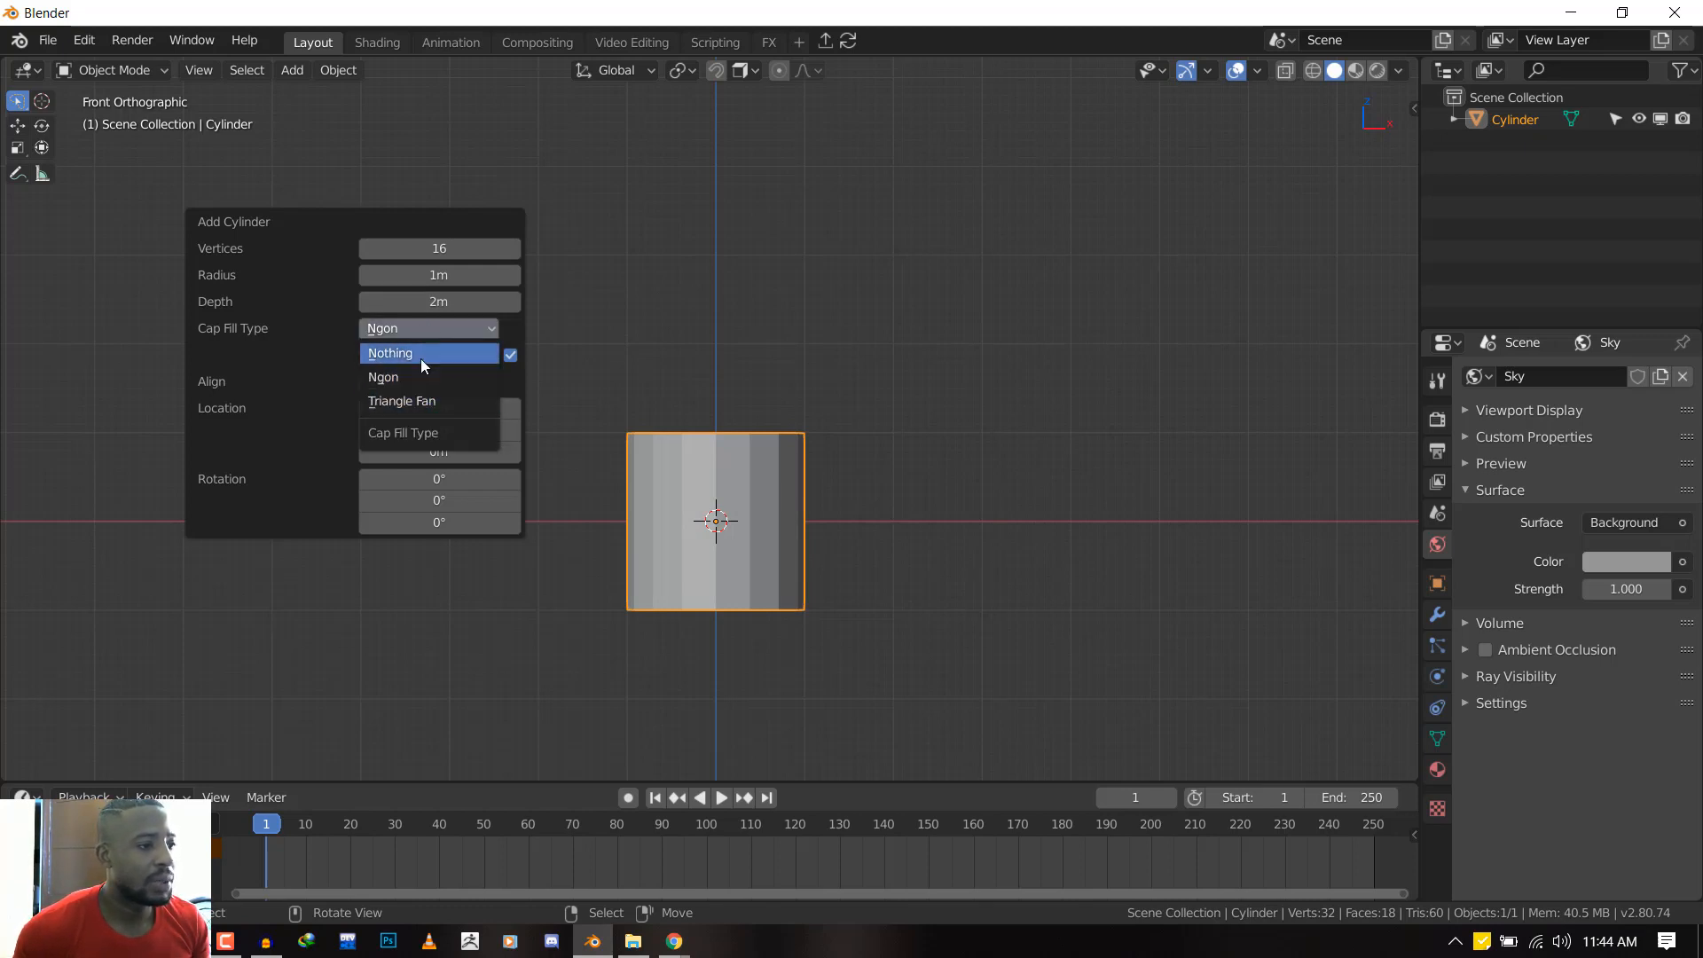
left_click(389, 353)
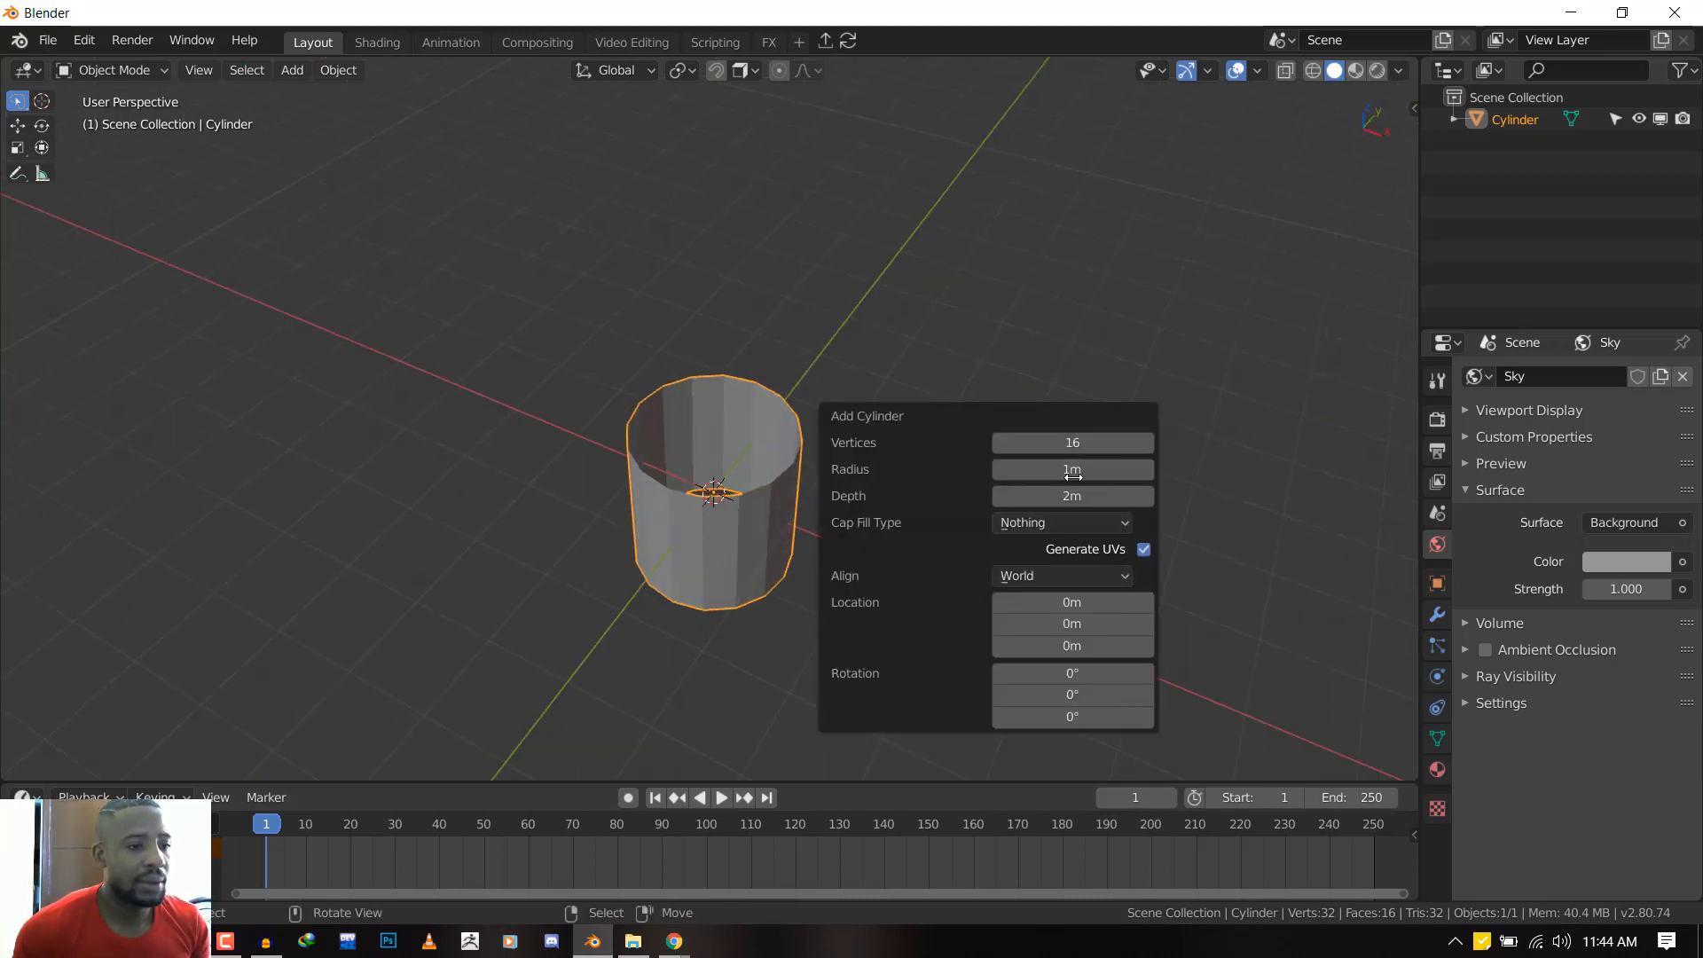
left_click_drag(1073, 468, 1026, 468)
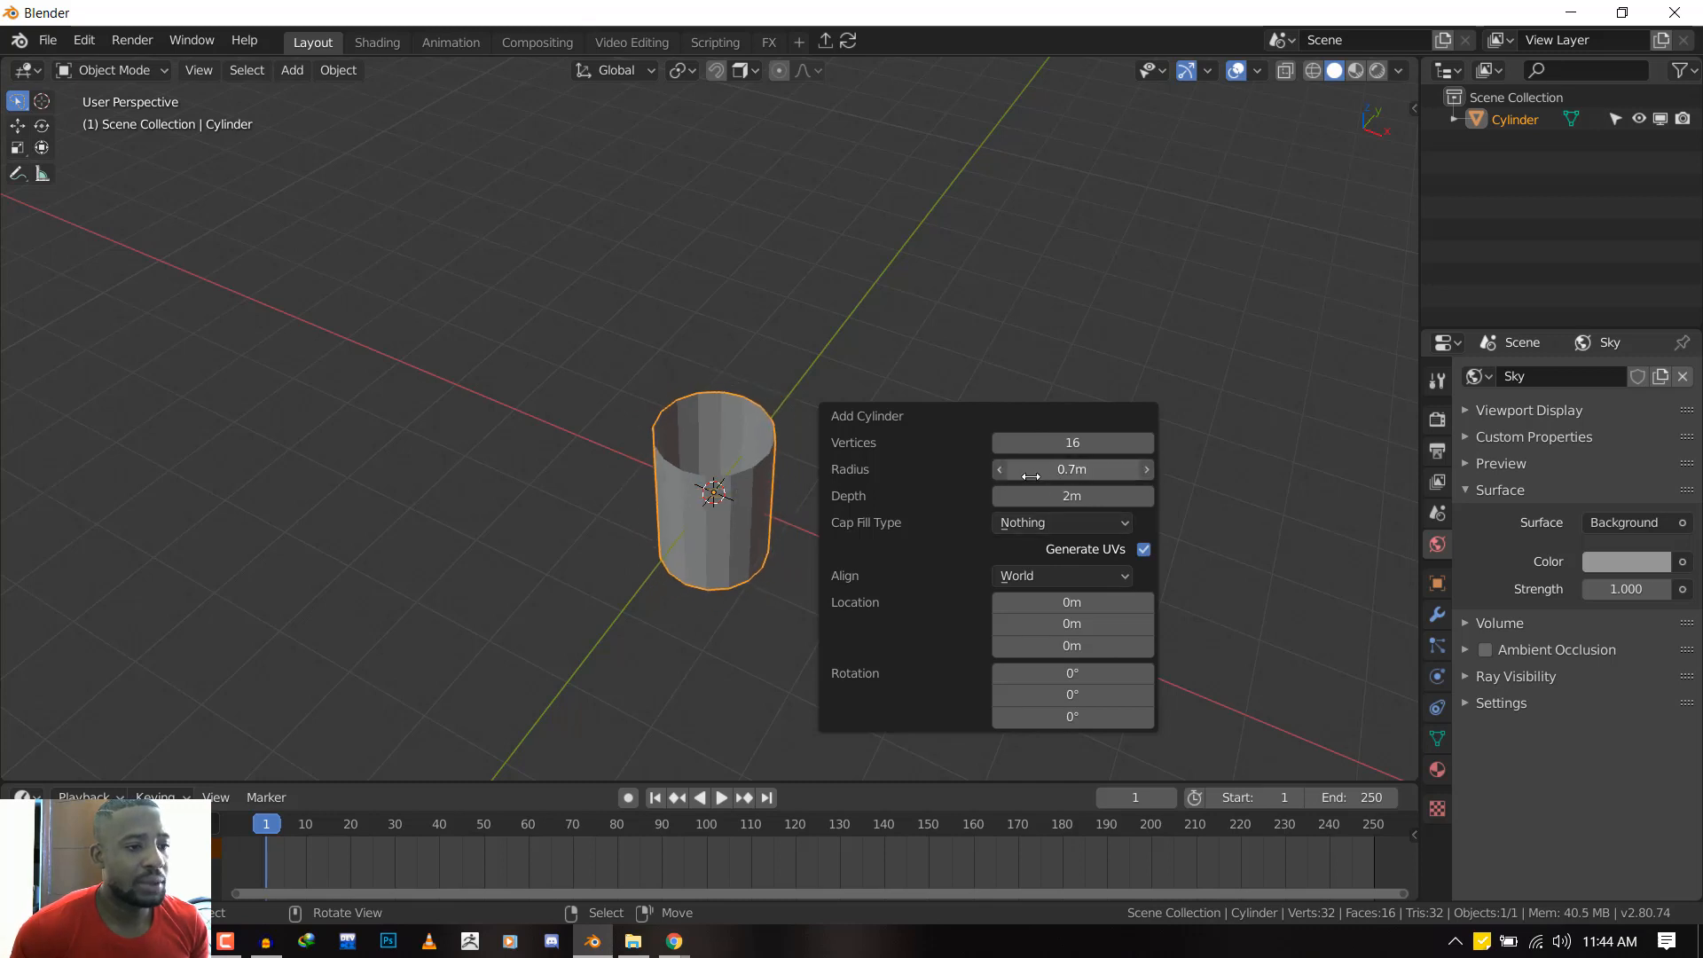
left_click_drag(1086, 468, 988, 469)
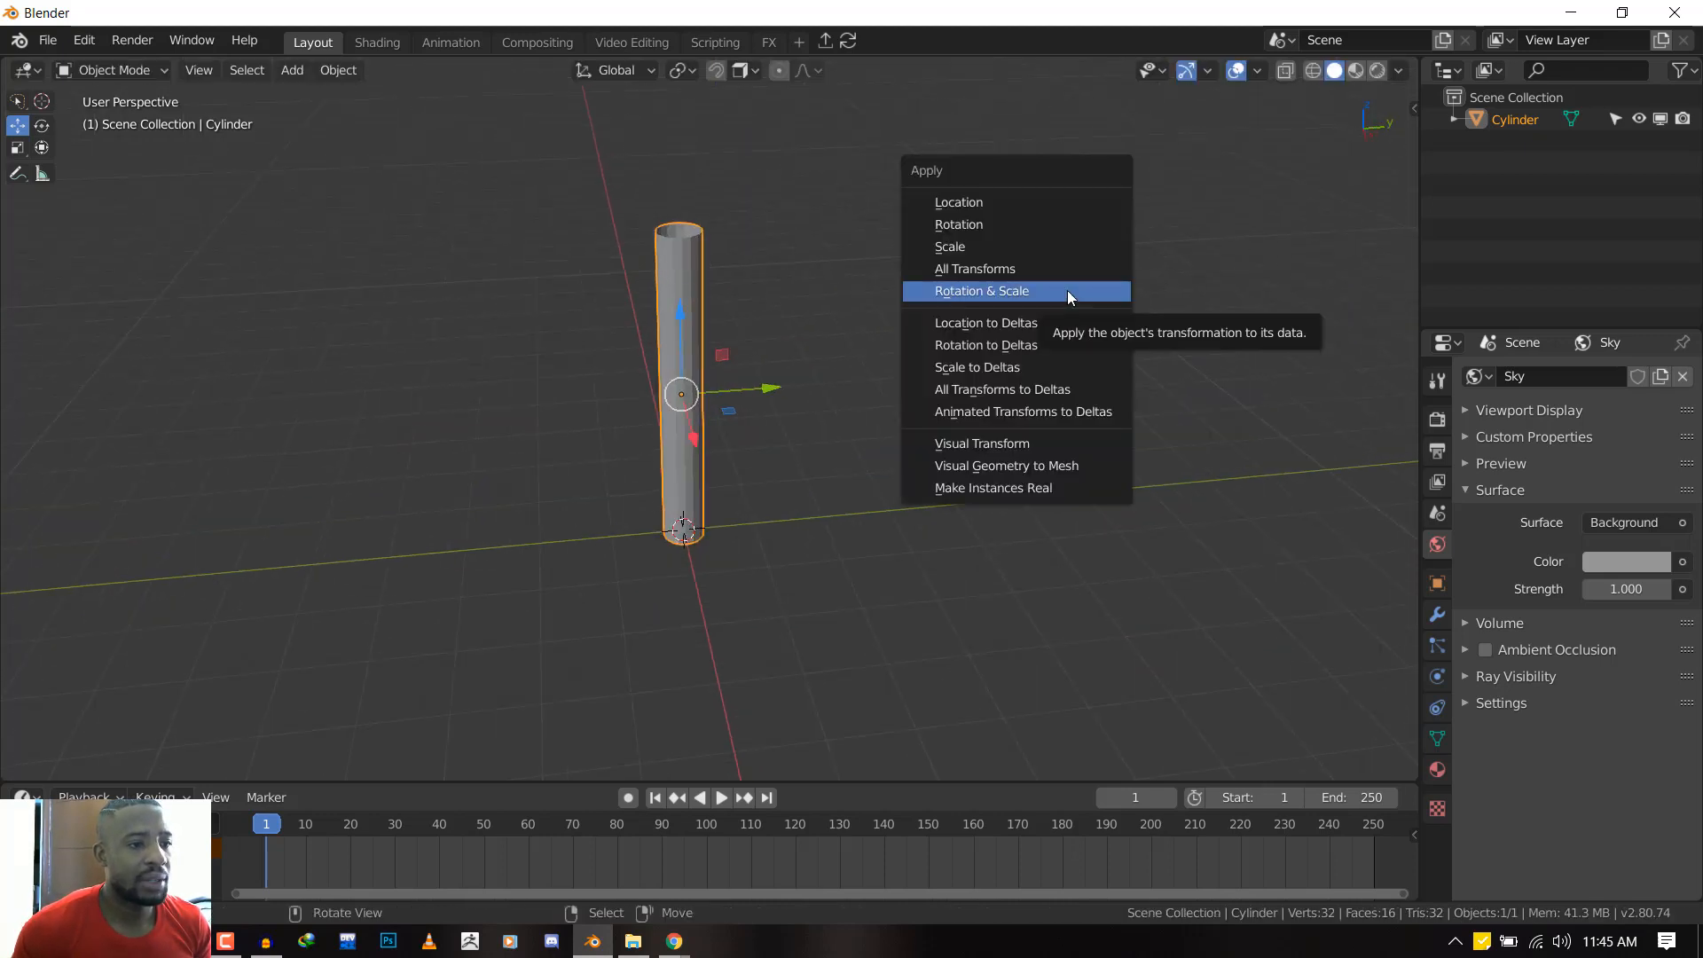
Apply rotation and scale to the cylinder and enter Edit Mode to subdivide it
left_click(980, 291)
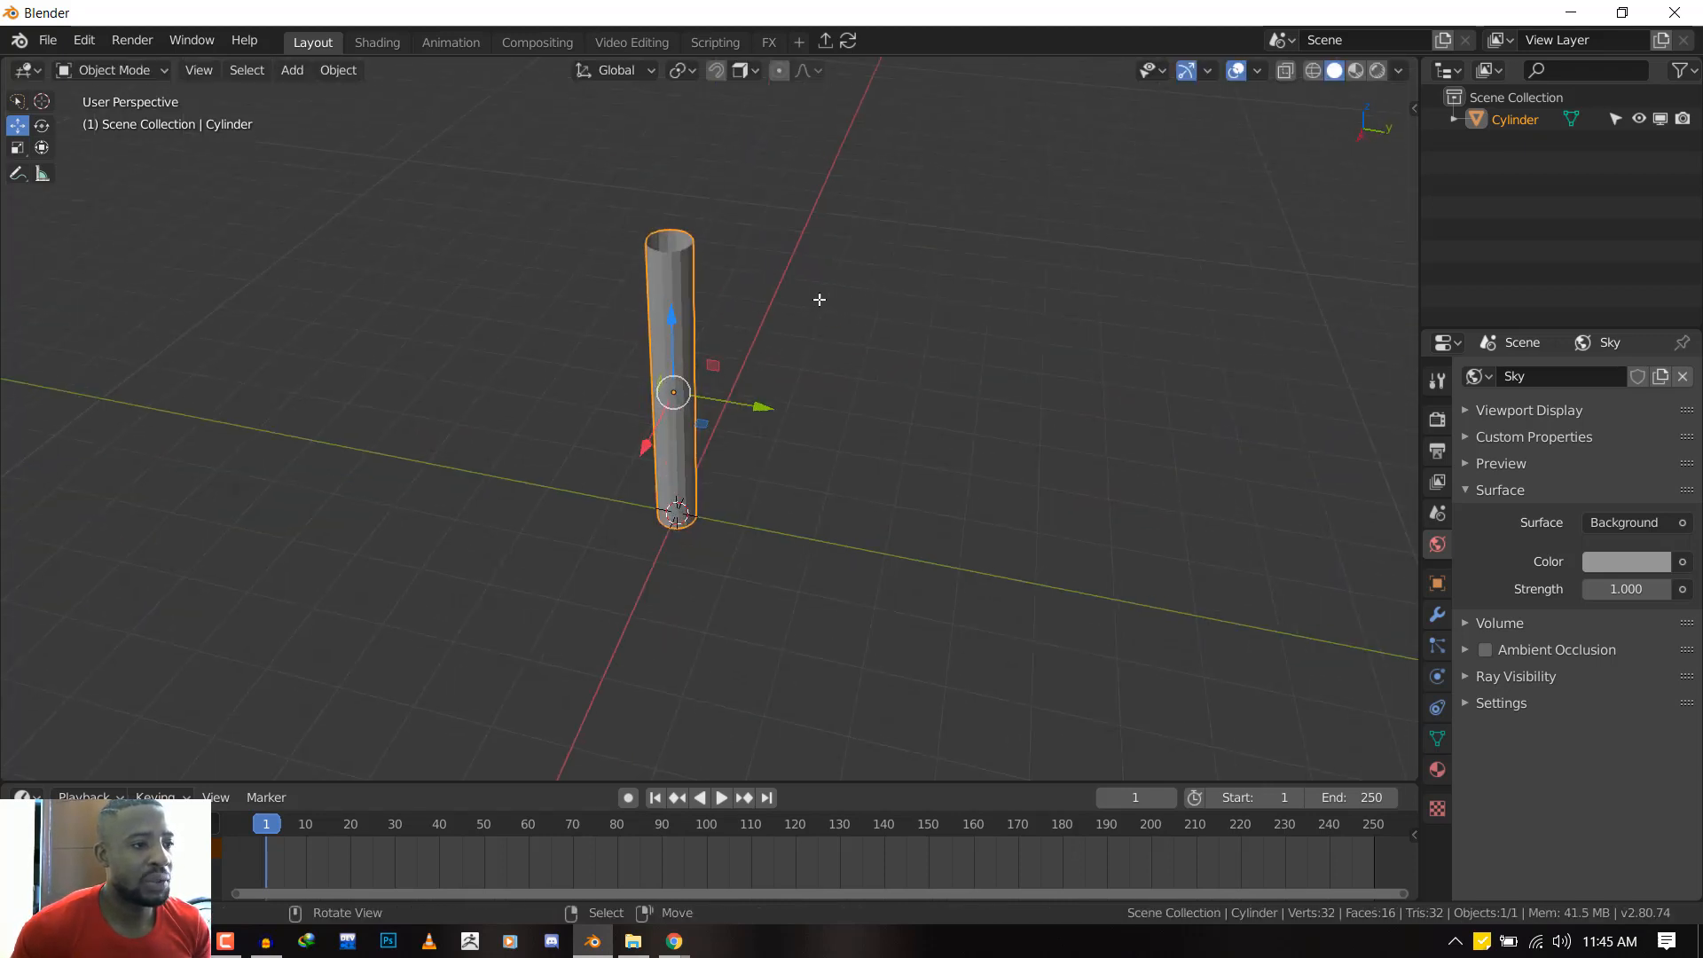
key("Tab")
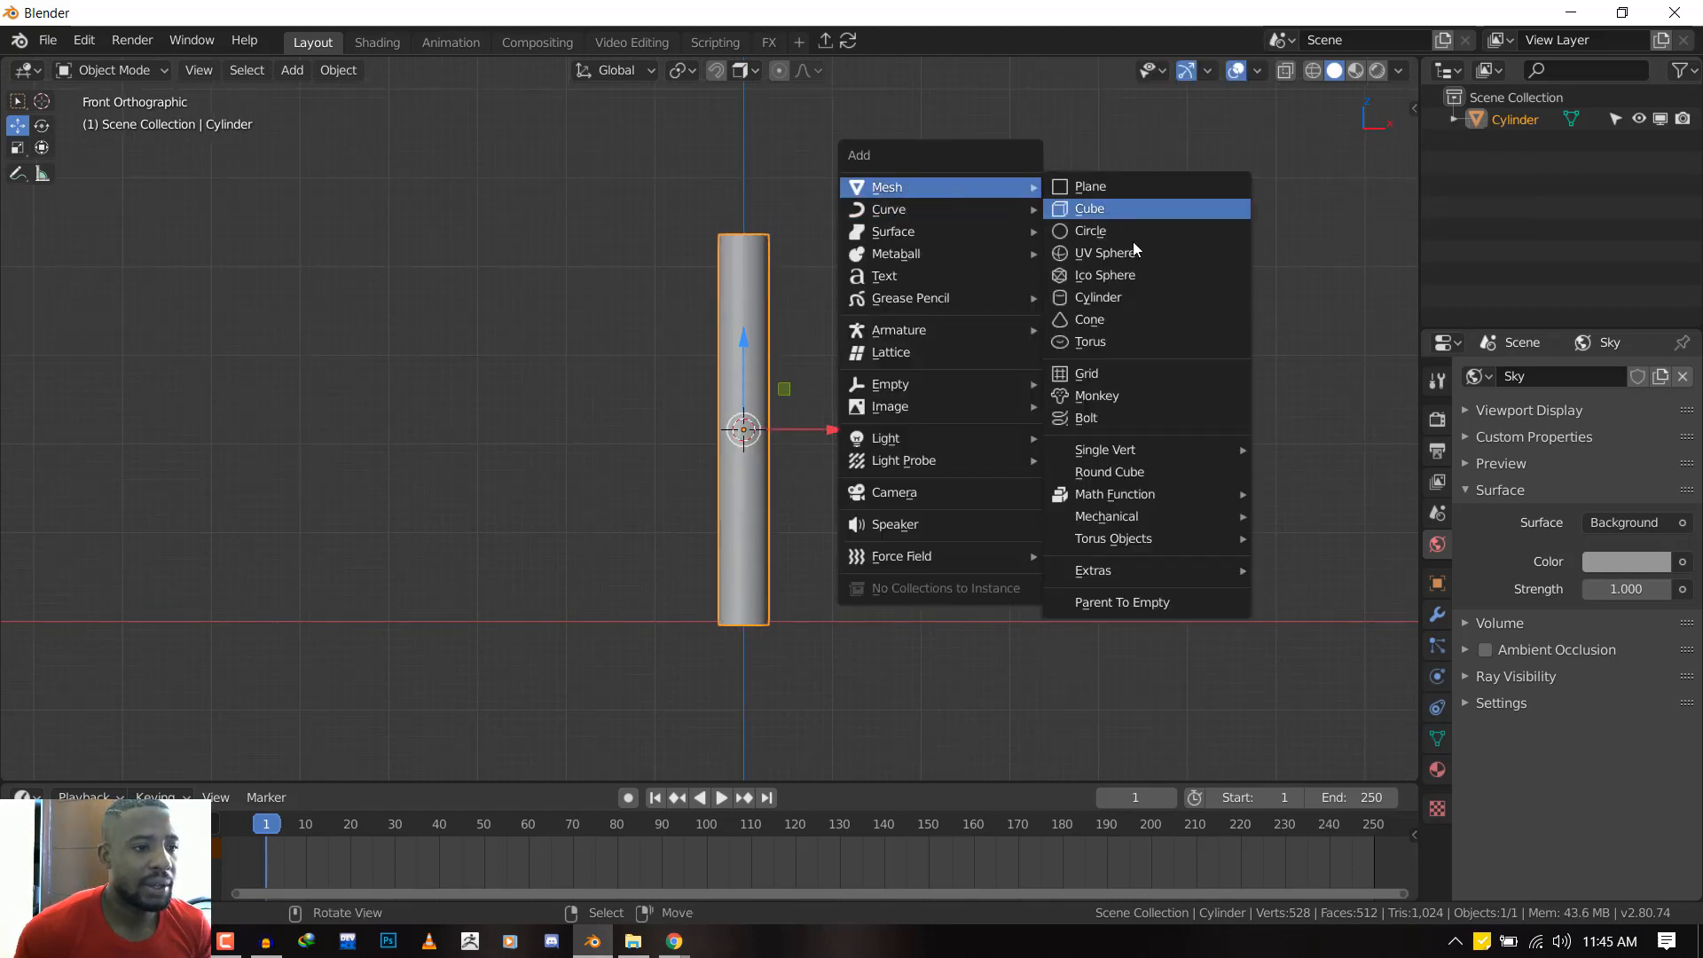
Add an Ico Sphere and set its viewport Display As to Bounds
left_click(1103, 275)
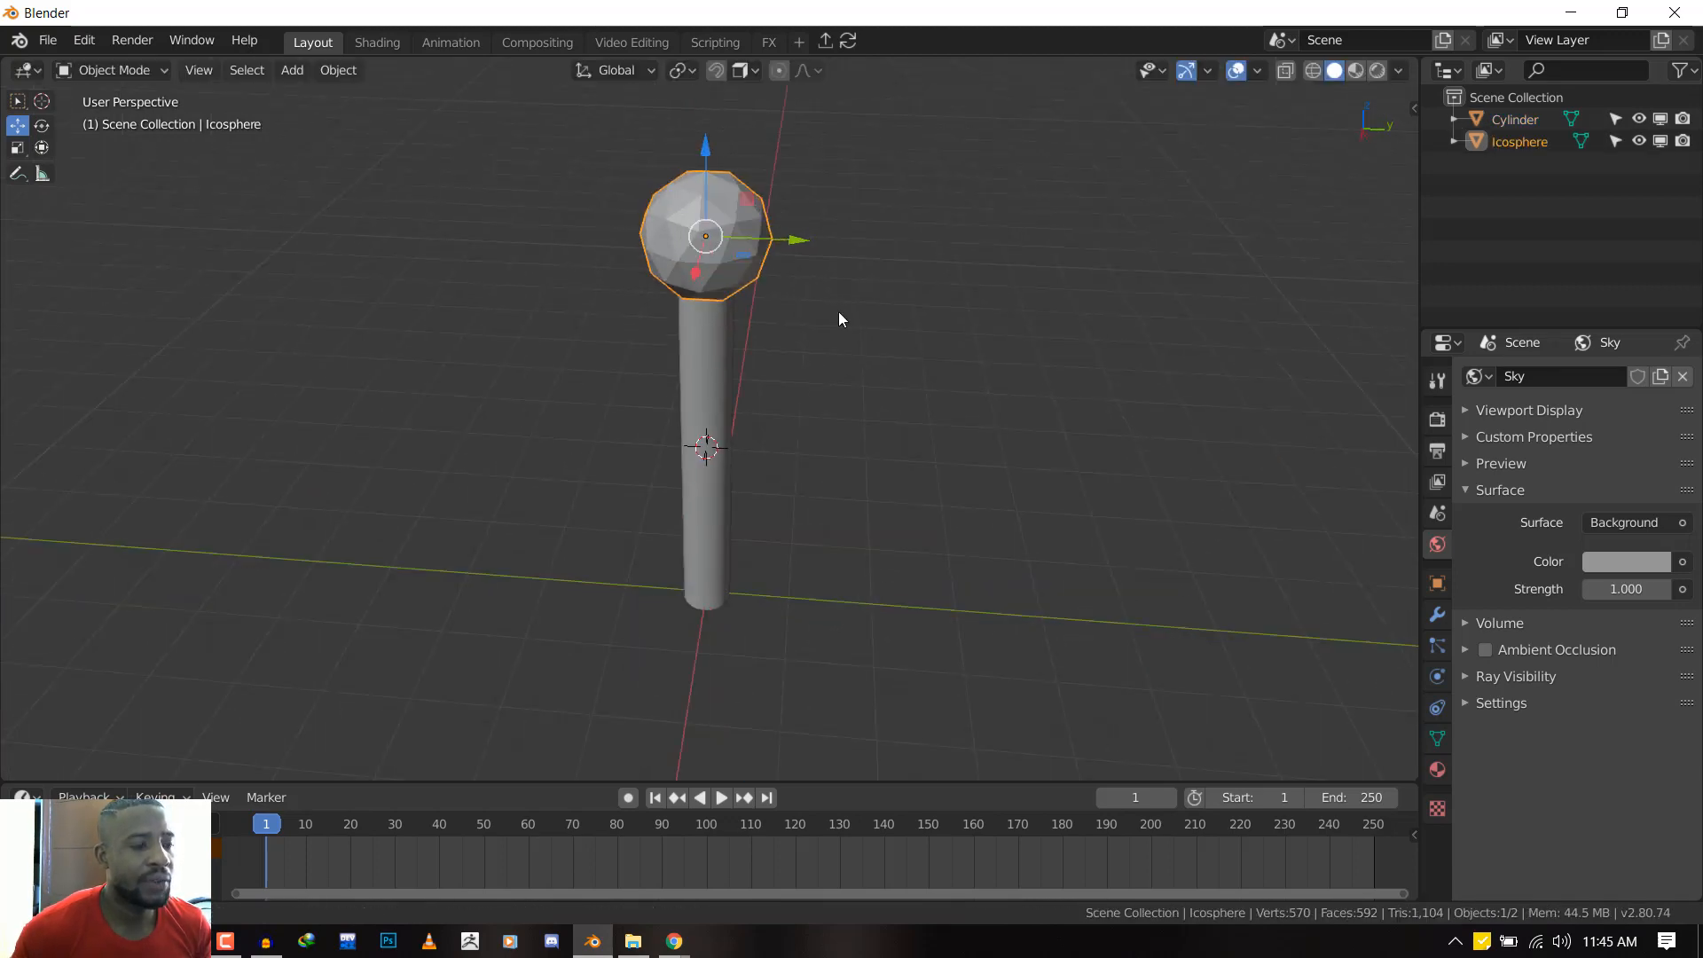
key("KP_1")
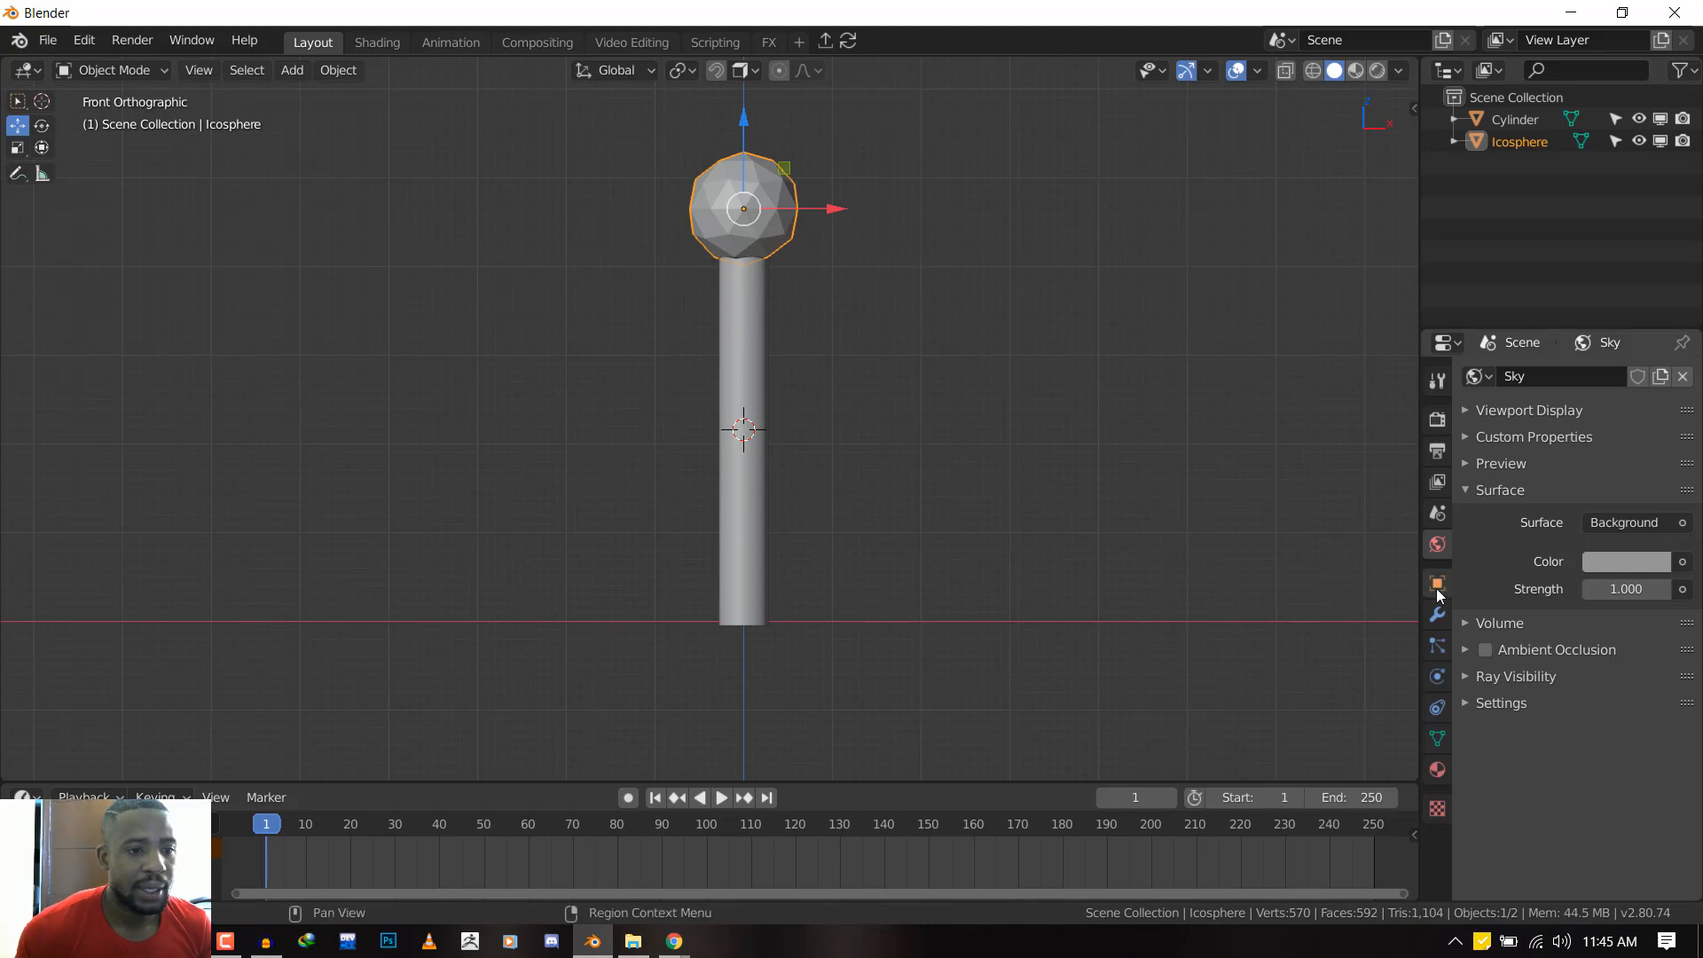
left_click(1436, 584)
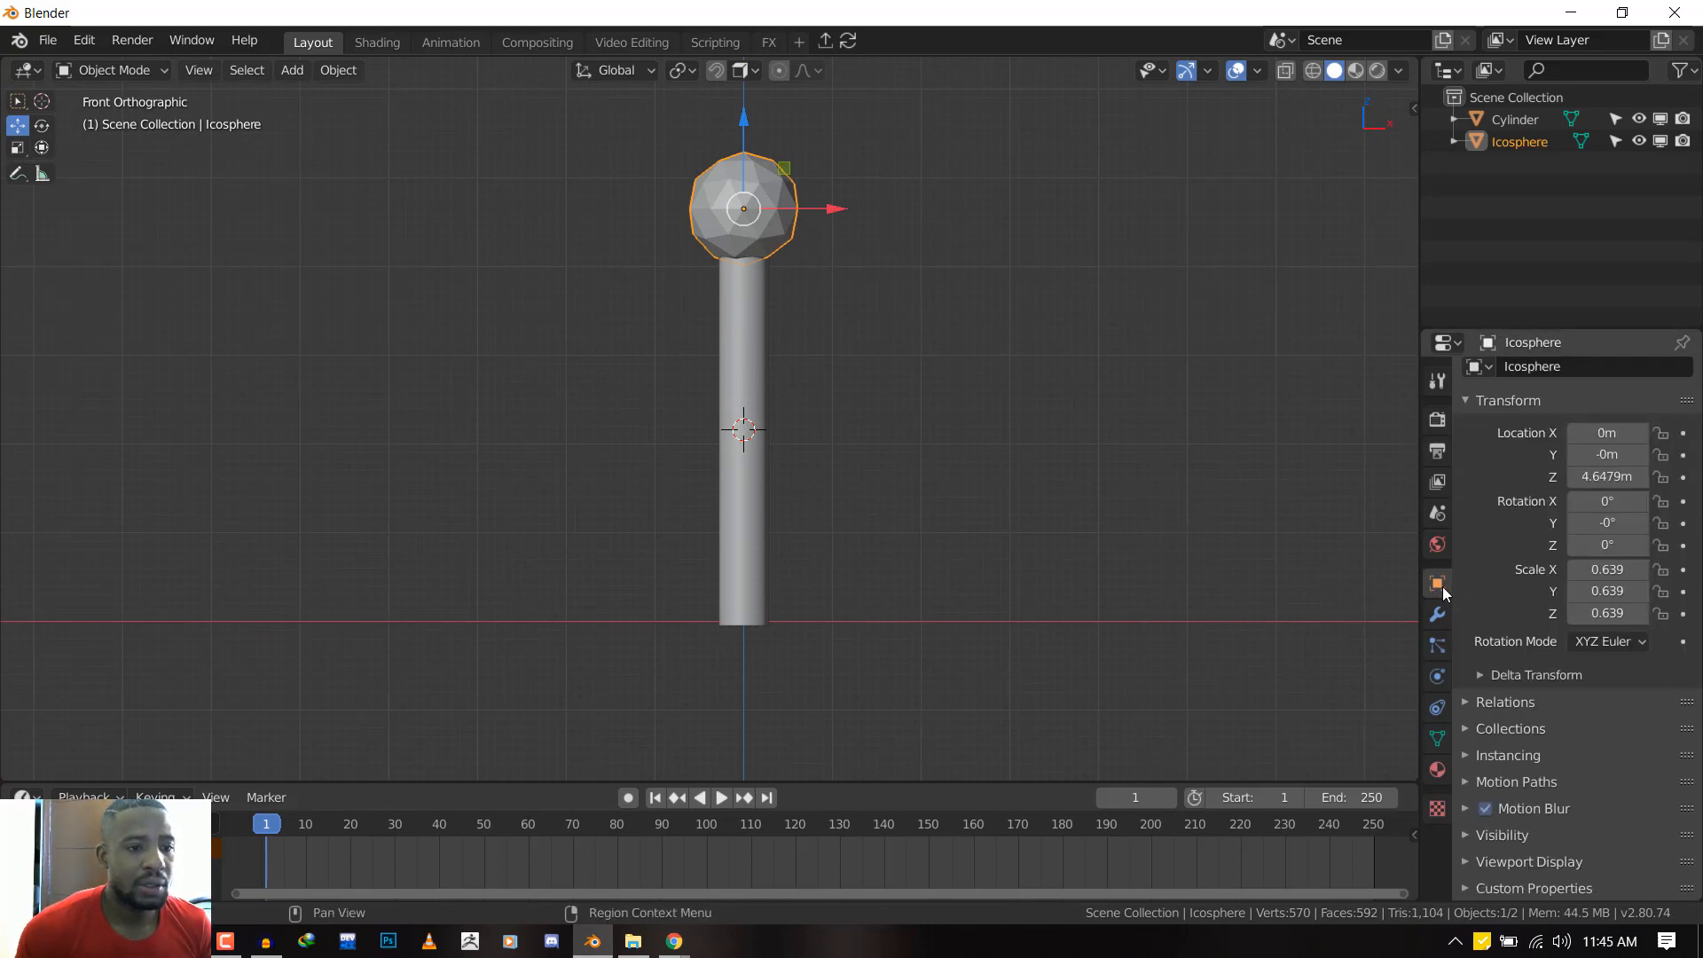
left_click(1528, 861)
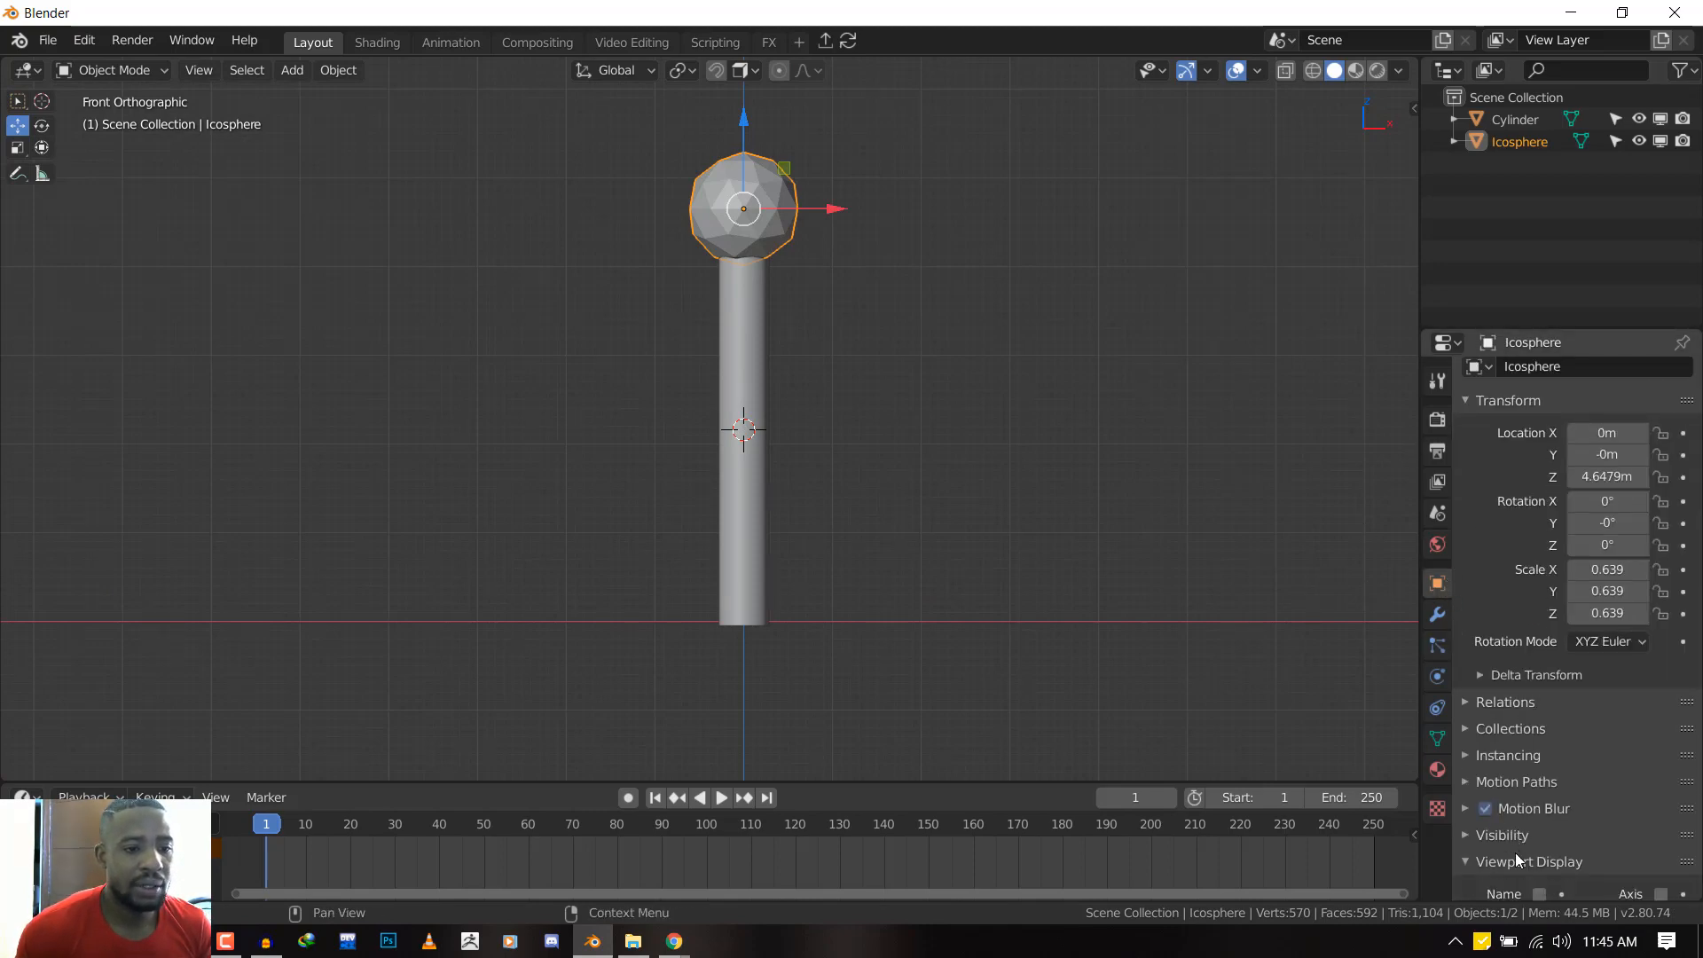
left_click(1619, 816)
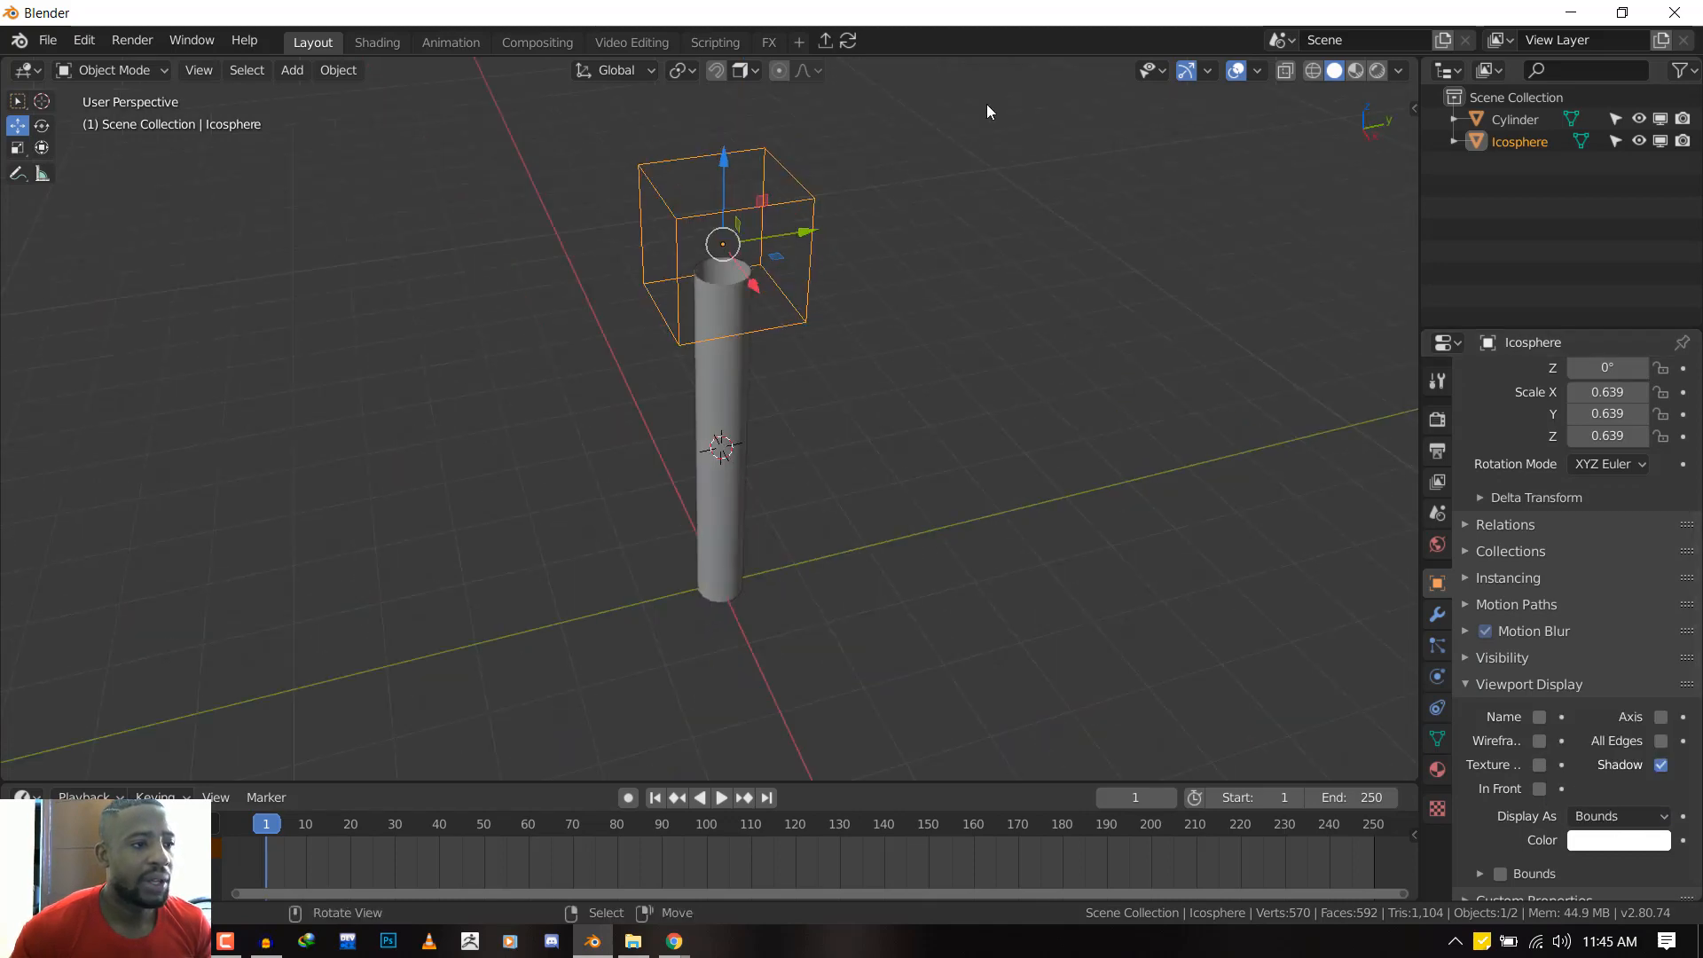
key("KP_1")
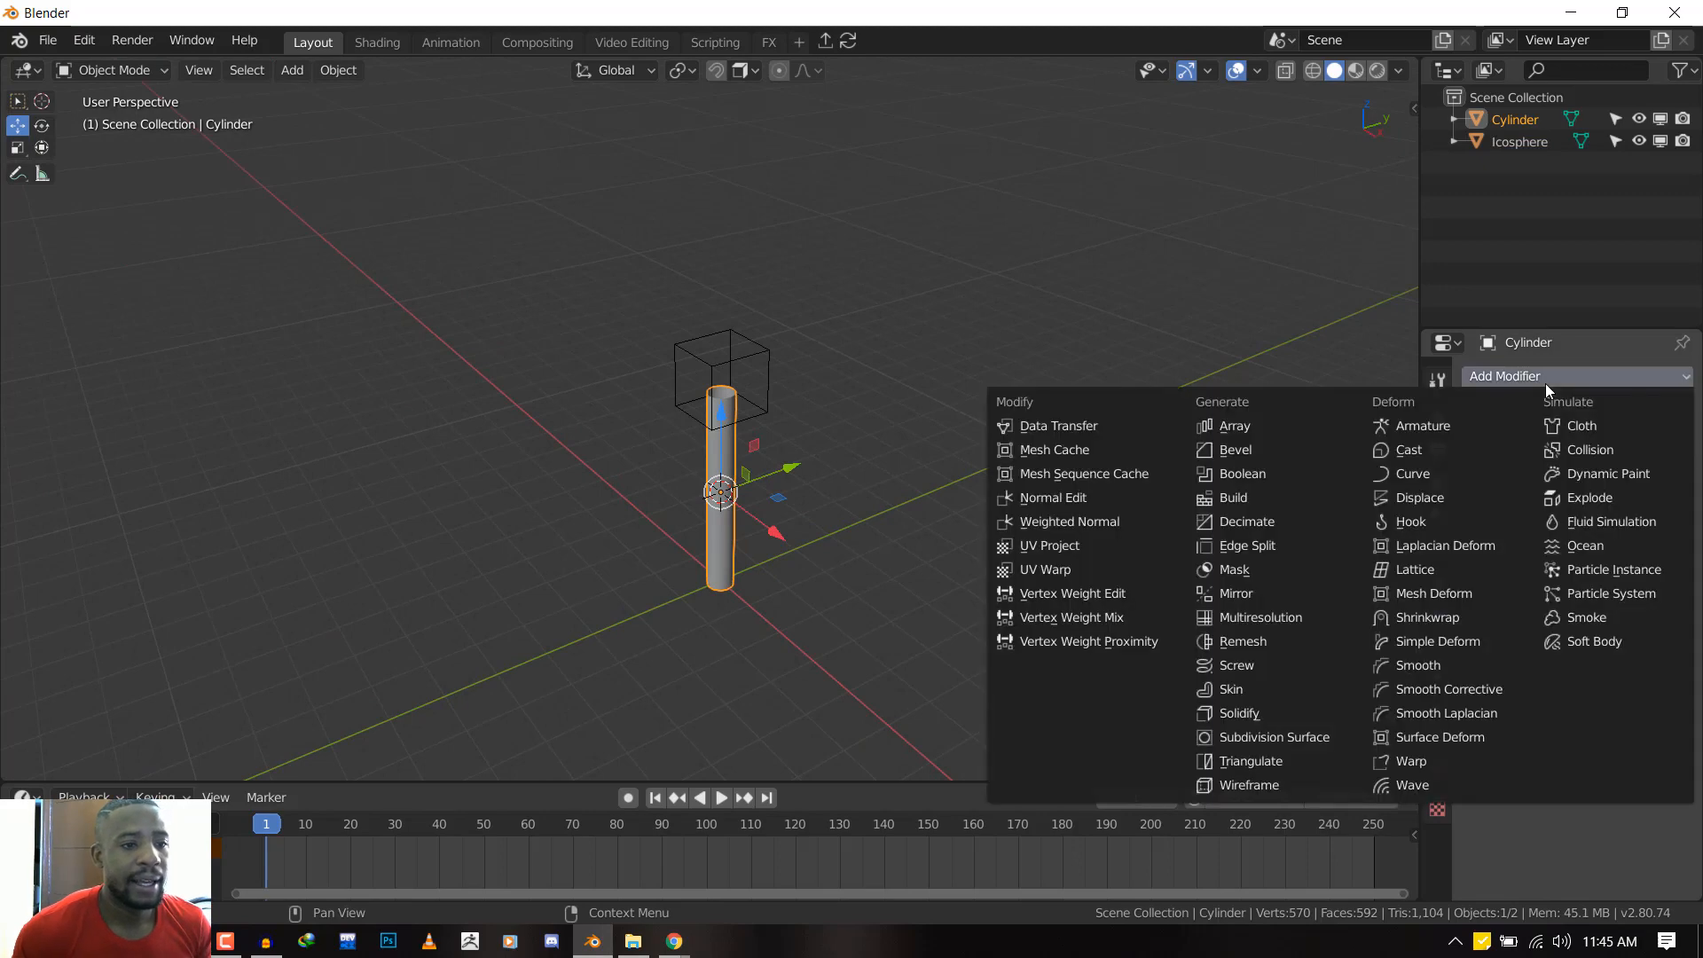
Add a Cast modifier to the cylinder with Icosphere as its control object
left_click(1407, 450)
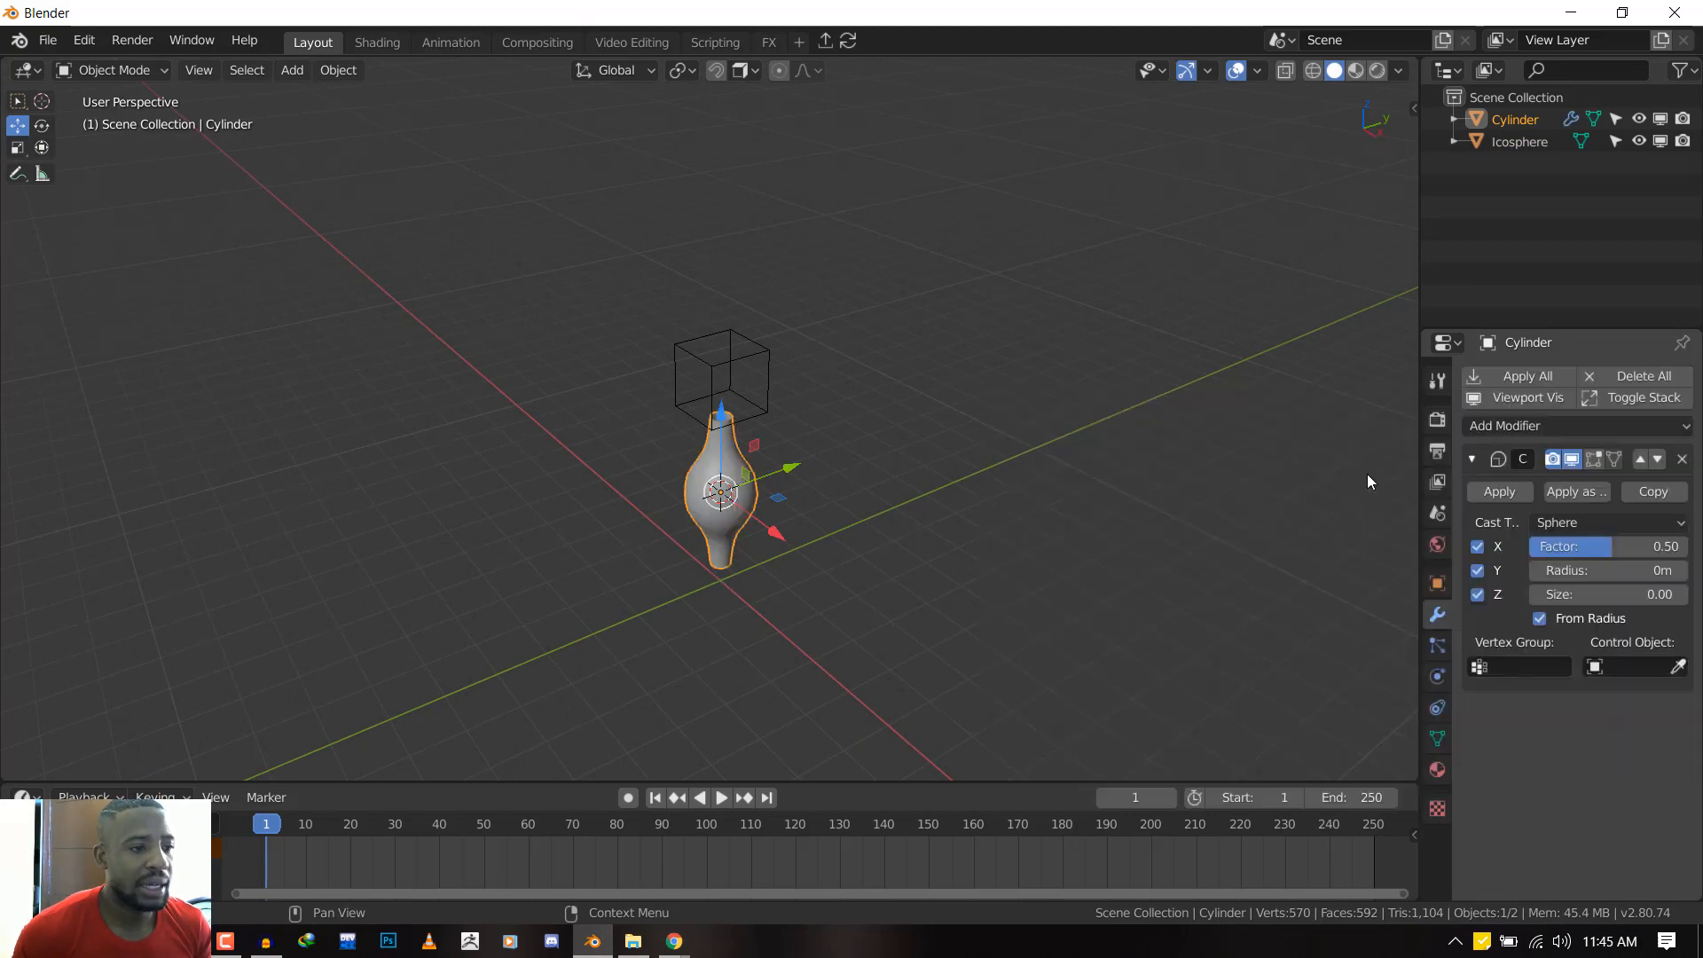
key("KP_1")
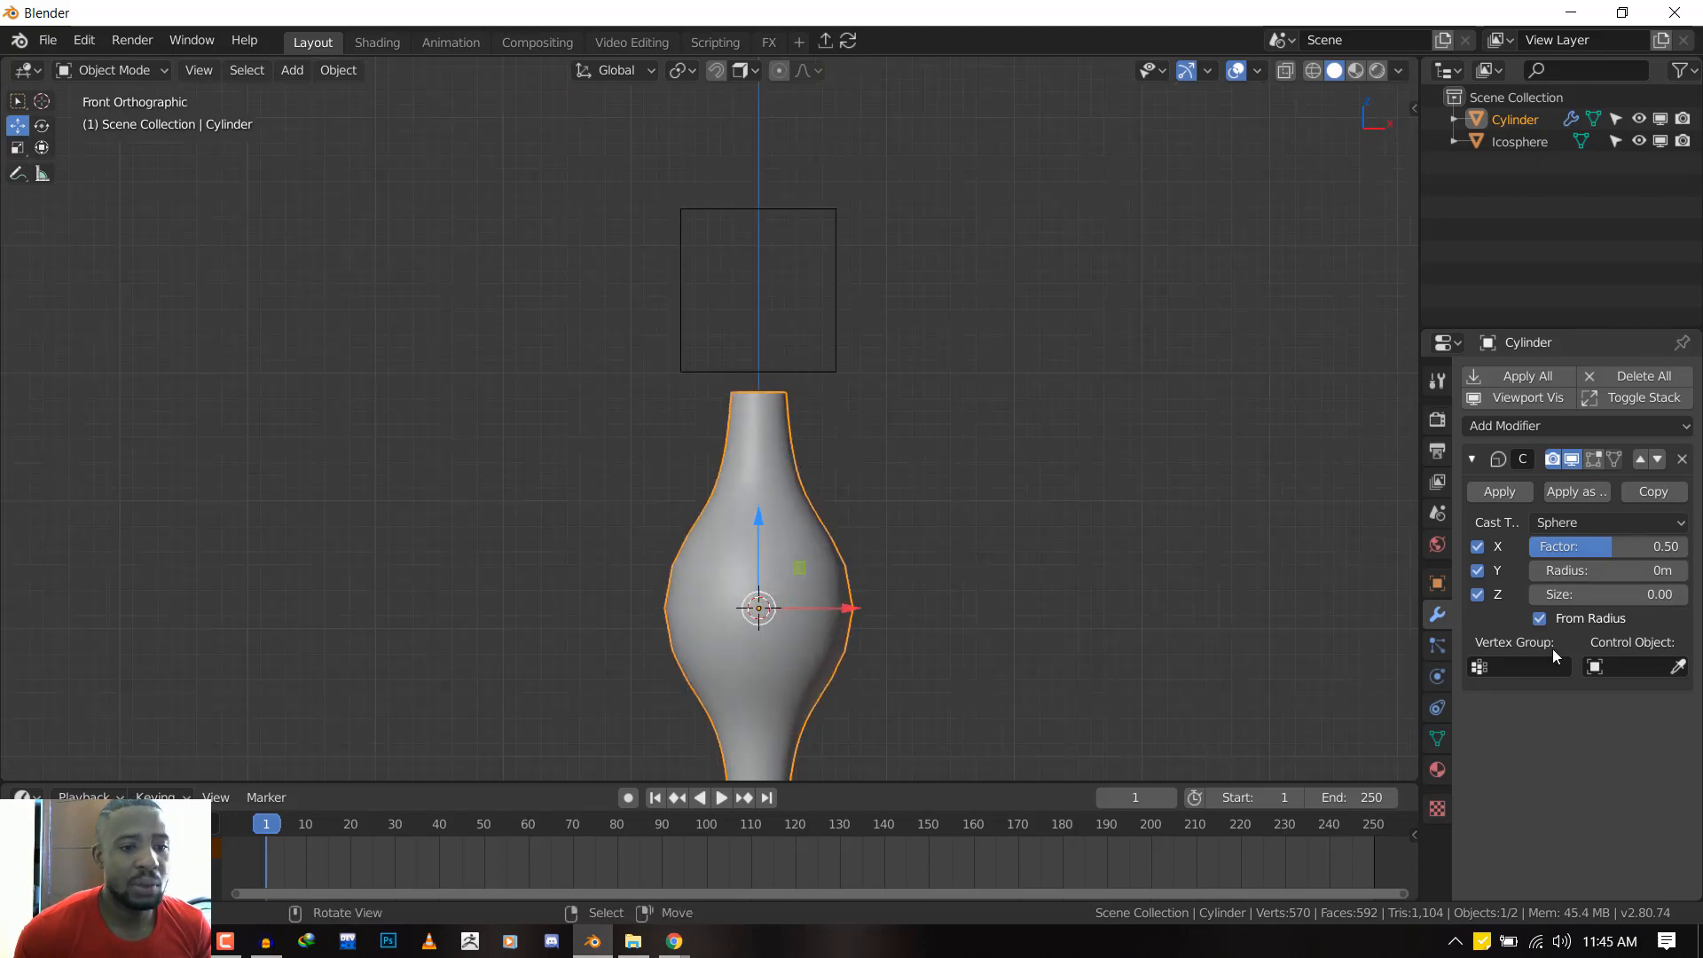
left_click(1638, 666)
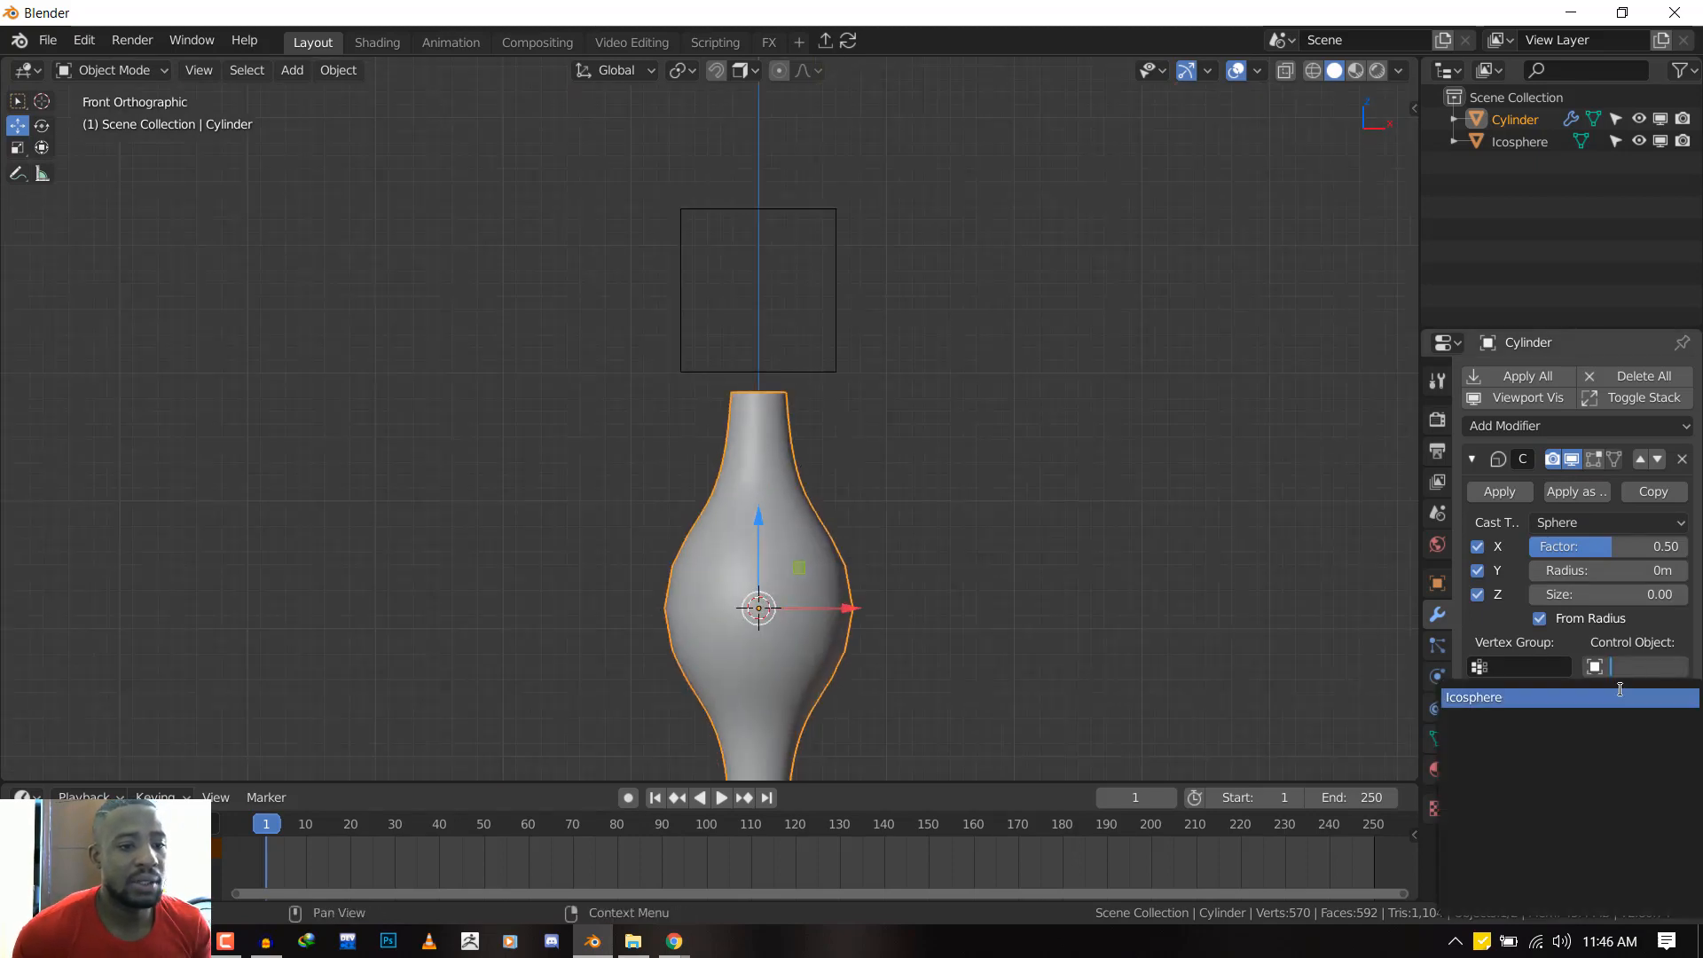
left_click(1474, 697)
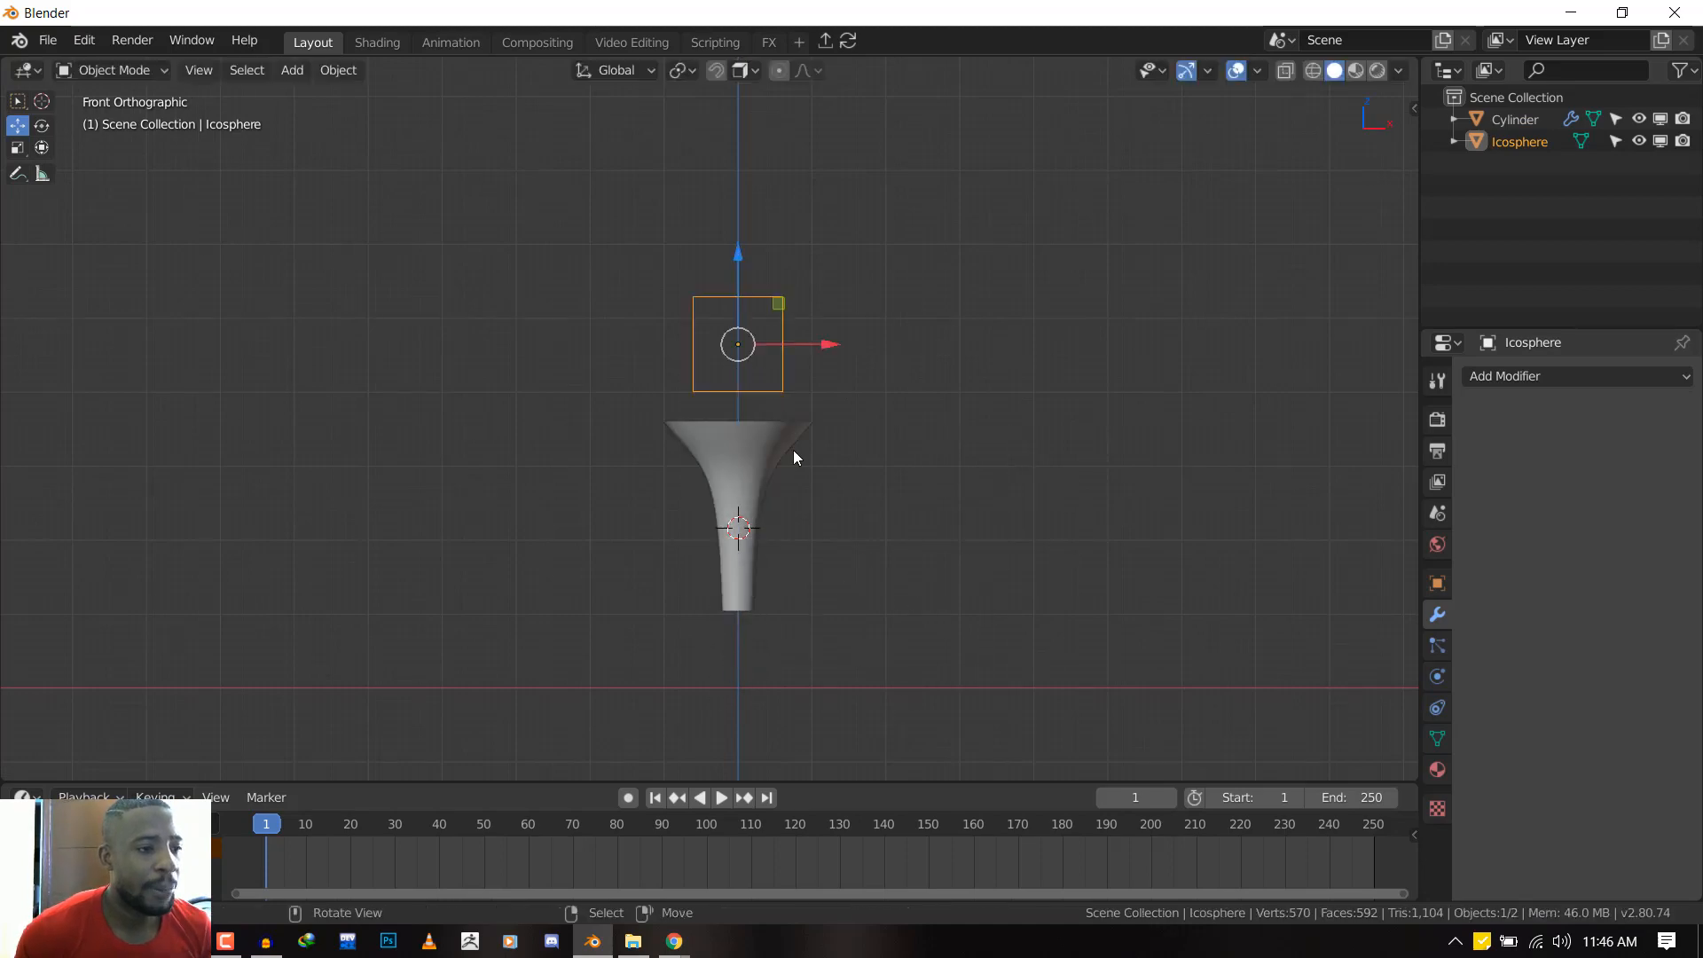
Scale the icosphere down, apply its scale, and move it above the cylinder
left_click(1515, 120)
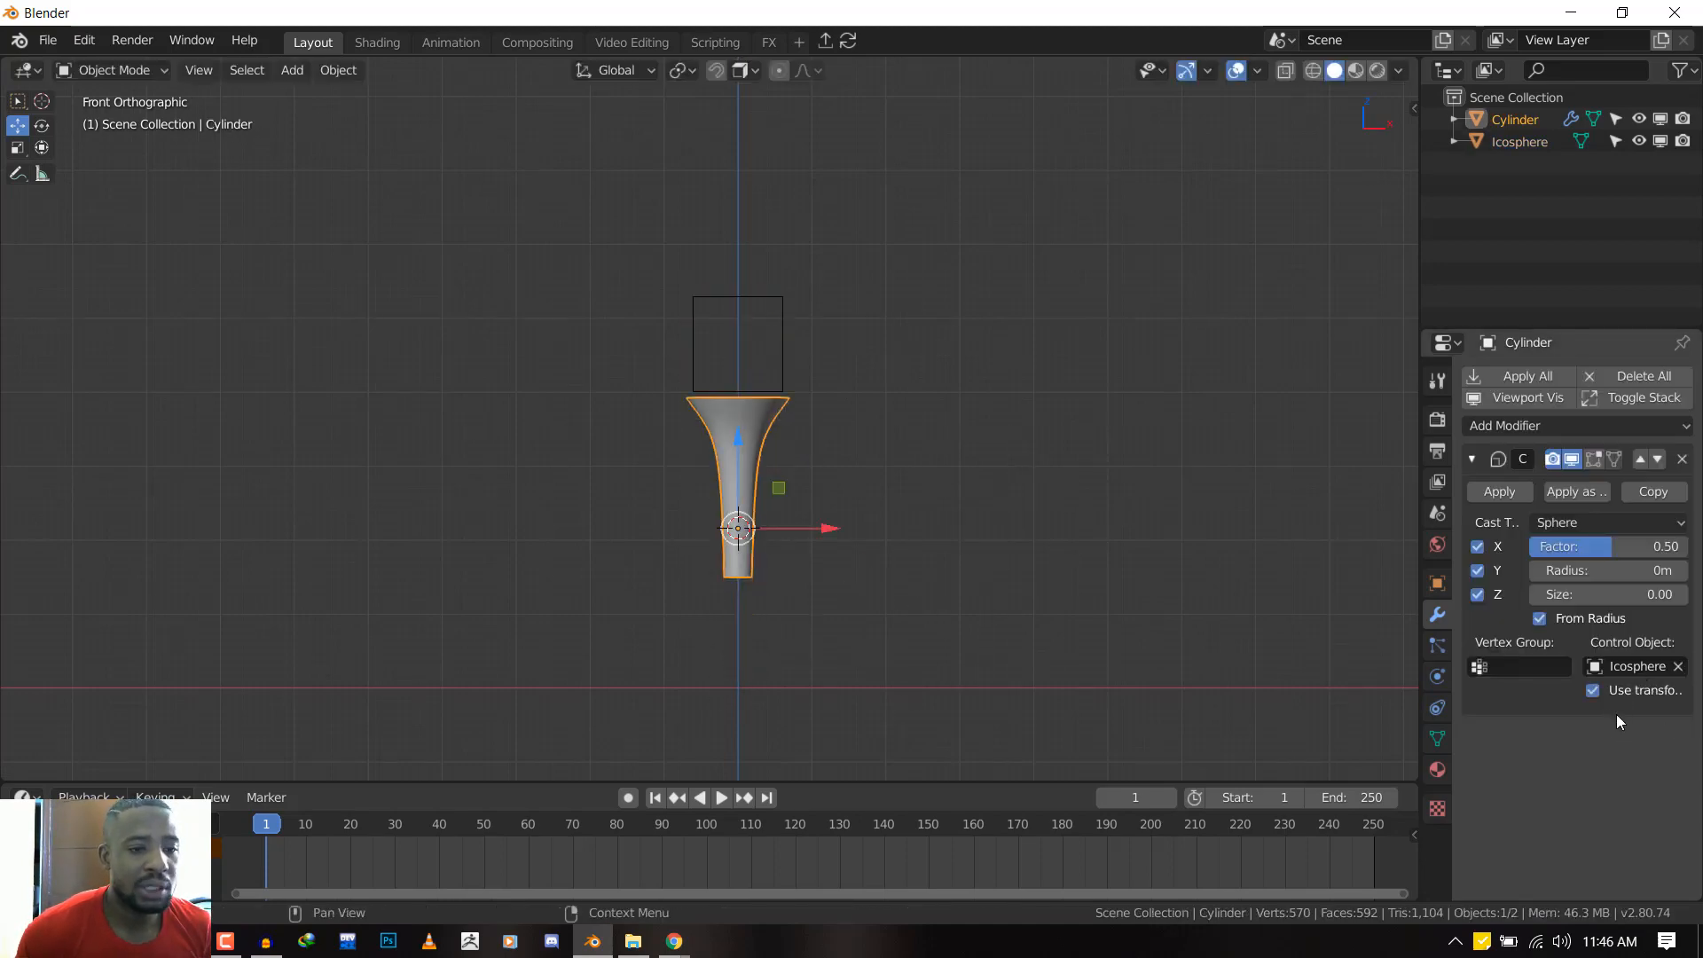
mouse_move(756, 395)
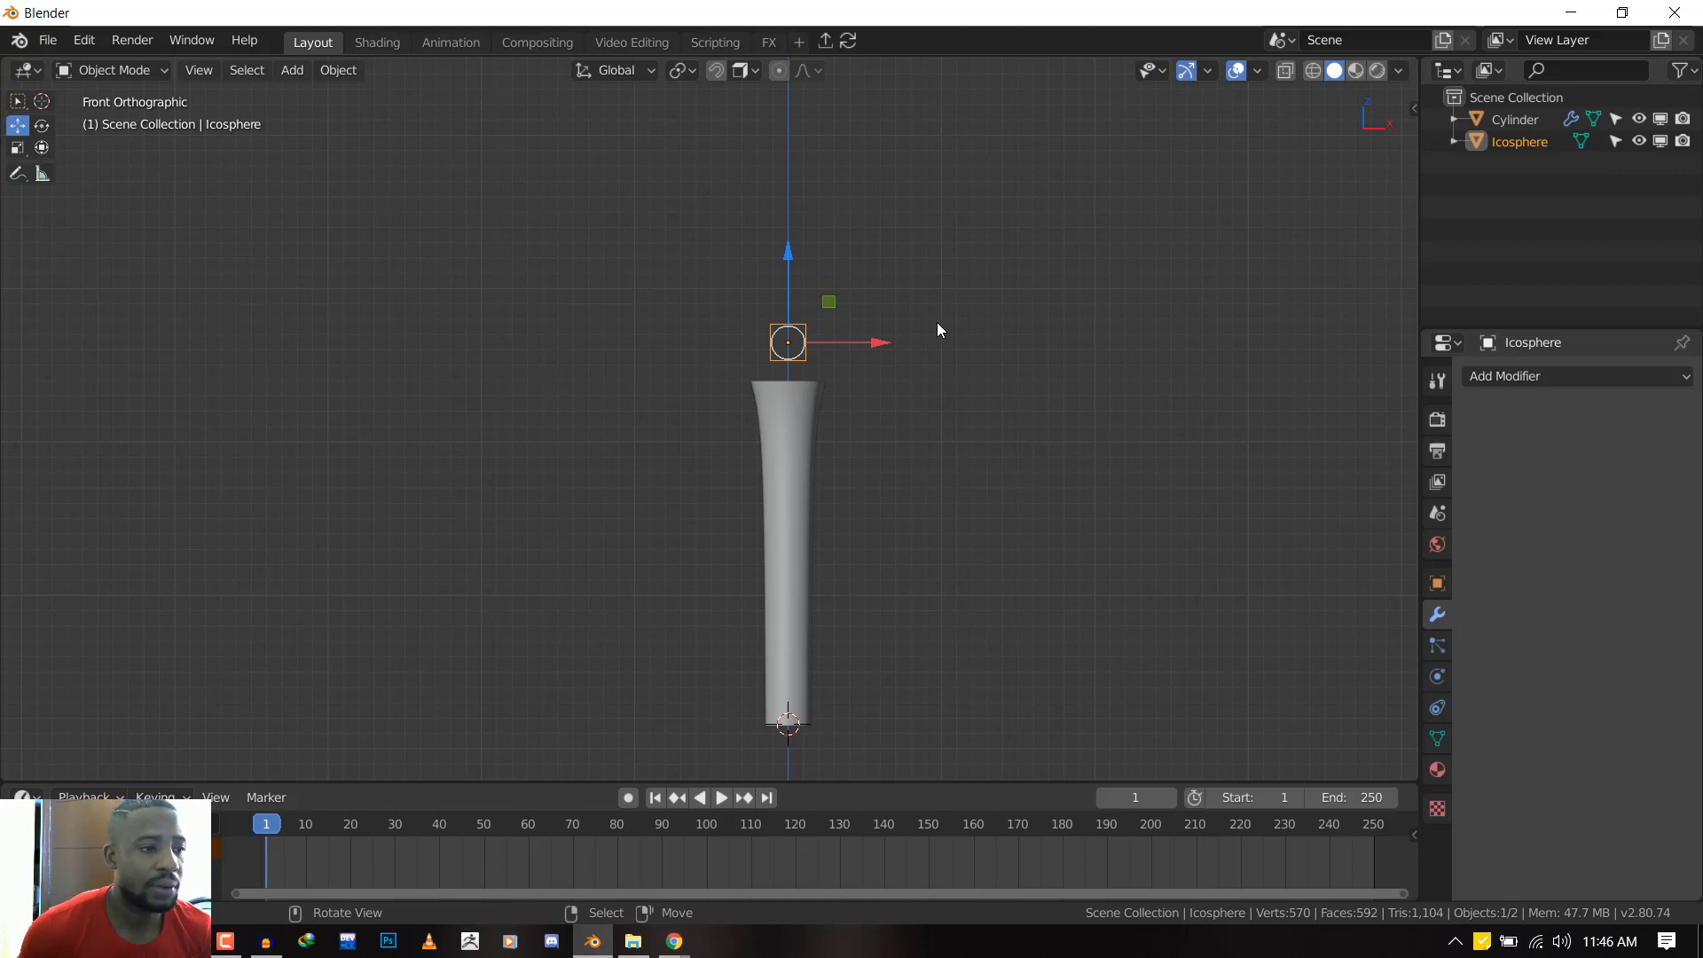
mouse_move(907, 336)
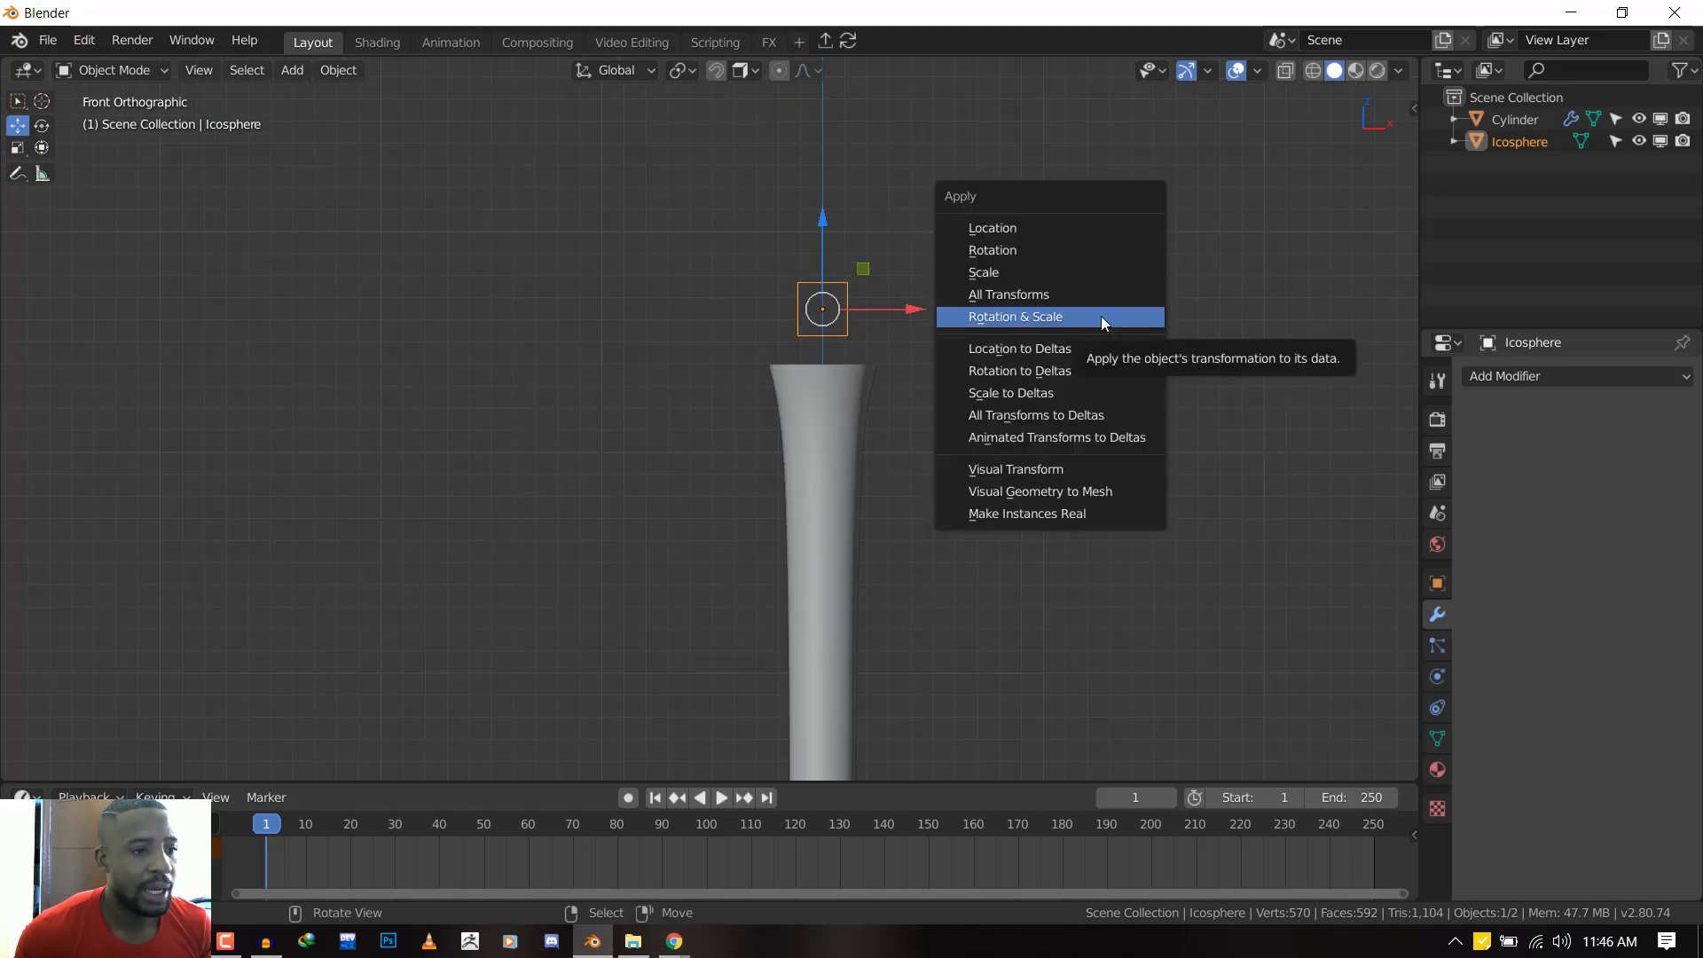
mouse_move(1040, 400)
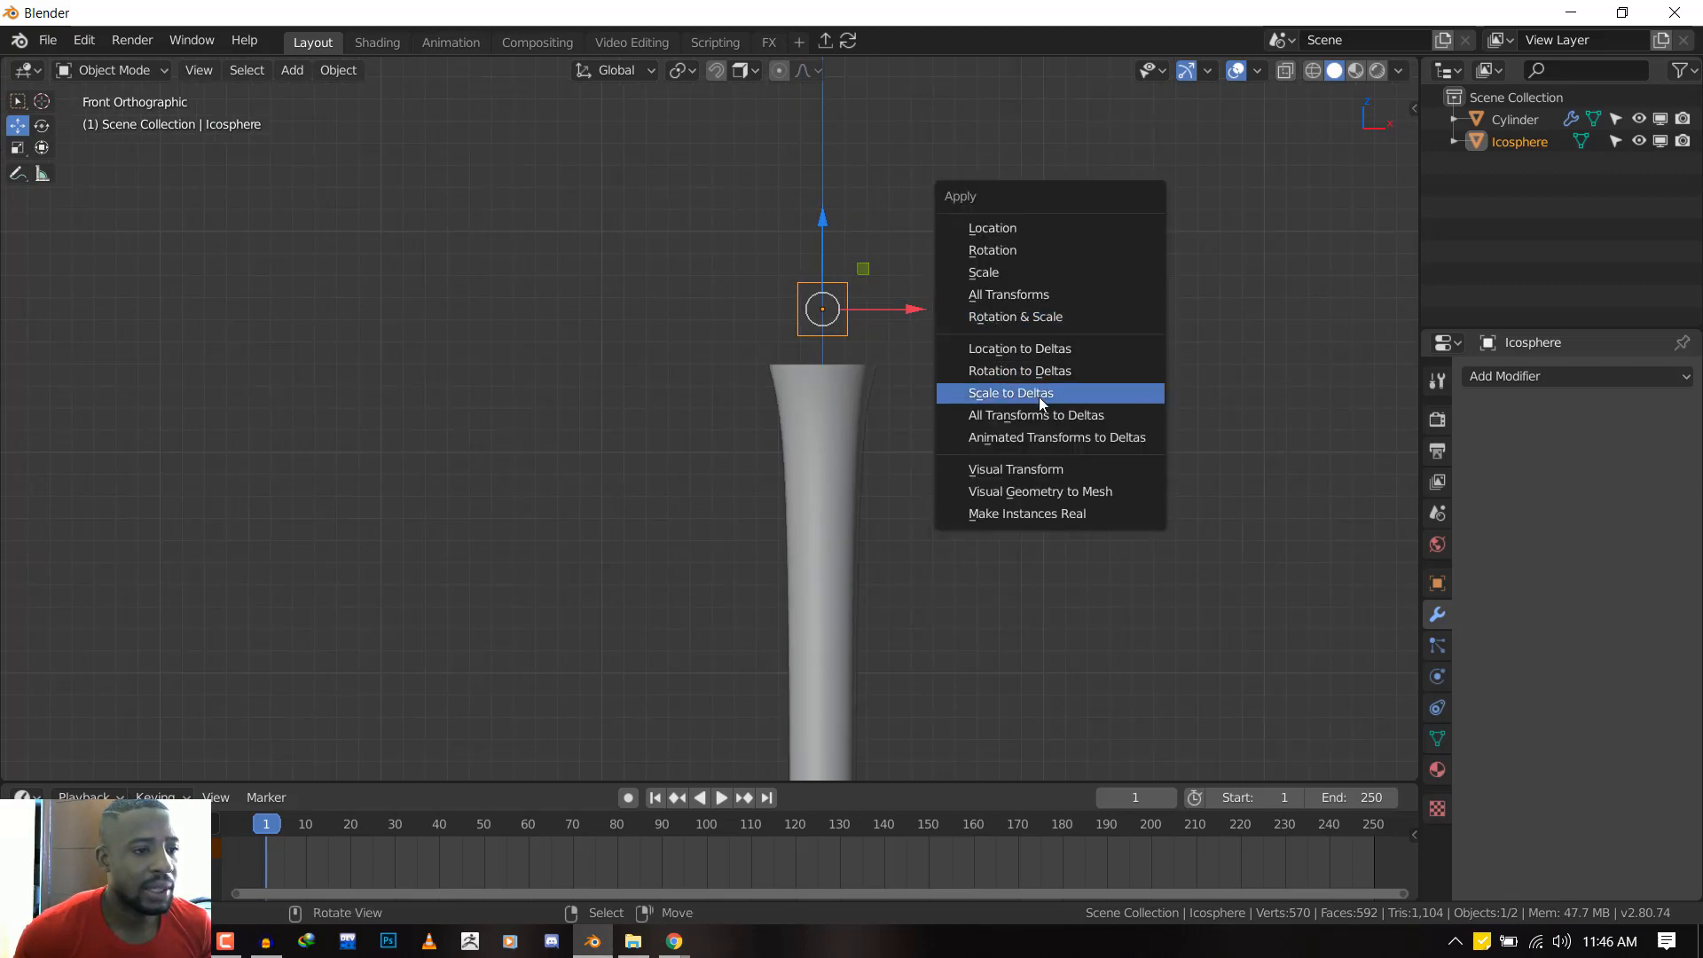
left_click(1011, 393)
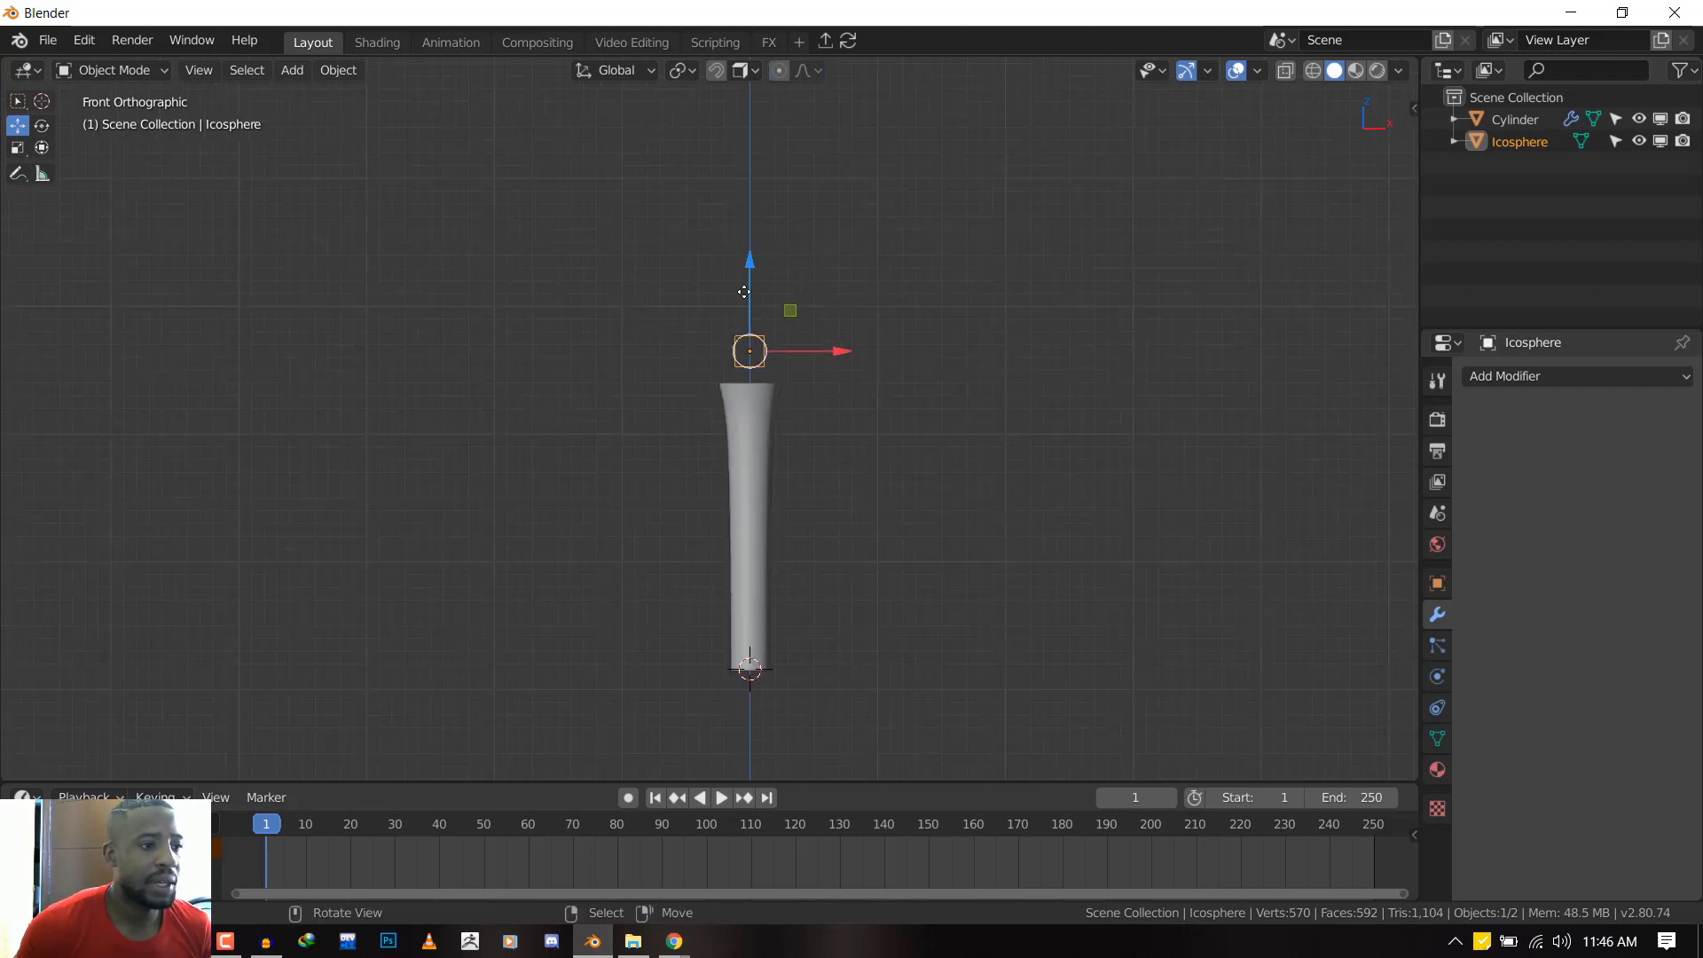
key("g")
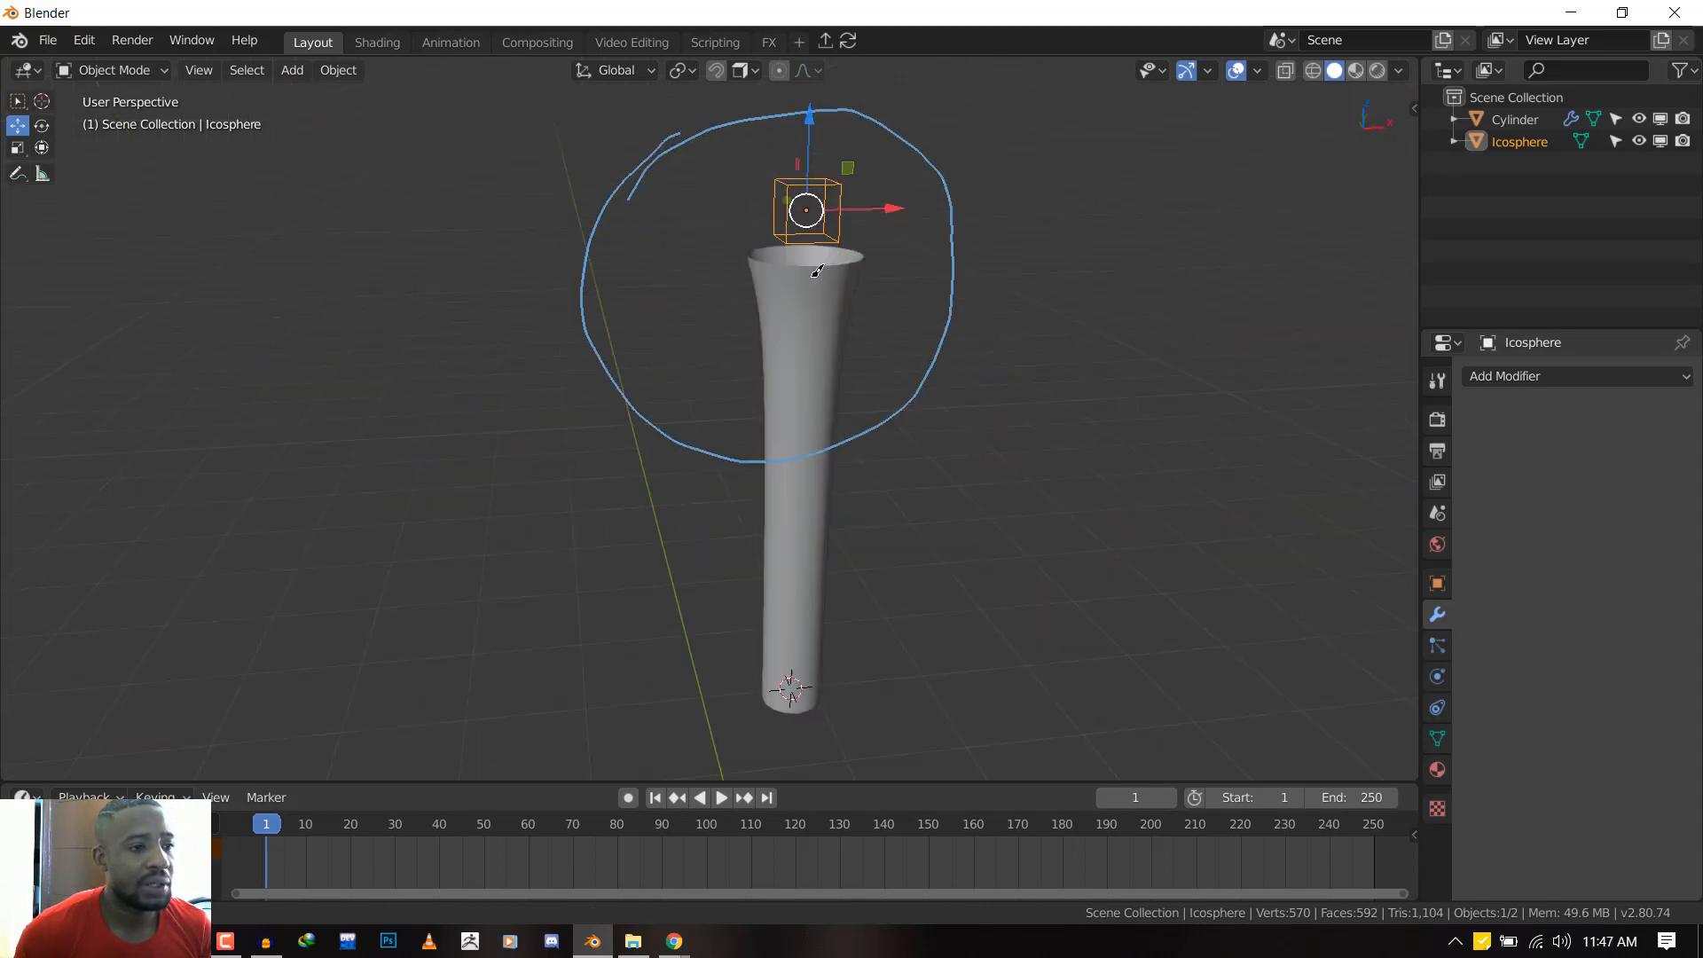
Confirm the icosphere's scale reads 1, then select the cylinder and show its Physics properties
key("KP_1")
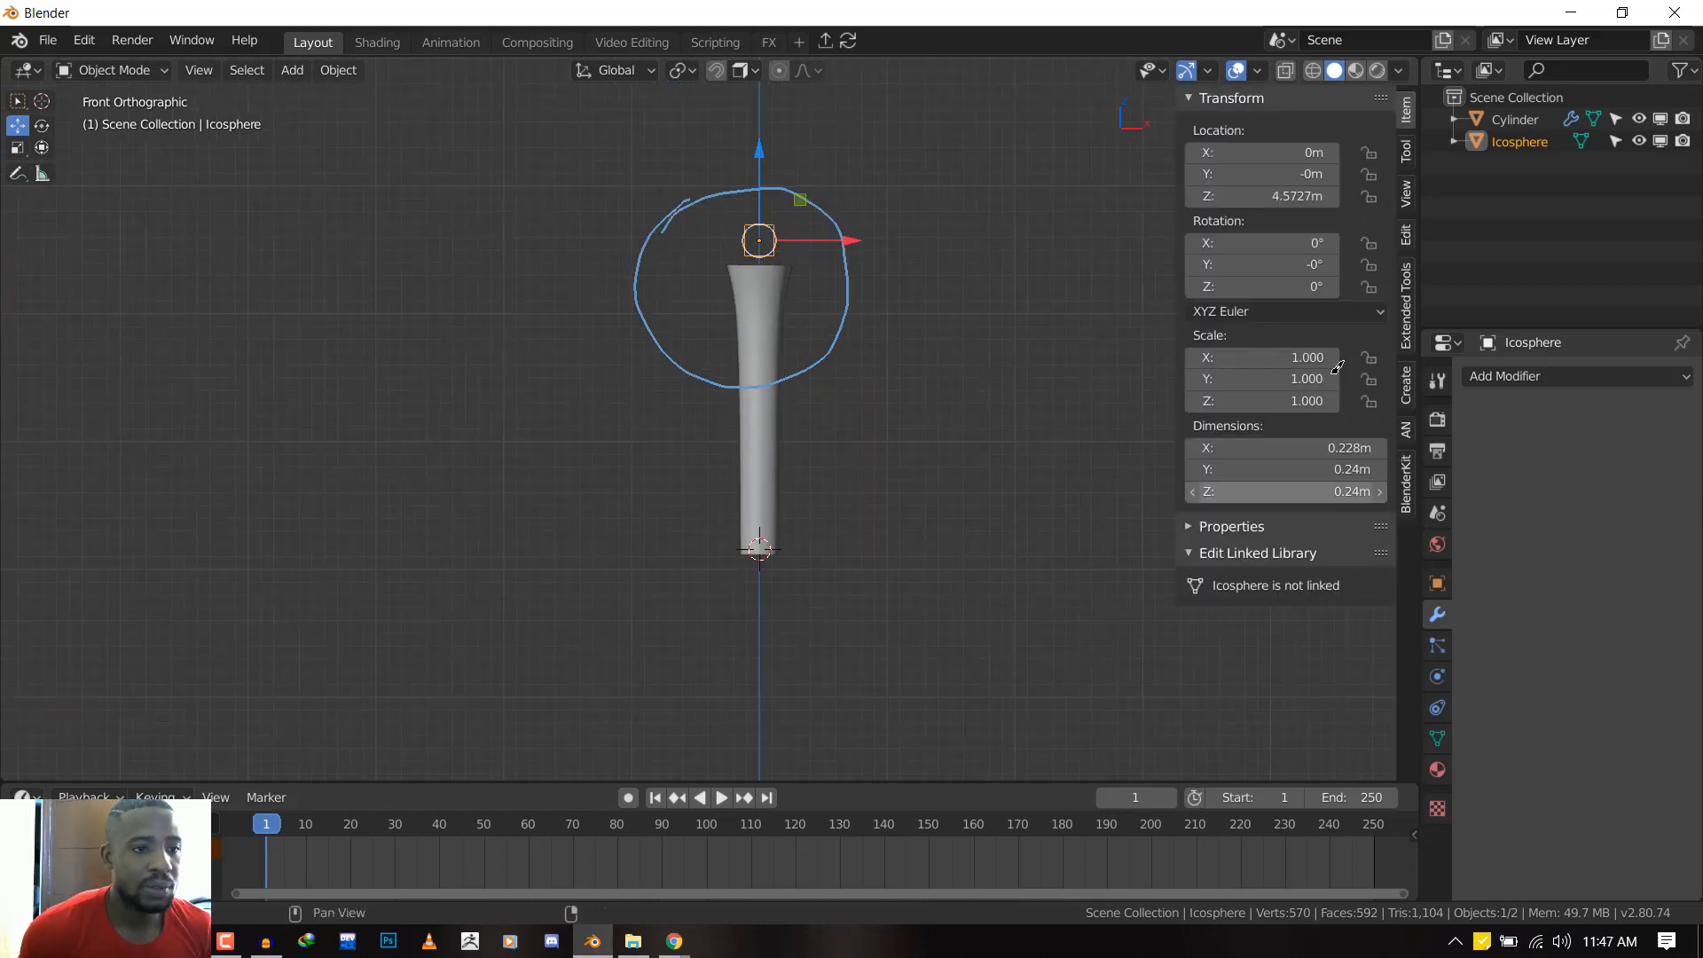
left_click(1405, 193)
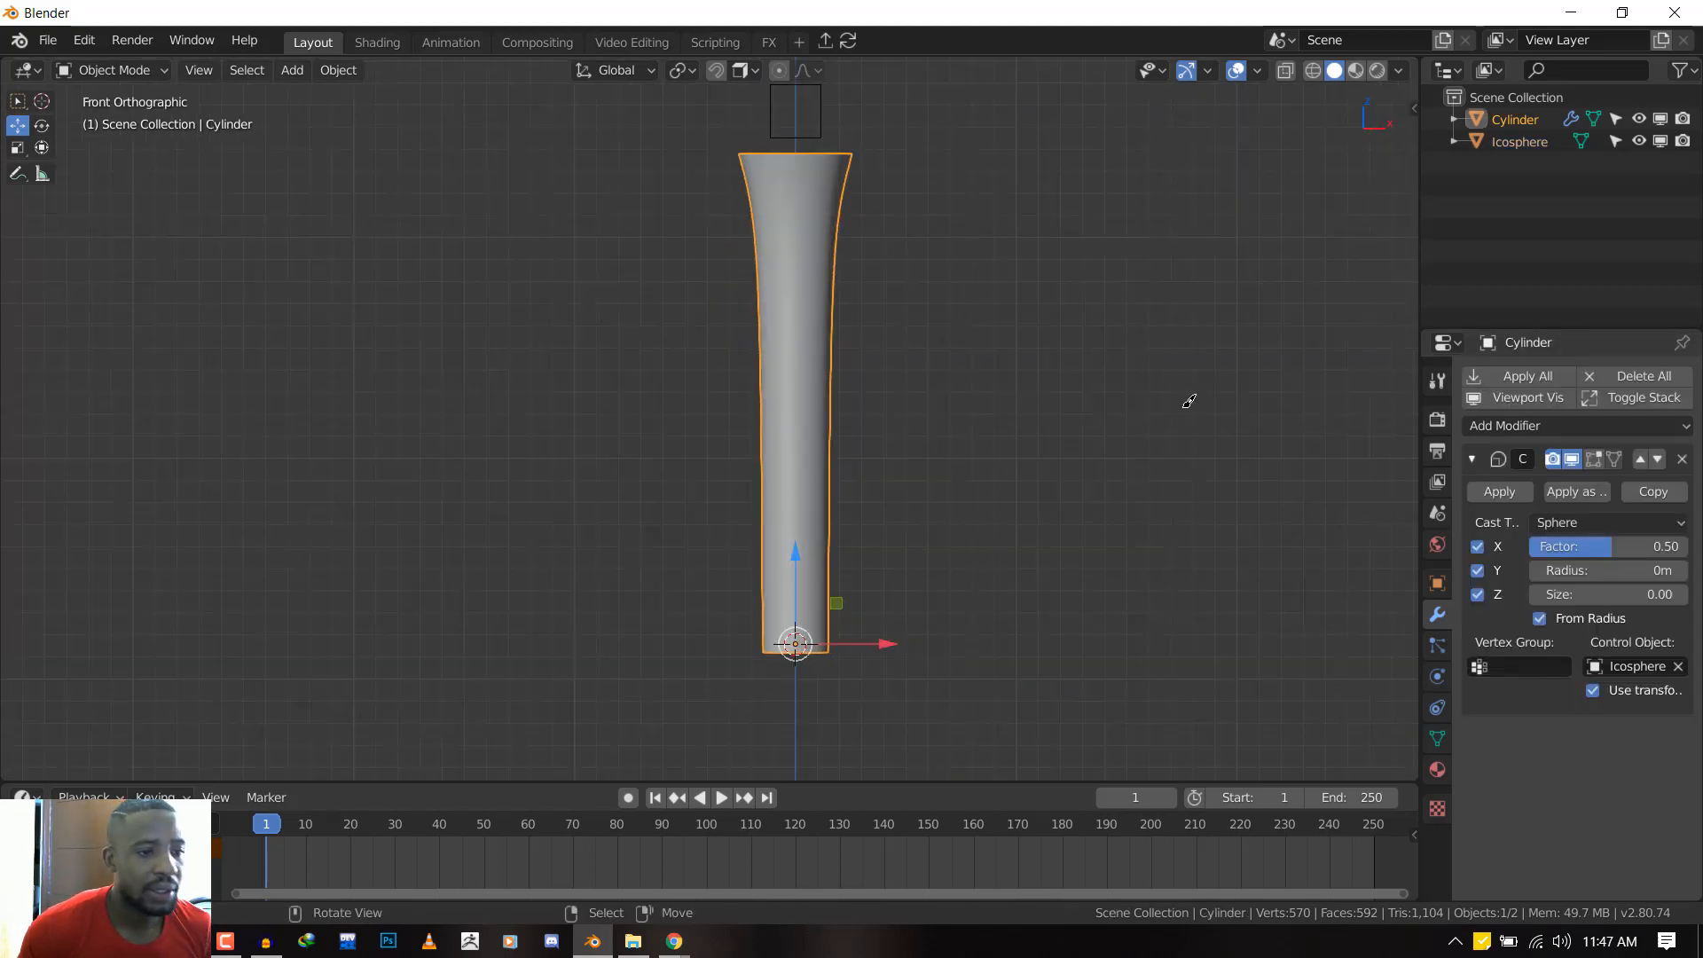
left_click(1437, 676)
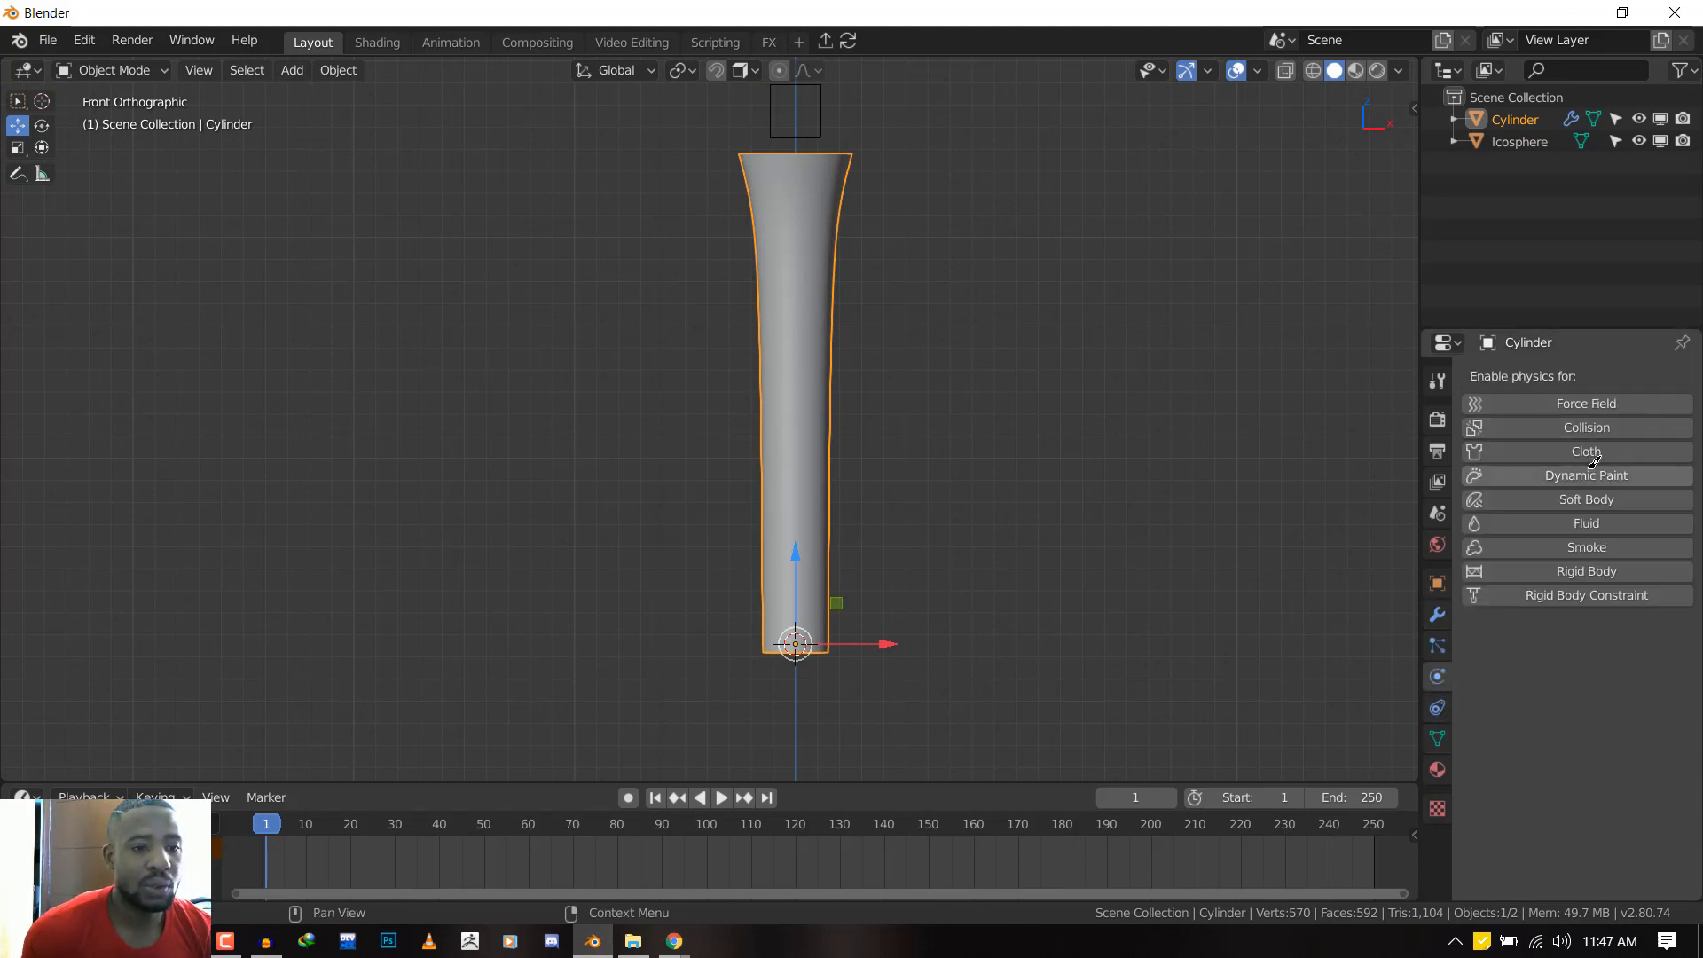
Enable Dynamic Paint on the cylinder as a Canvas, add a surface and set its type
left_click(1586, 476)
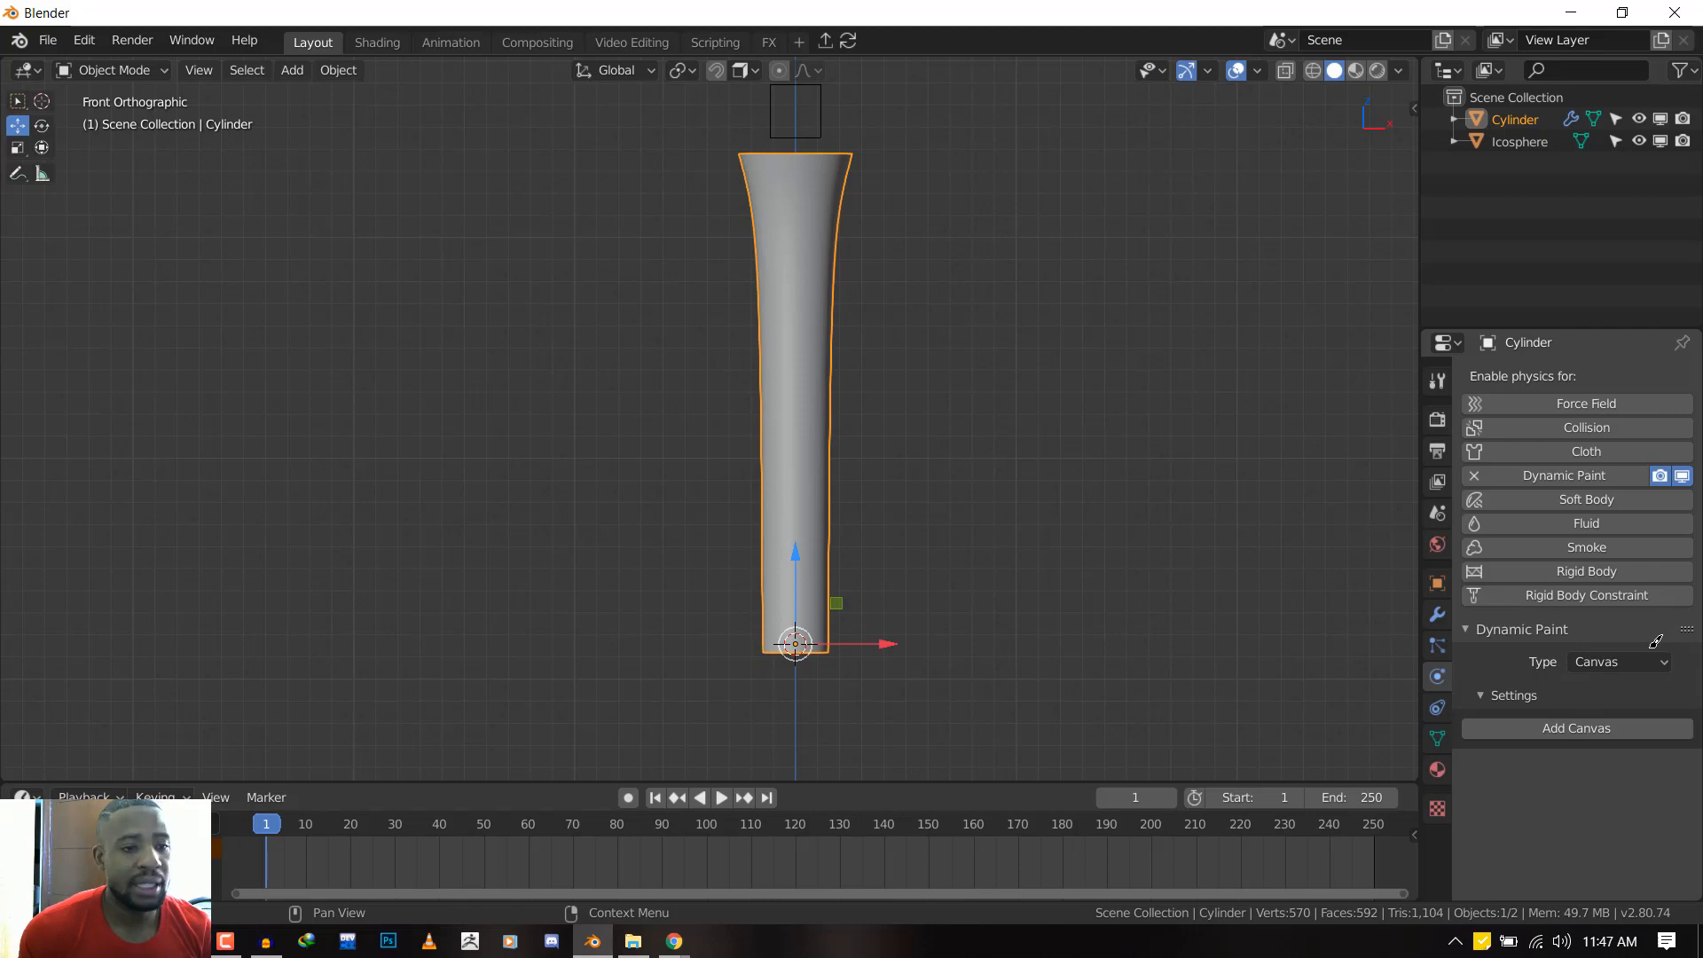
left_click(1618, 661)
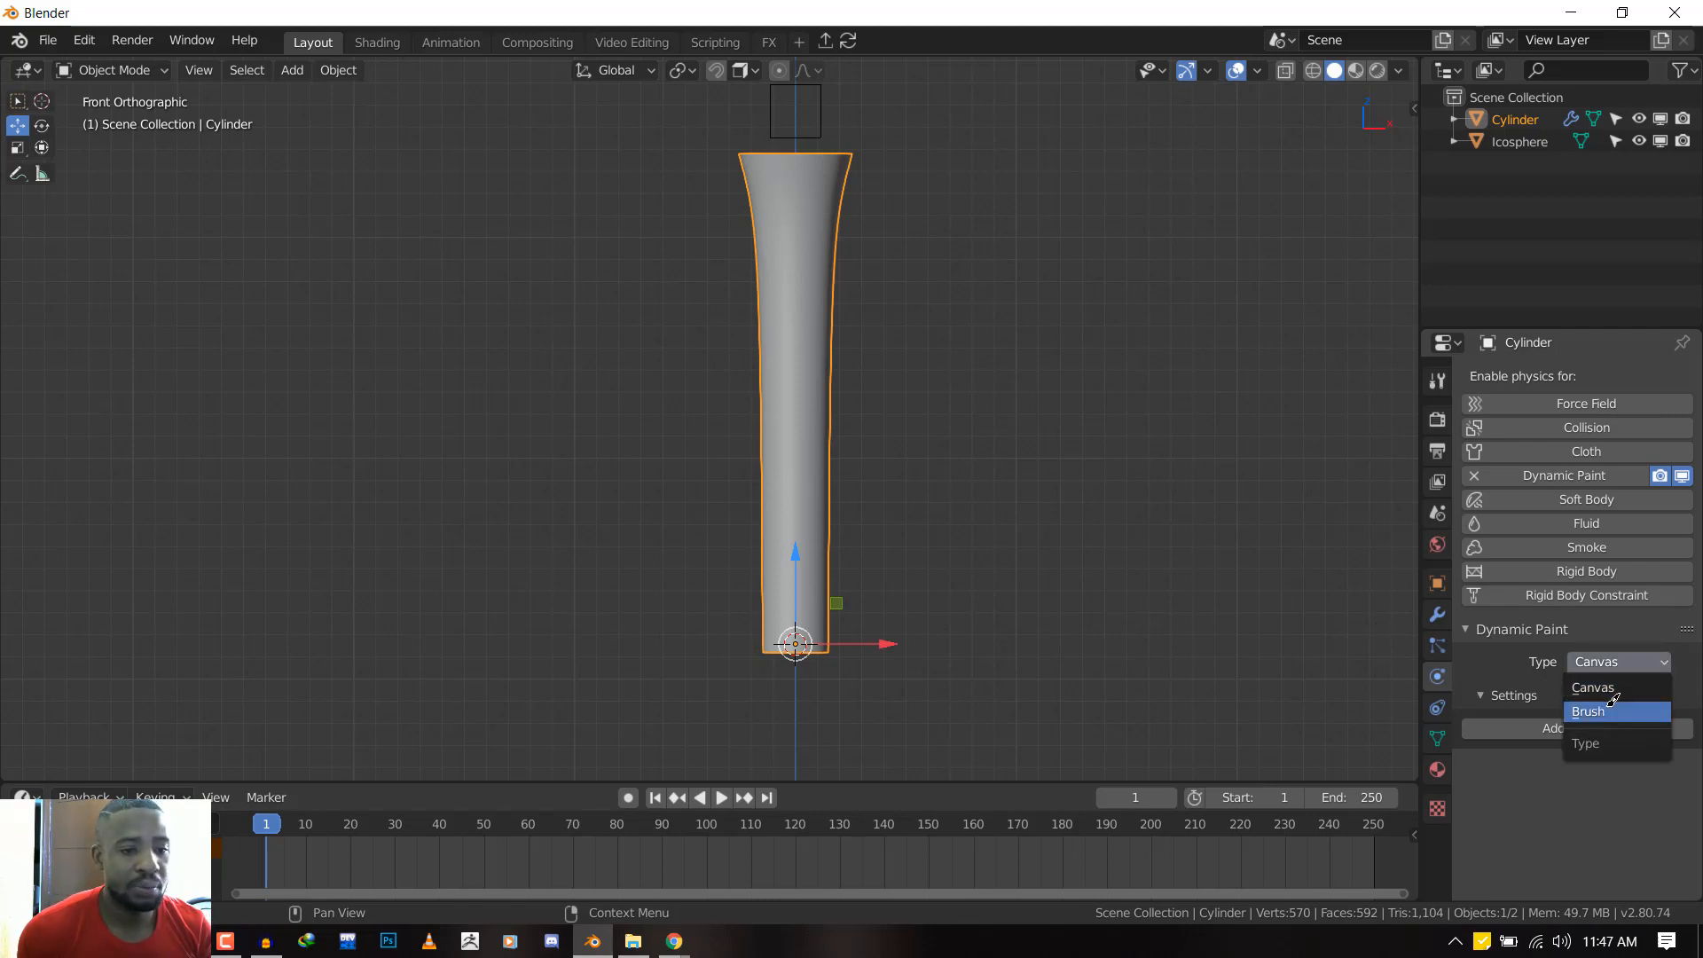
left_click(1594, 687)
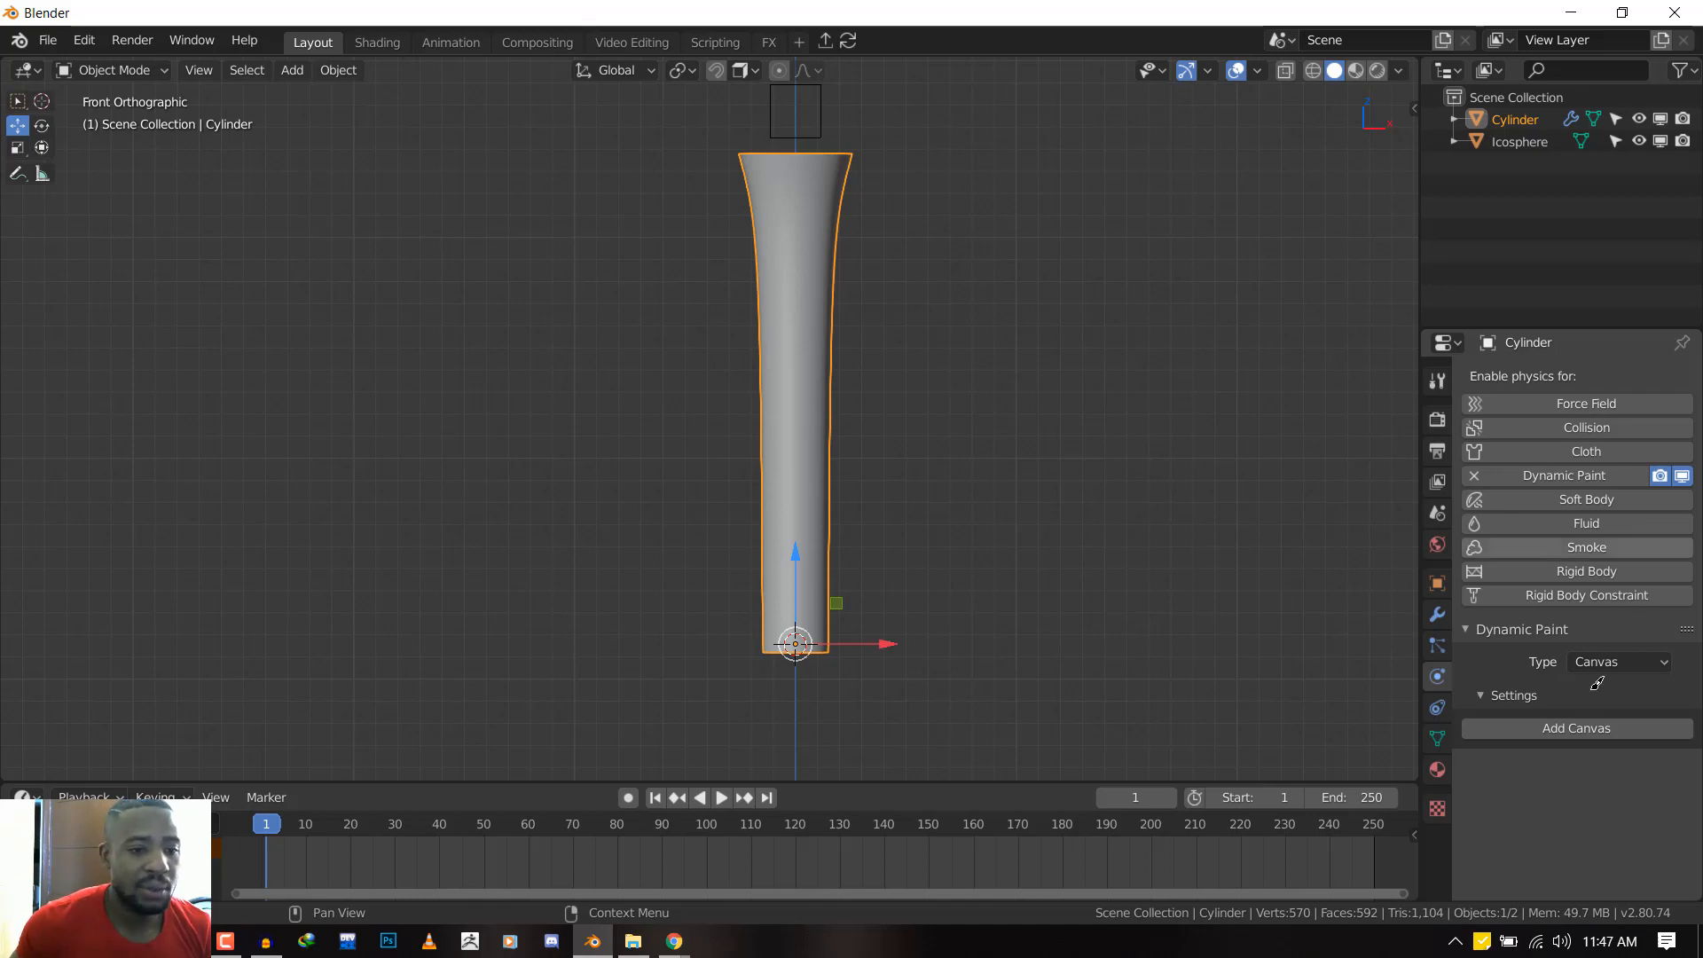
left_click(1576, 728)
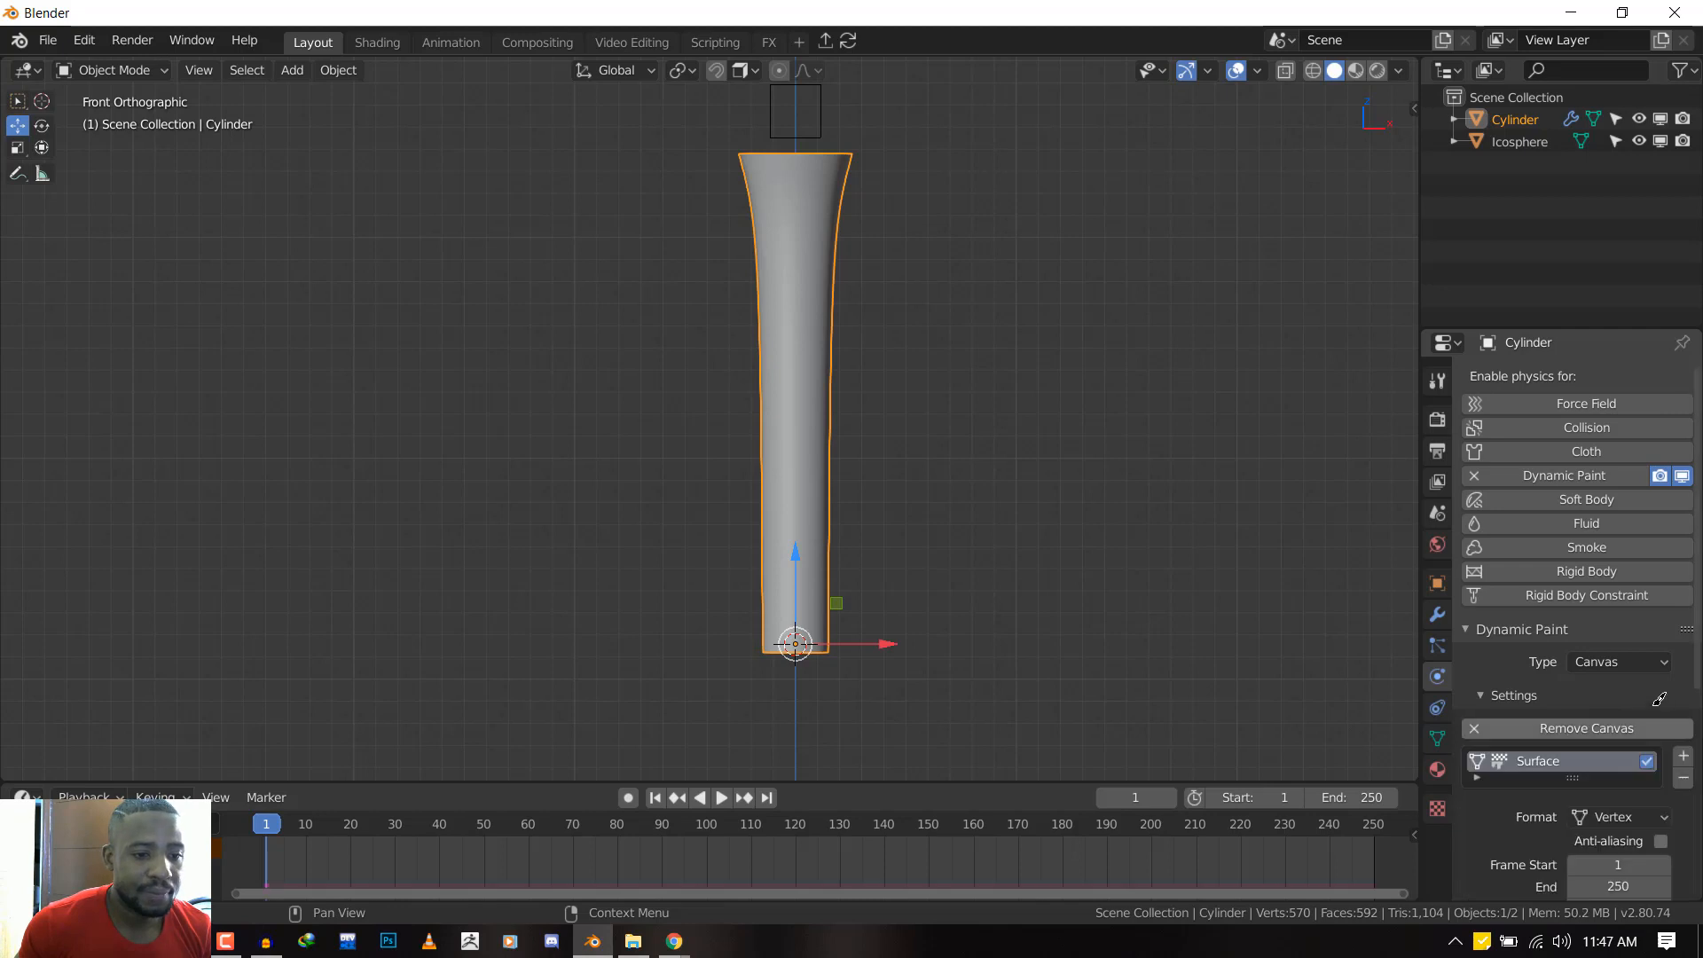
left_click(1683, 755)
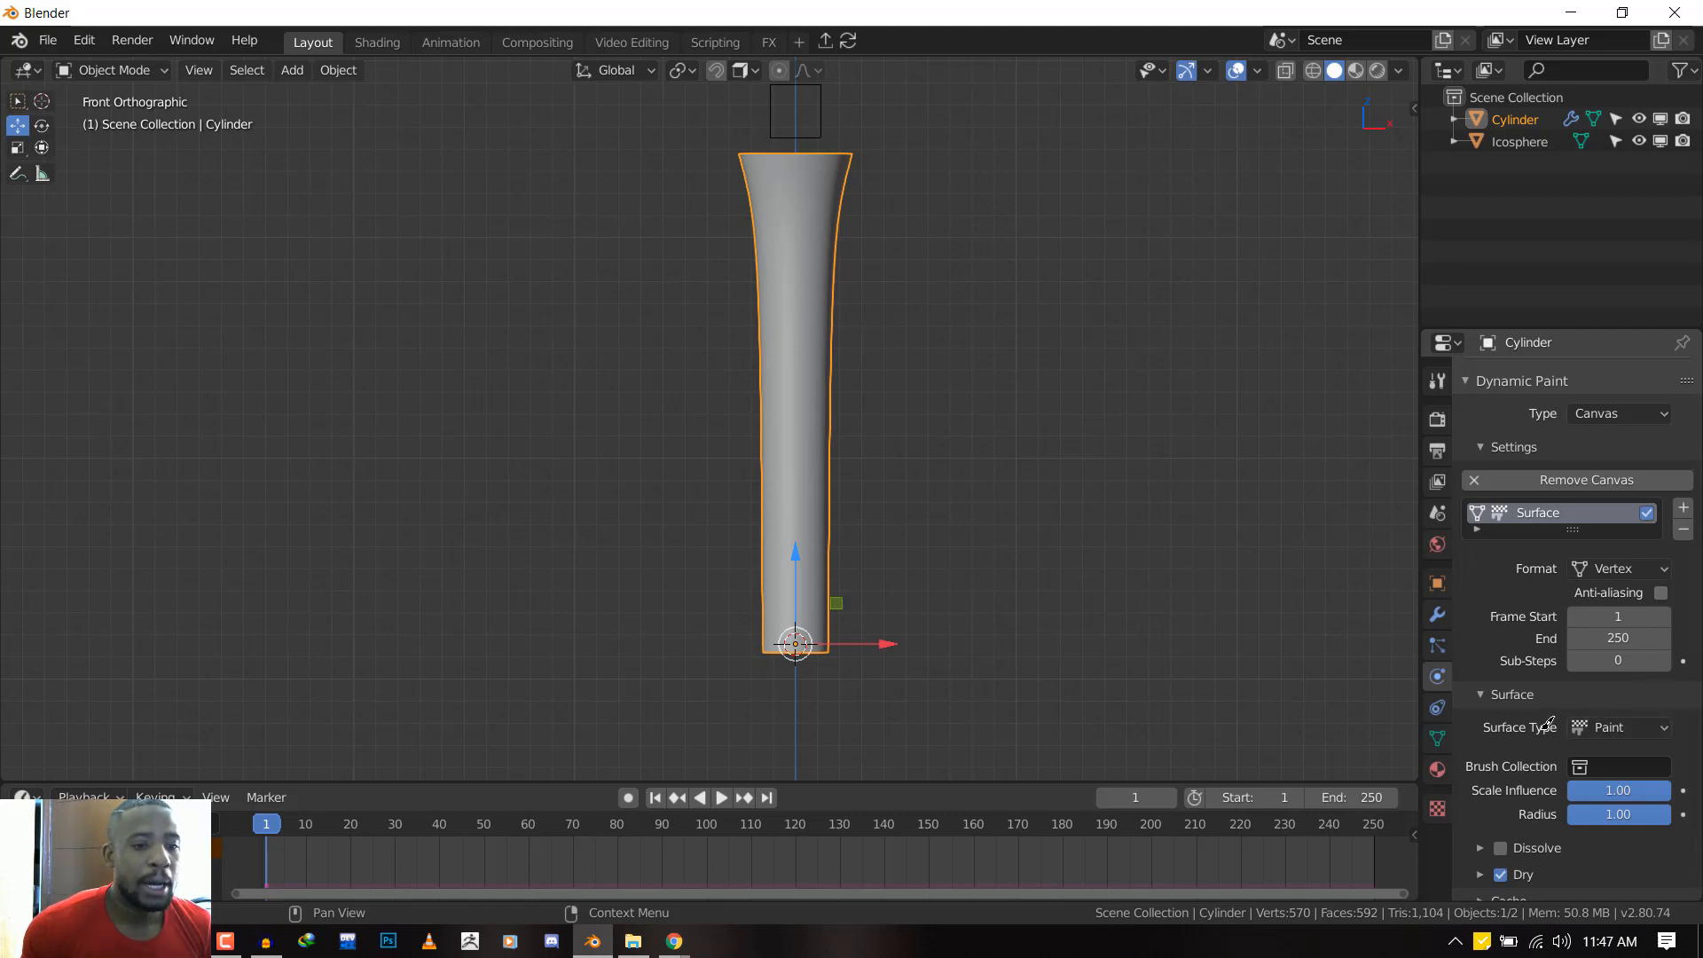
left_click(1618, 727)
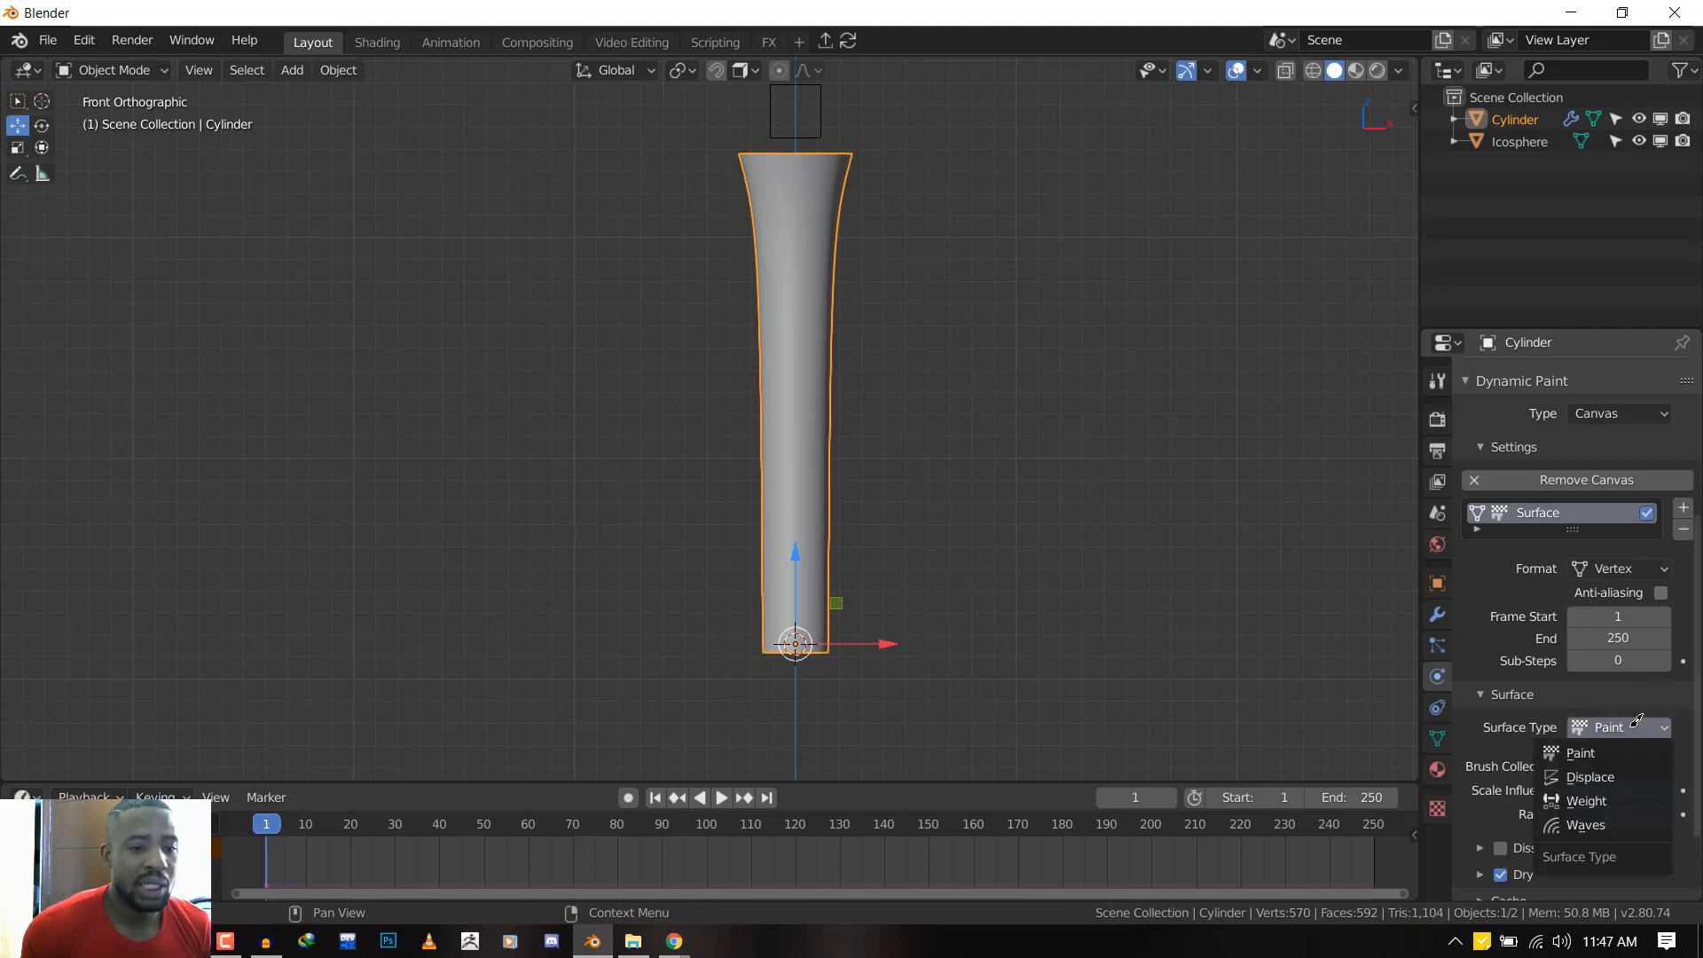
left_click(1586, 801)
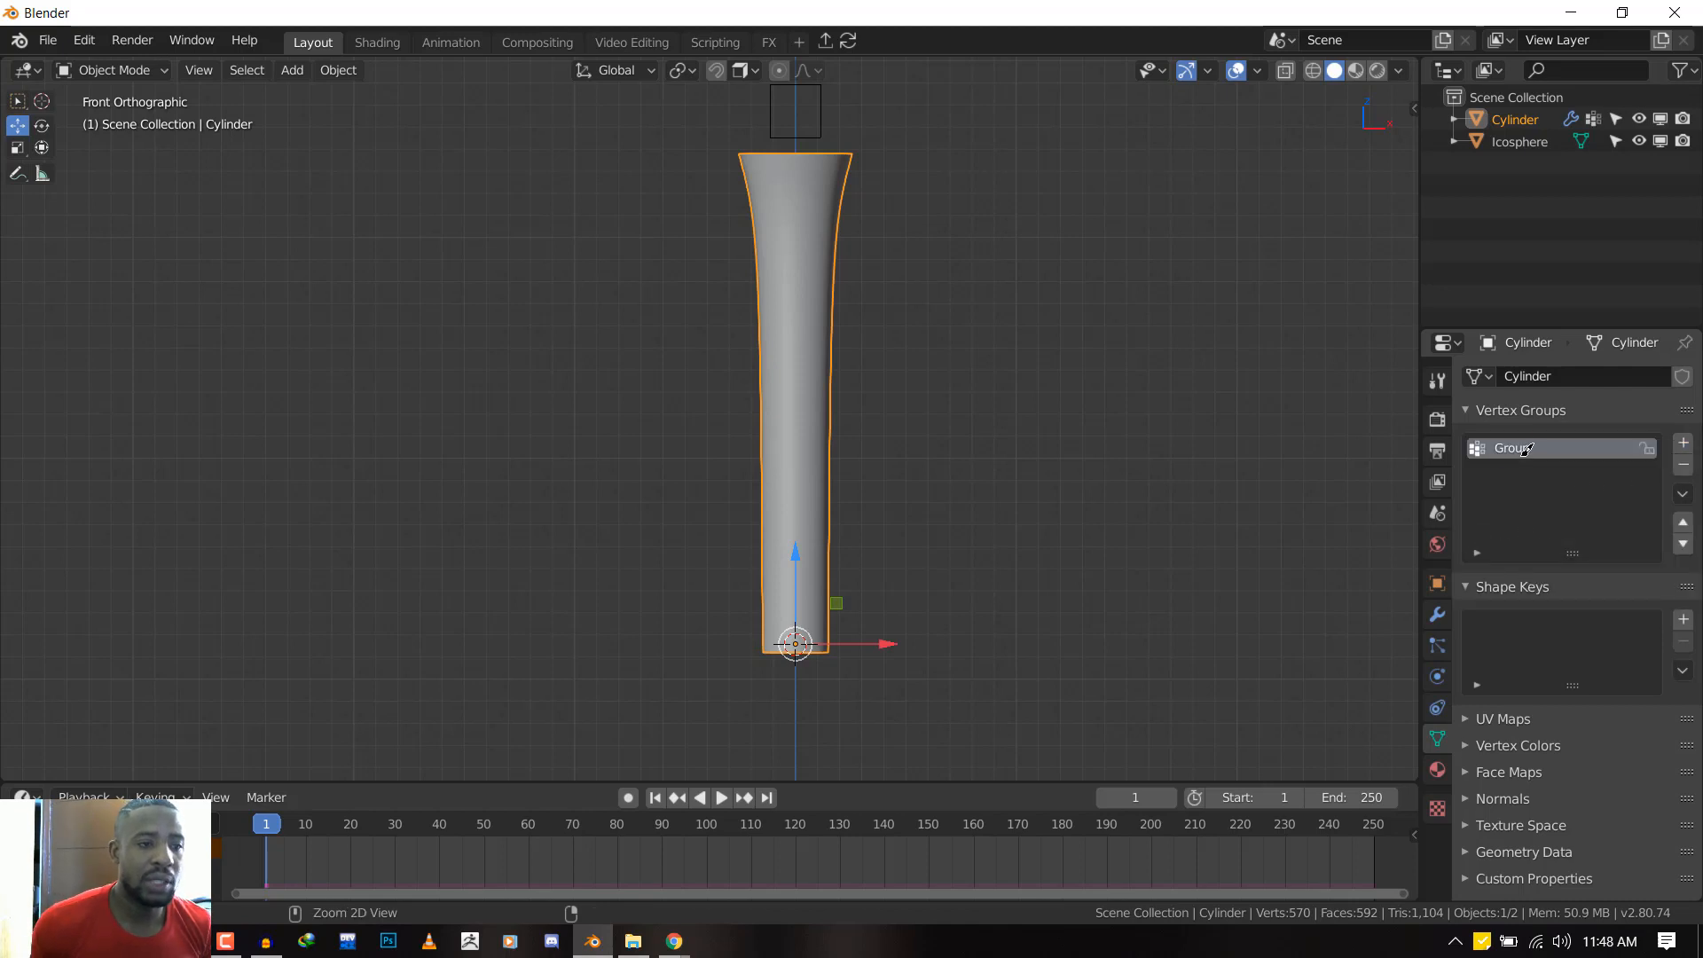
Rename the cylinder's vertex group to 'ef'
type("ef")
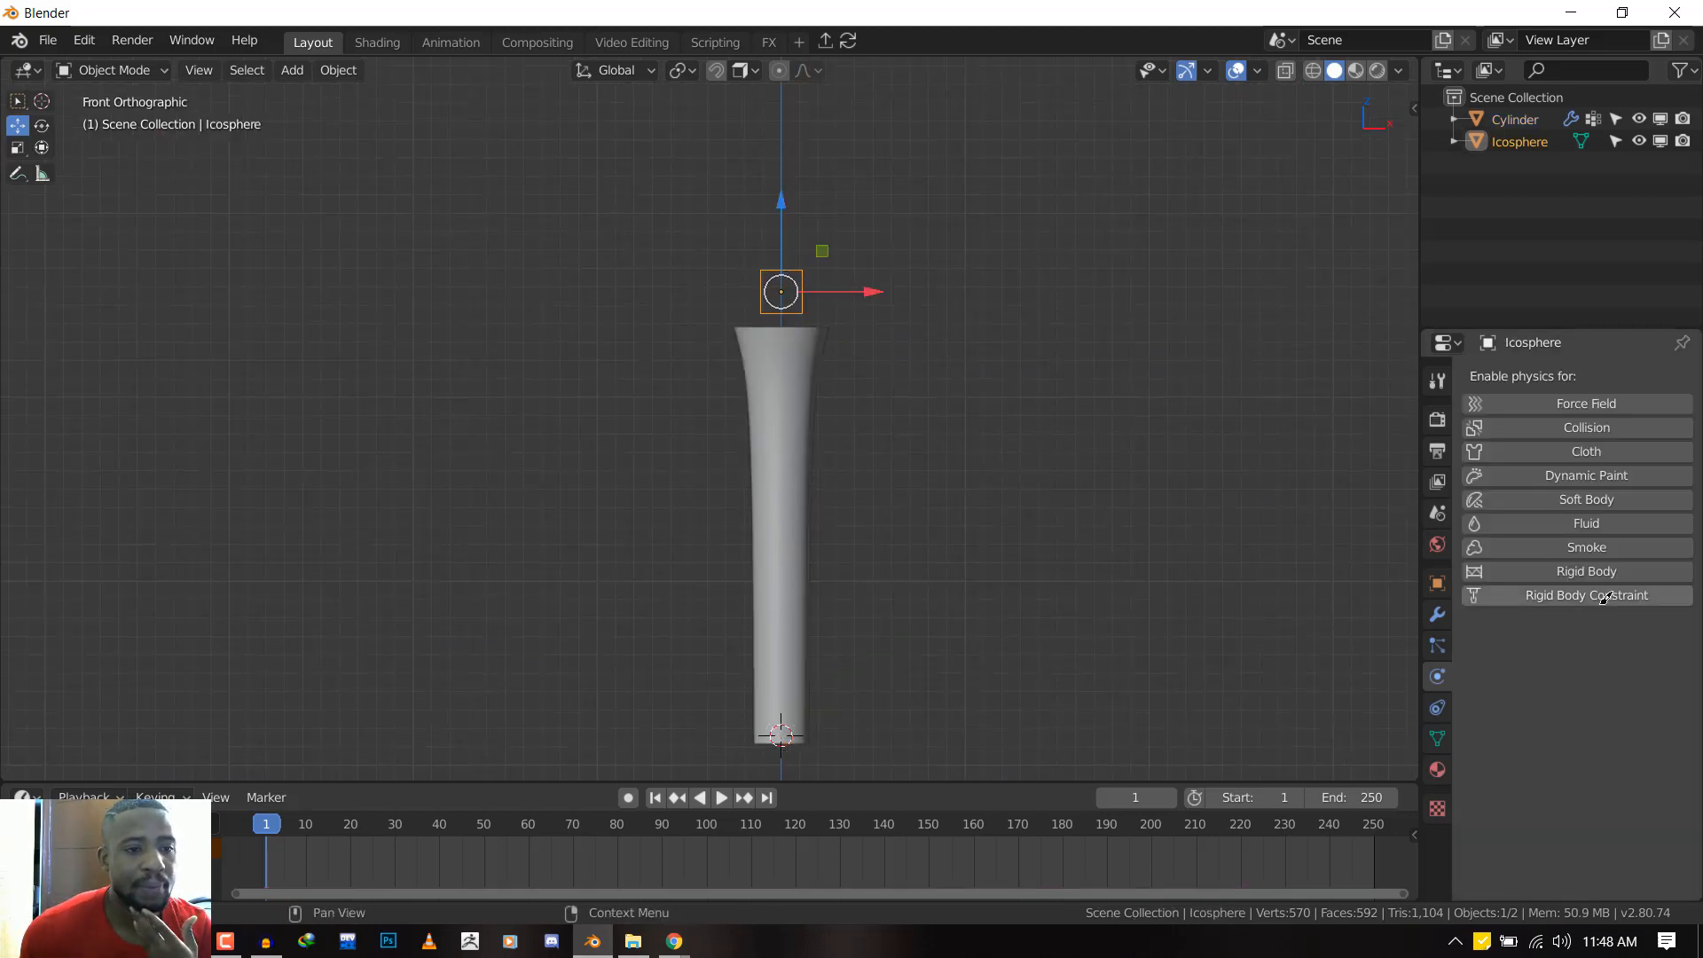
Make the icosphere a Dynamic Paint Brush with paint source Mesh Volume + Proximity
left_click(1585, 475)
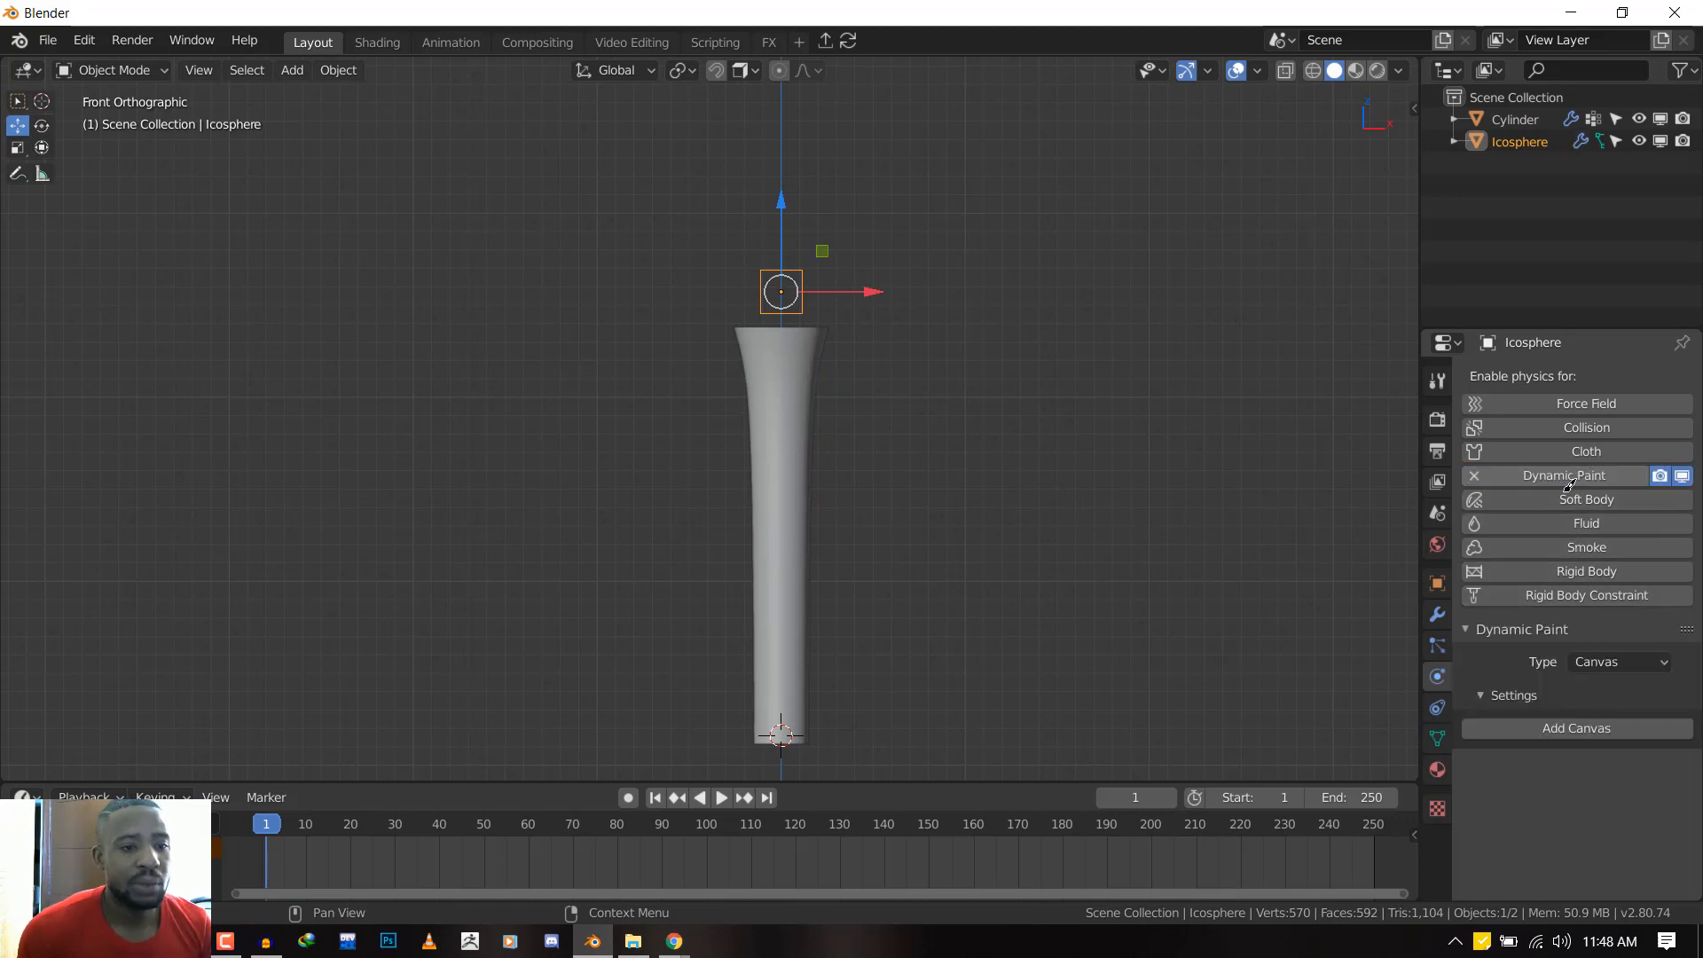
mouse_move(1558, 278)
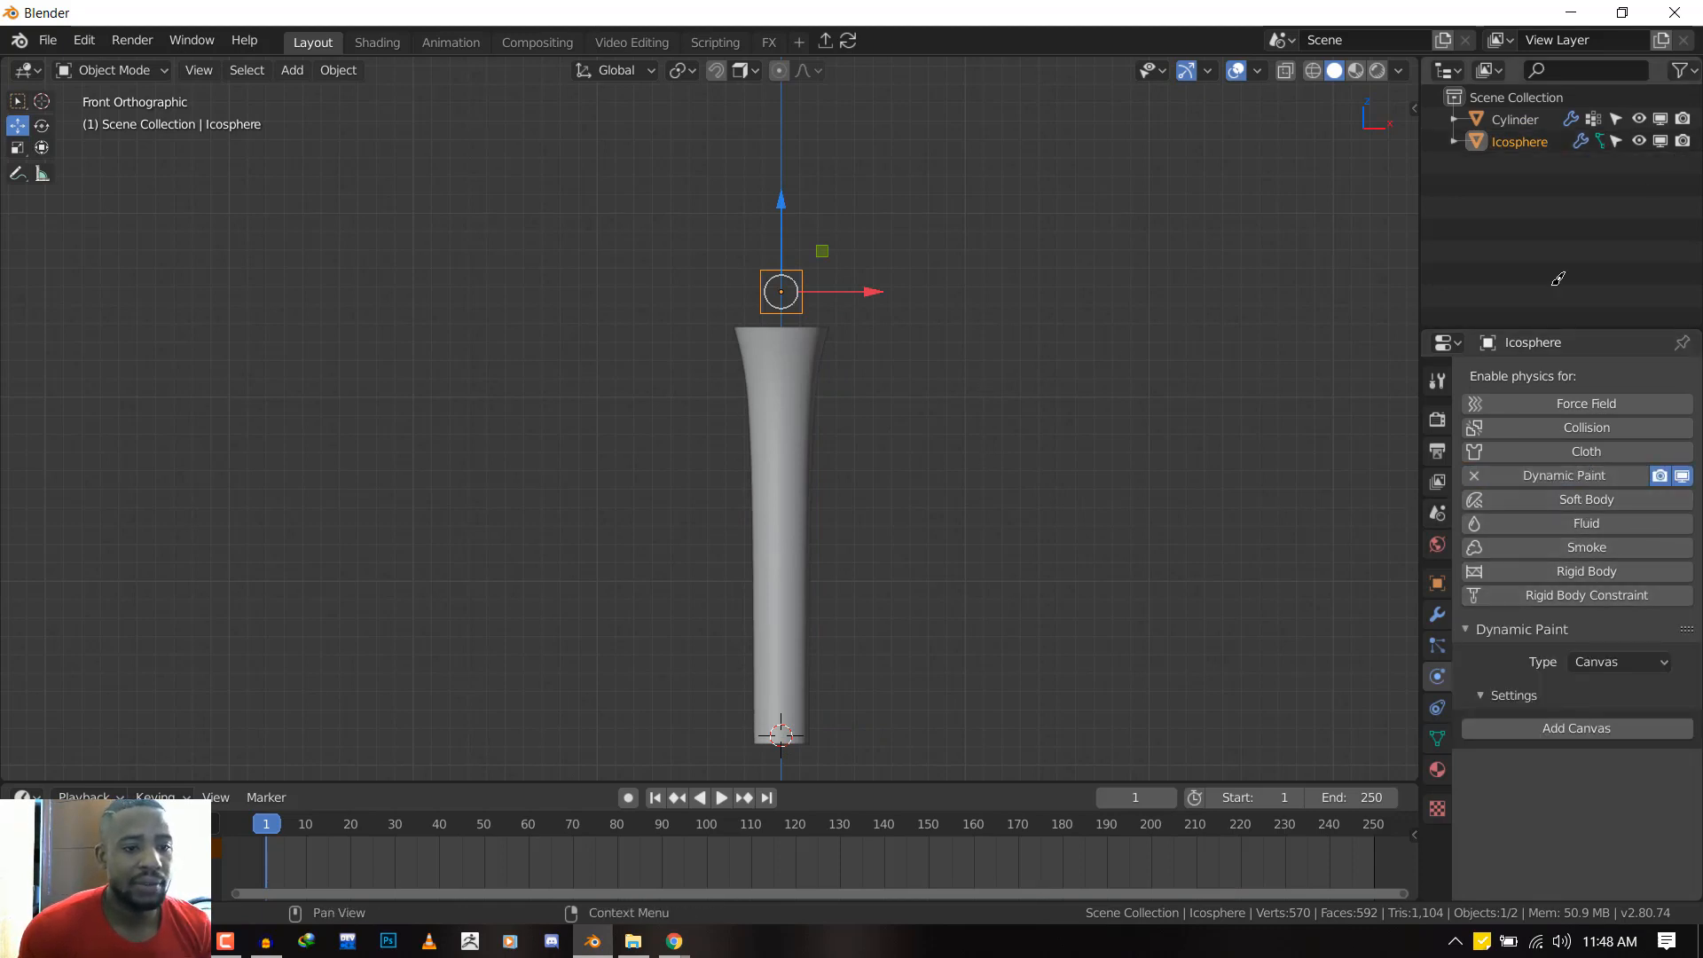
left_click(1617, 661)
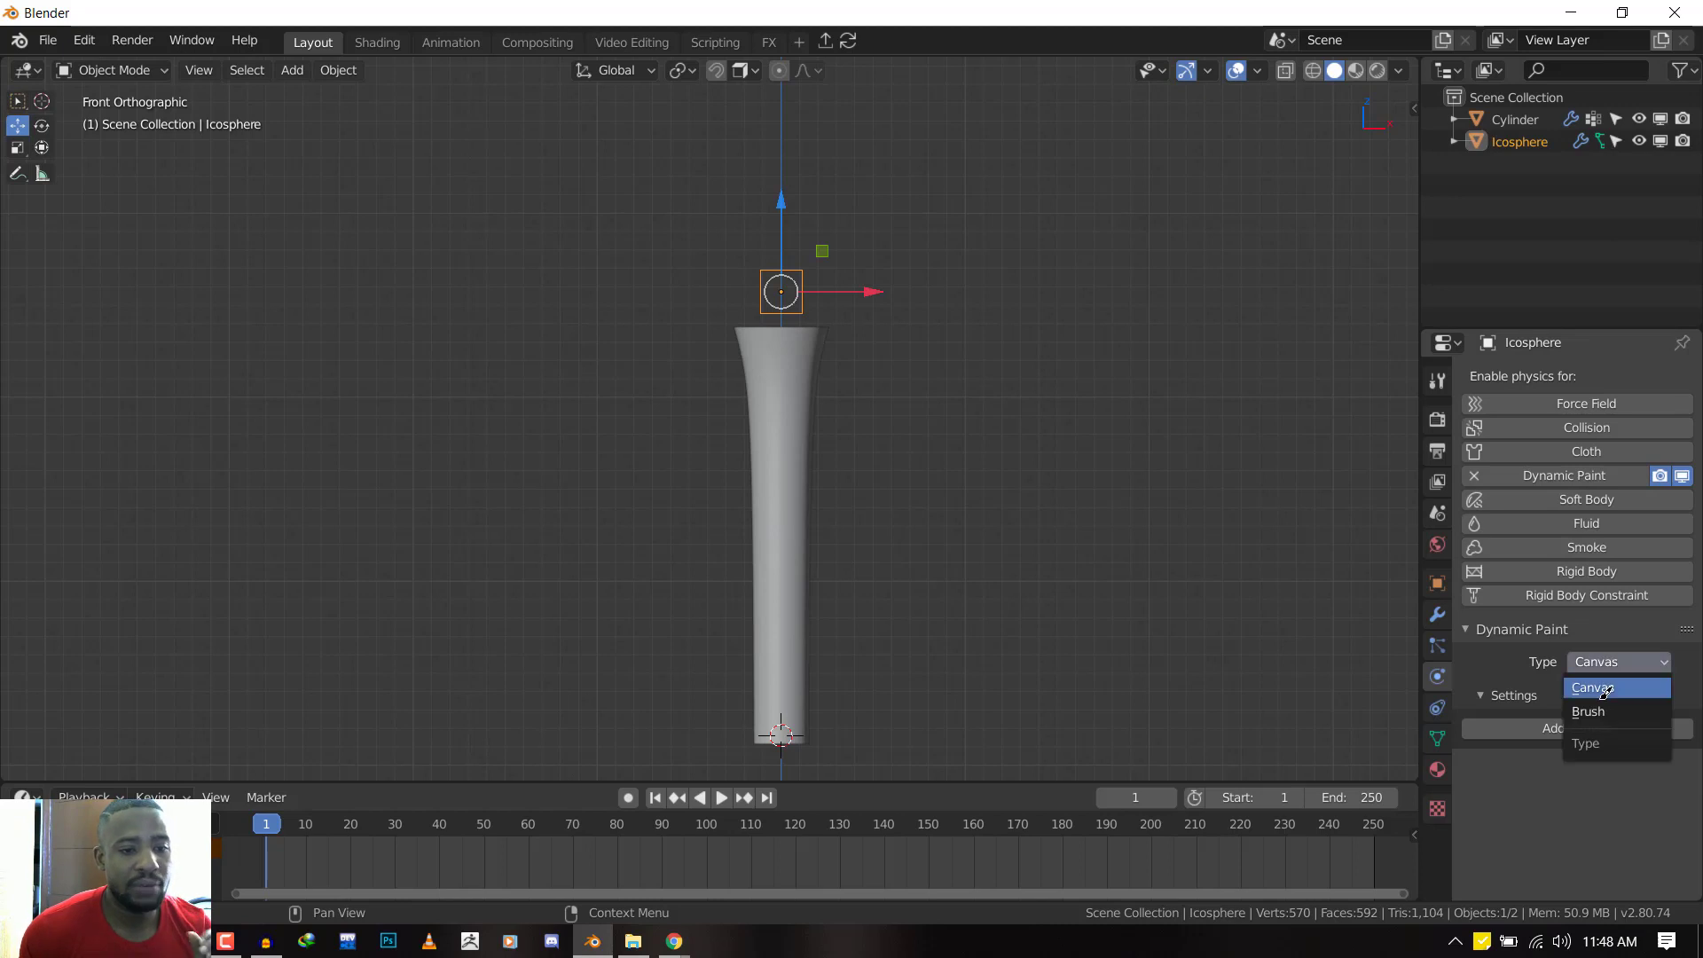
left_click(1588, 711)
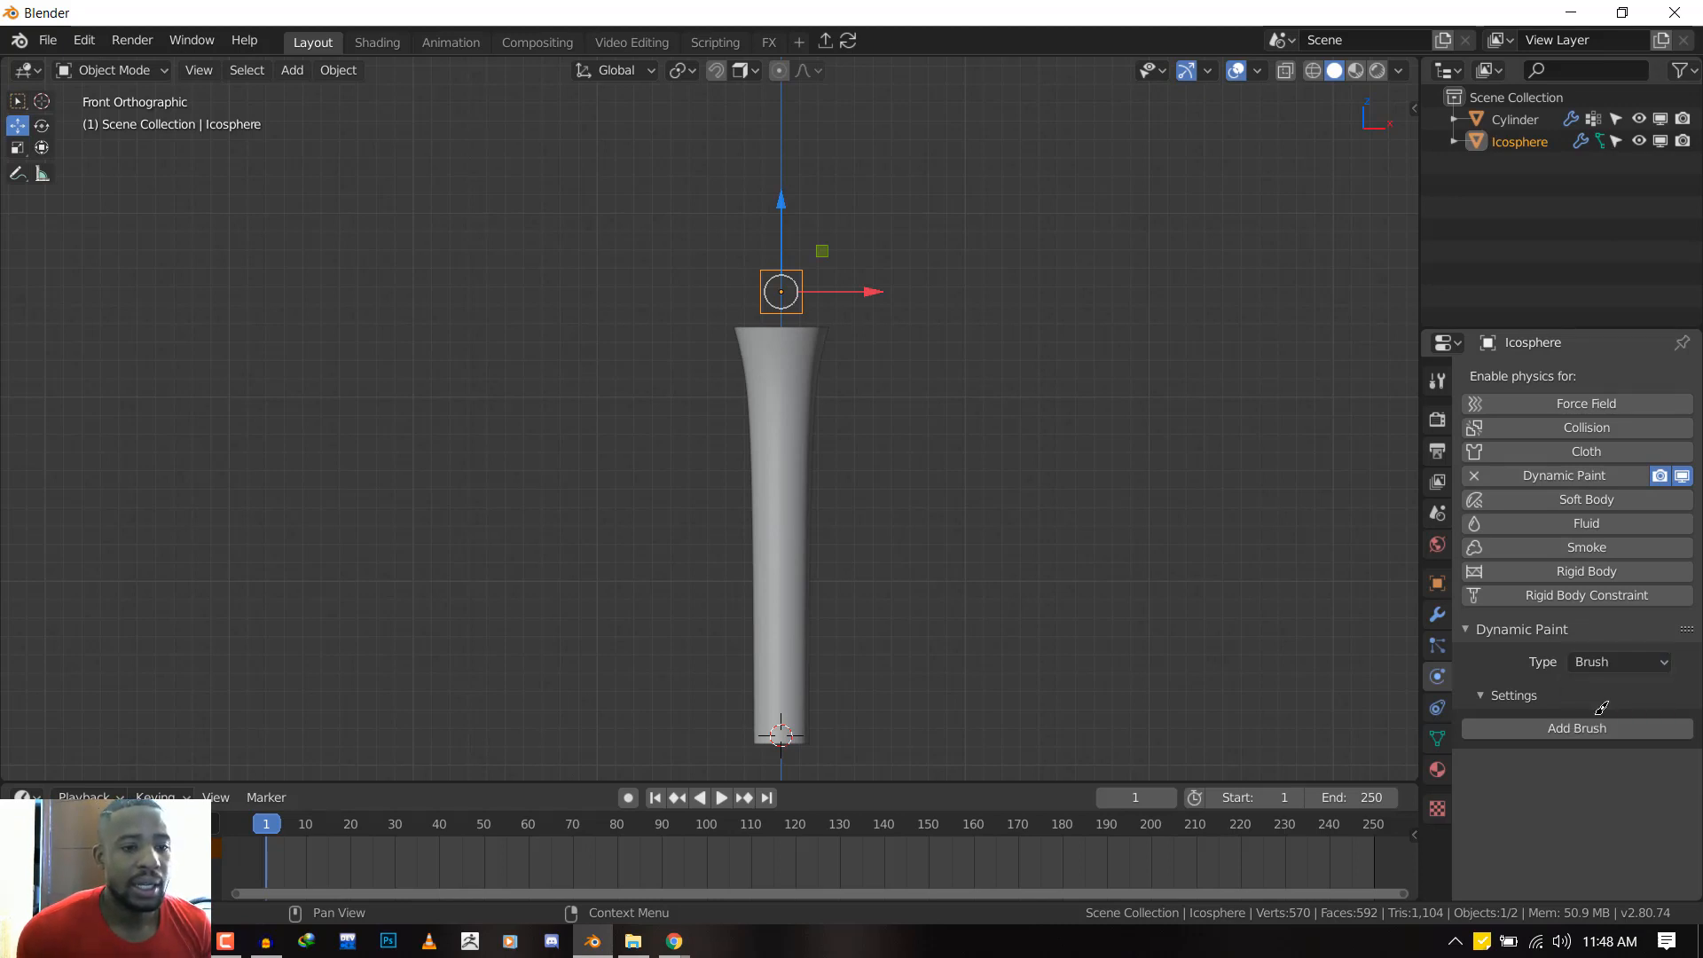
left_click(1576, 728)
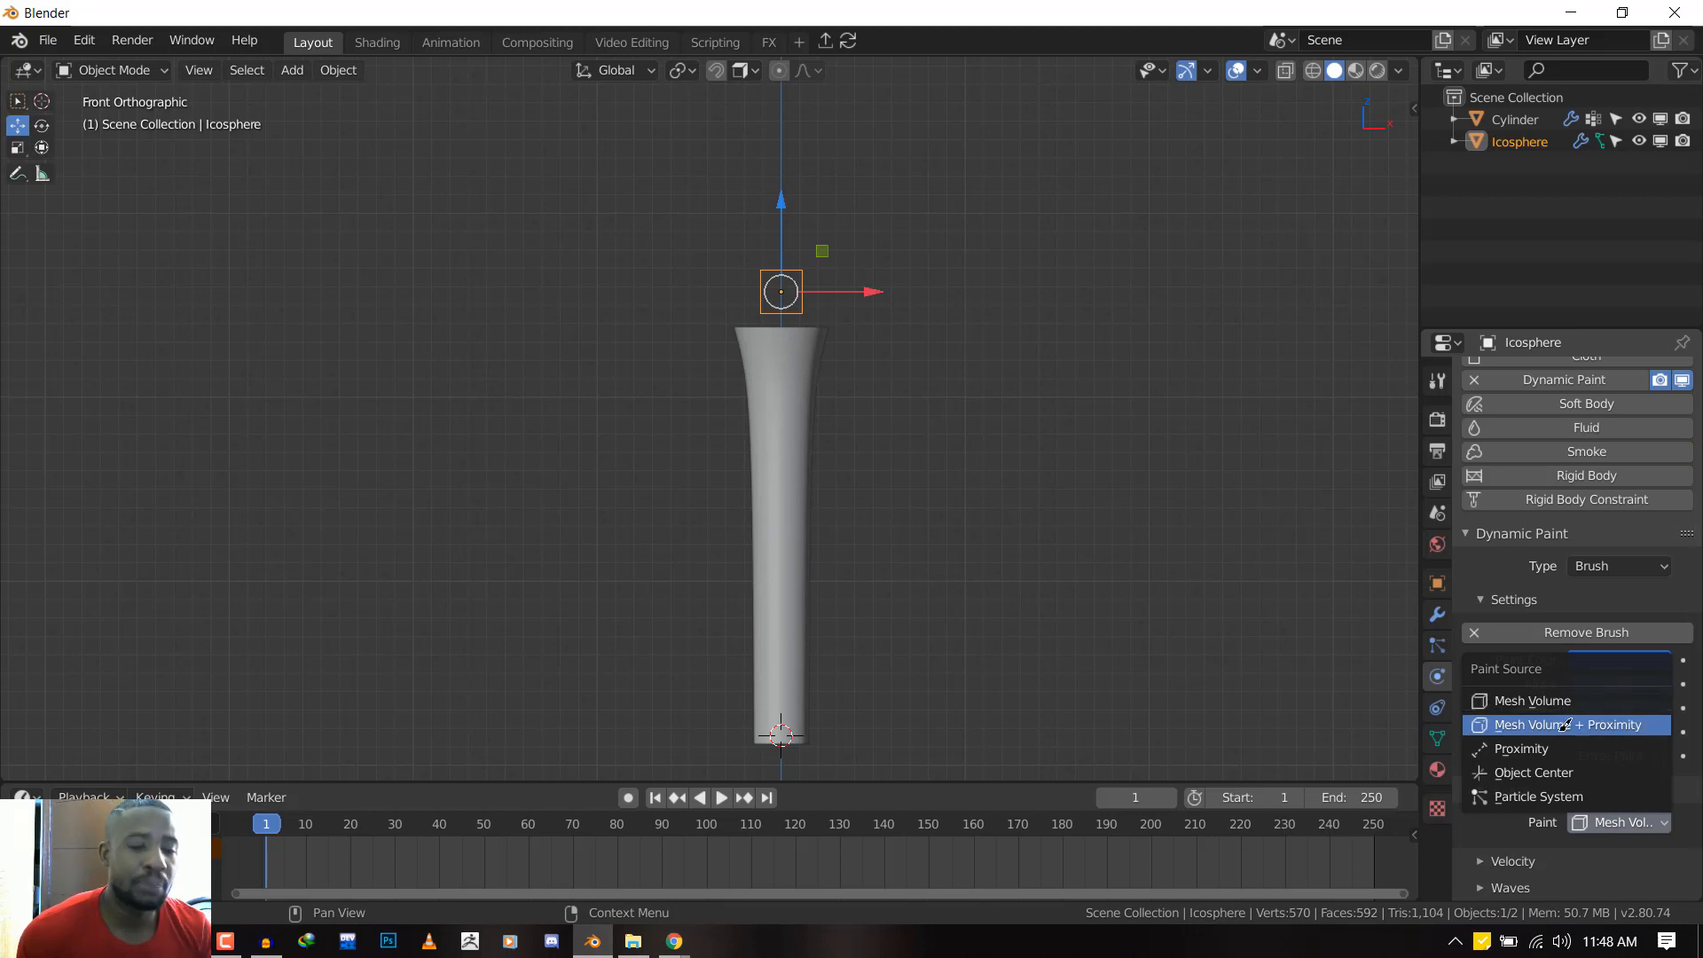
left_click(1566, 725)
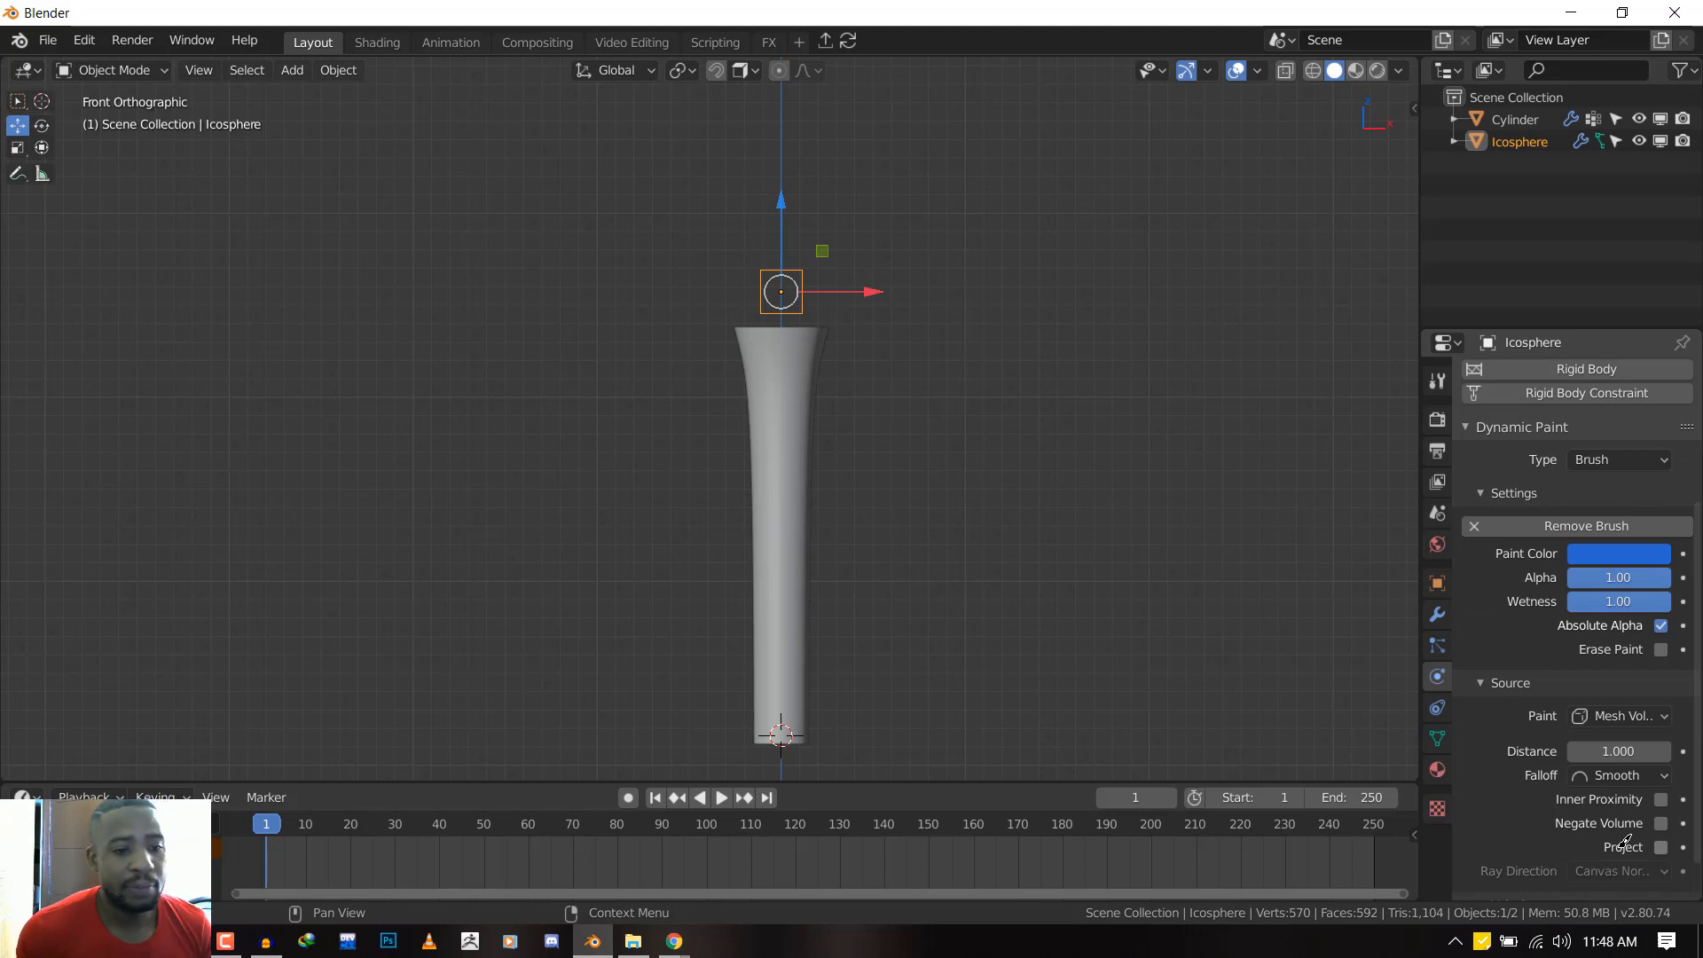
mouse_move(1597, 769)
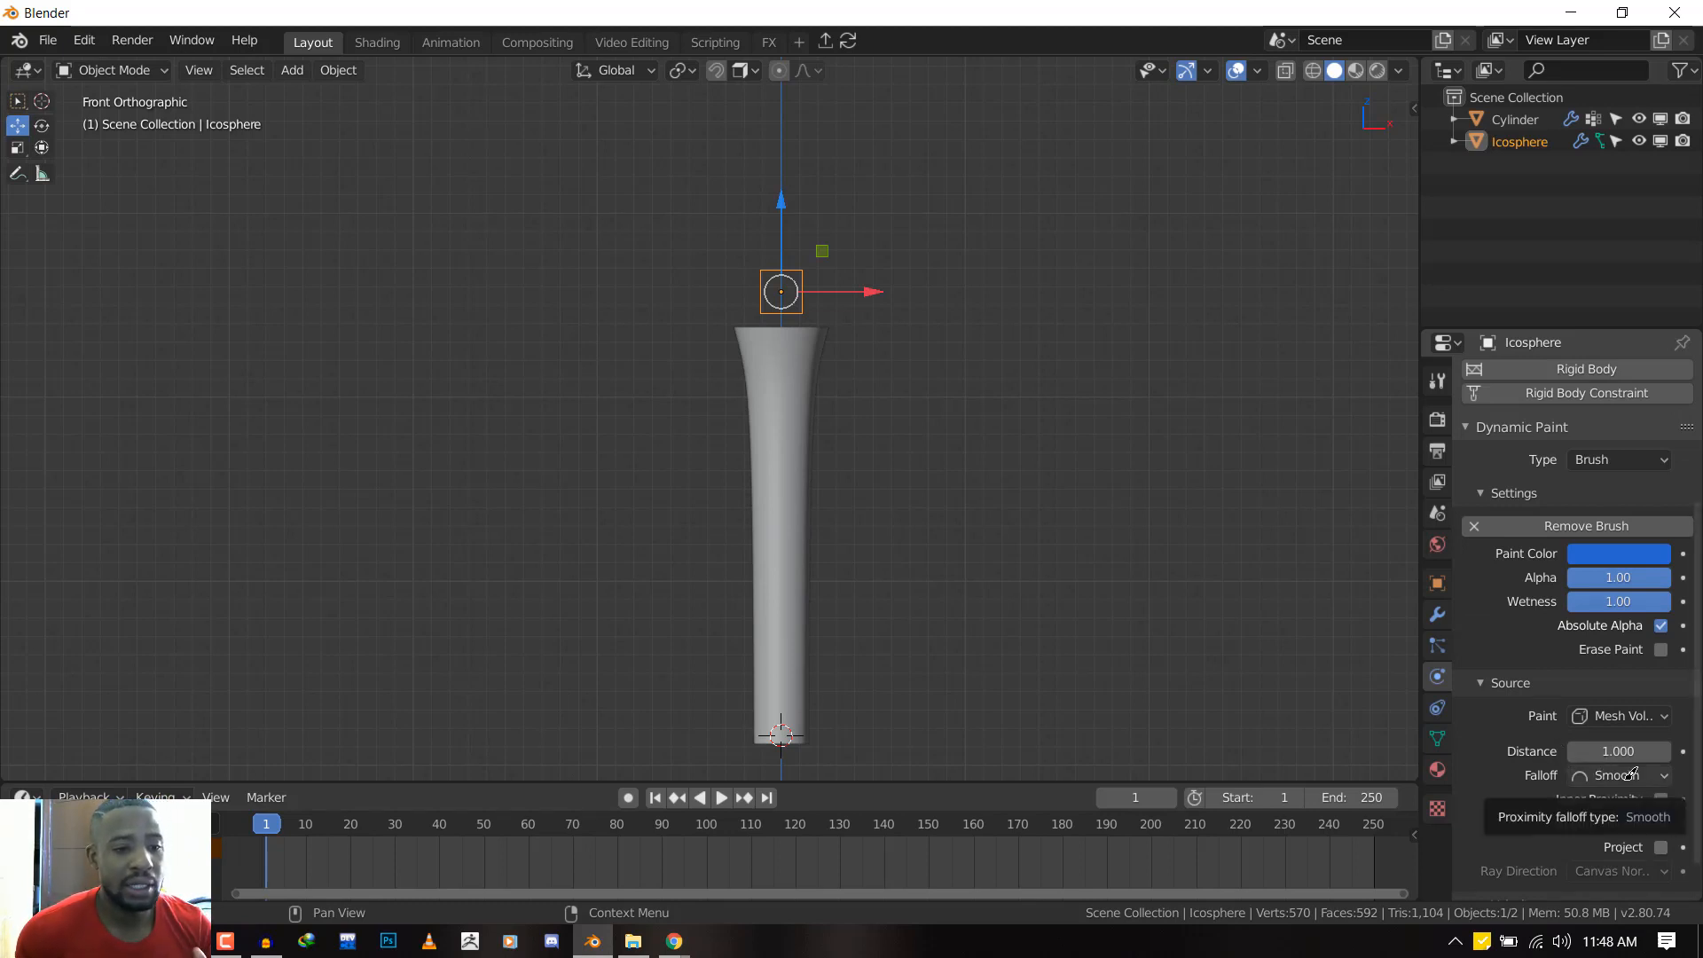
left_click(1618, 775)
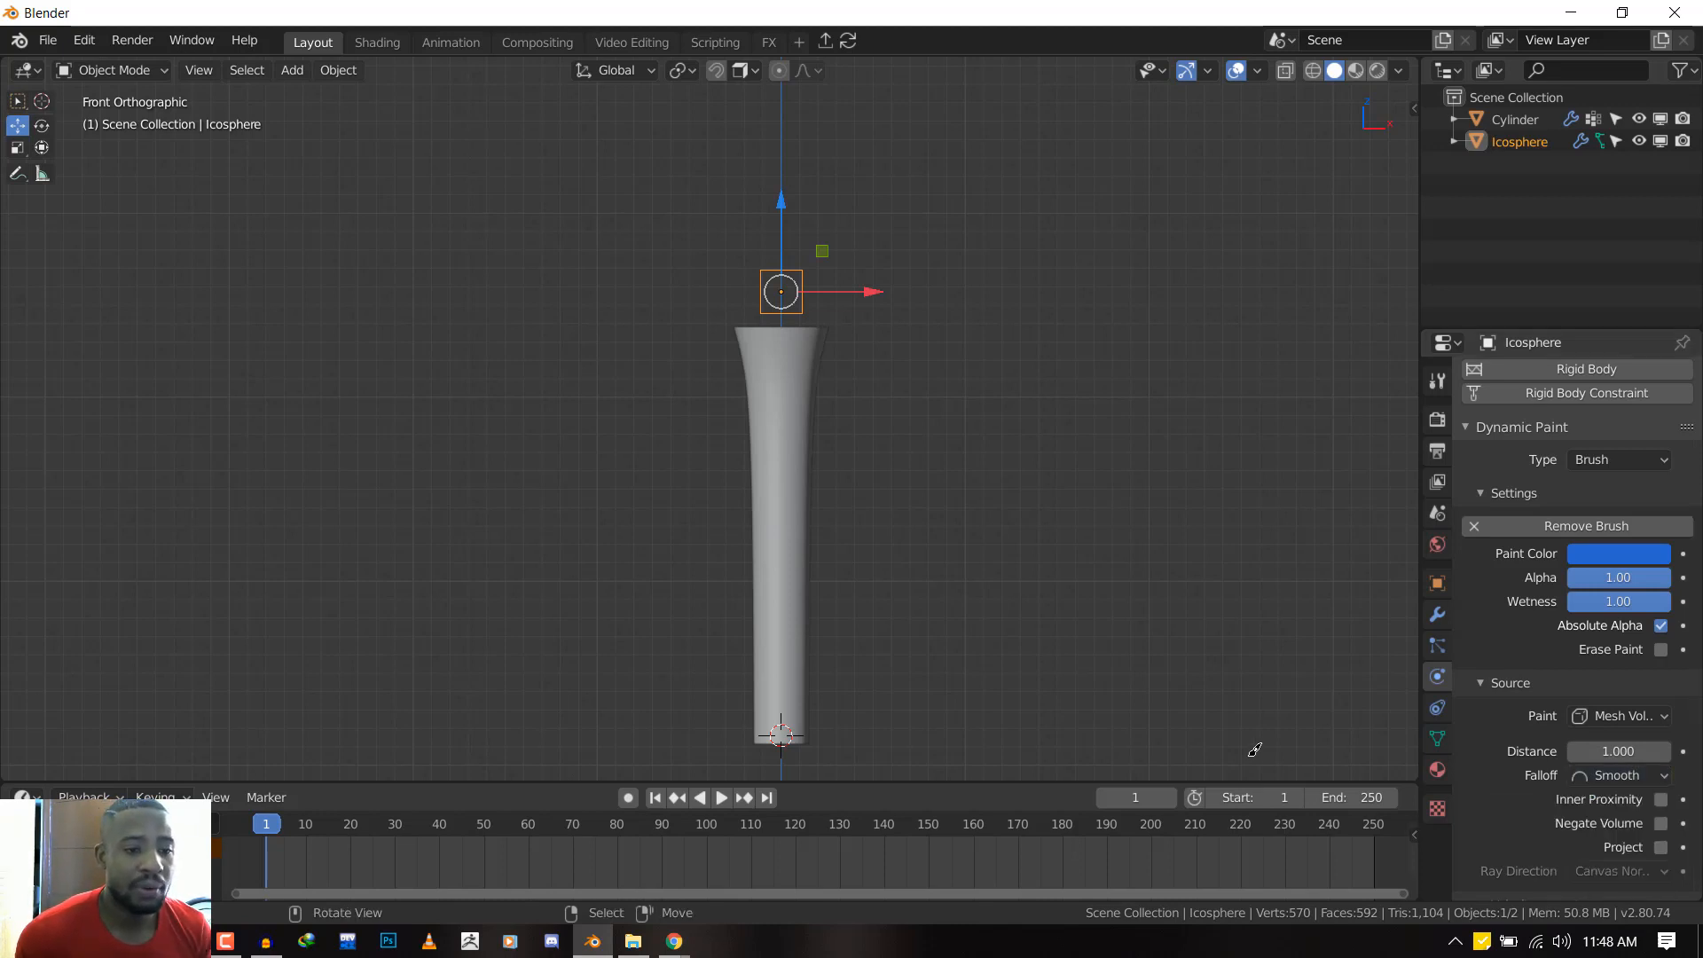
mouse_move(760, 462)
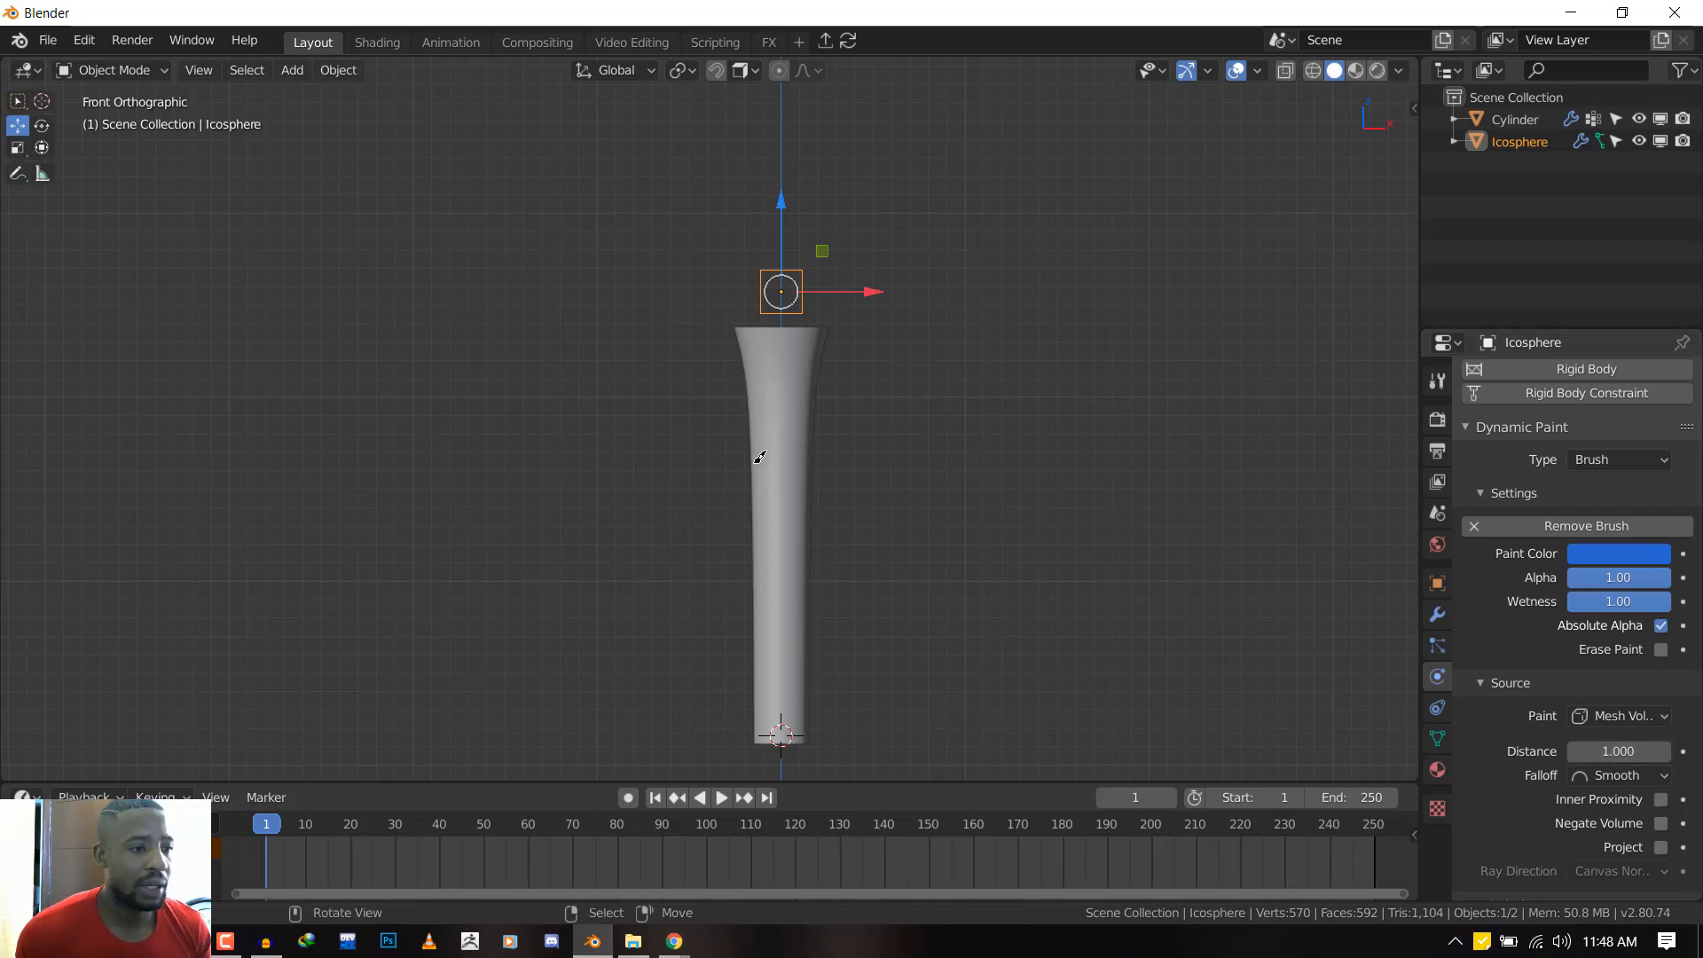
mouse_move(771, 319)
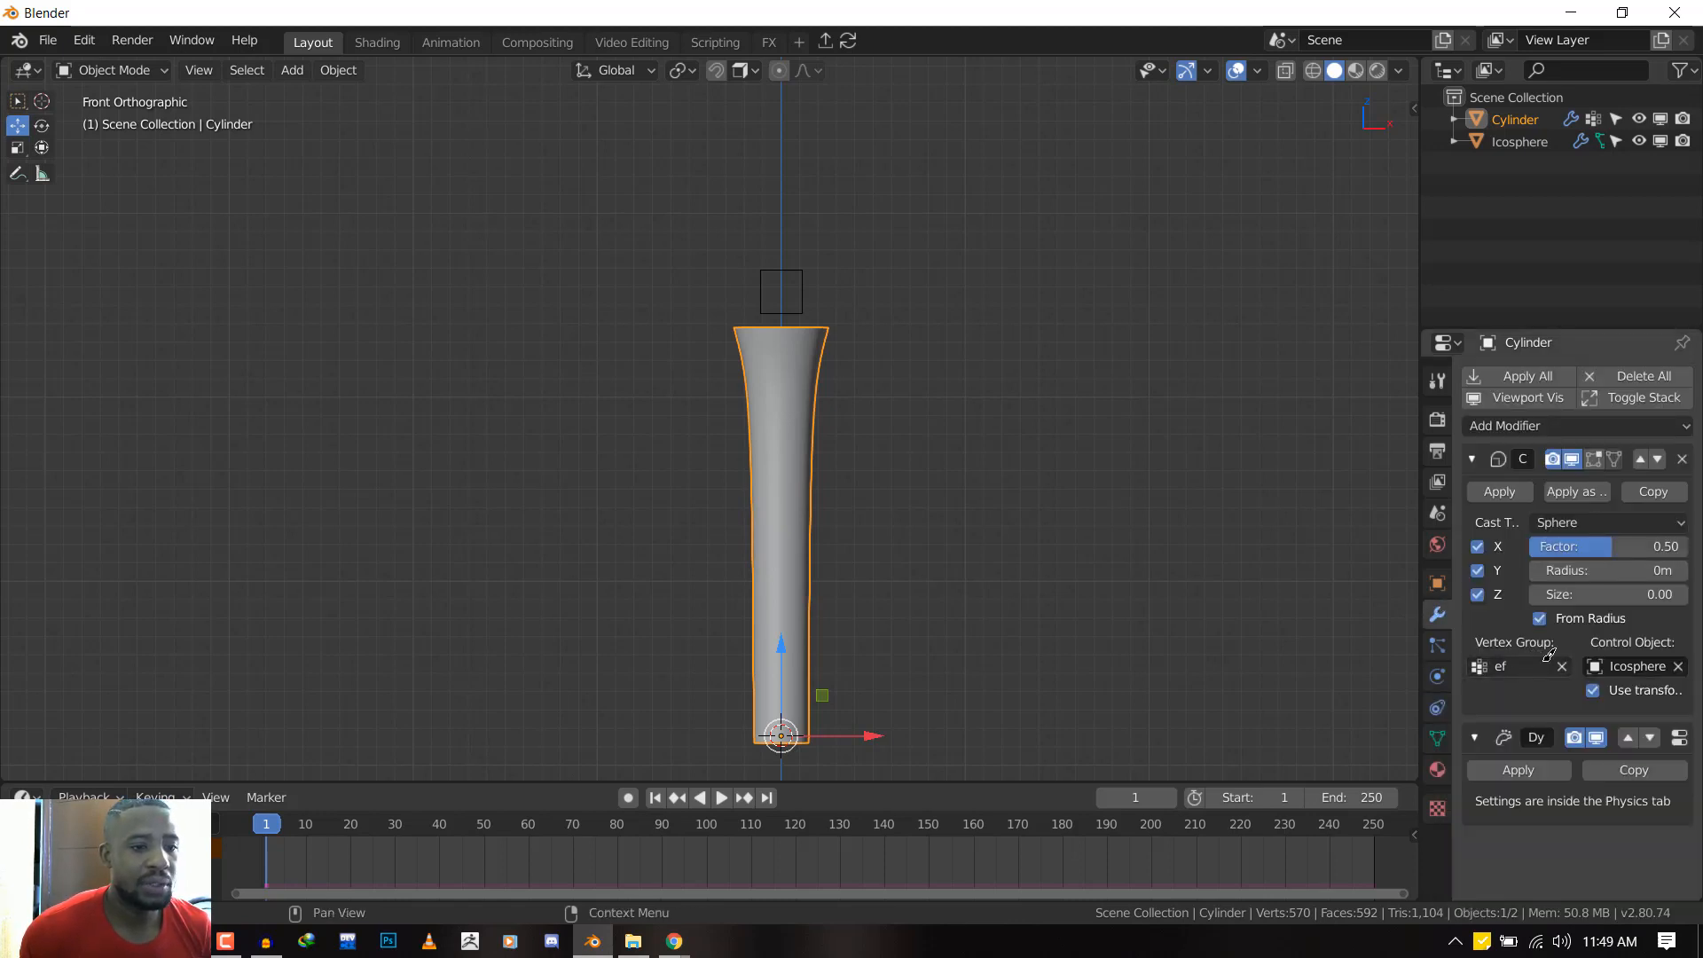
Select the cylinder and set its Cast modifier's Vertex Group to ef
left_click(780, 291)
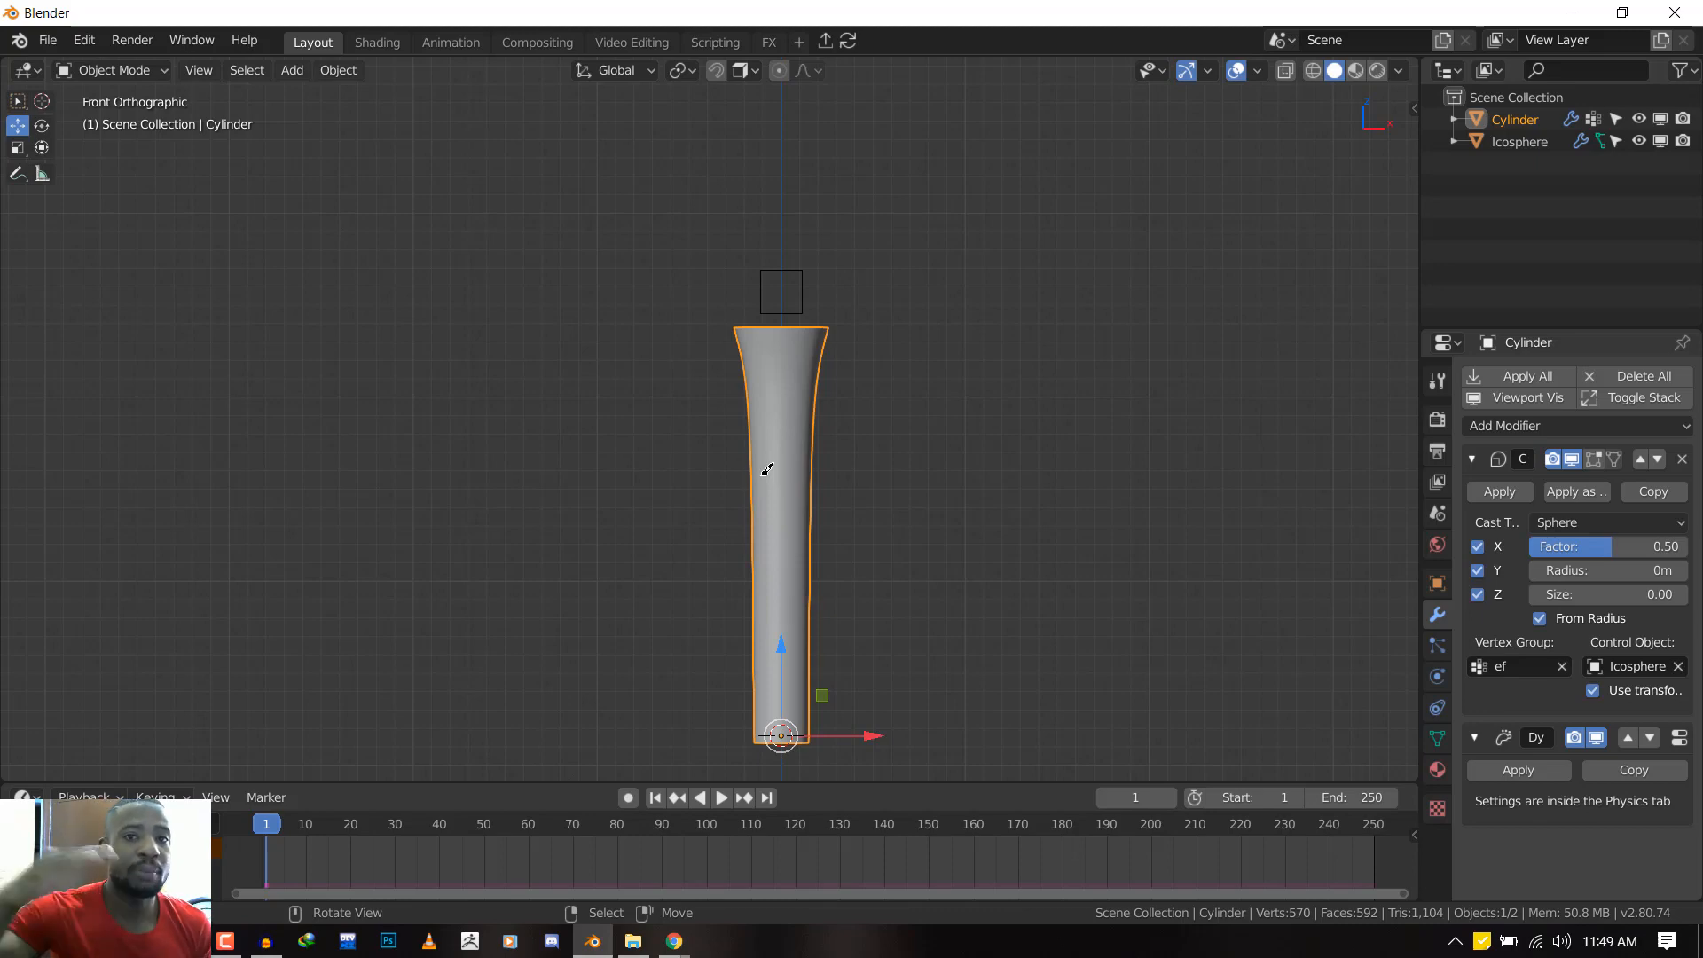
mouse_move(995, 585)
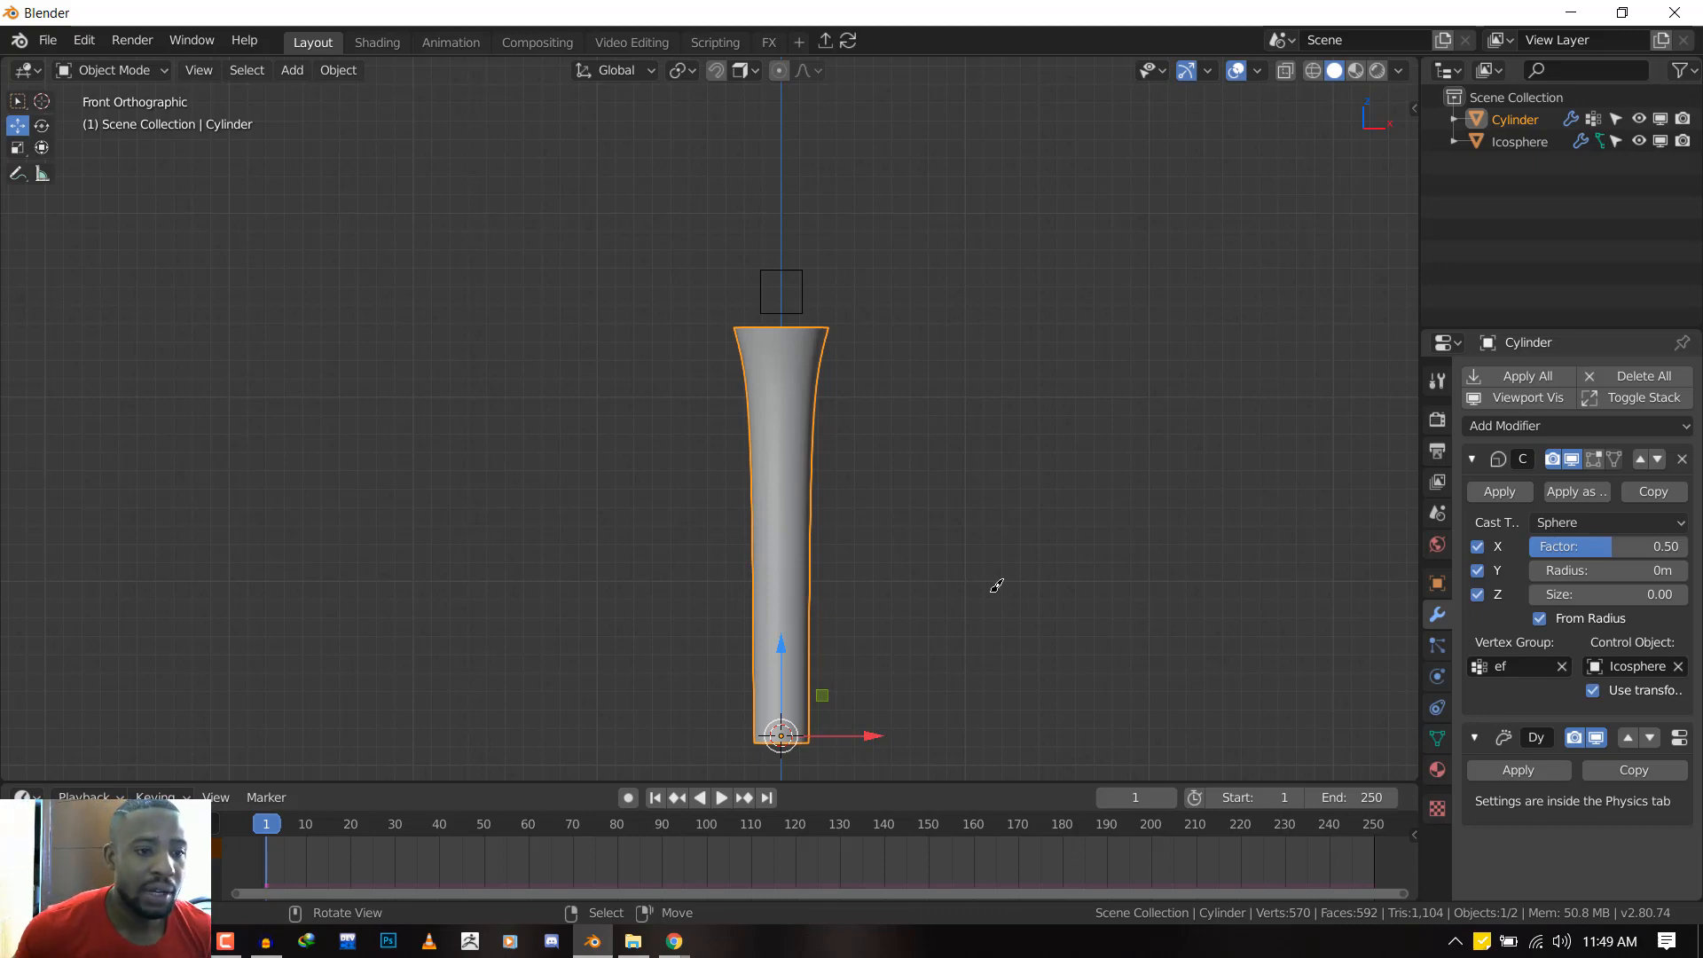
left_click(1471, 458)
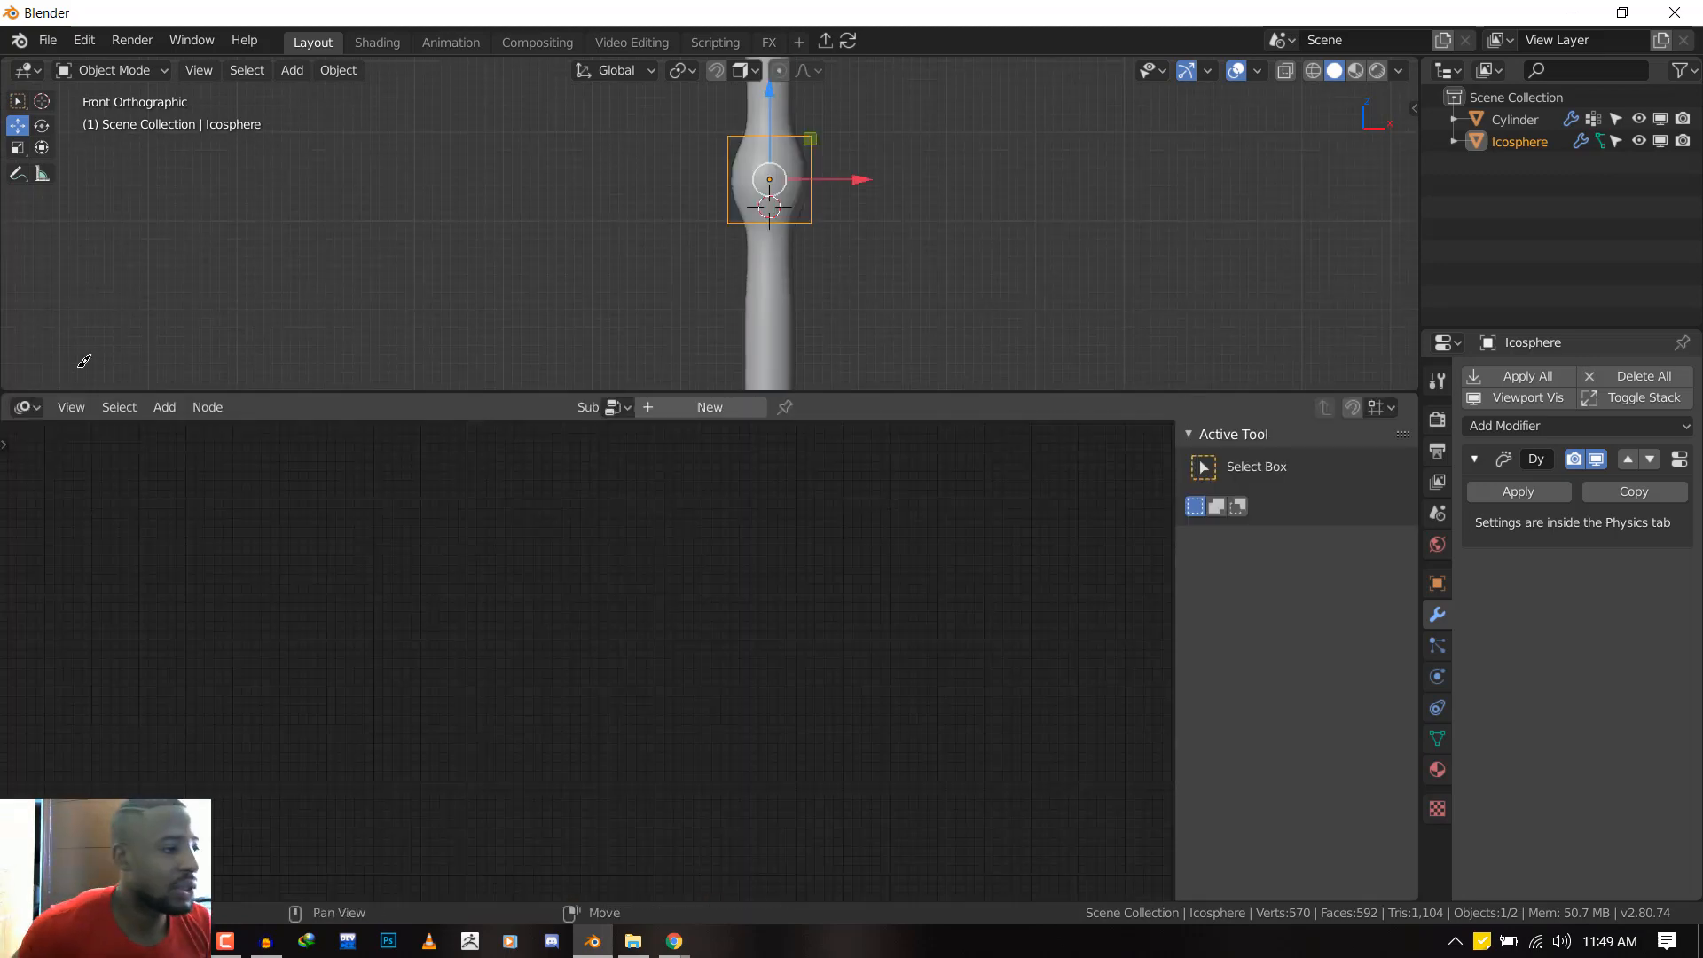
Create a new material on the cylinder and add an Attribute node named ef
left_click(24, 406)
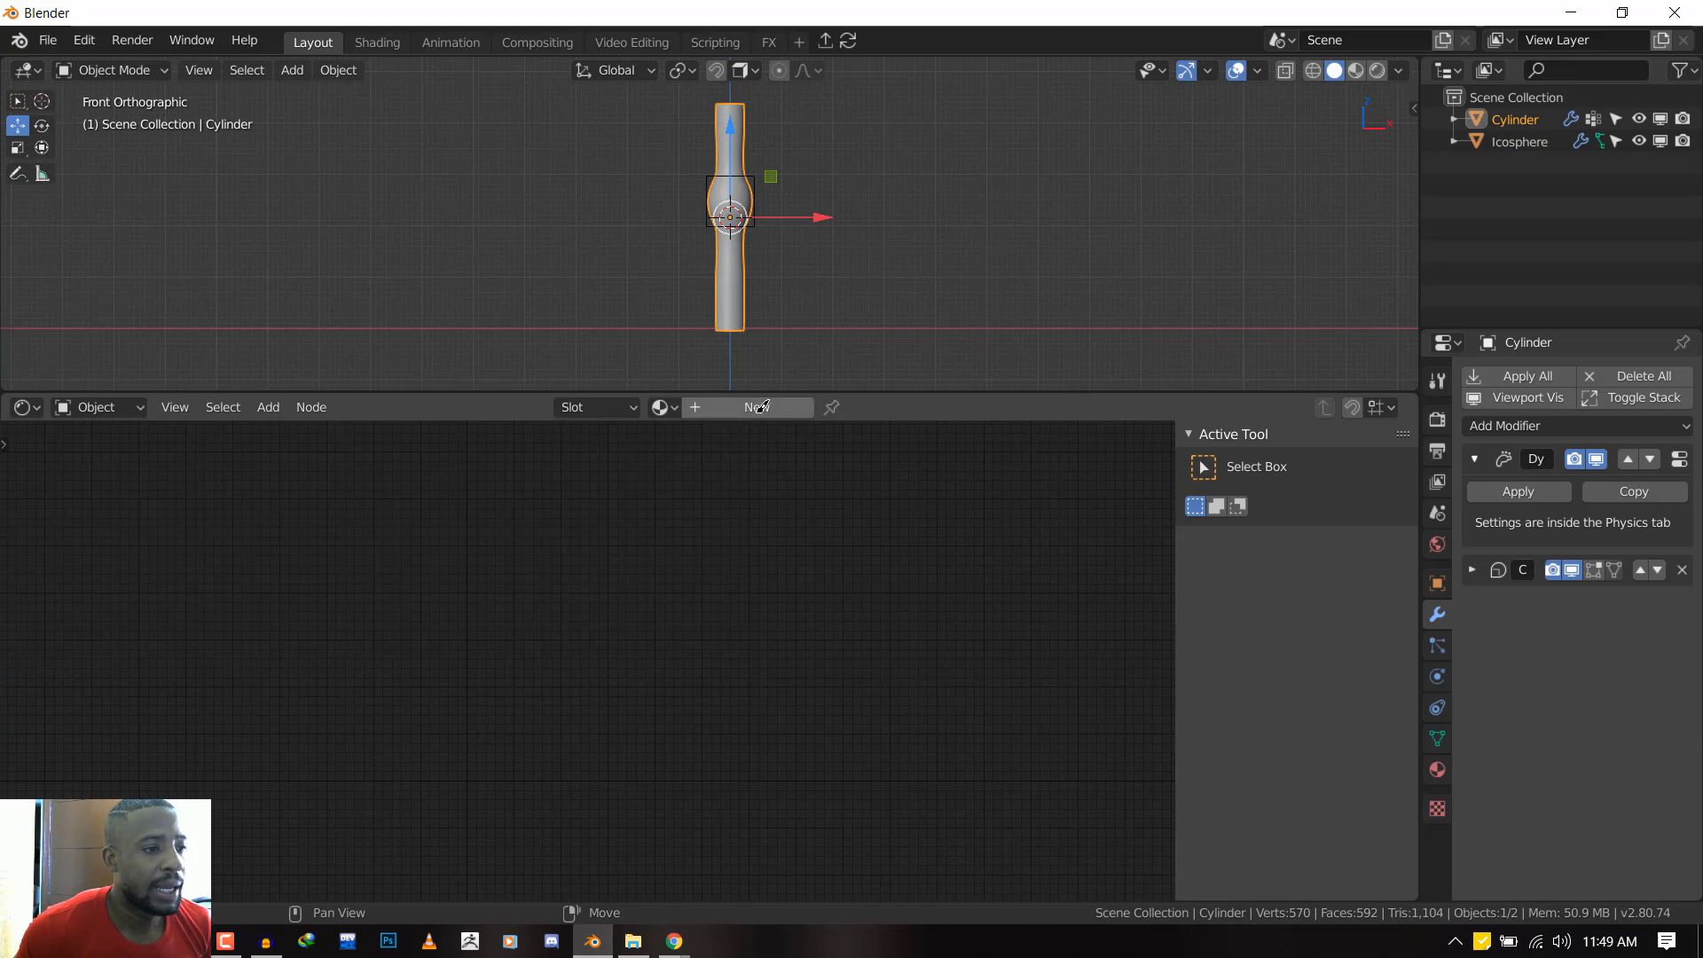
left_click(750, 407)
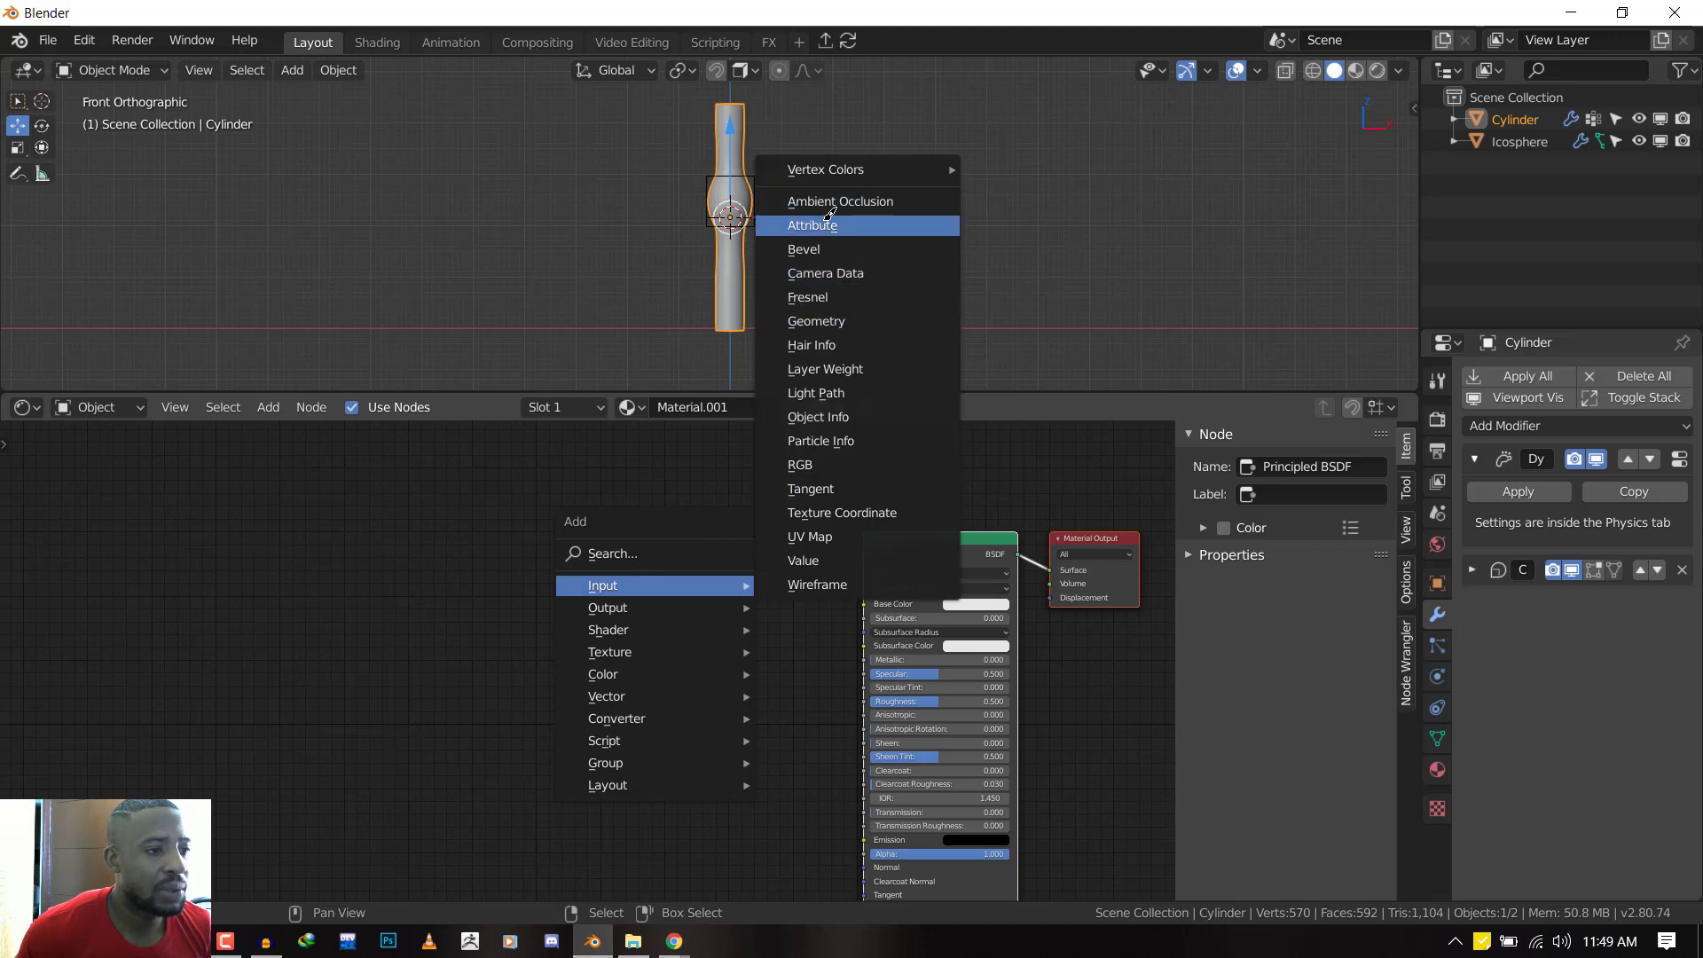
left_click(811, 224)
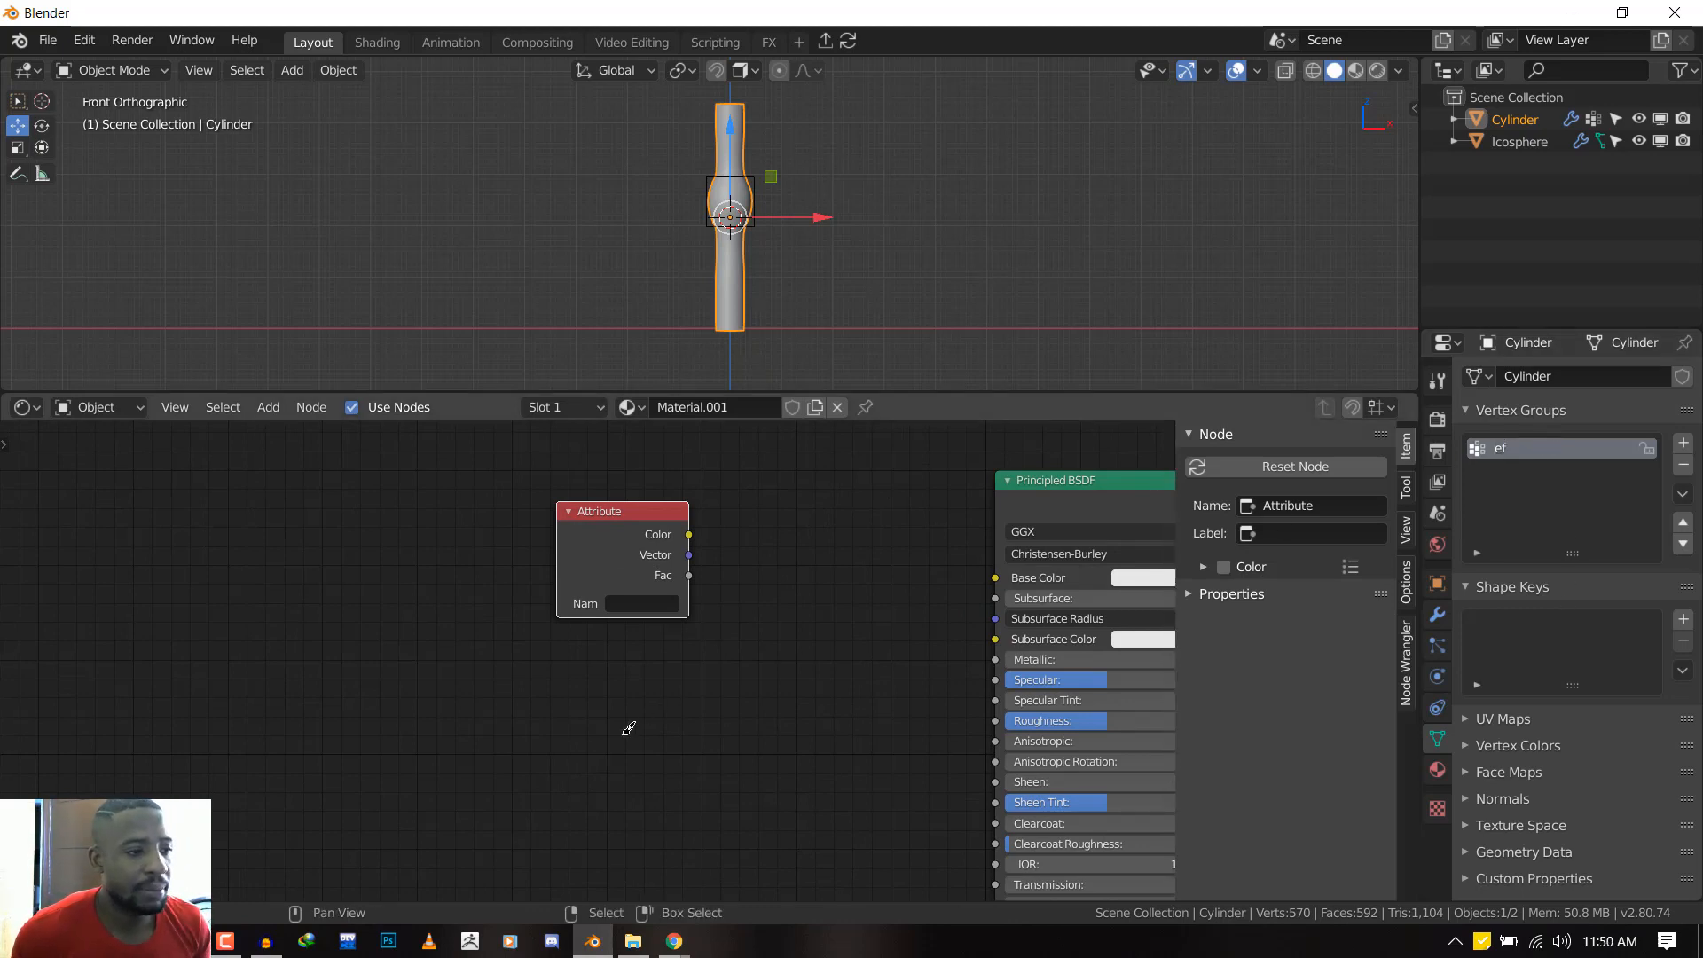
type("ef")
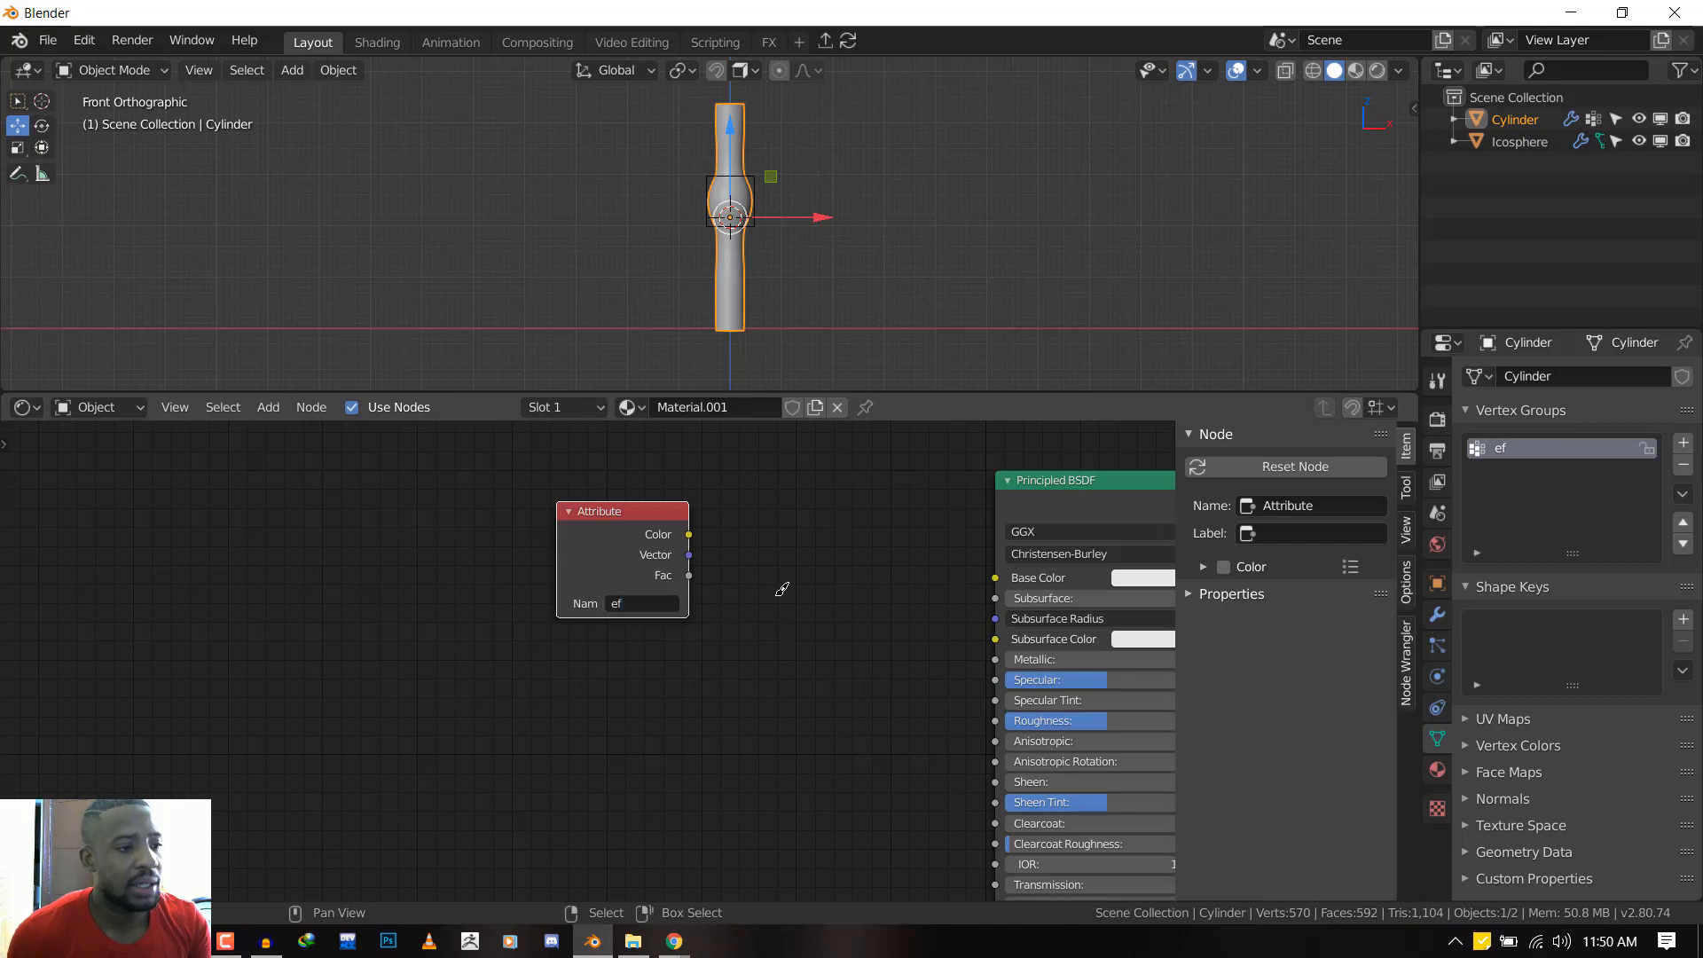
Add a ColorRamp converter node to the cylinder's material
left_click(267, 407)
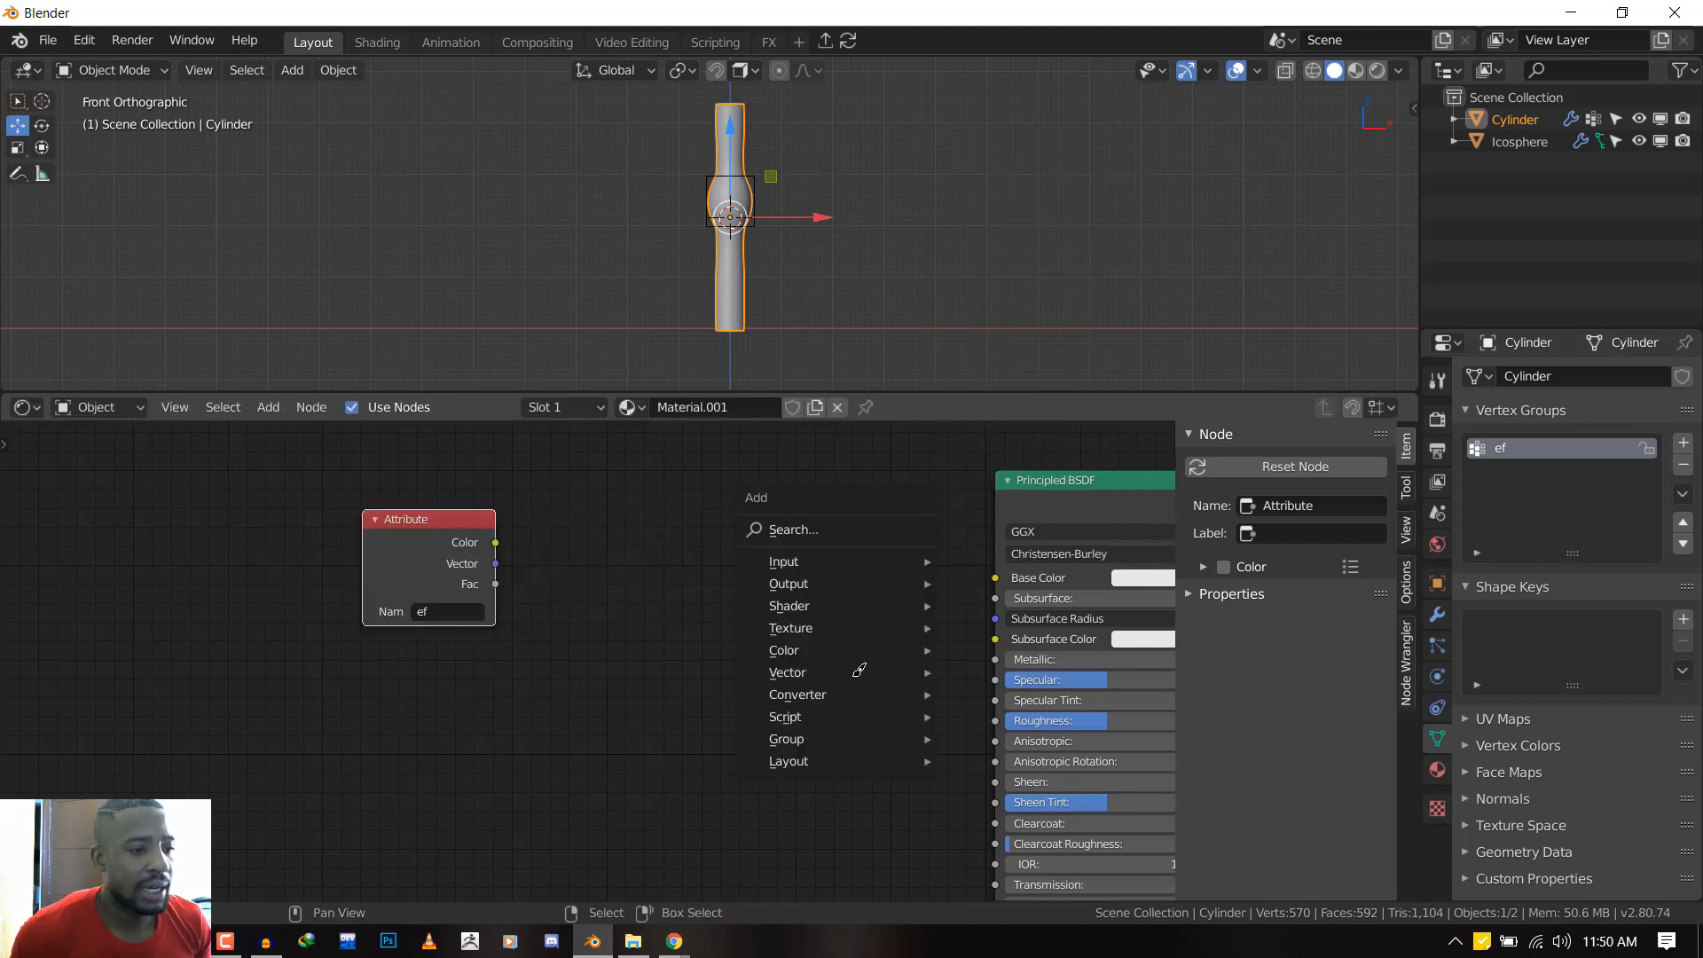
left_click(797, 695)
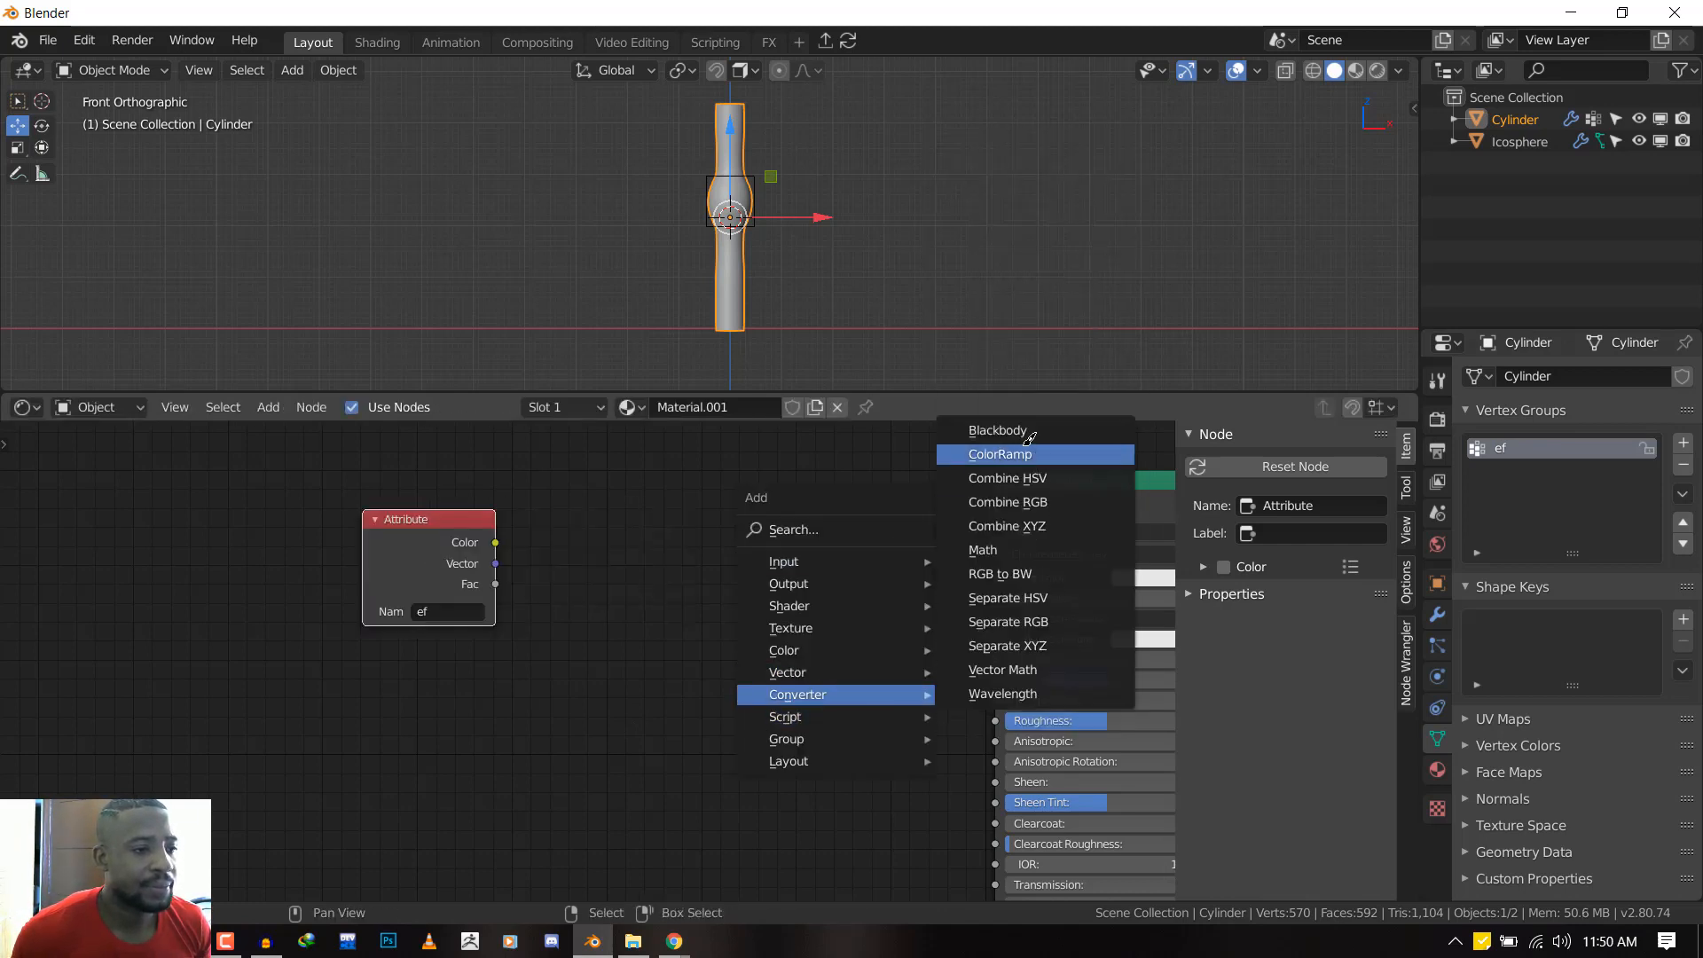
left_click(1000, 454)
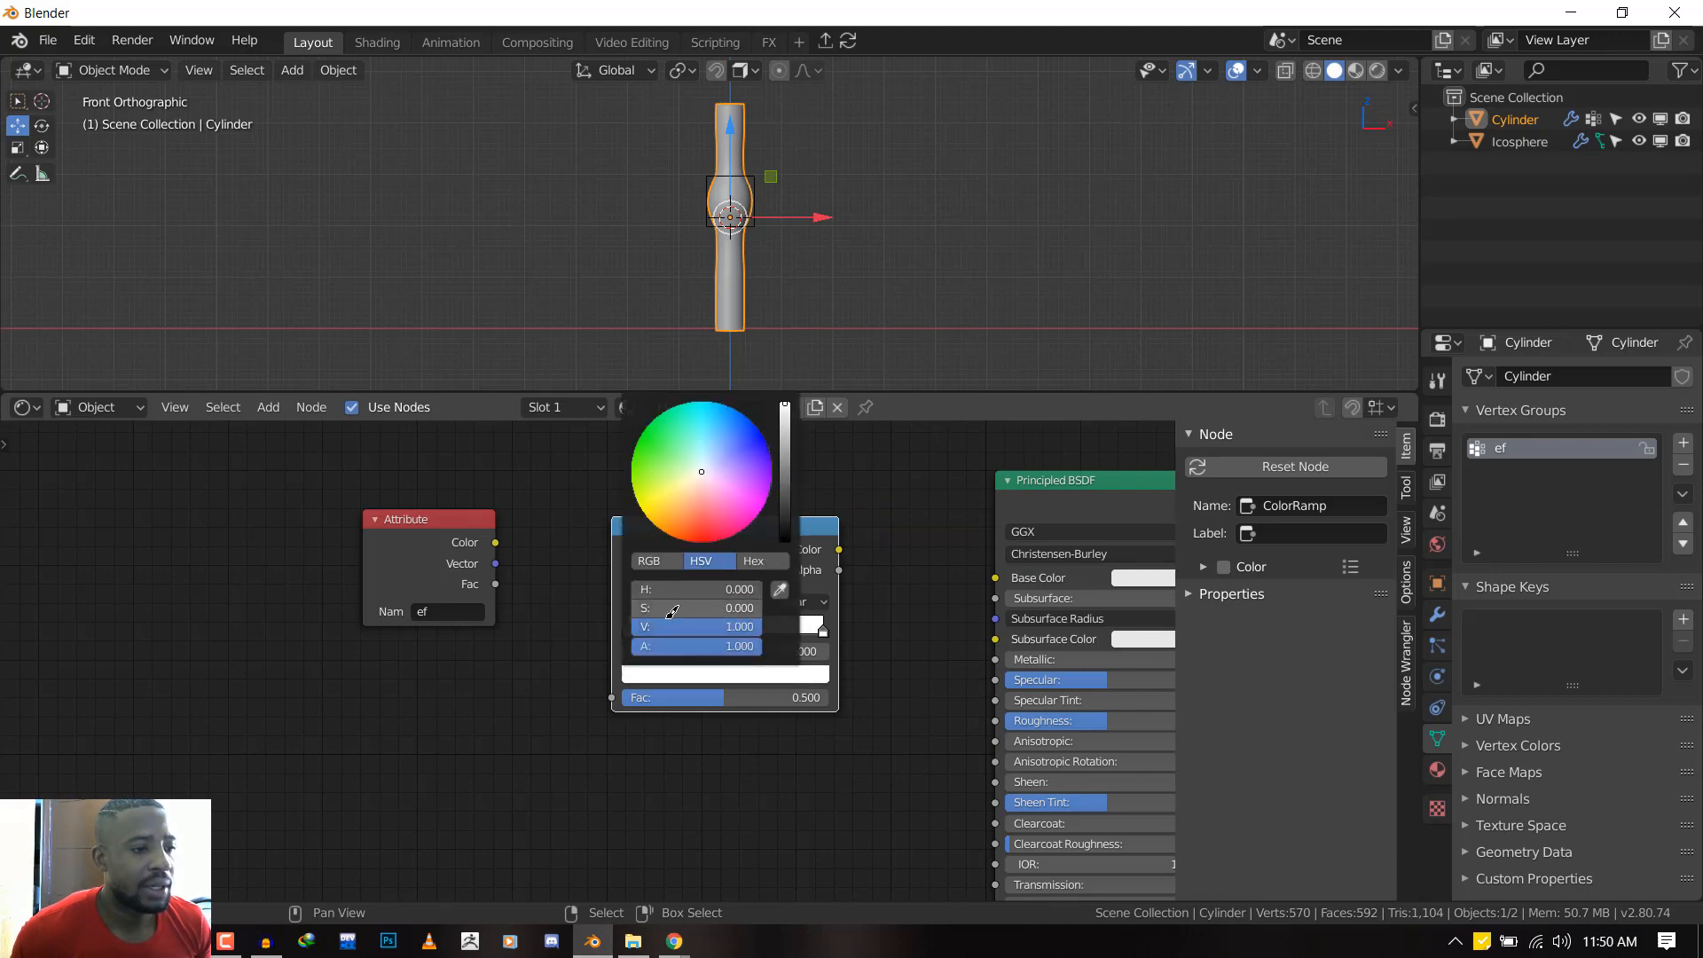
Recolour the ramp stops red, green and blue, sliding the green stop toward the middle
left_click(649, 560)
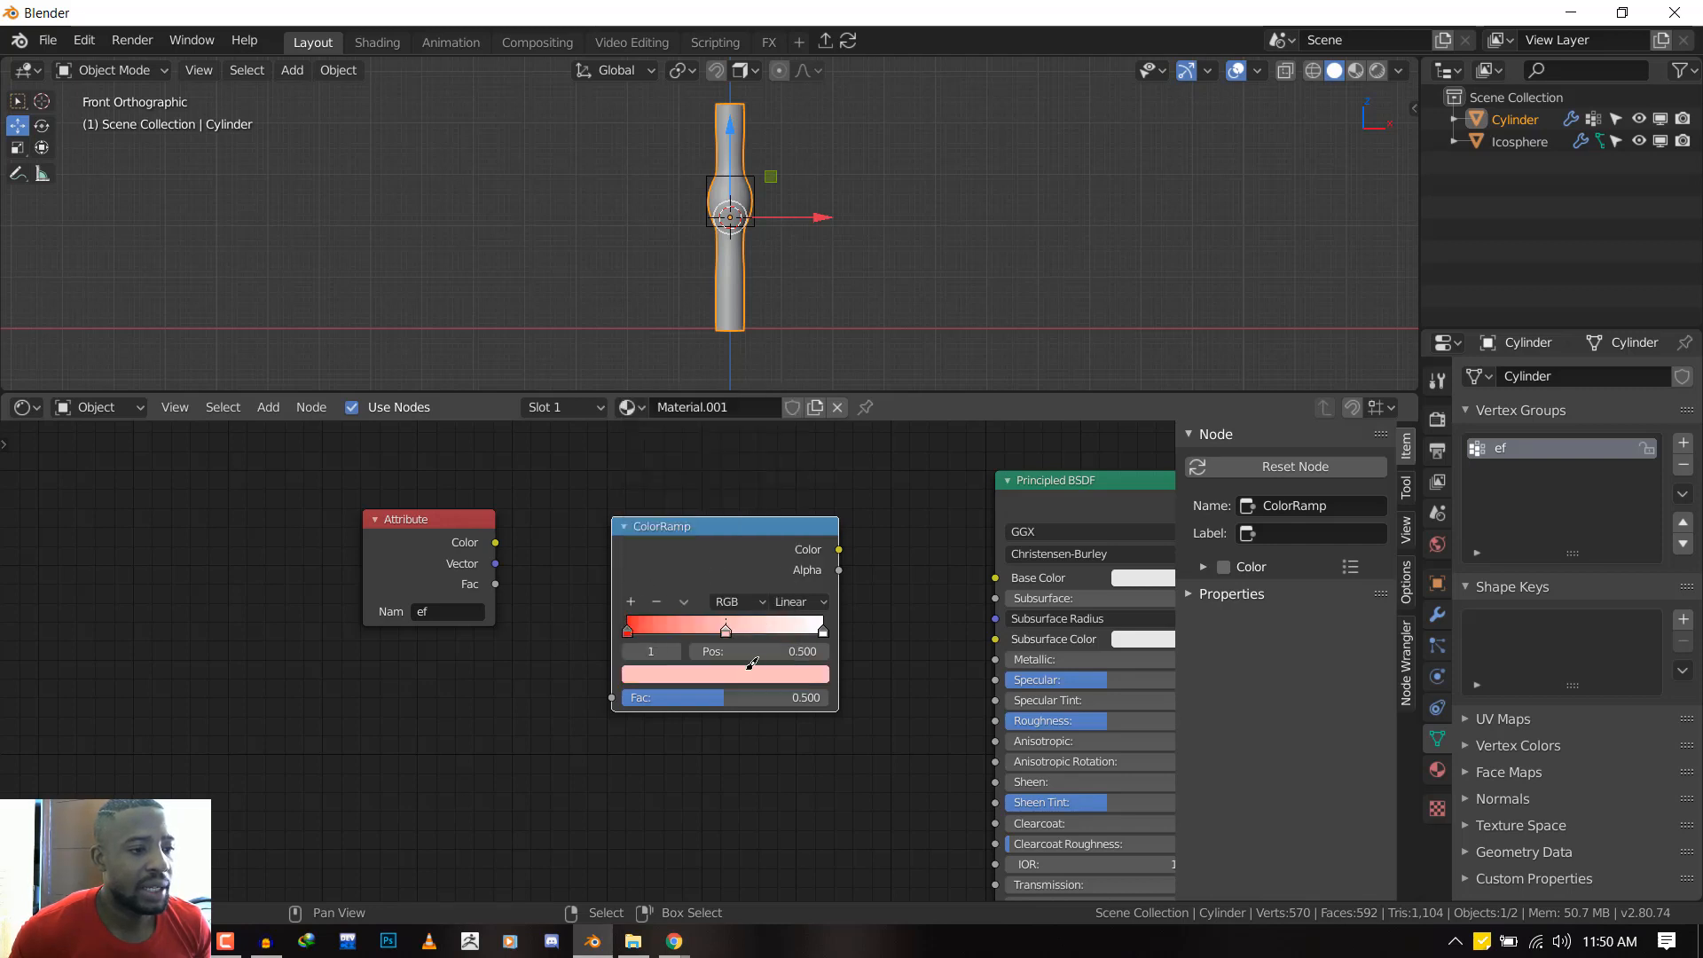
left_click(725, 674)
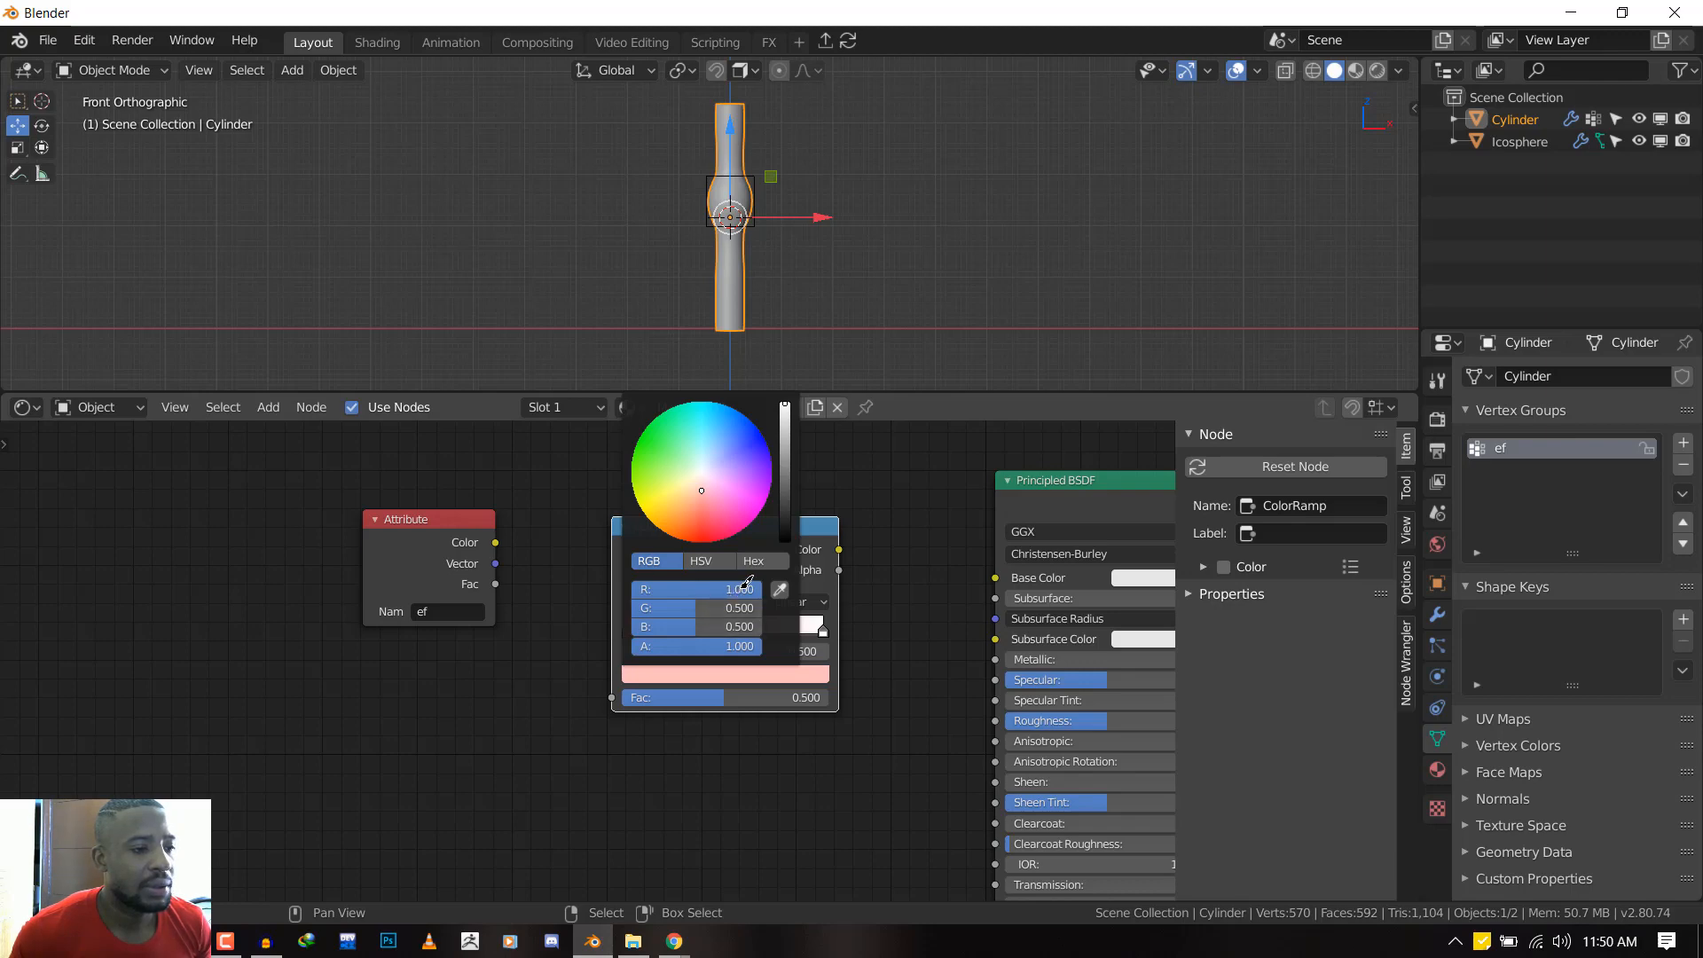
left_click(762, 436)
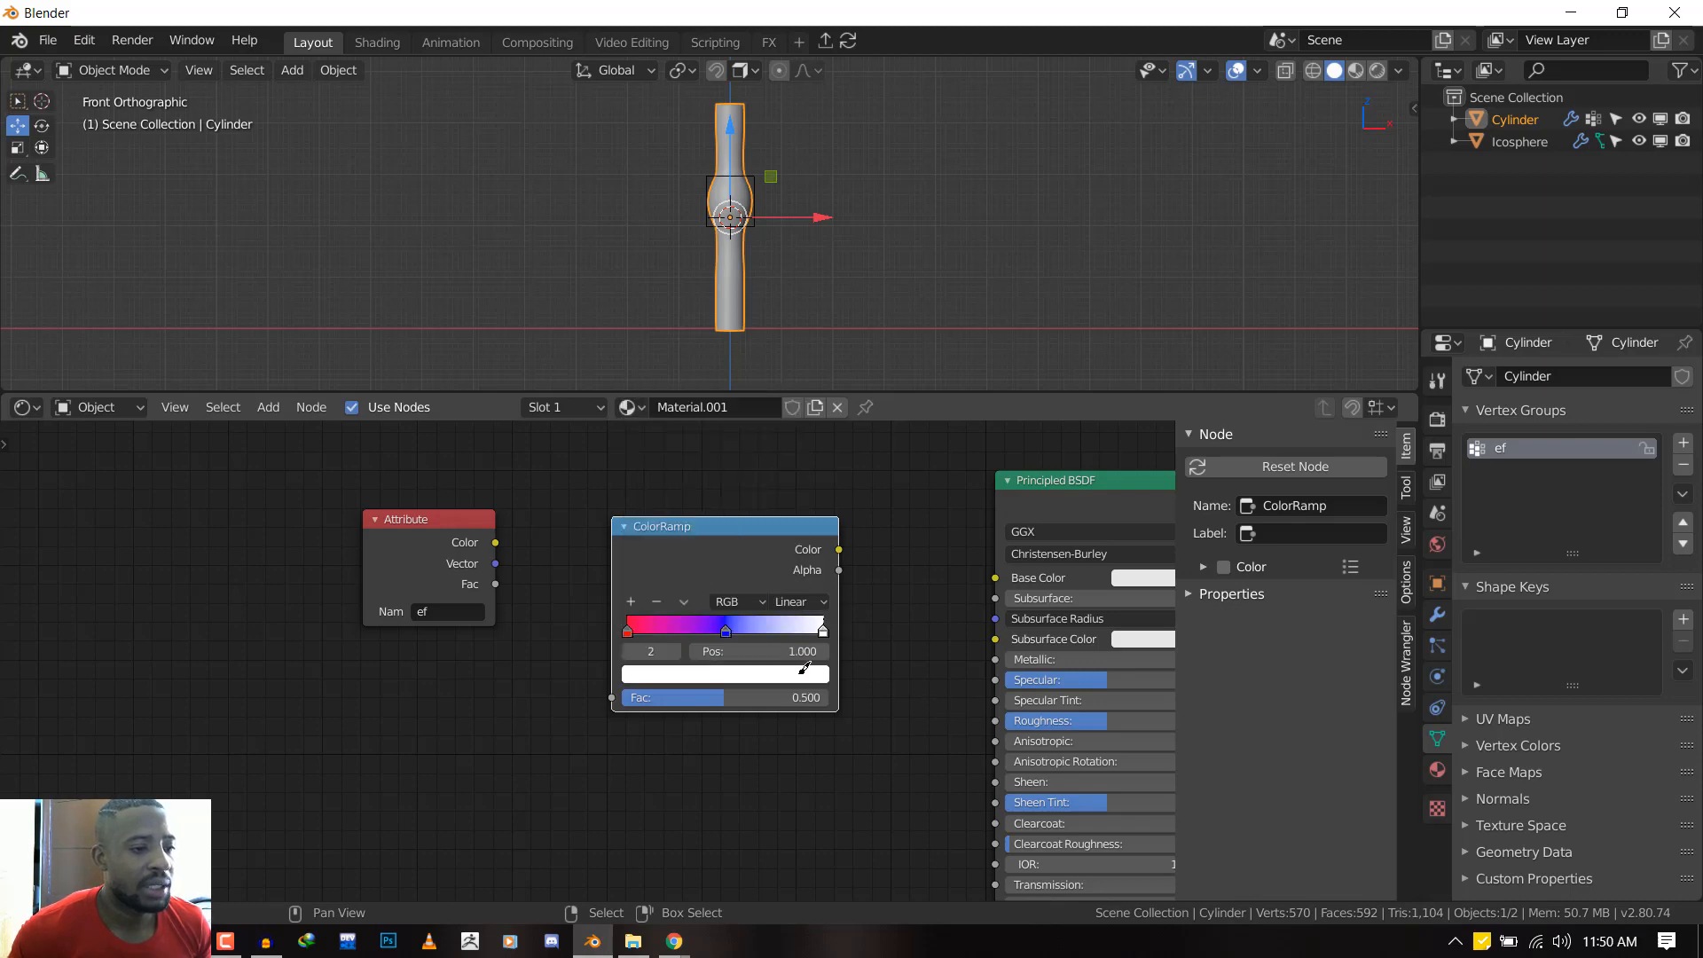
left_click(723, 674)
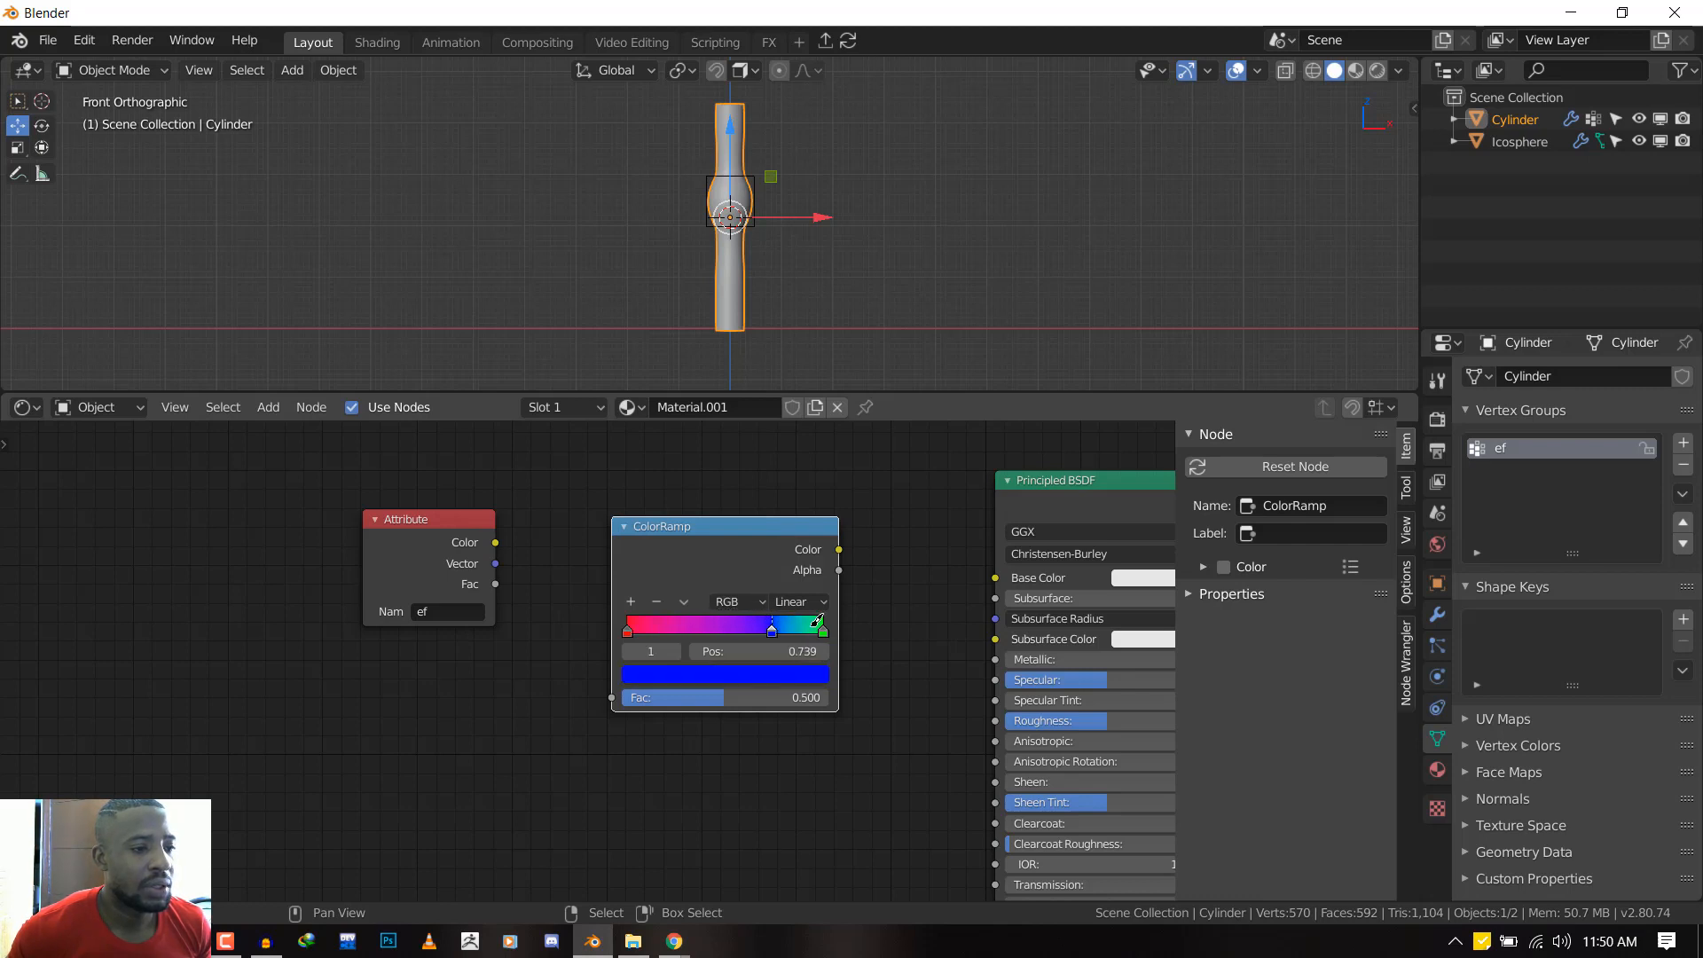
left_click(821, 629)
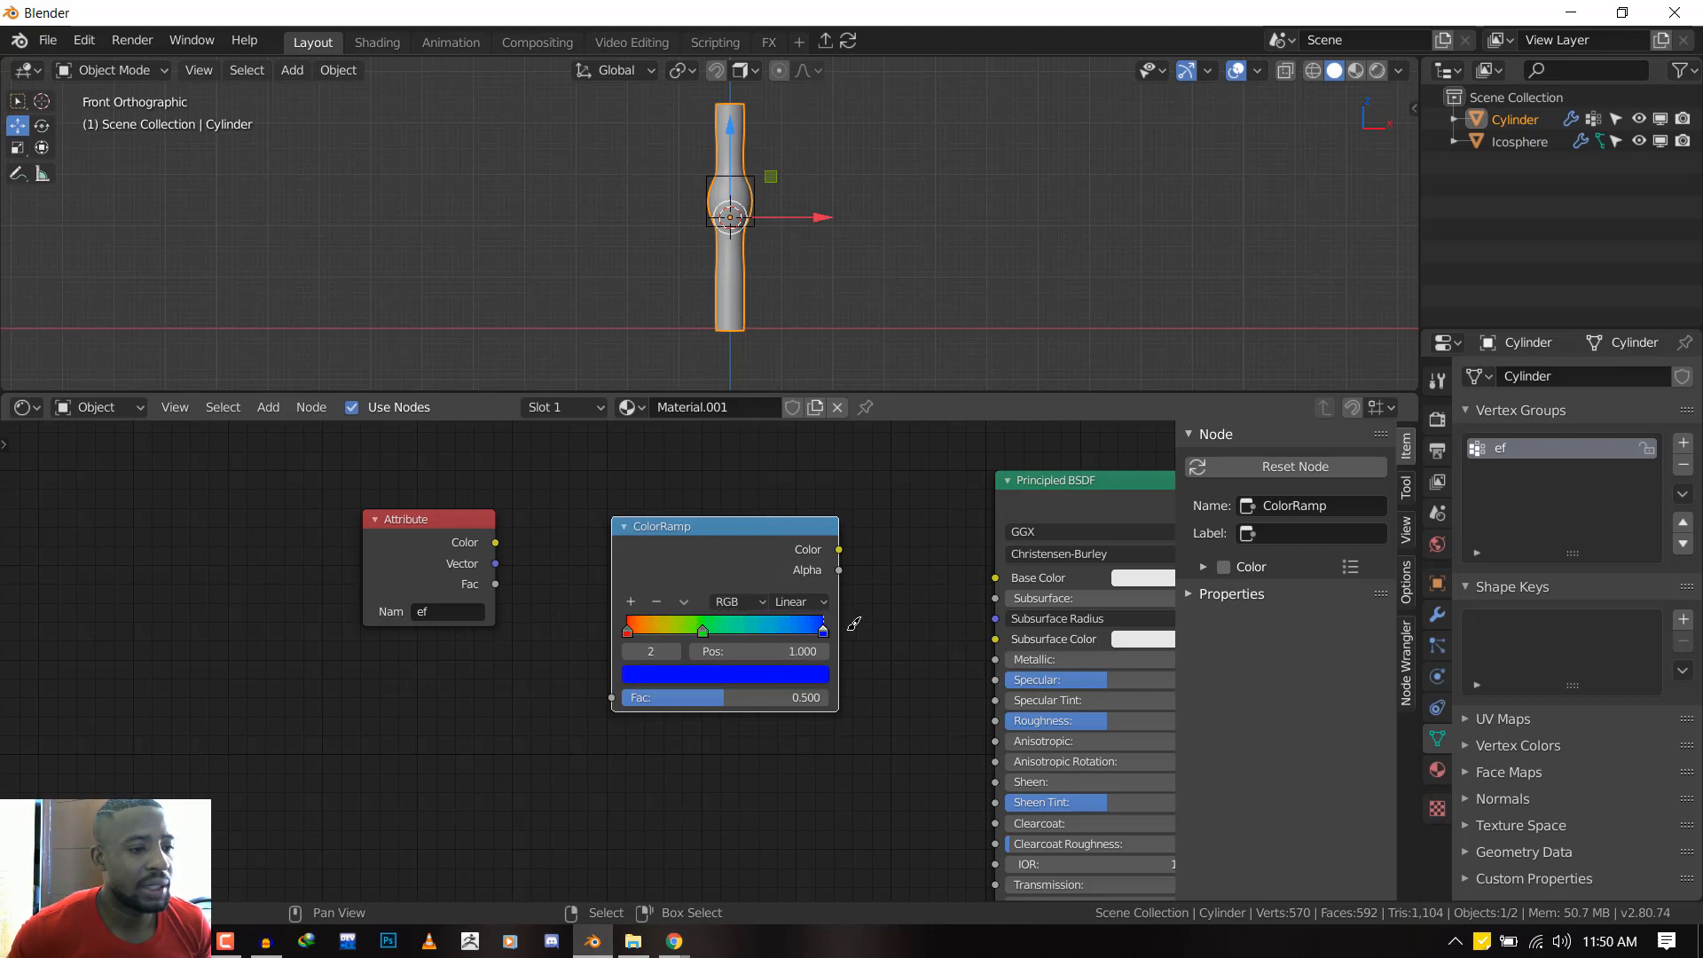
left_click_drag(822, 627, 743, 627)
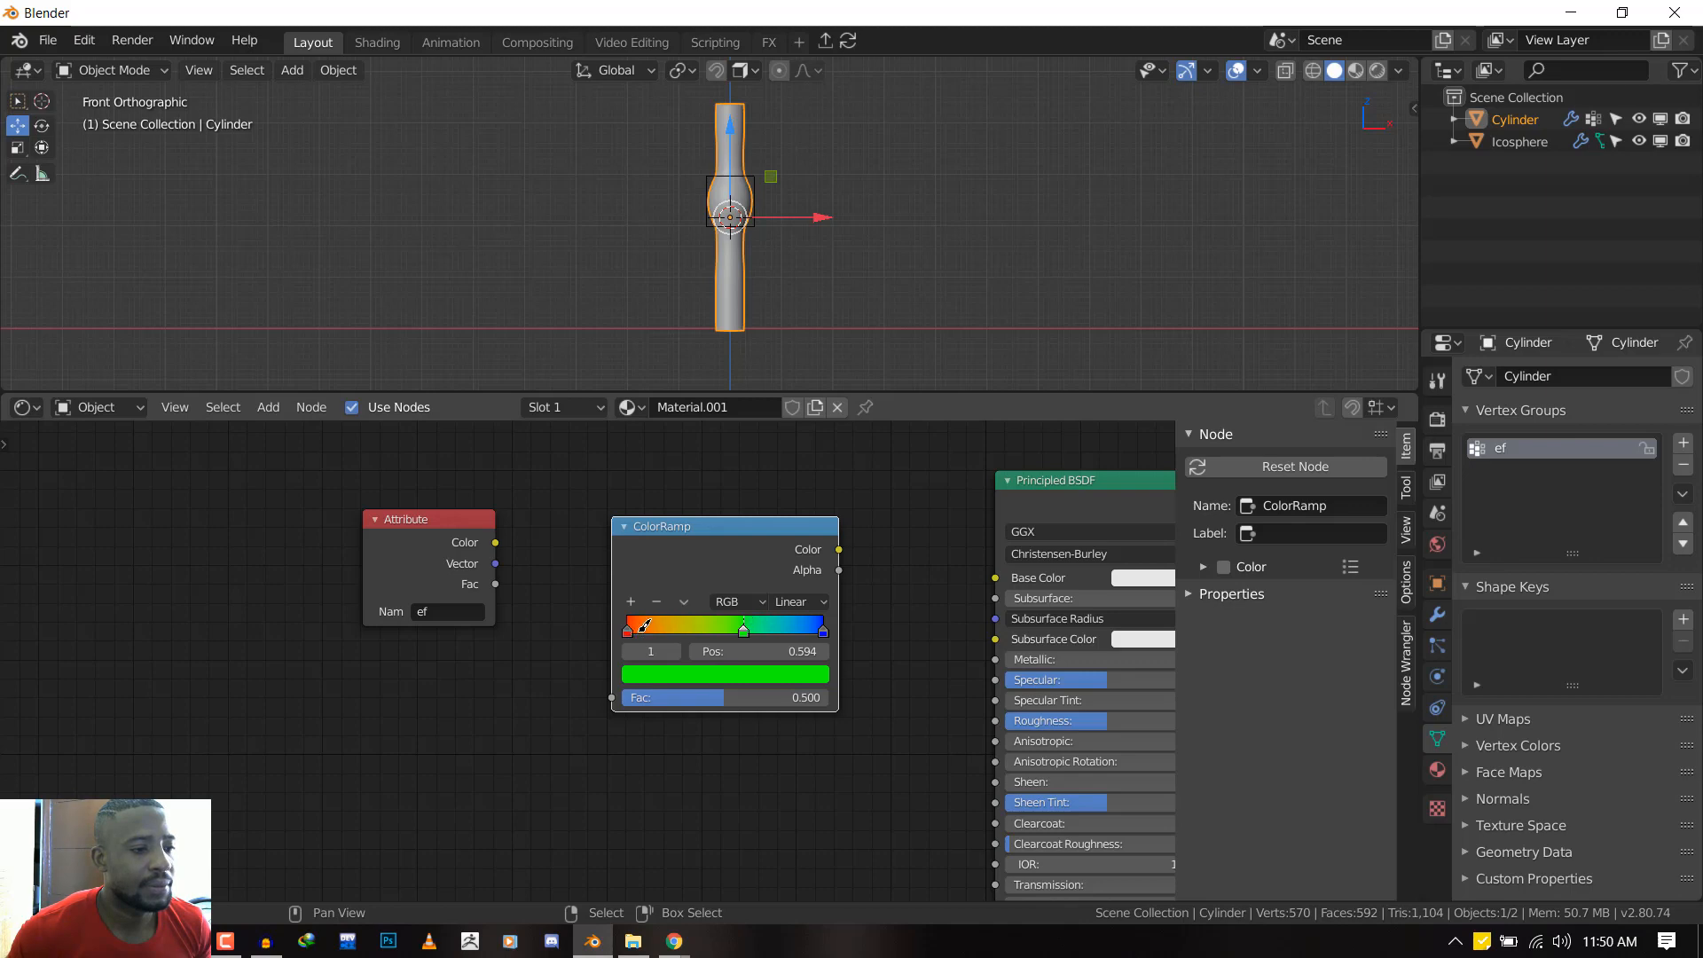
left_click_drag(744, 628, 628, 628)
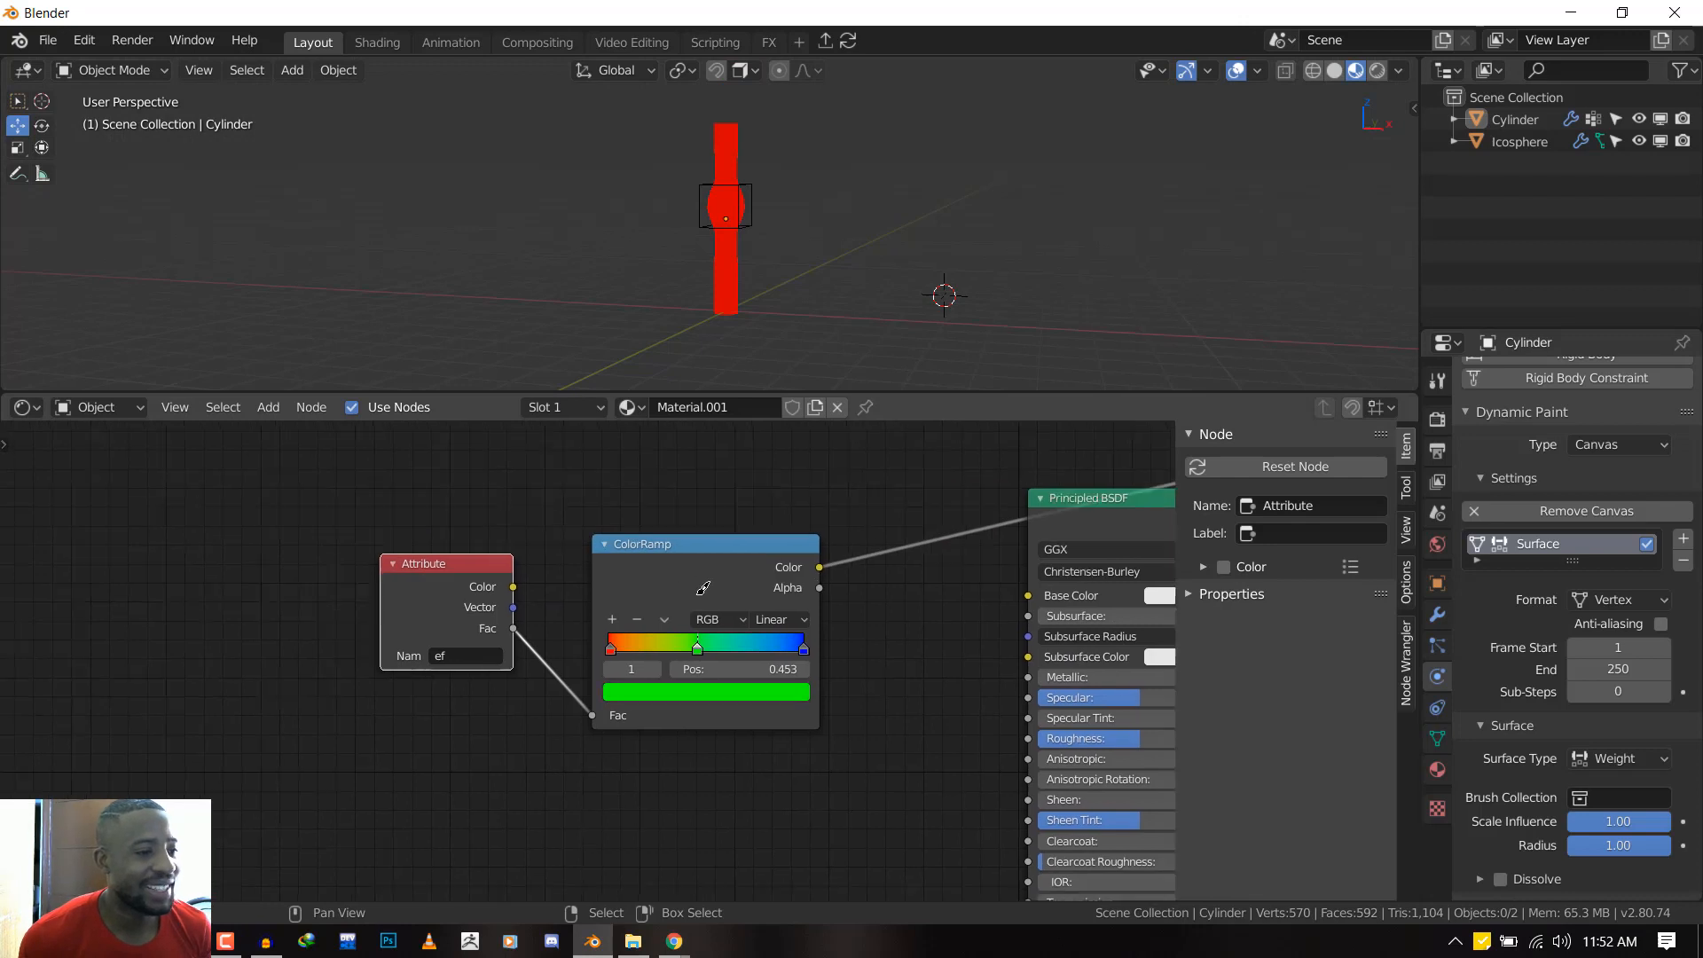
Wire the ef Attribute through the ColorRamp into Base Color, then sweep the icosphere along the tube
left_click_drag(444, 562, 383, 548)
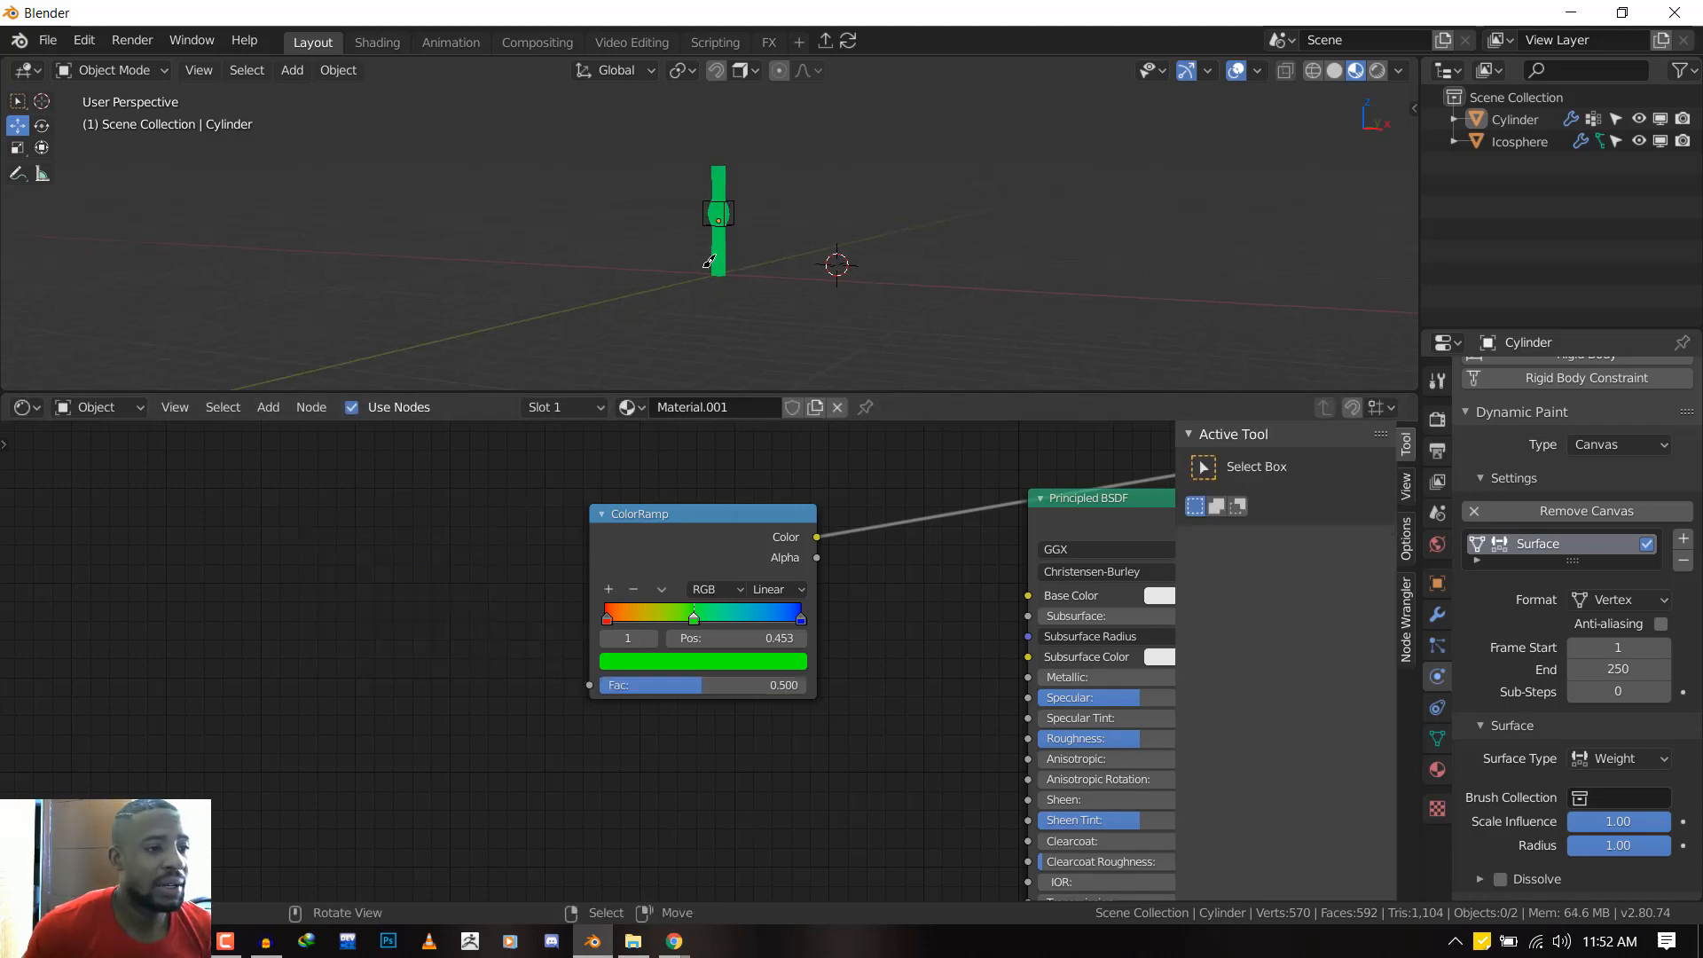
left_click(716, 217)
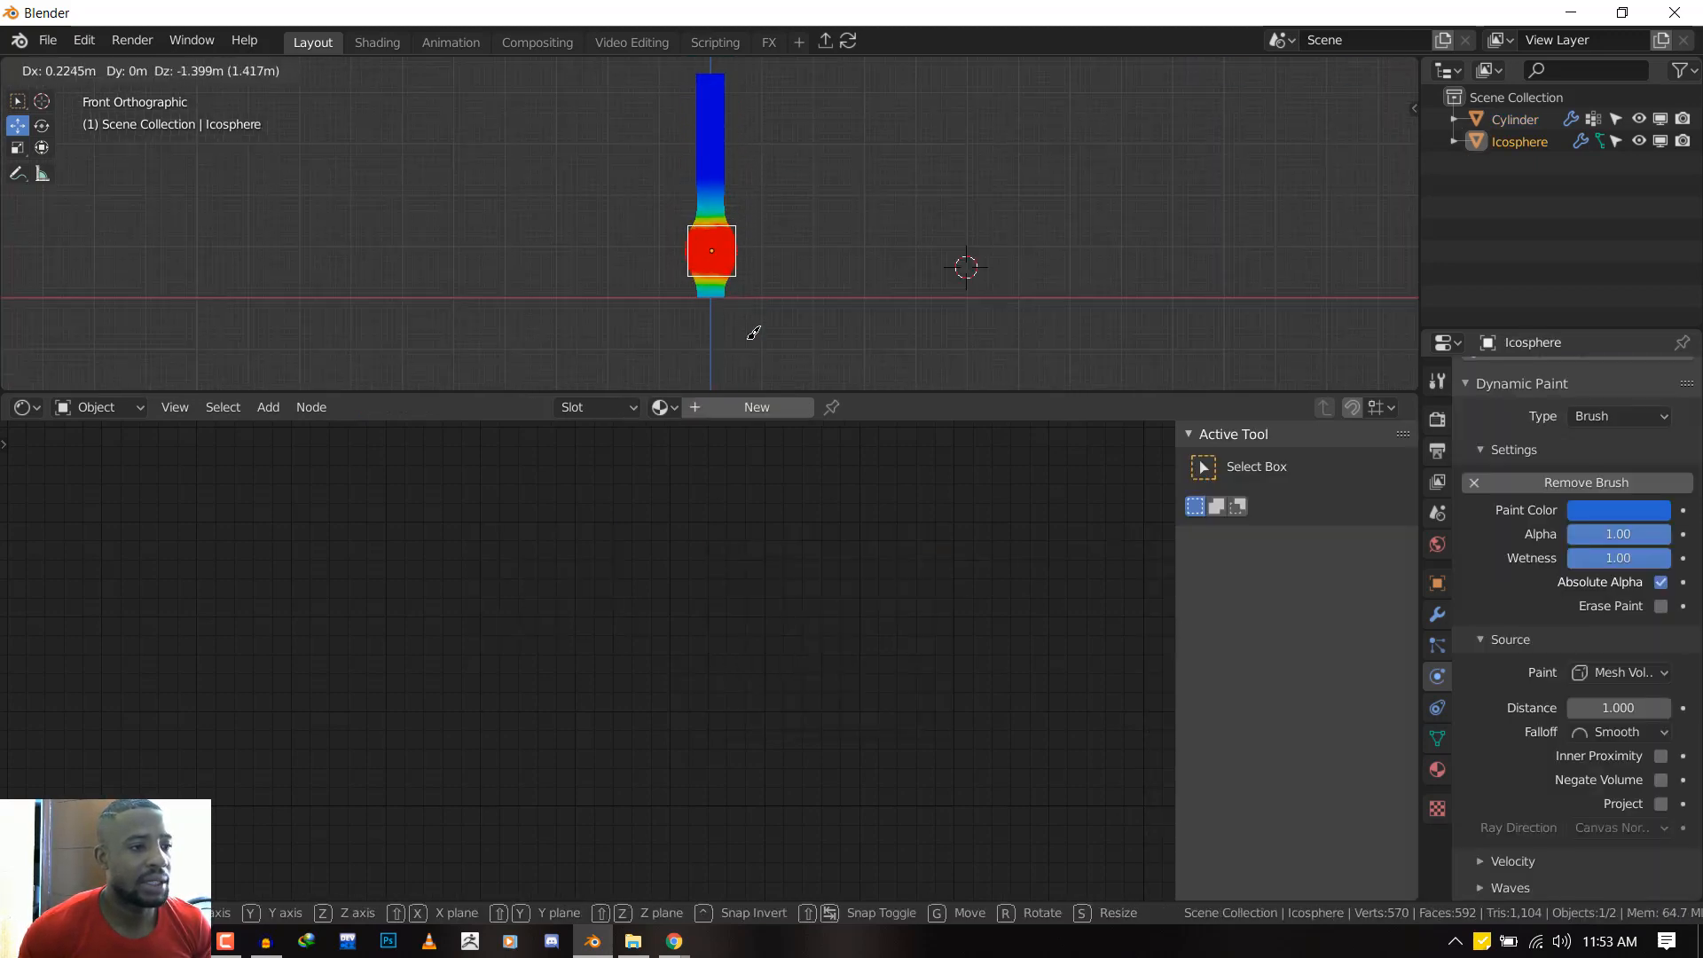
left_click_drag(710, 251, 717, 169)
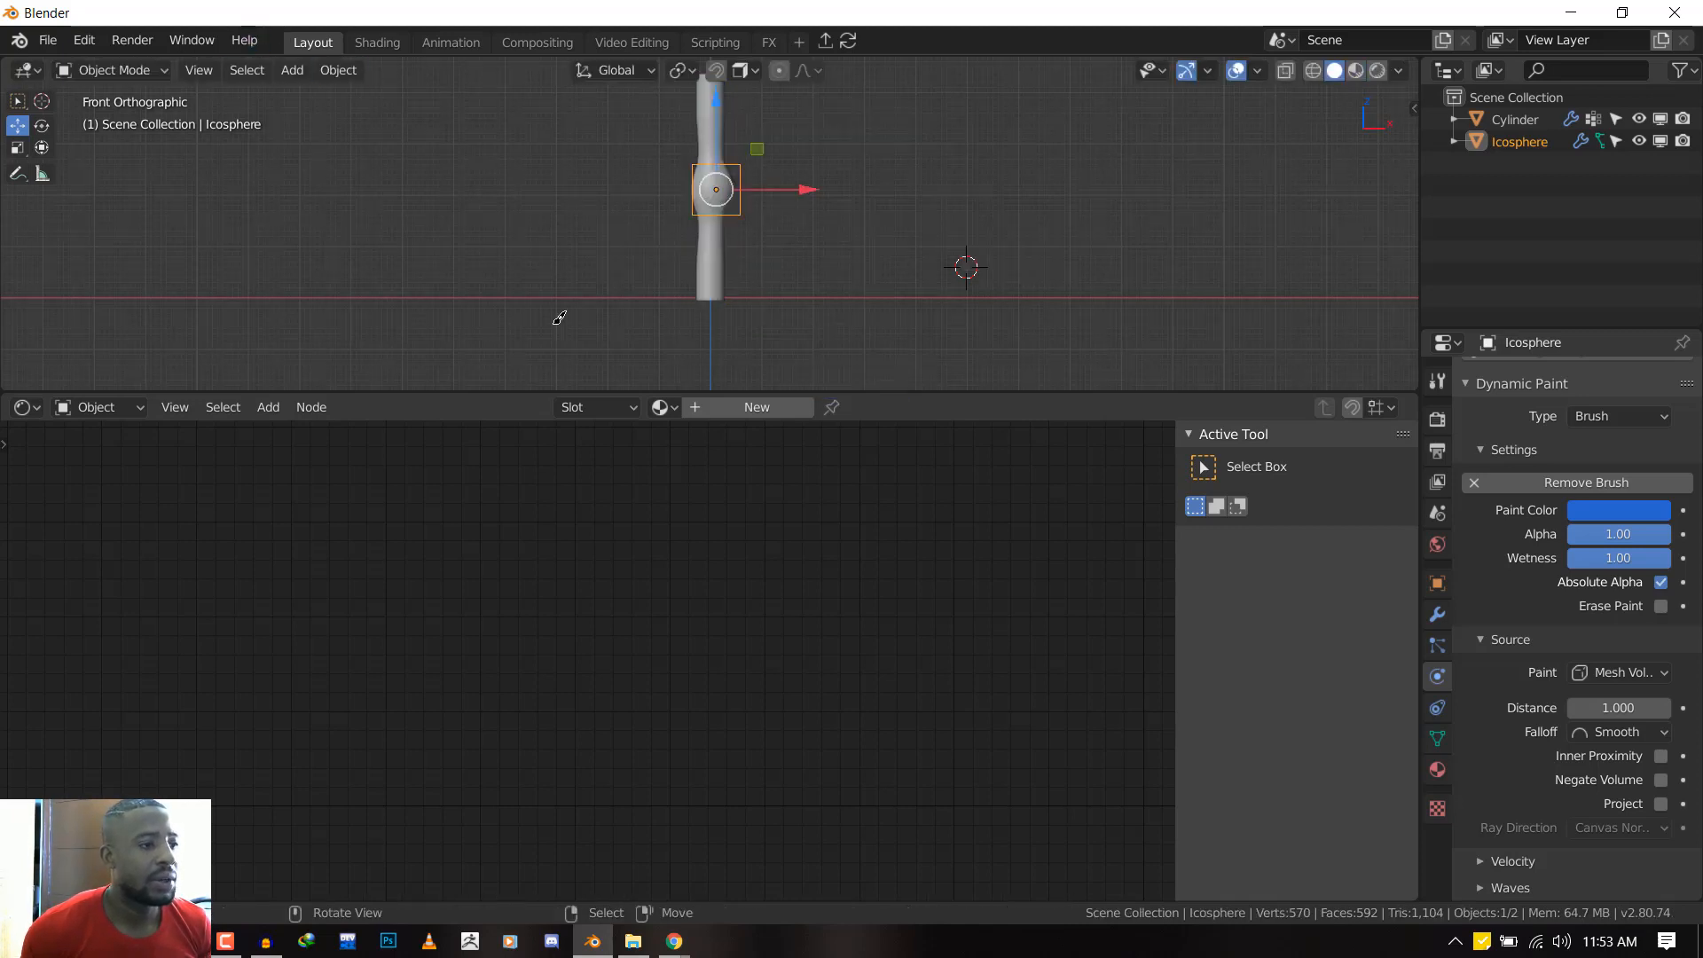
left_click(22, 407)
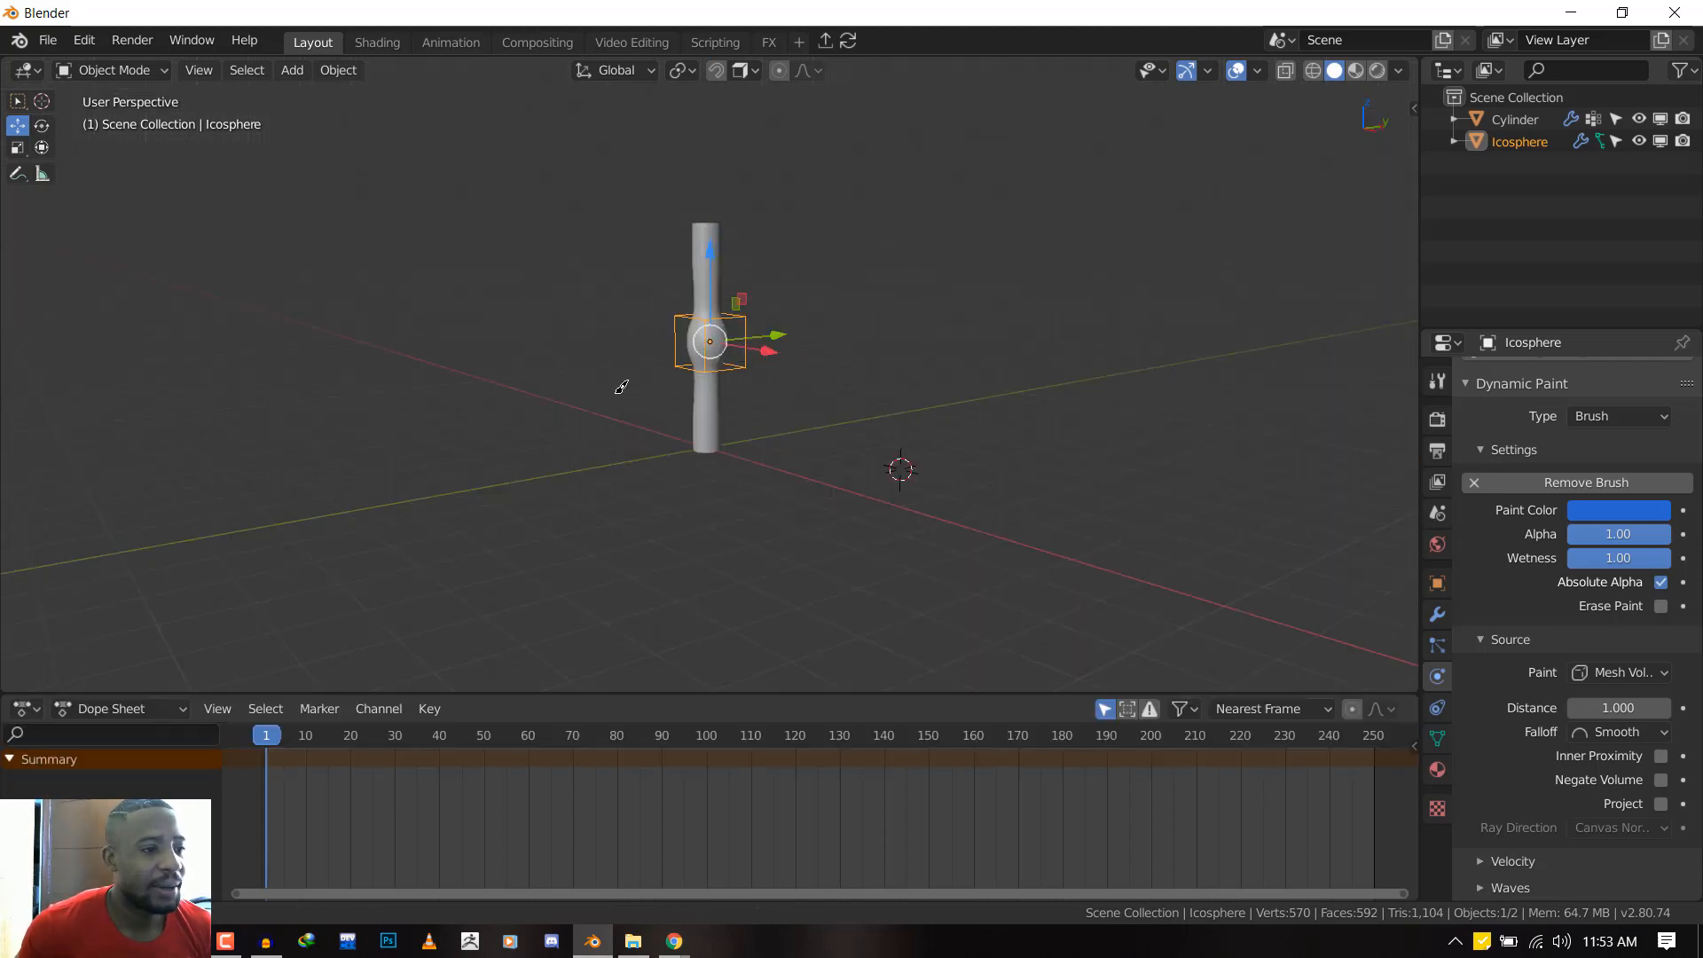
In front view, check the cylinder's material base colour, then show its modifier stack
key("KP_1")
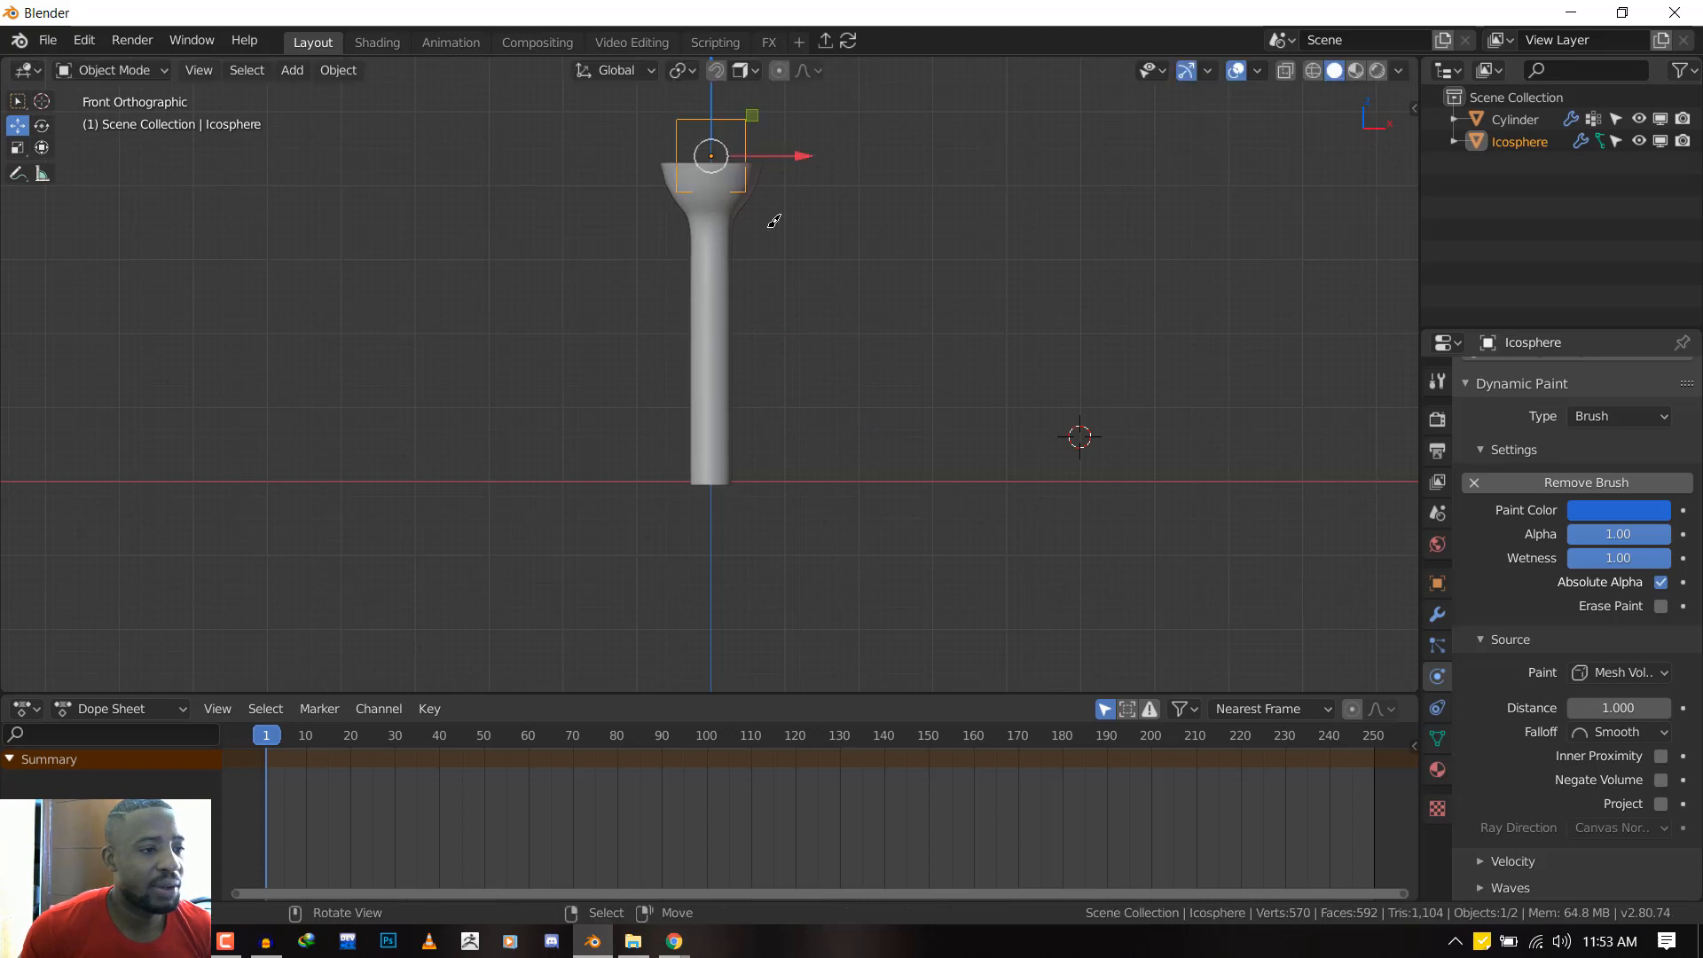
left_click_drag(710, 155, 676, 284)
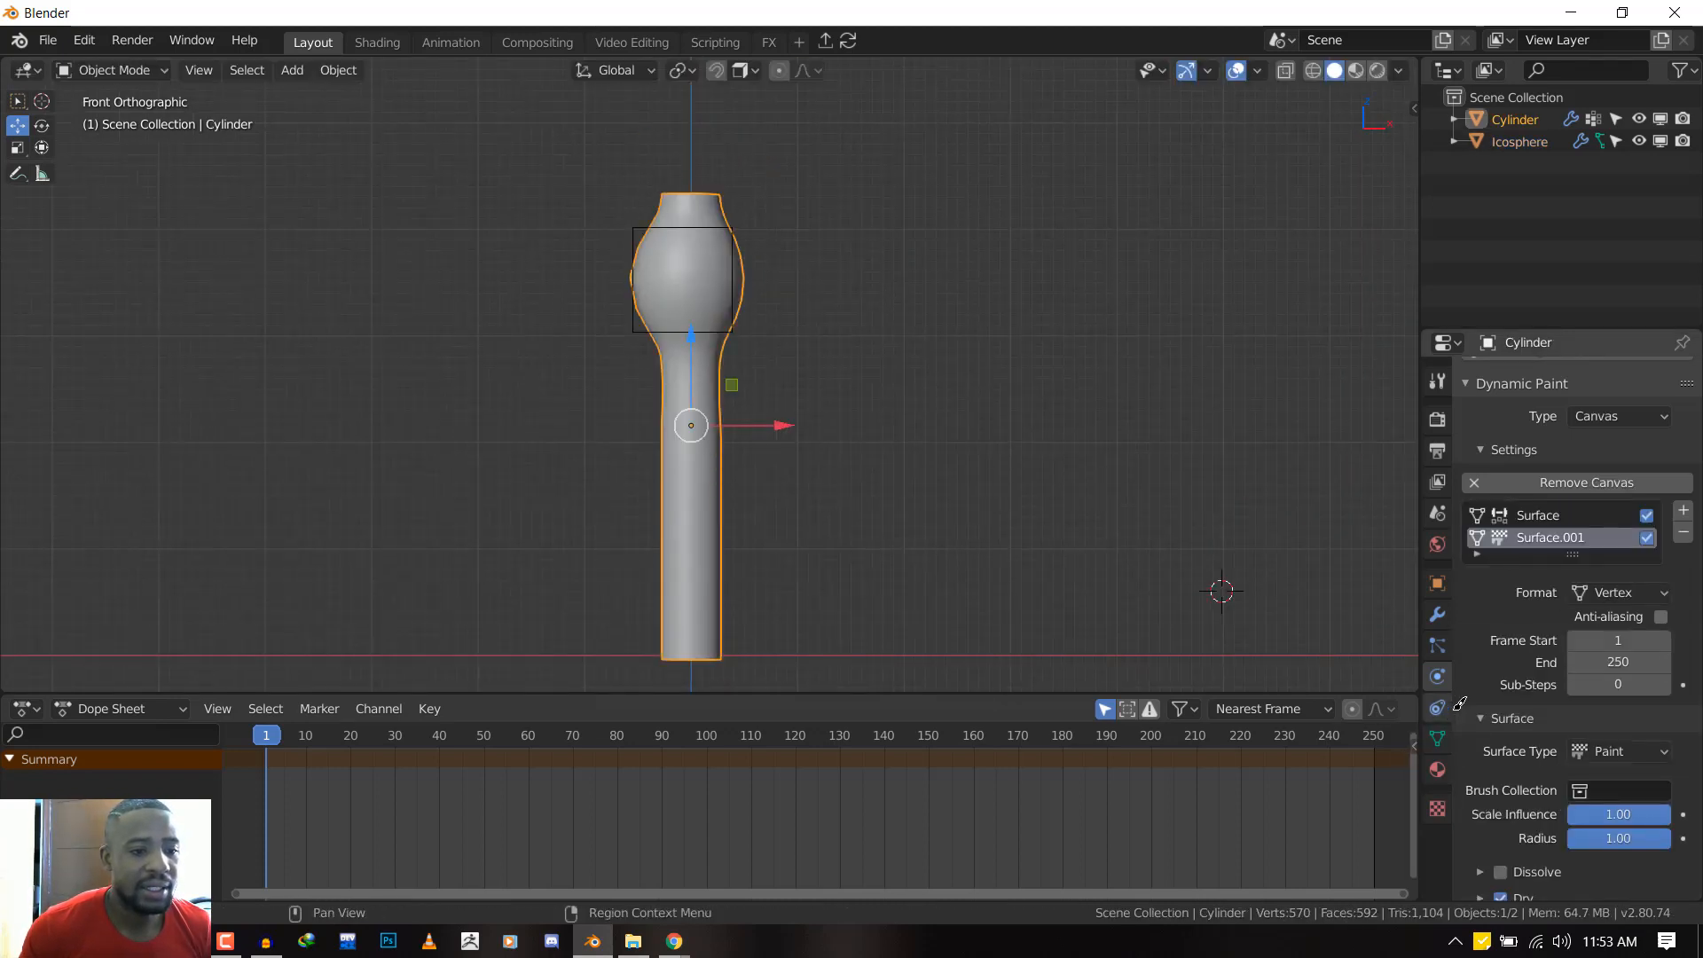
left_click(1436, 769)
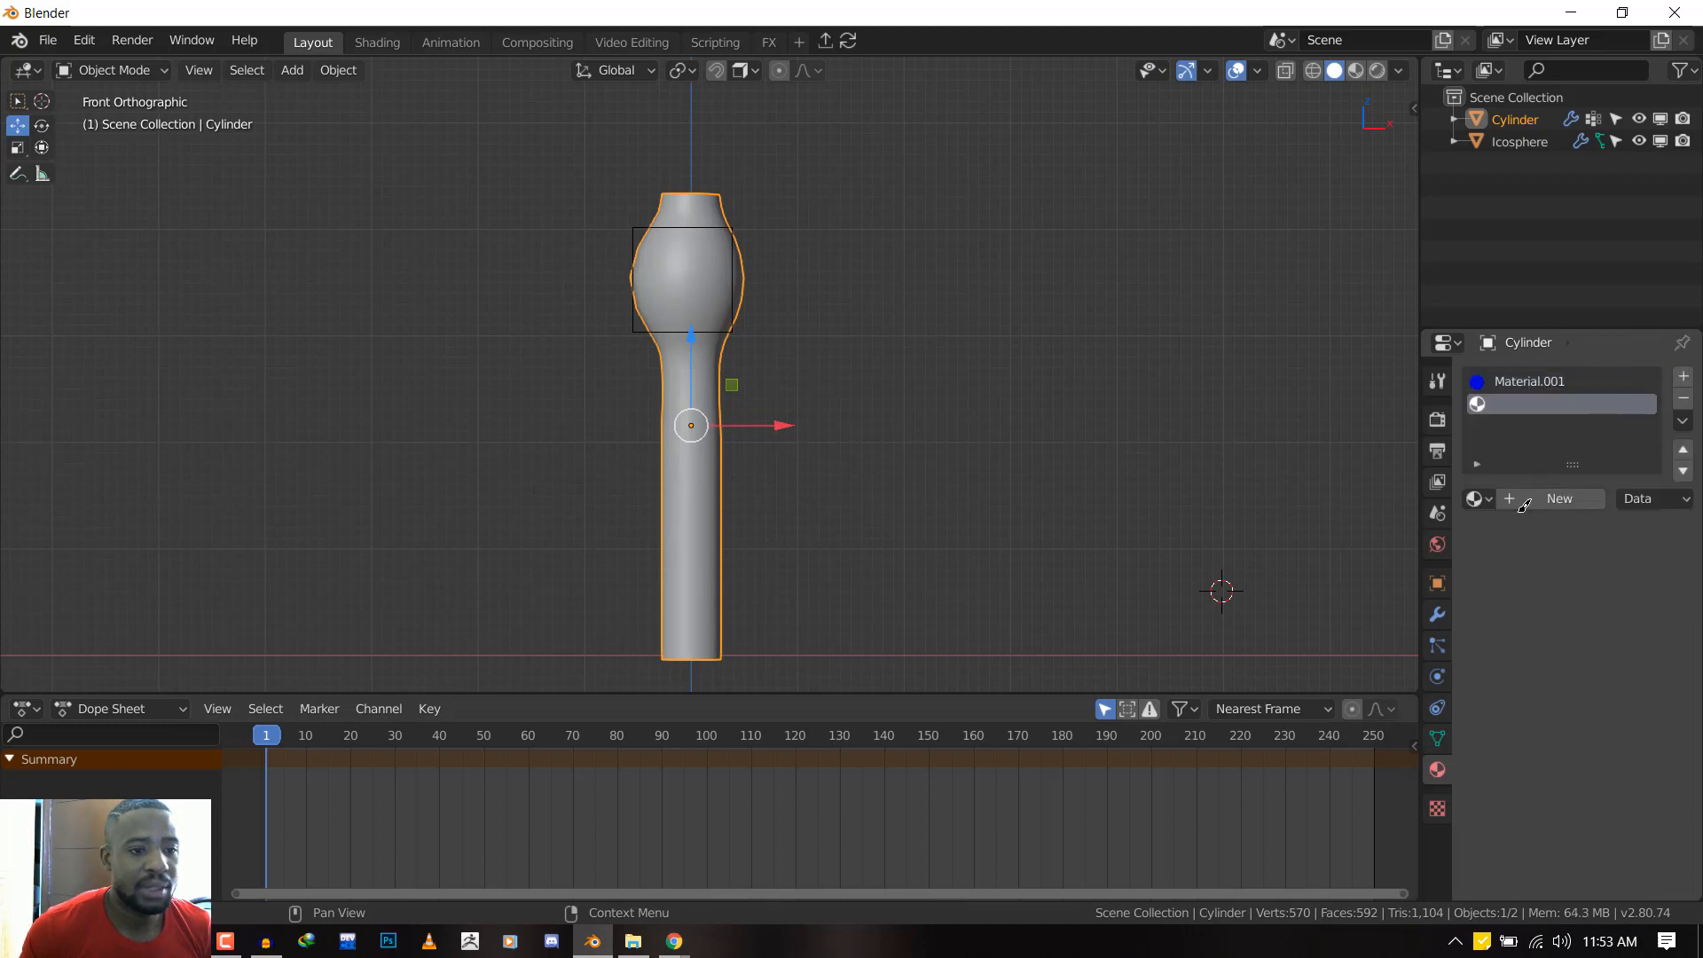
left_click(1559, 498)
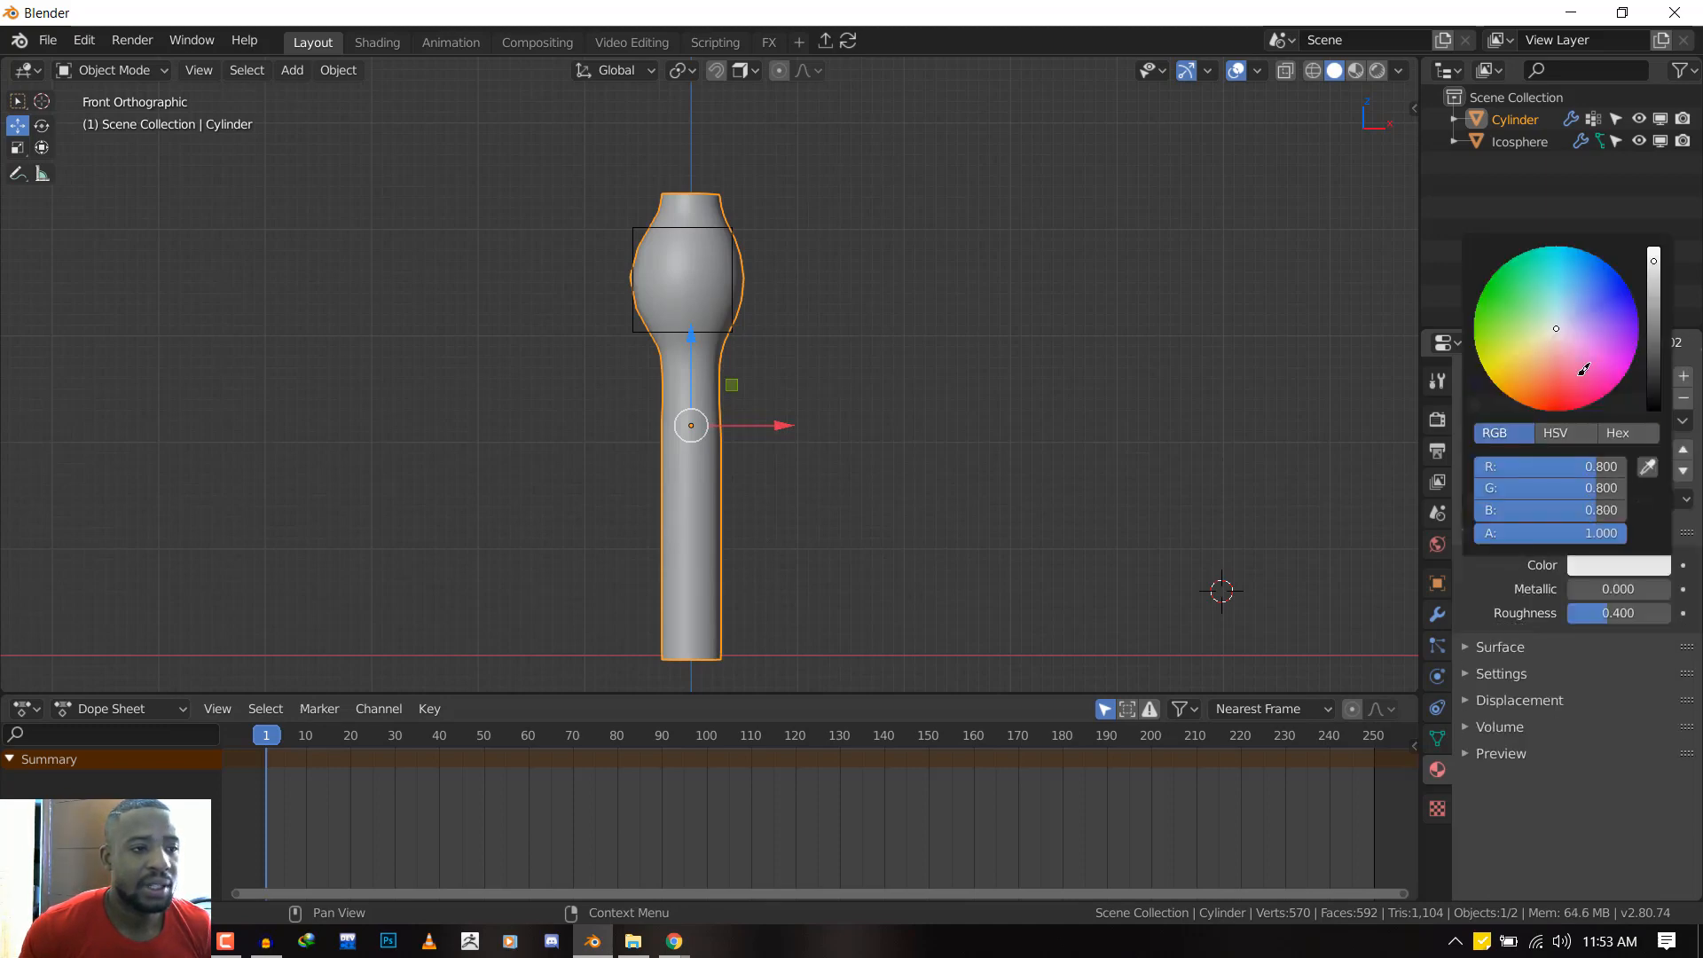
left_click(1436, 614)
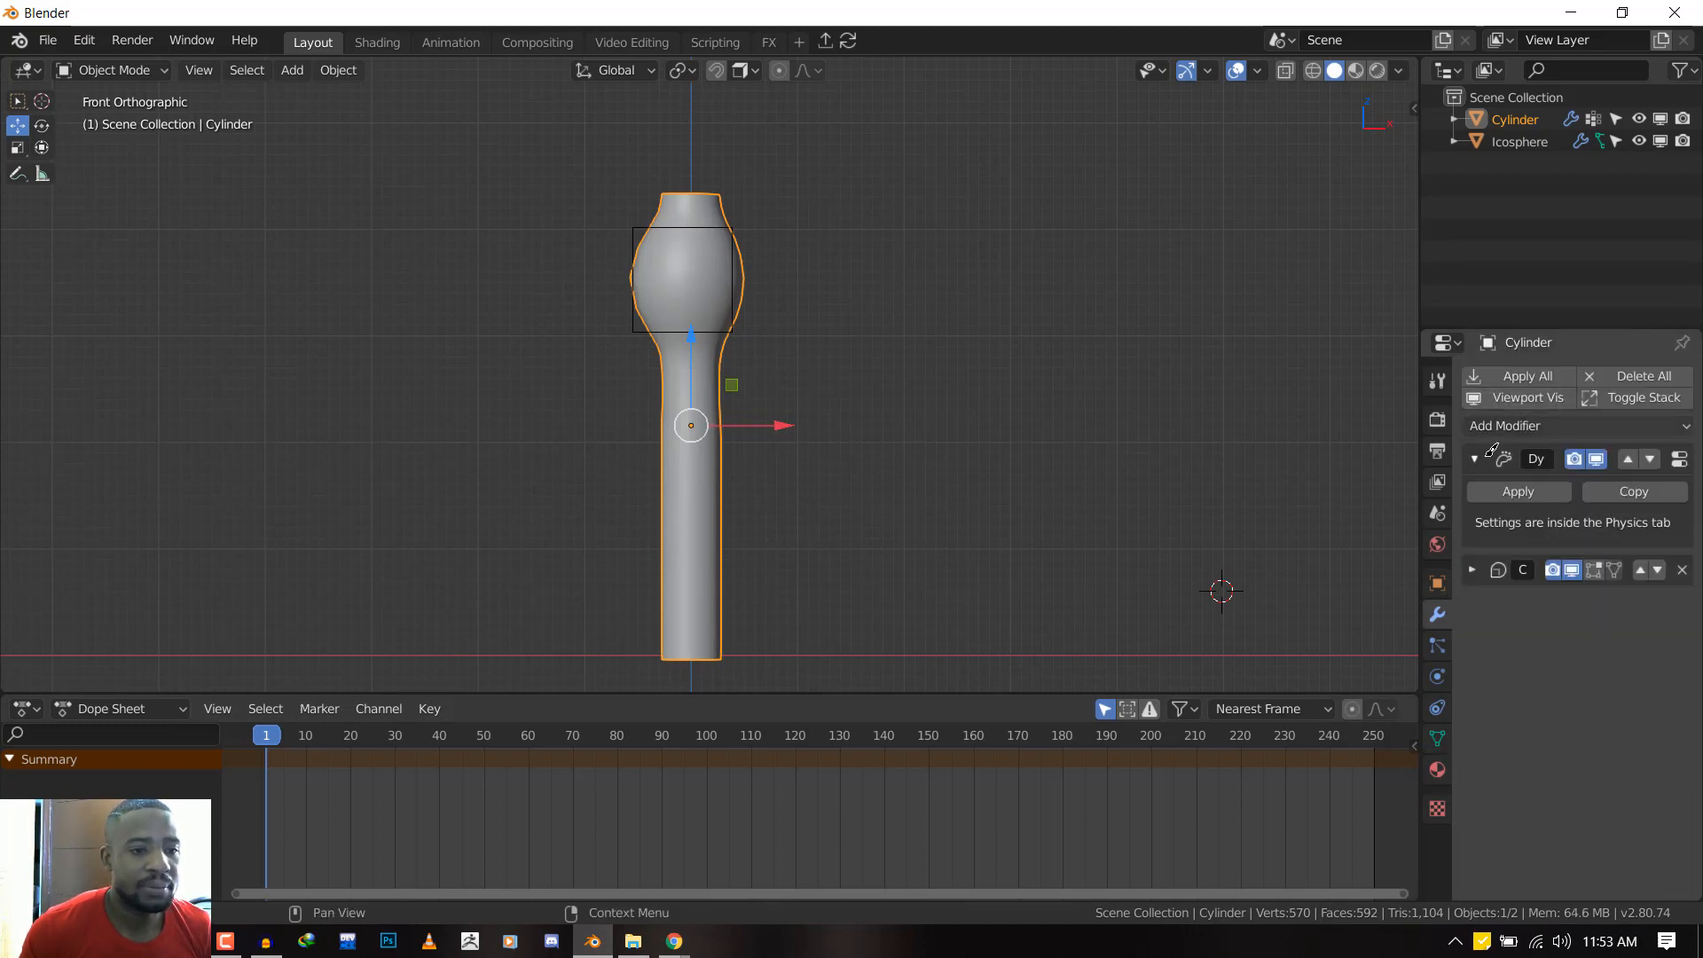
Add a Wireframe modifier to the cylinder, then select the icosphere brush
left_click(1504, 425)
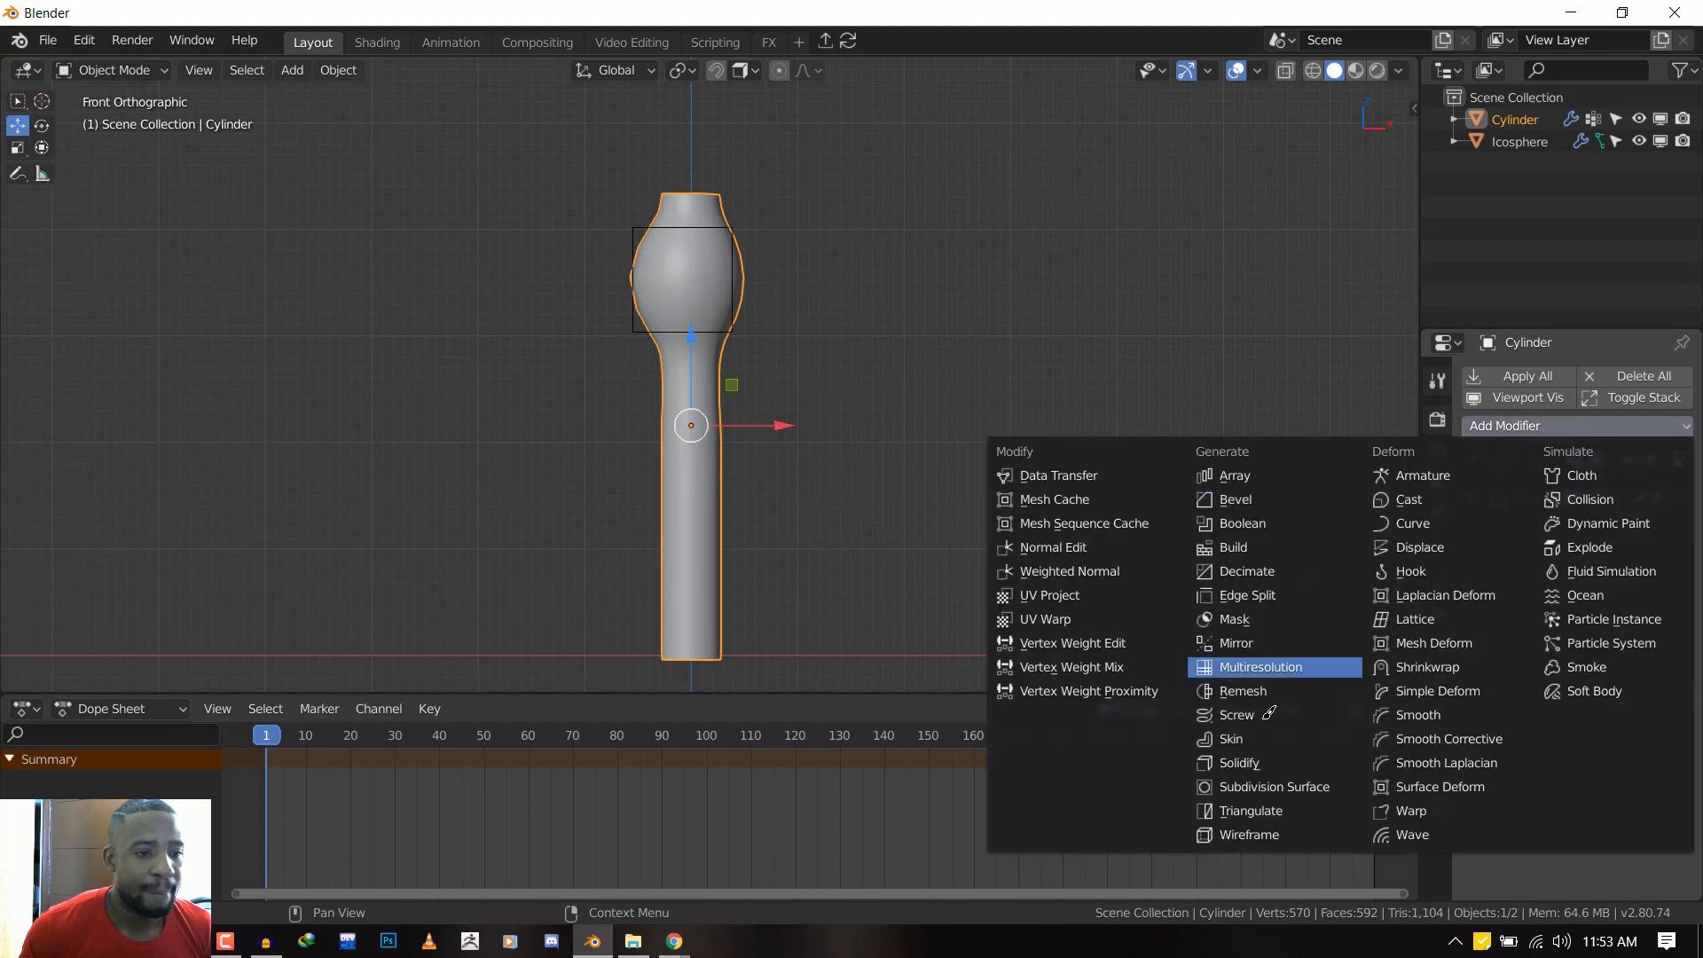
mouse_move(1449, 595)
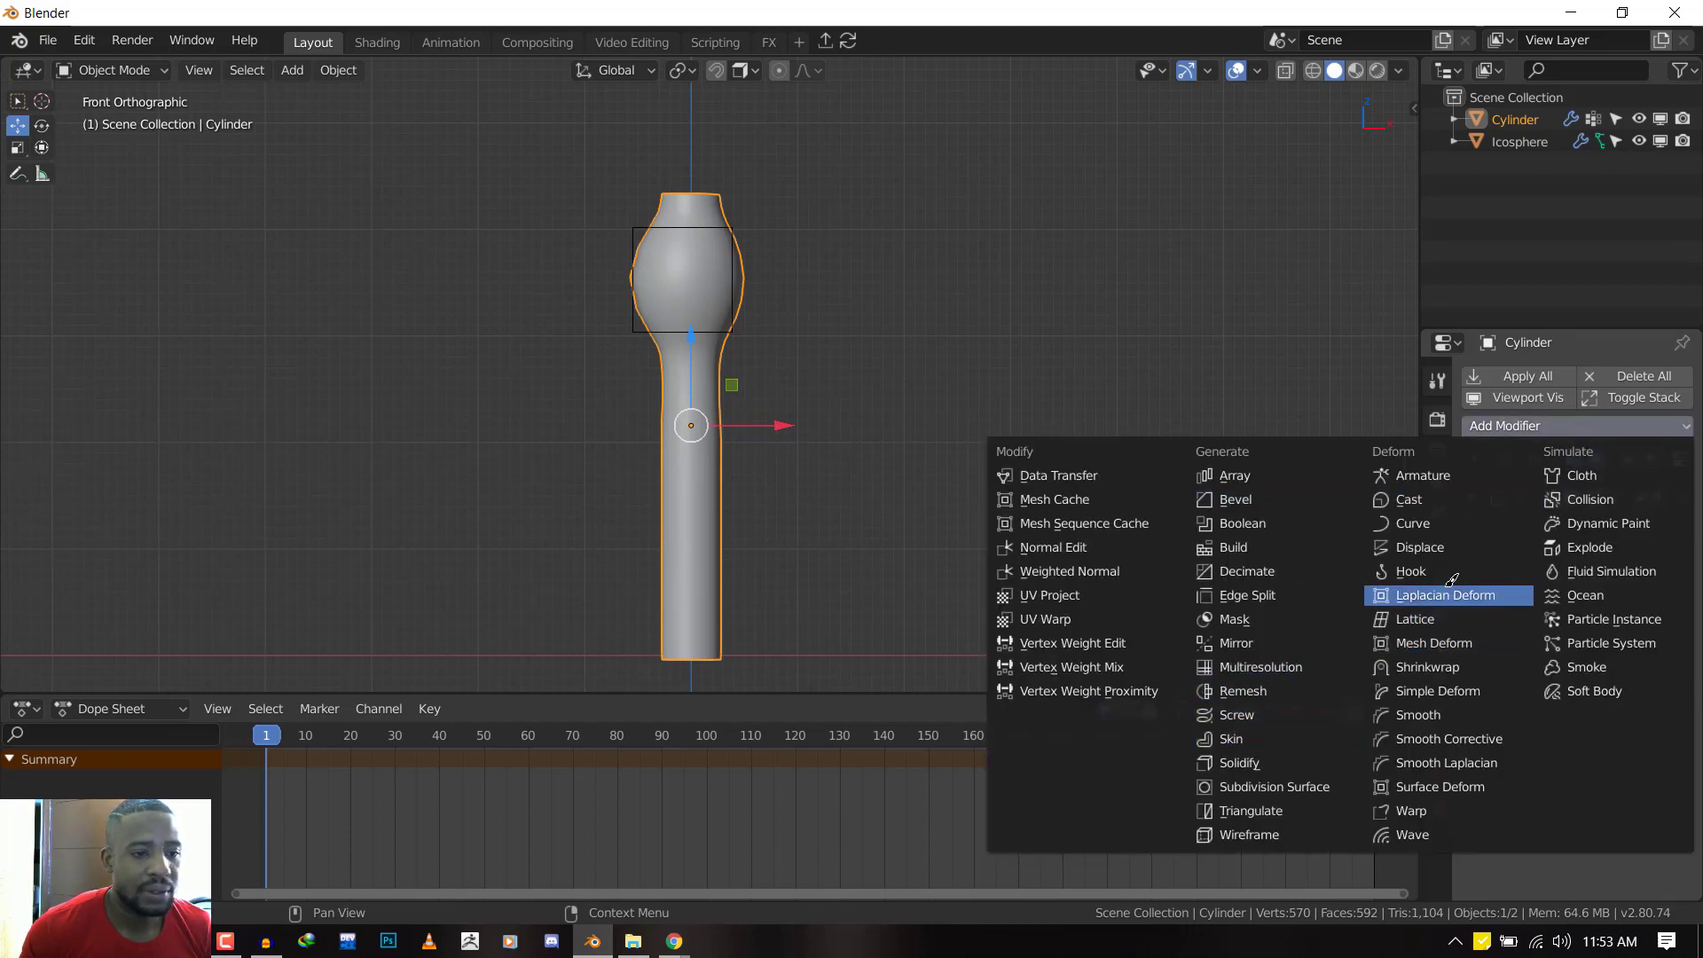
mouse_move(1446, 834)
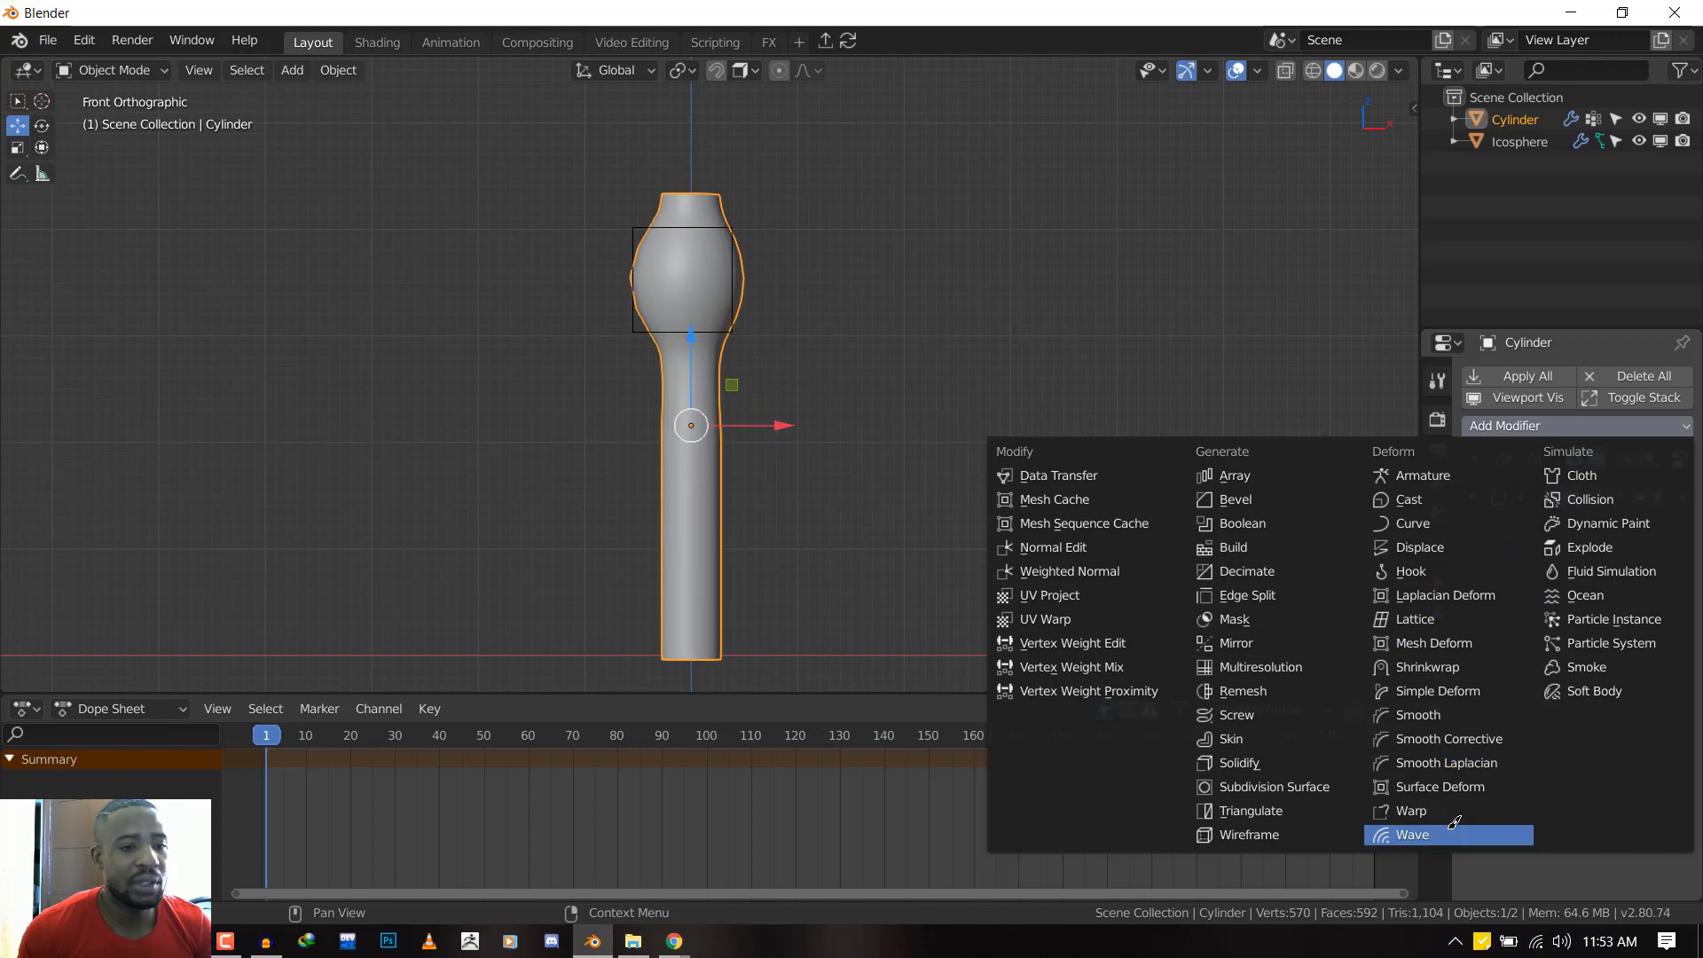
left_click(1412, 834)
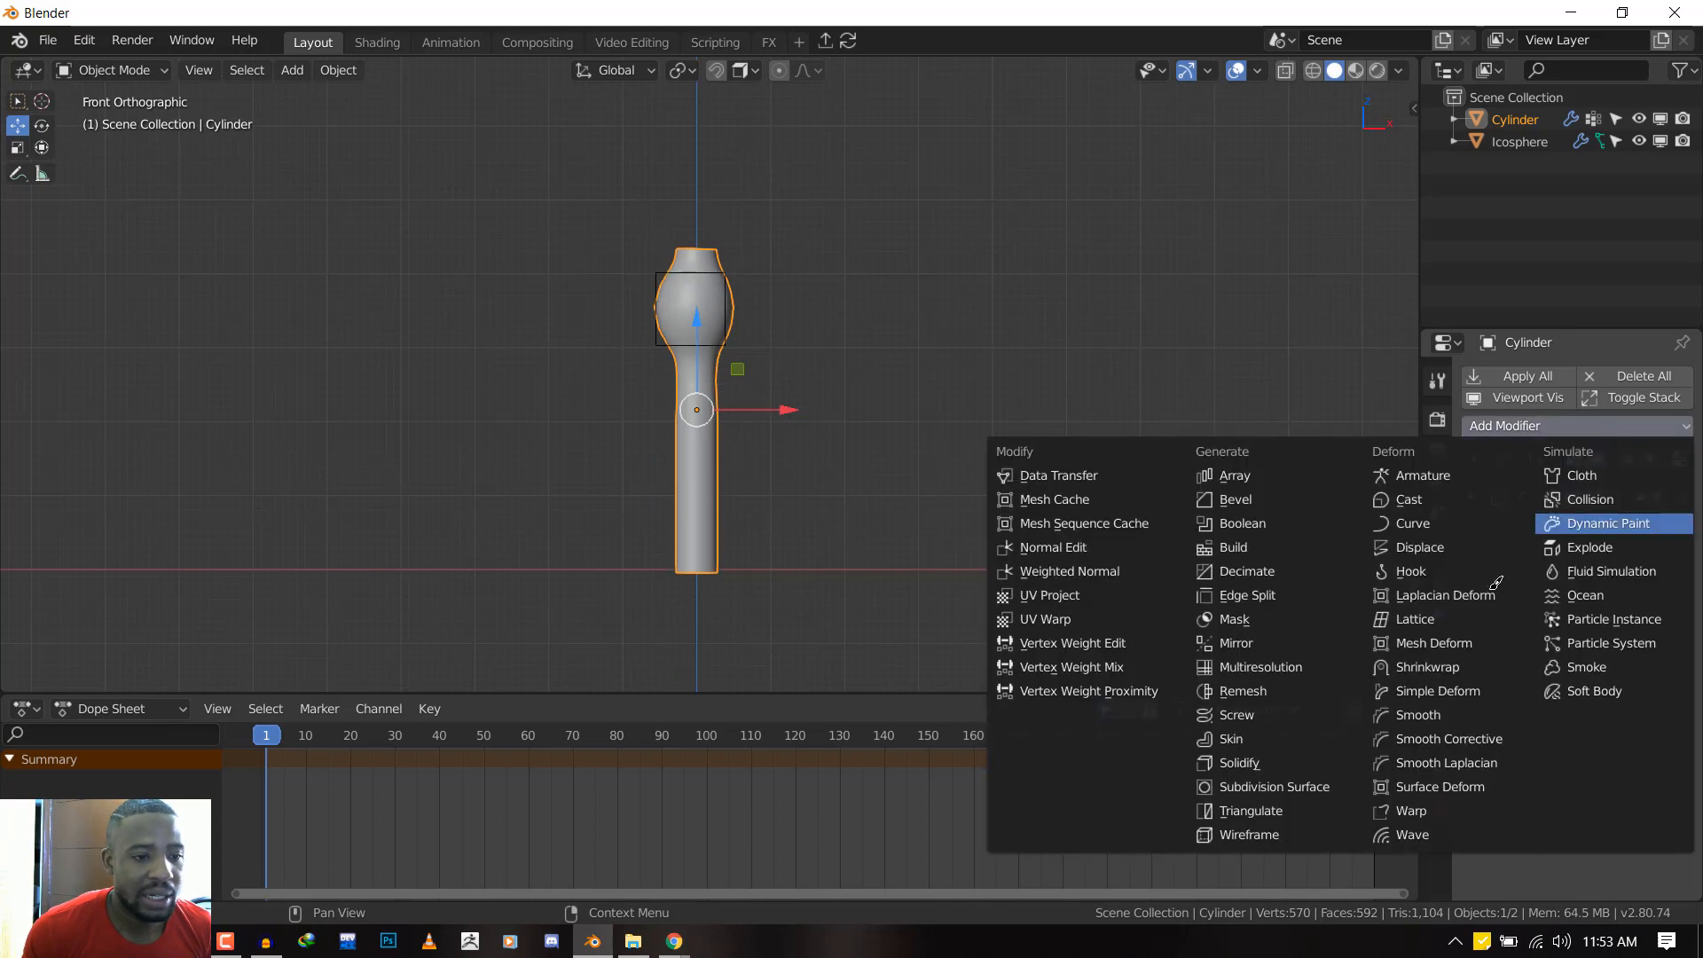
mouse_move(1255, 643)
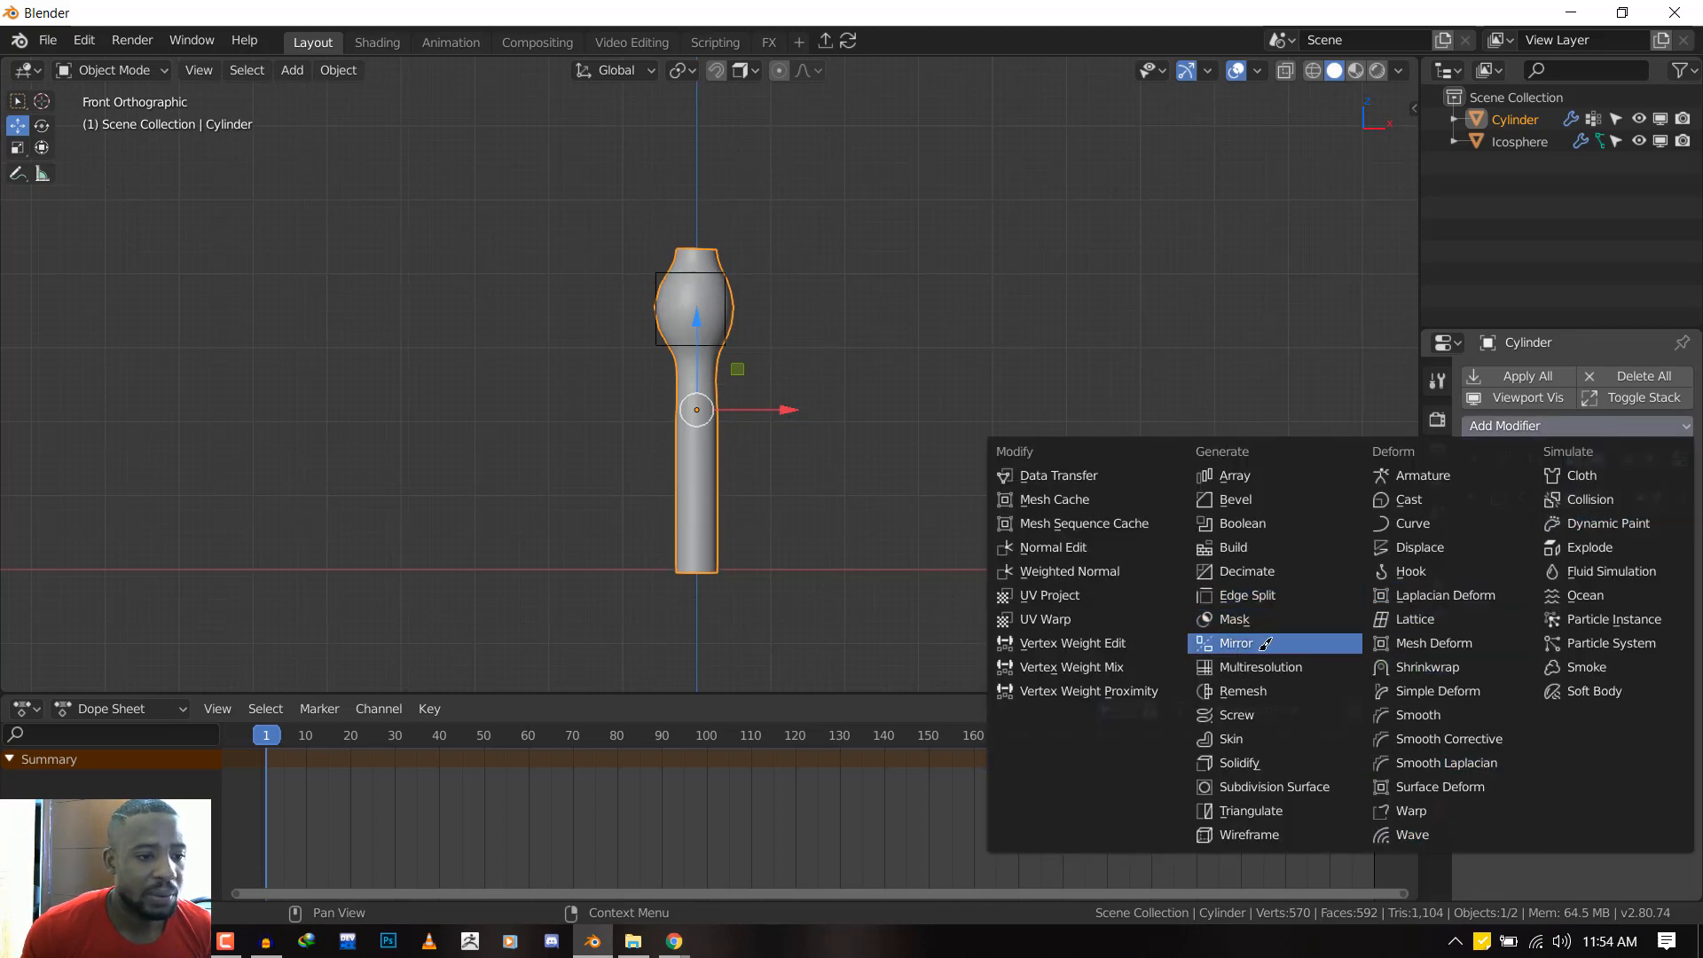
mouse_move(1250, 835)
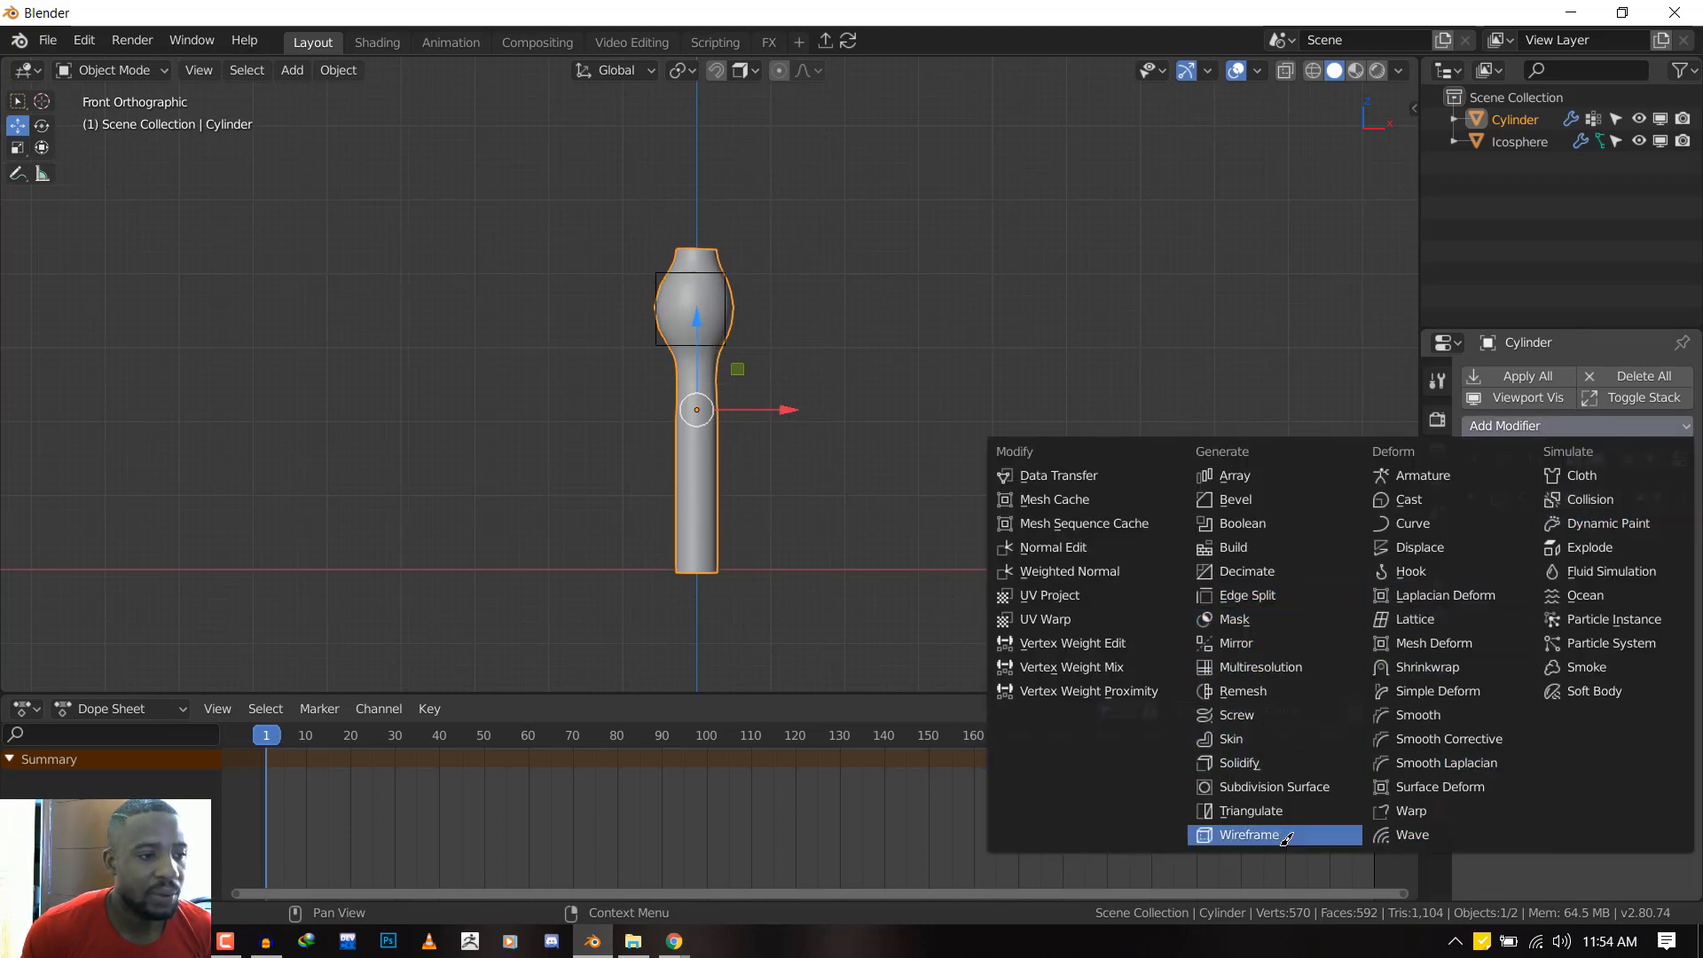
left_click(1248, 834)
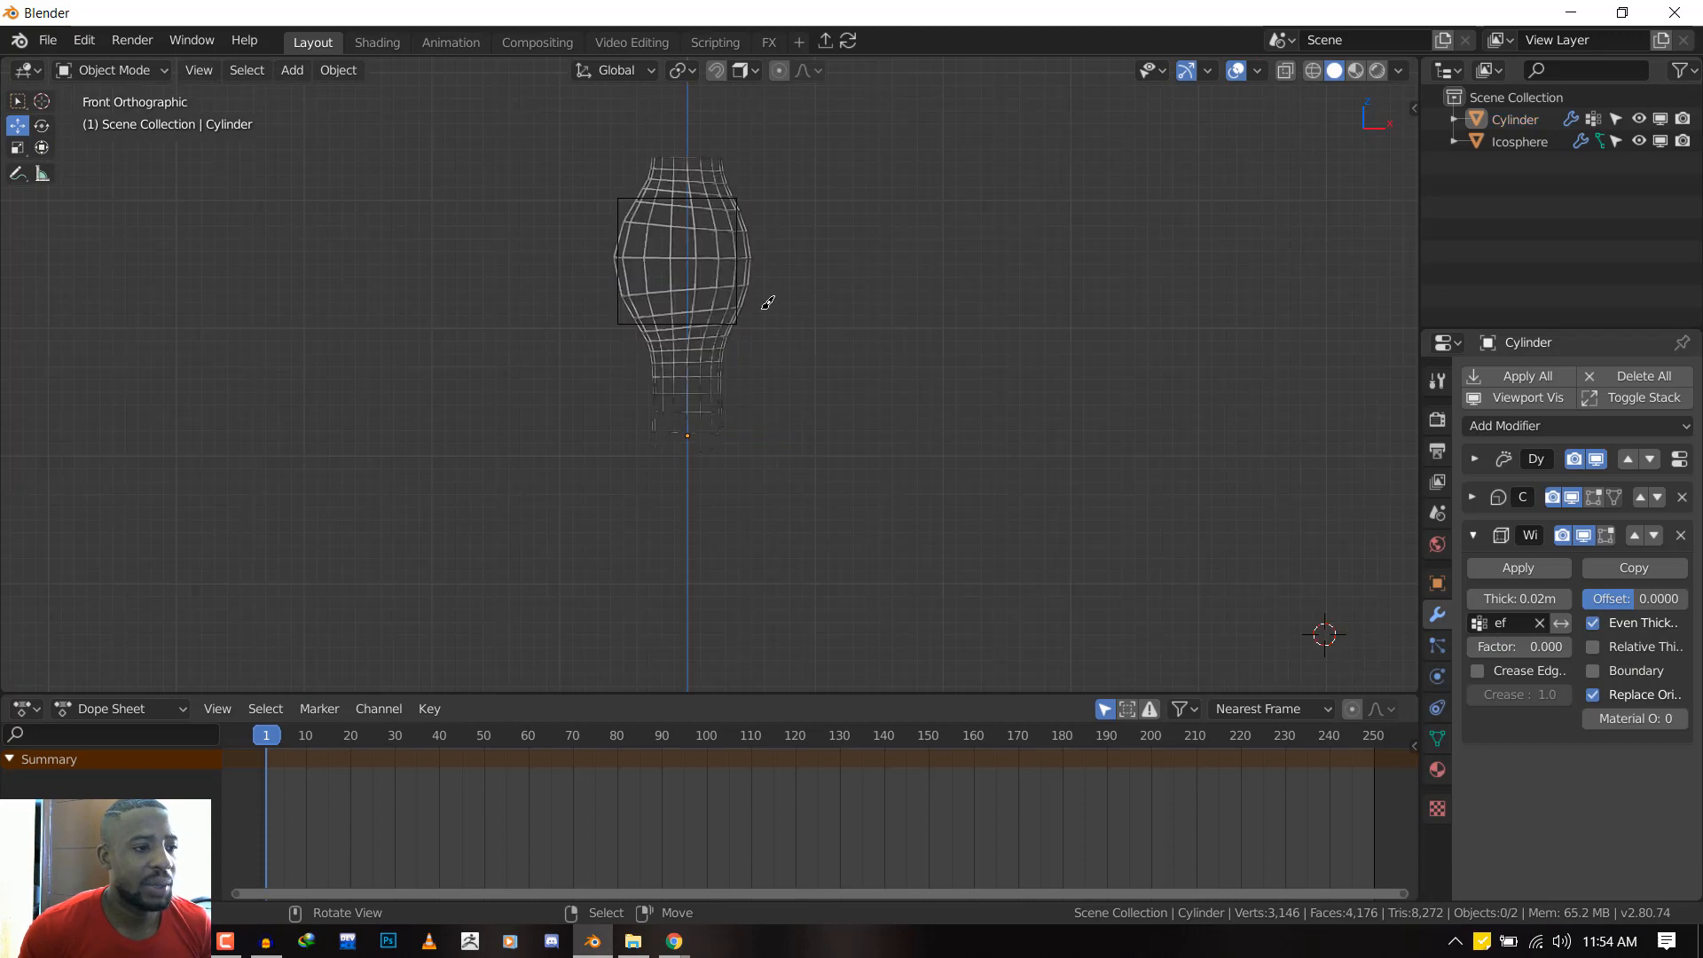
left_click(688, 266)
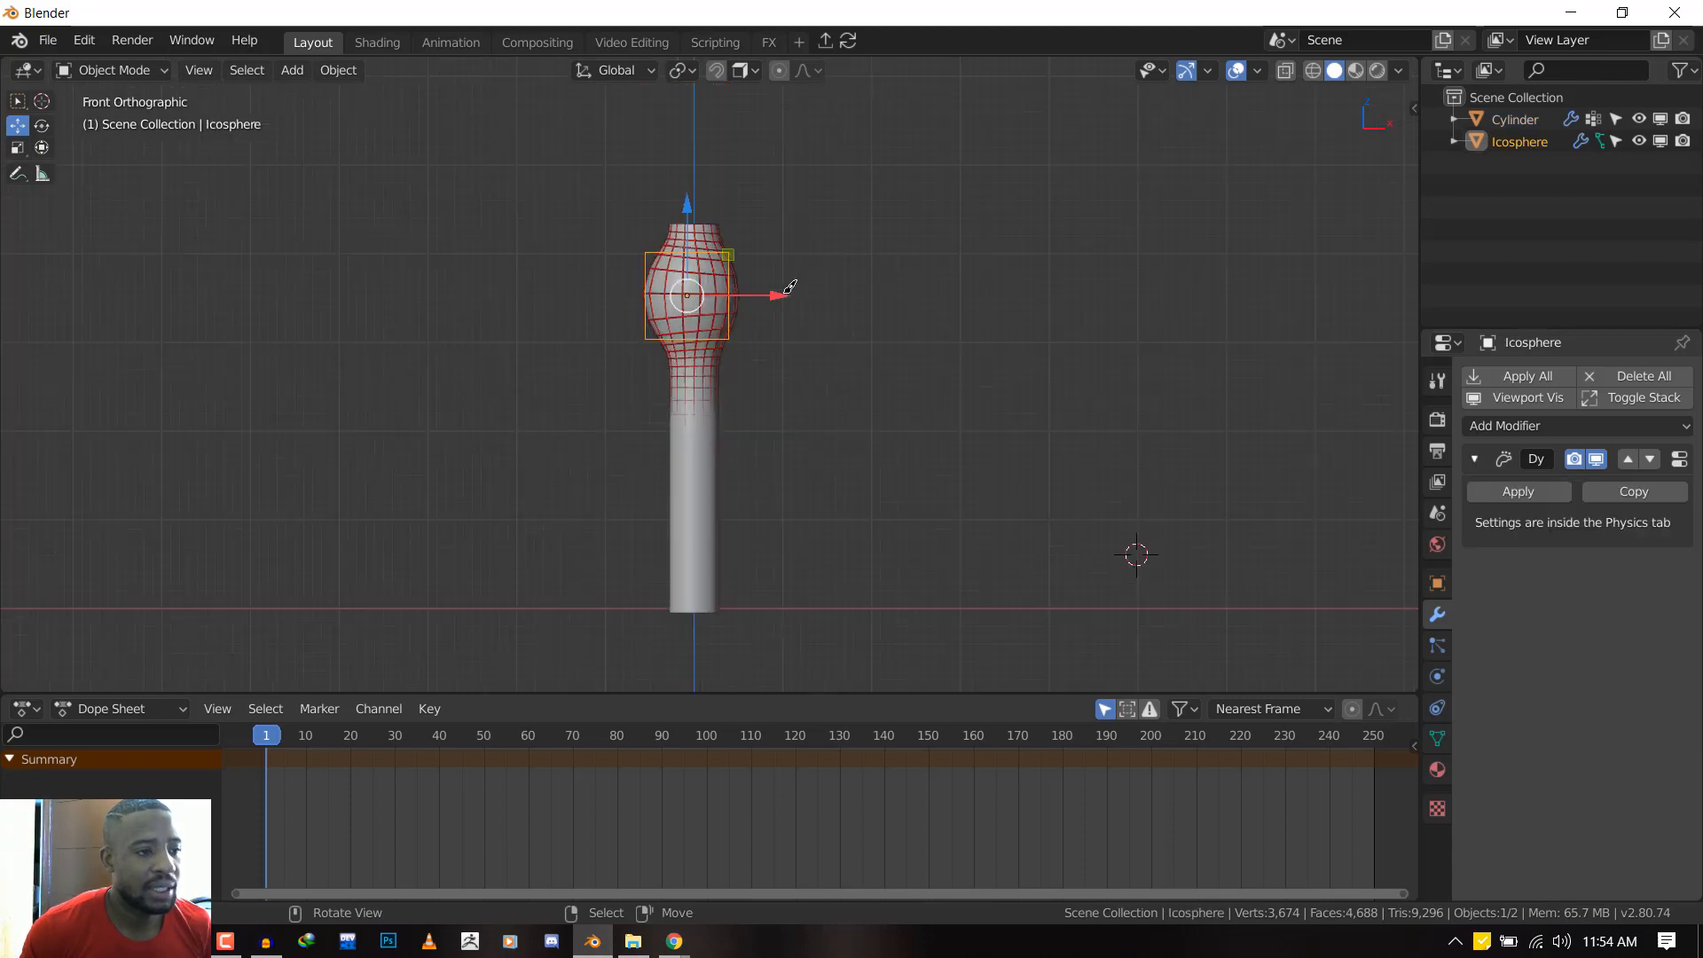
left_click_drag(684, 288, 683, 424)
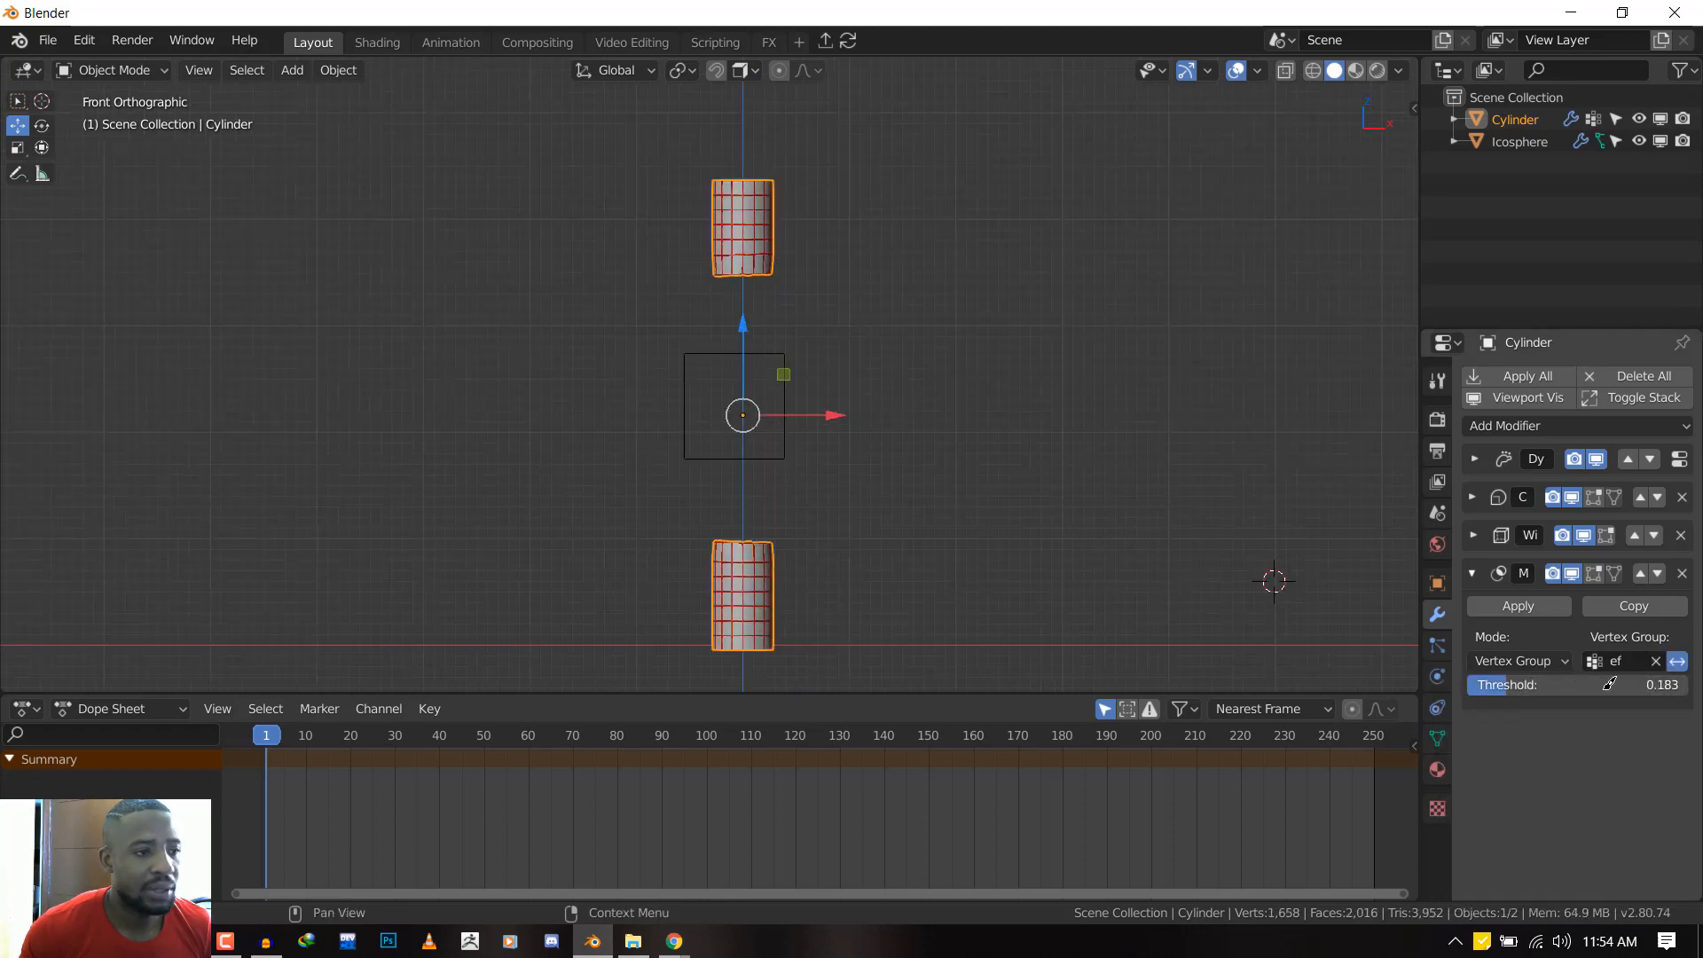
Raise the Mask threshold to 0.988 and add a Simple Subdivision Surface modifier
left_click_drag(1574, 684, 1651, 683)
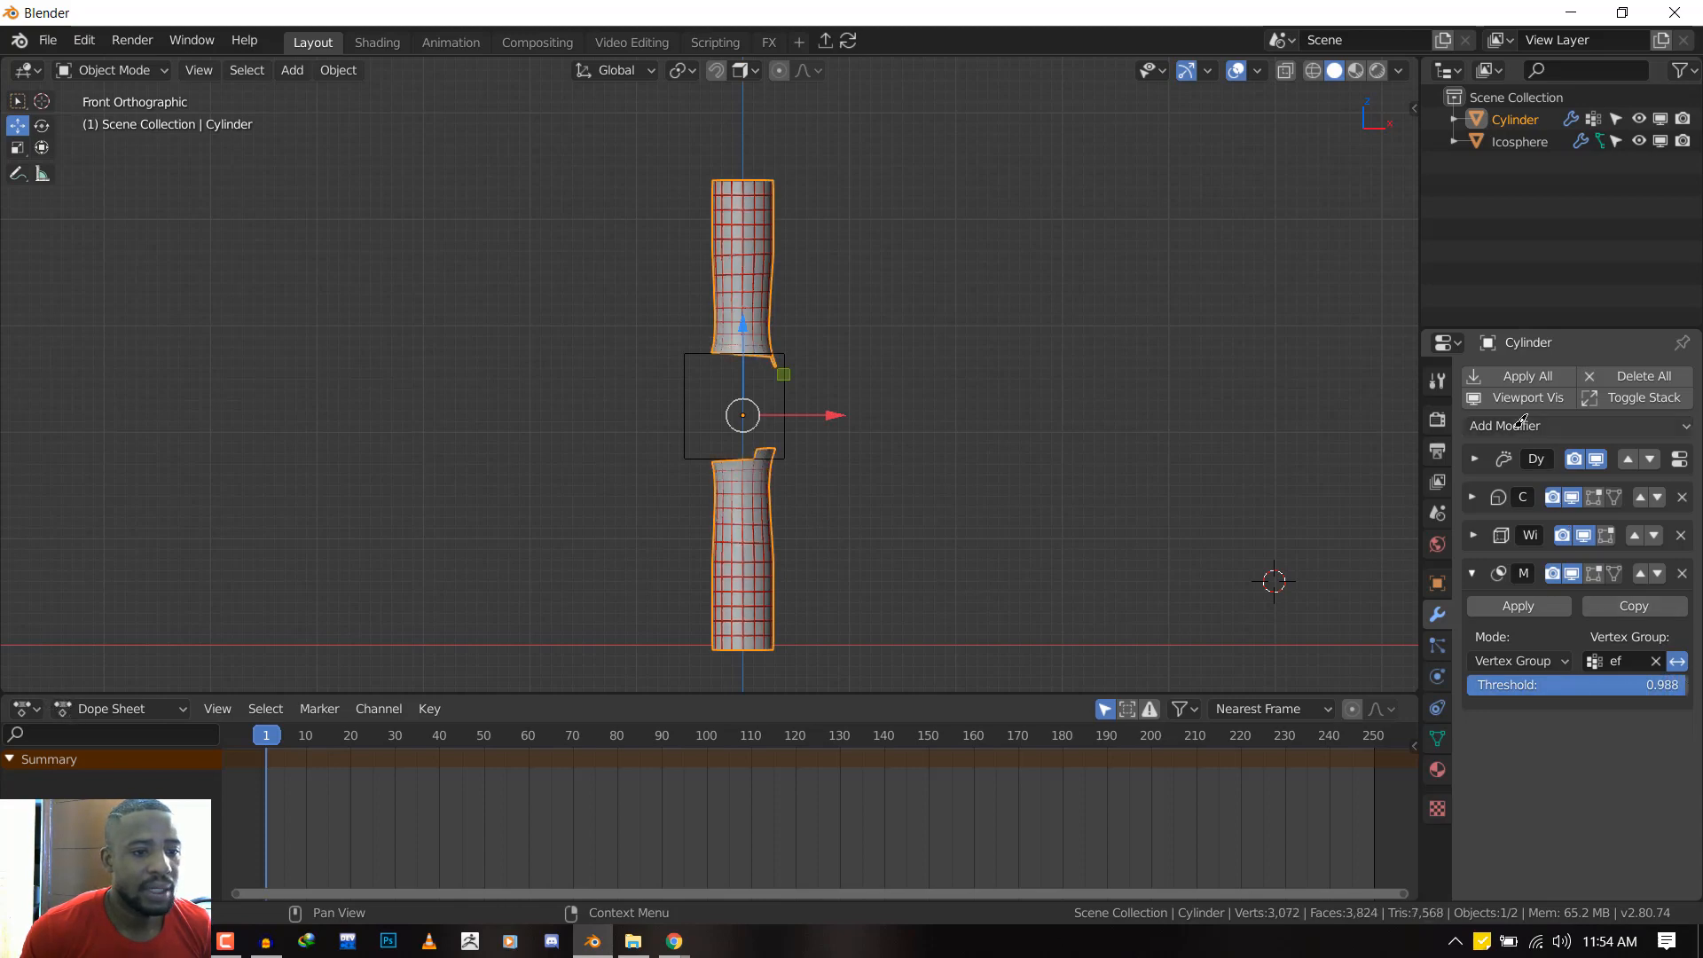
left_click(1516, 426)
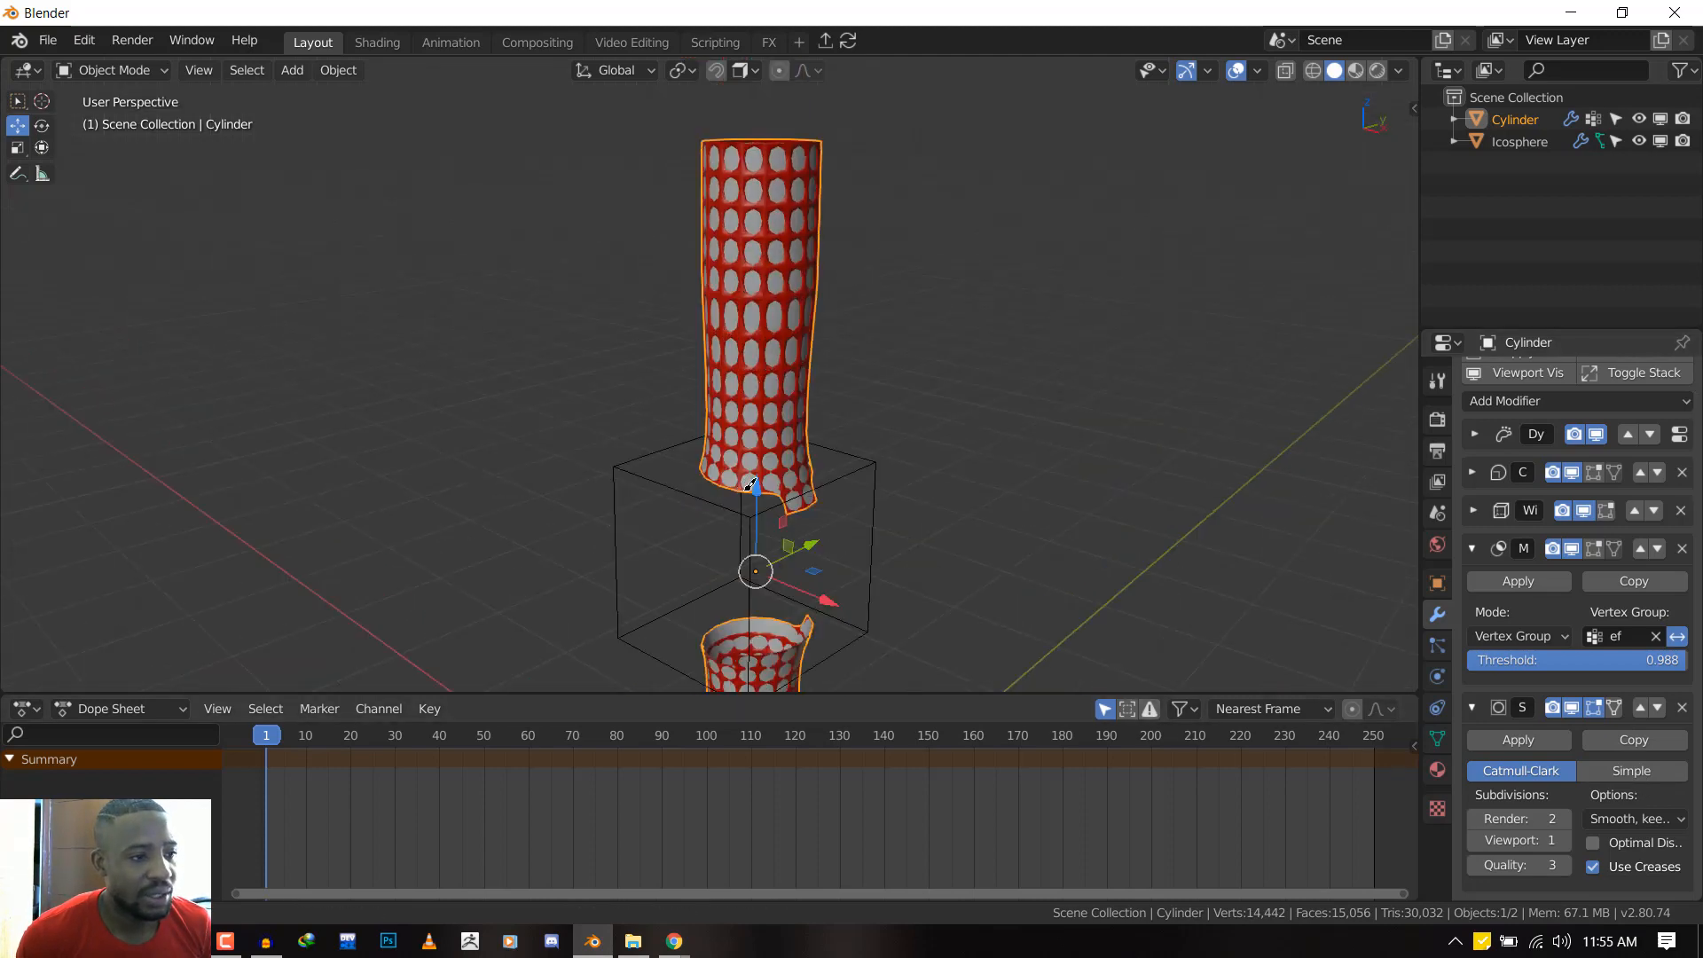
key("KP_1")
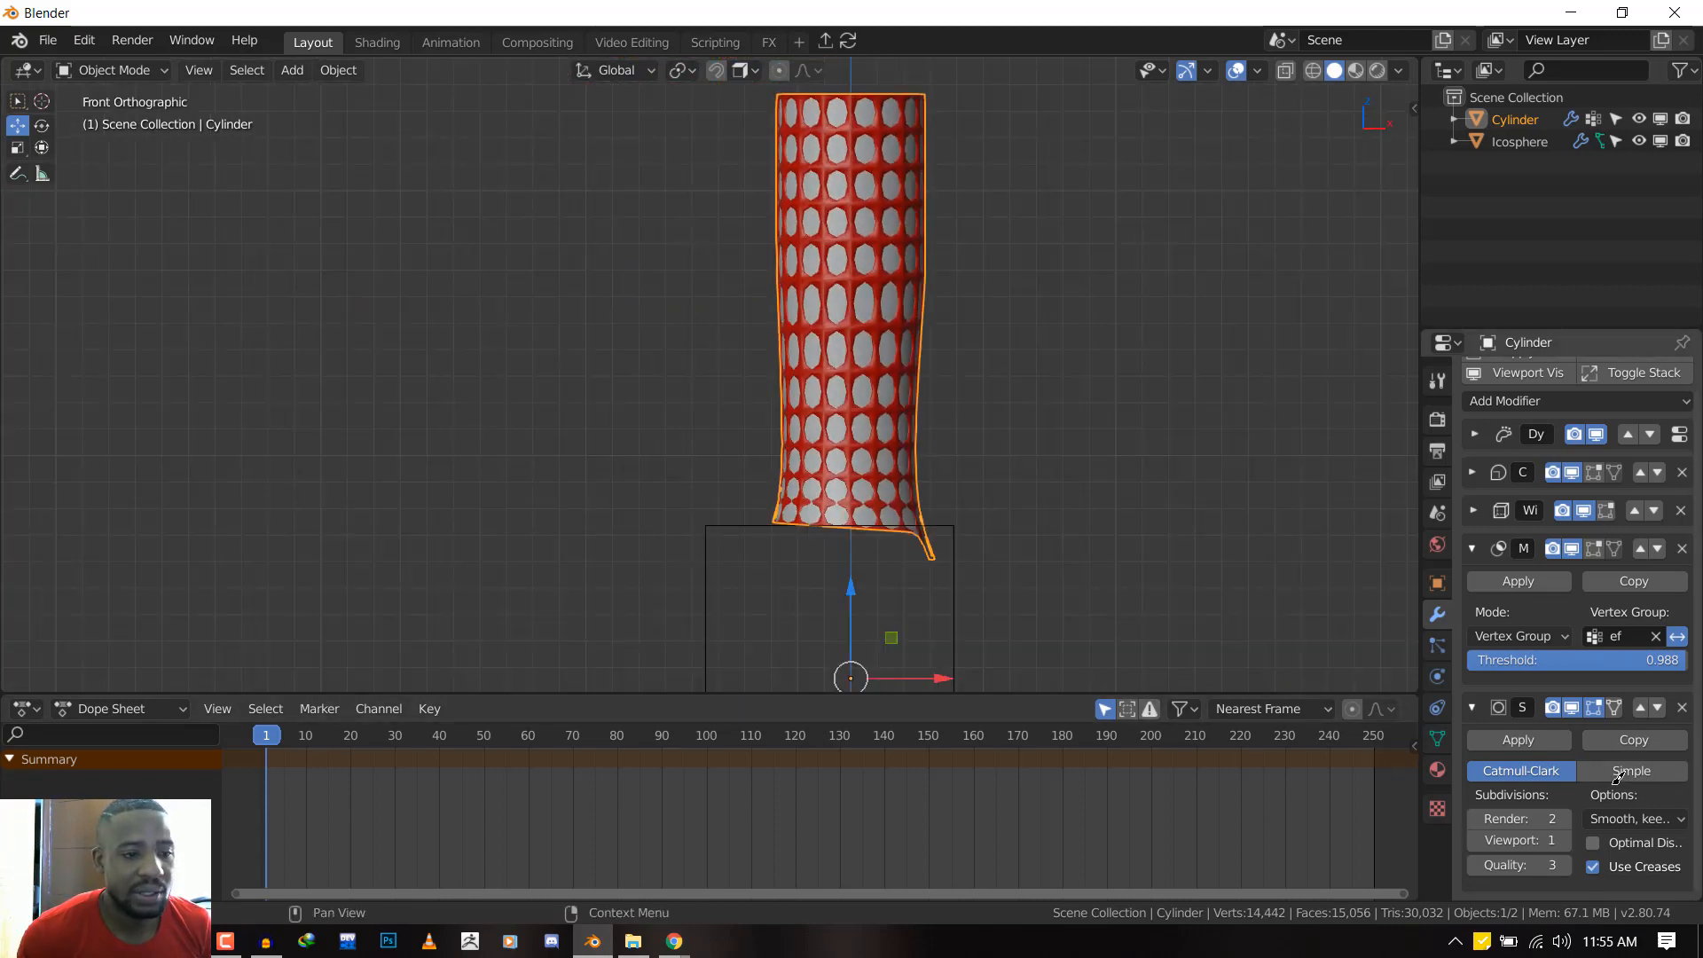
left_click(1631, 771)
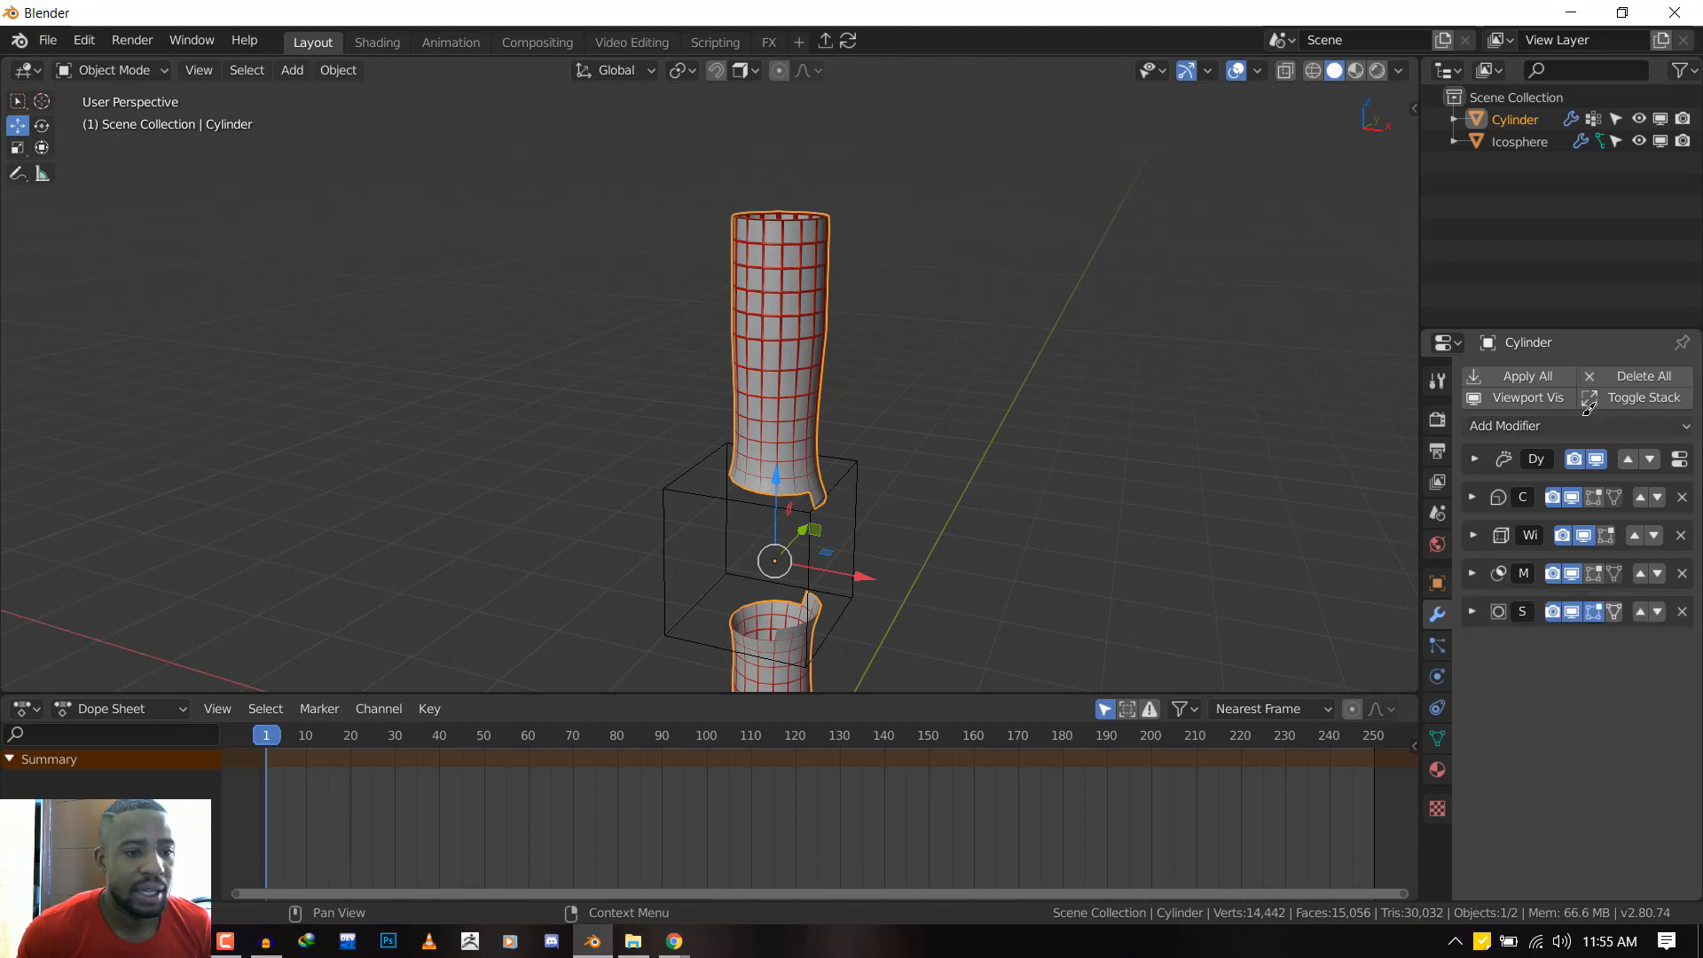
Add a Triangulate modifier and move it above Subdivision in the stack
left_click(1505, 426)
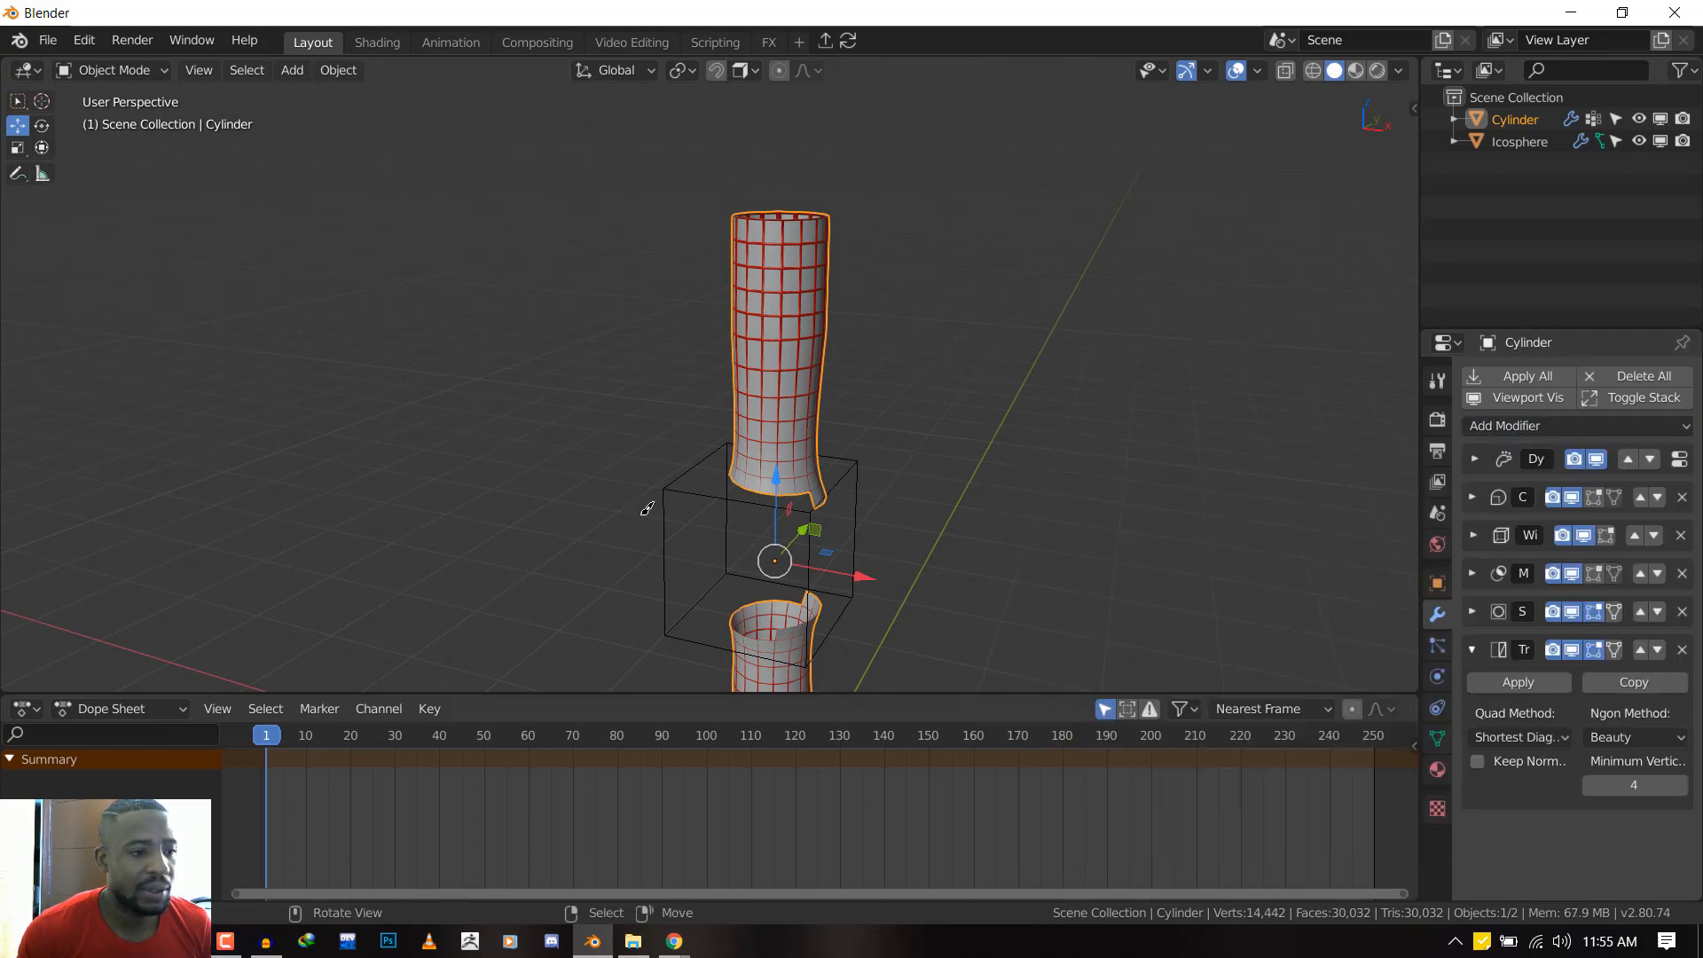
key("KP_1")
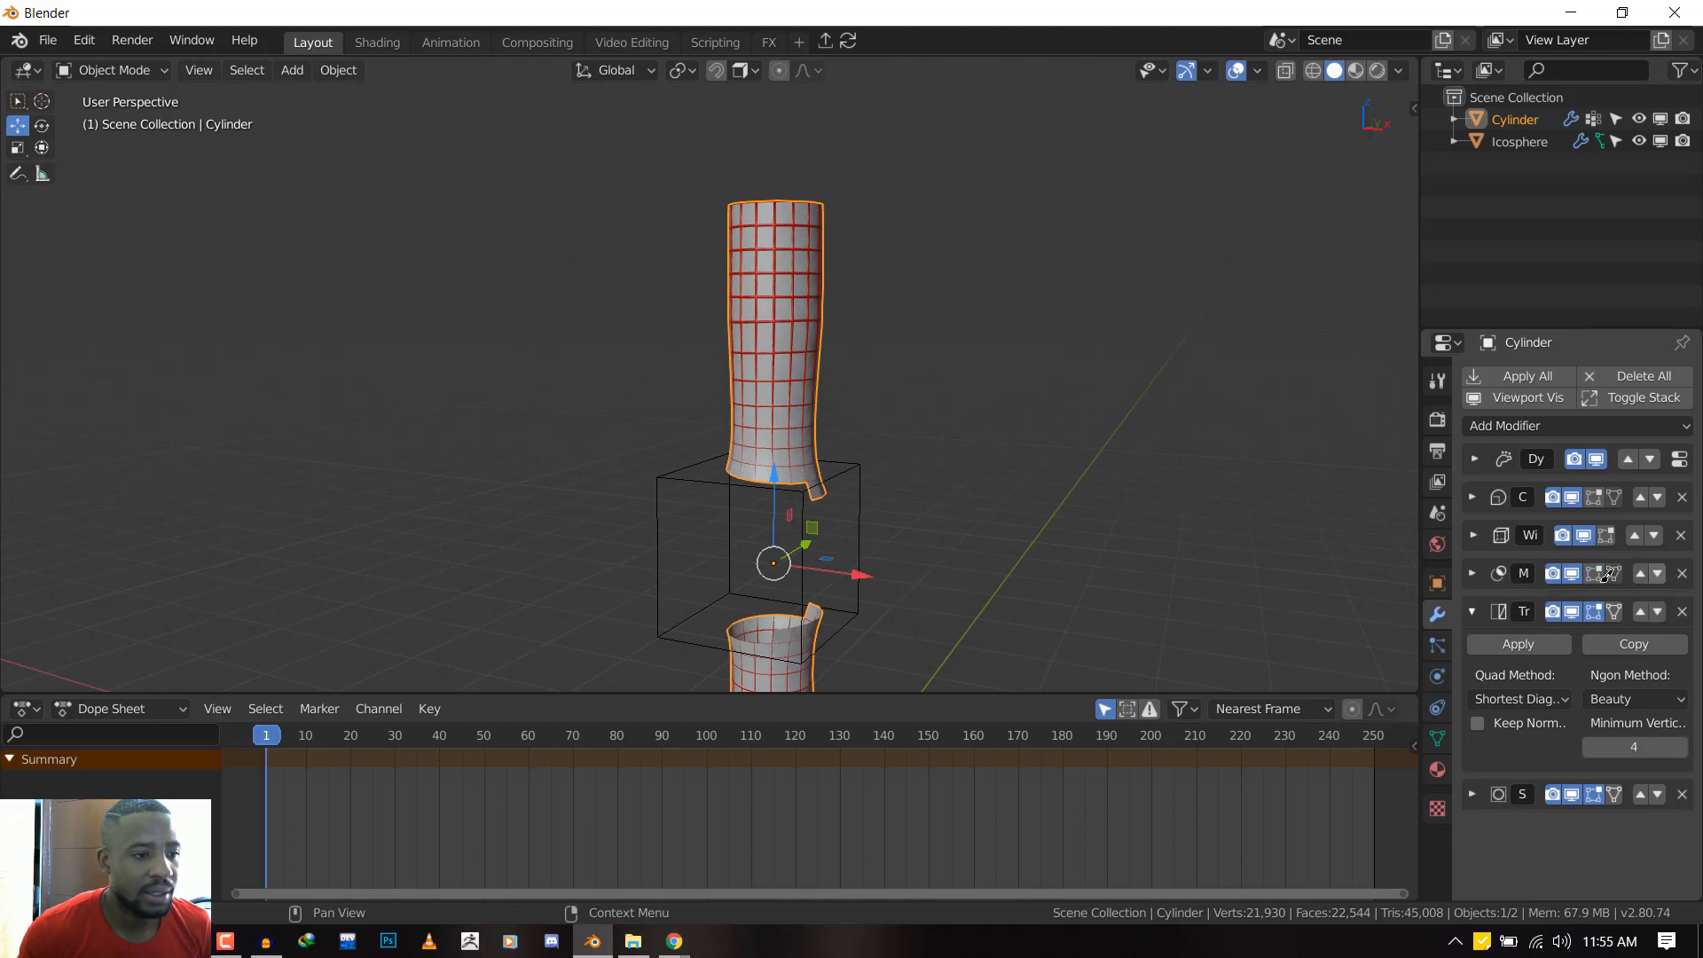
key("KP_1")
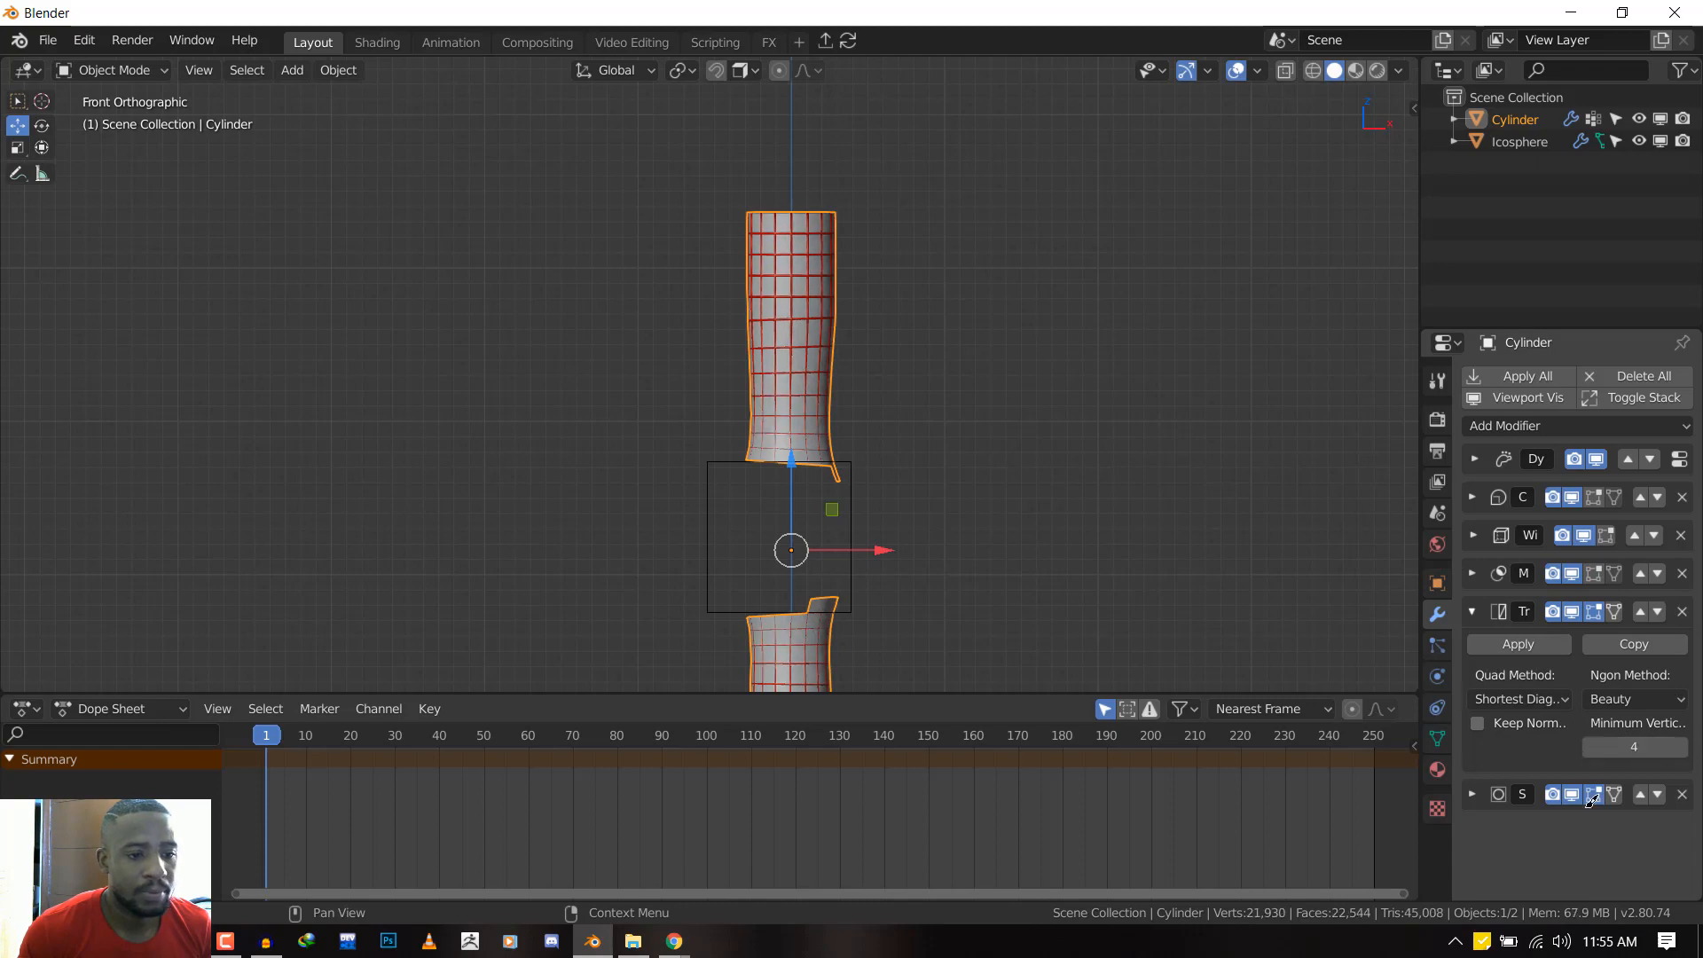
left_click(1472, 573)
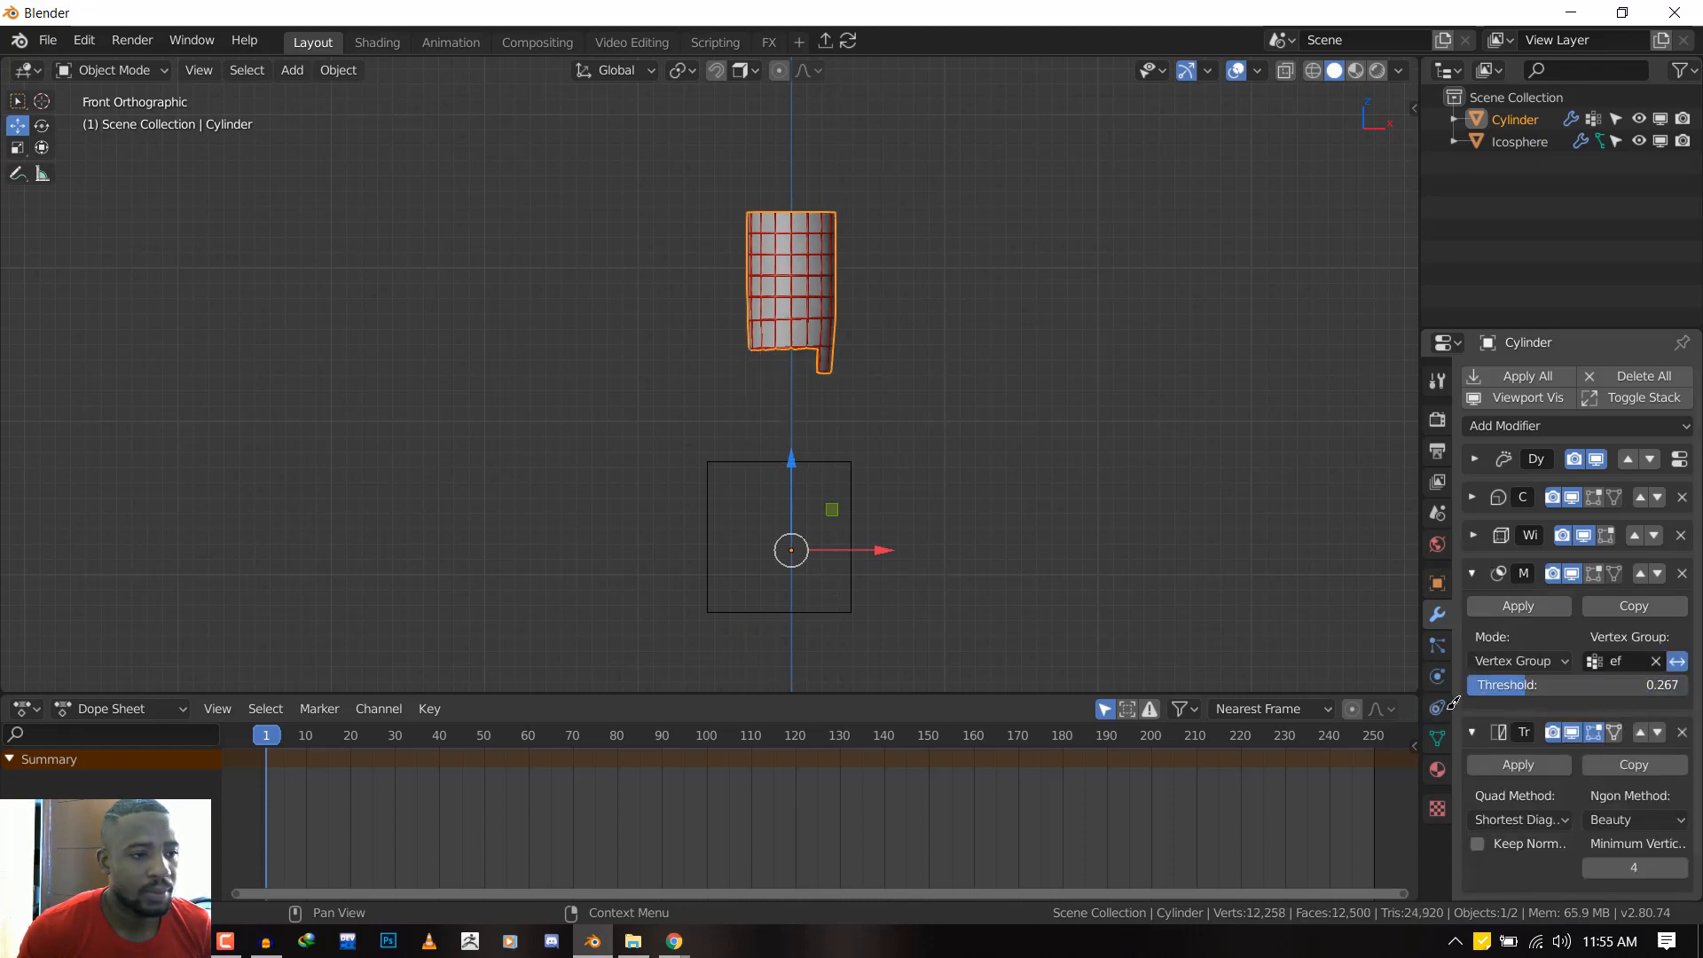
Move Mask above Wireframe, retune its threshold, and set Wireframe thickness 0.032, offset -0.5289
left_click_drag(1542, 684, 1607, 683)
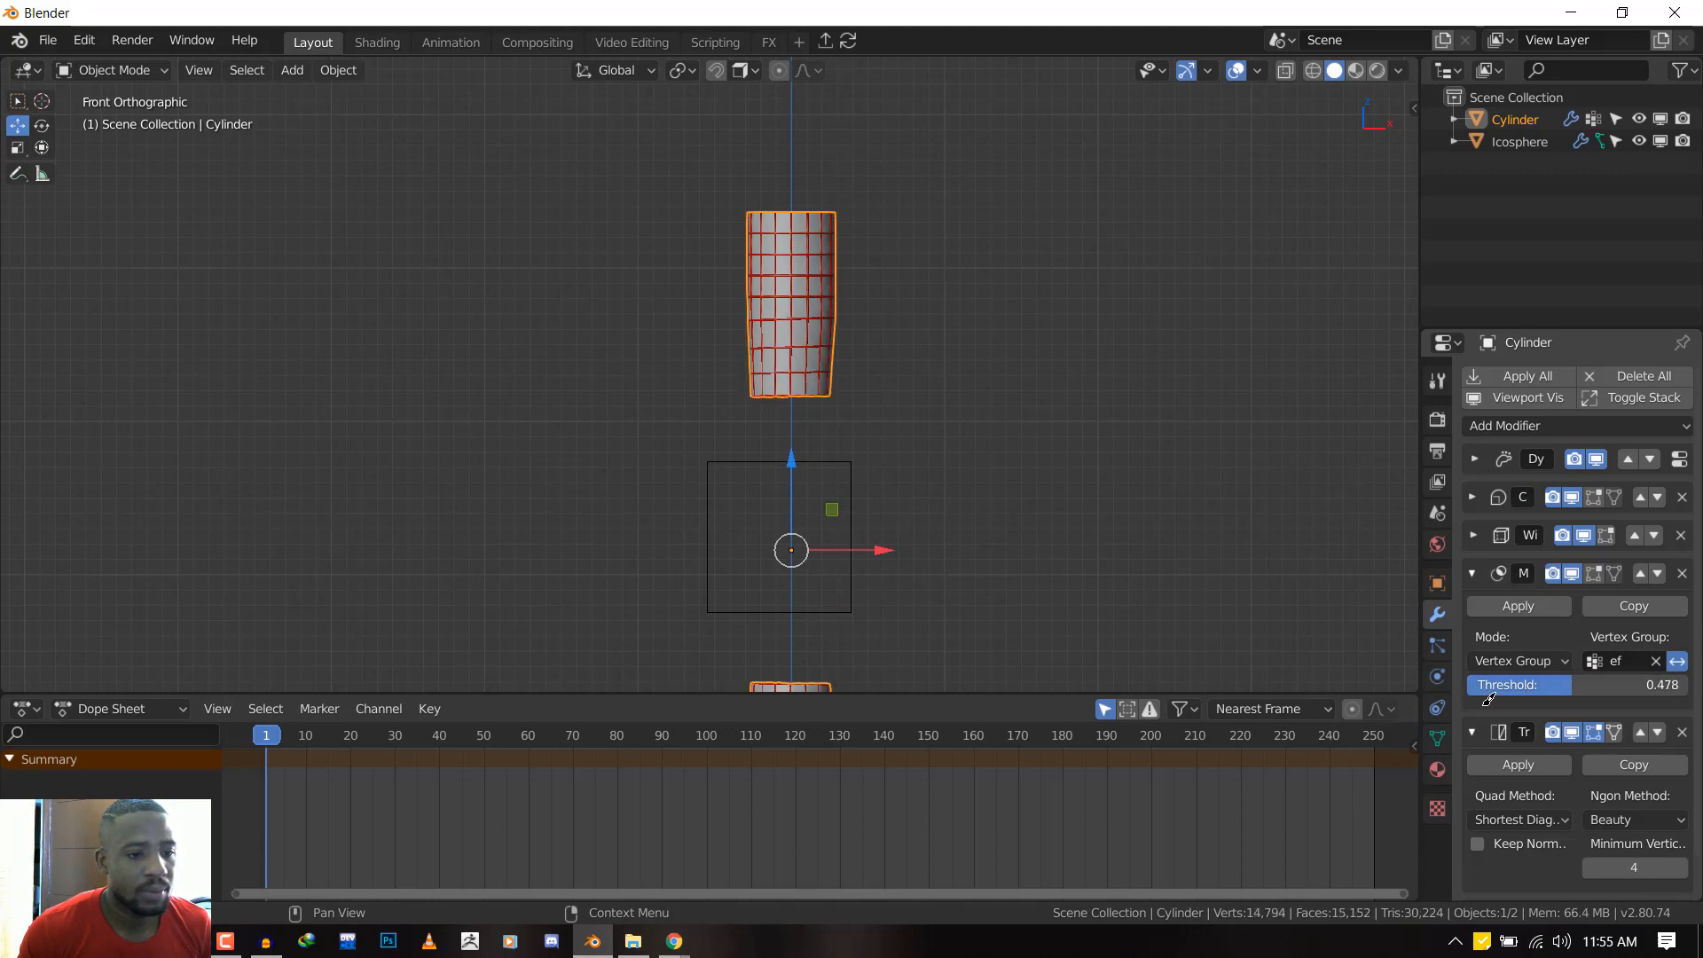
left_click_drag(1519, 683, 1542, 683)
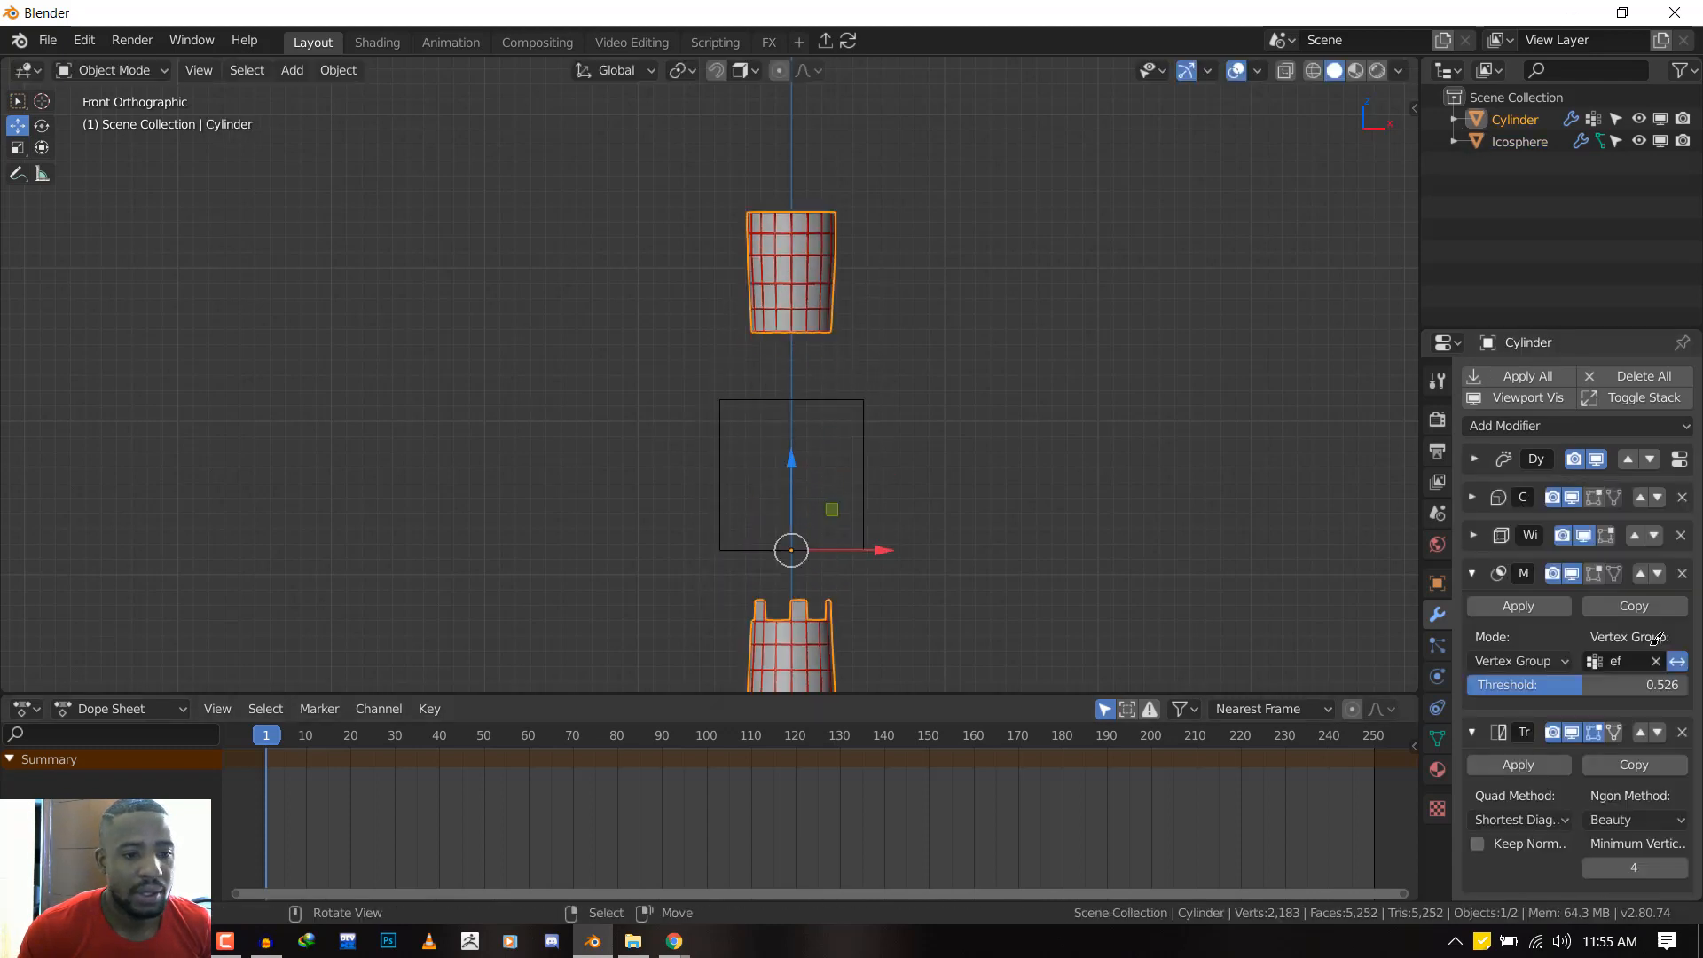
left_click_drag(1575, 684, 1617, 684)
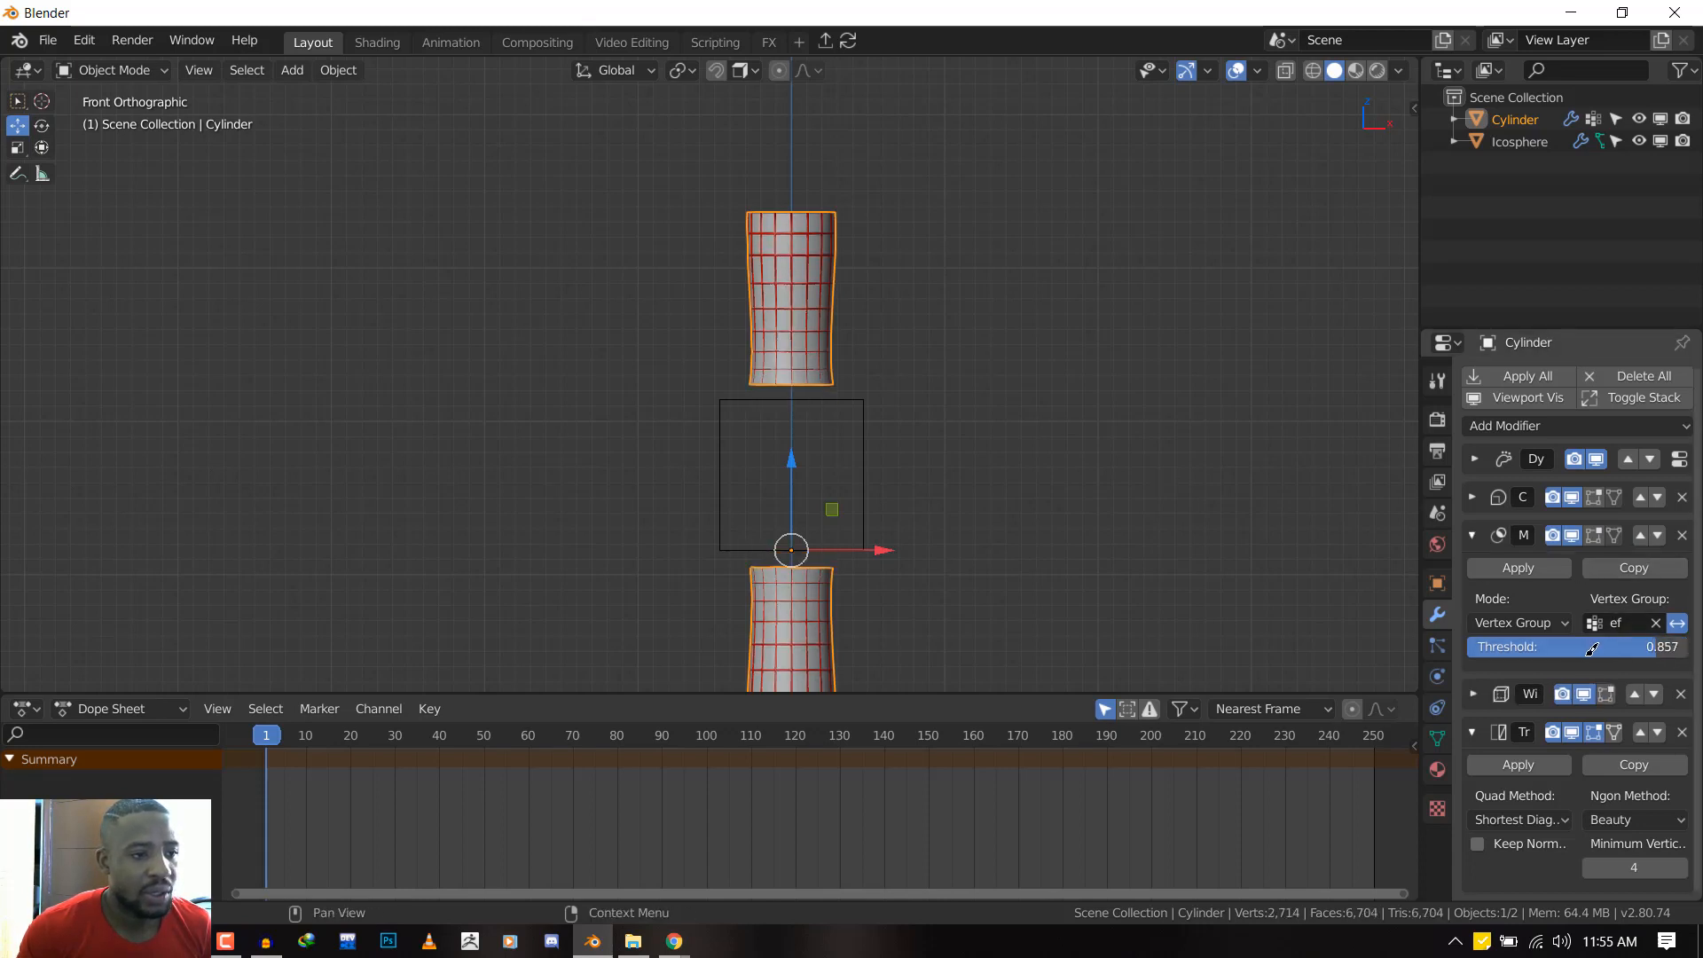
left_click_drag(1607, 646, 1532, 646)
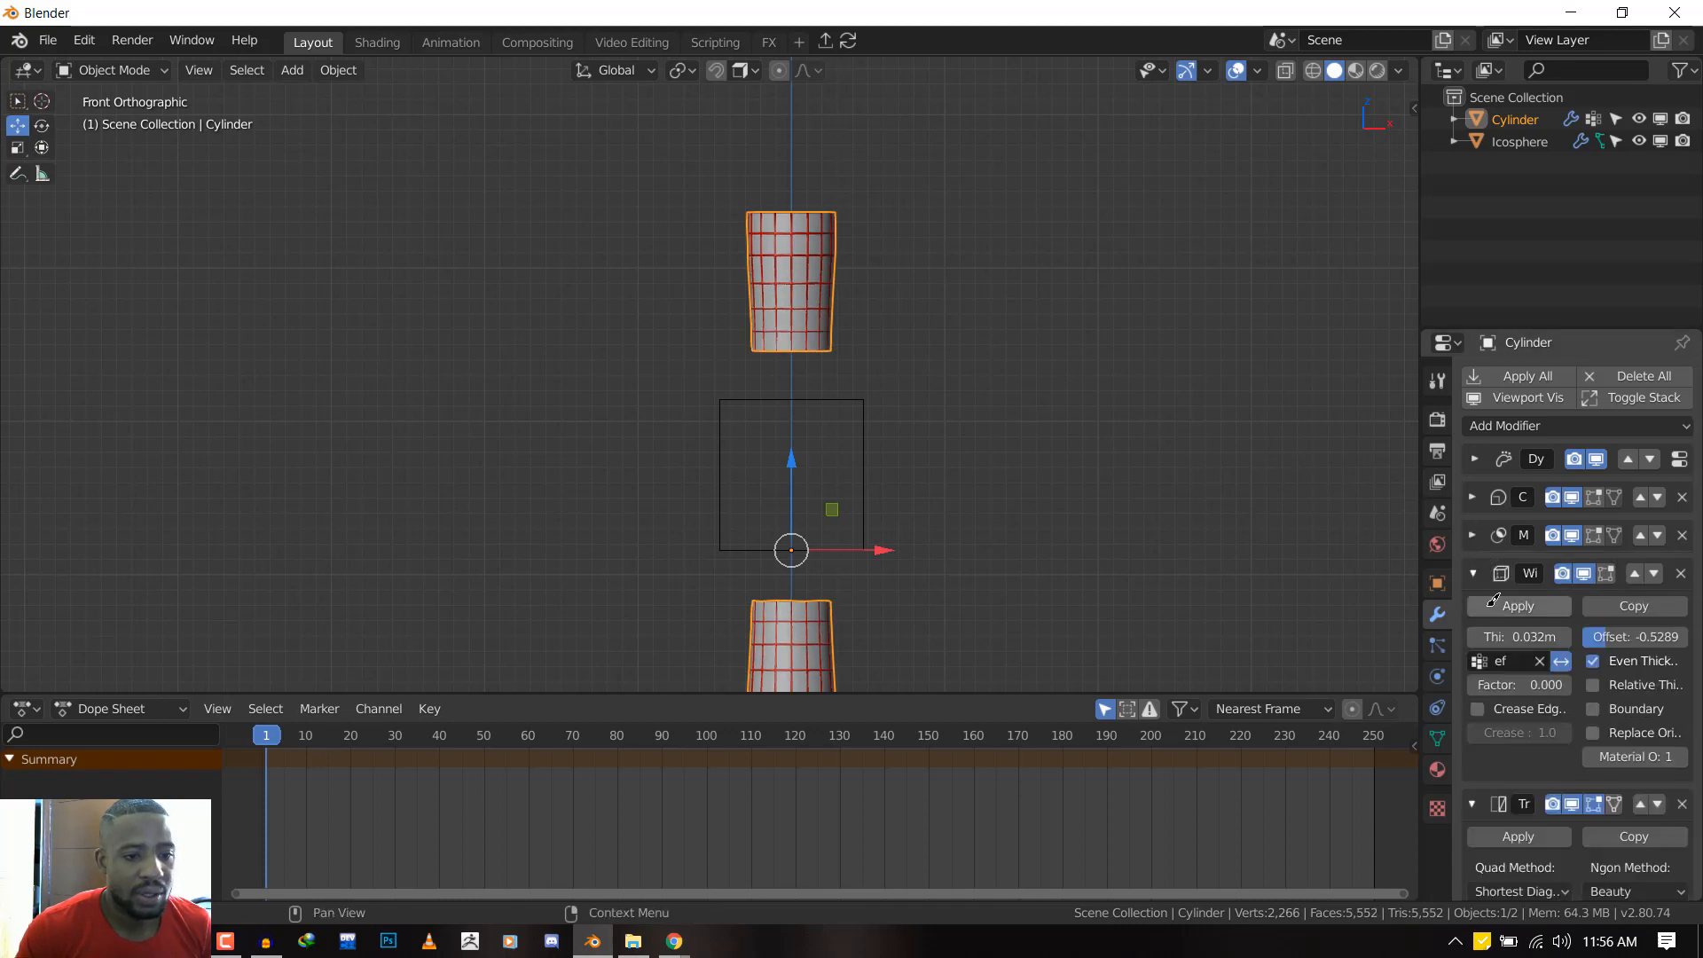
left_click_drag(1518, 684, 1553, 684)
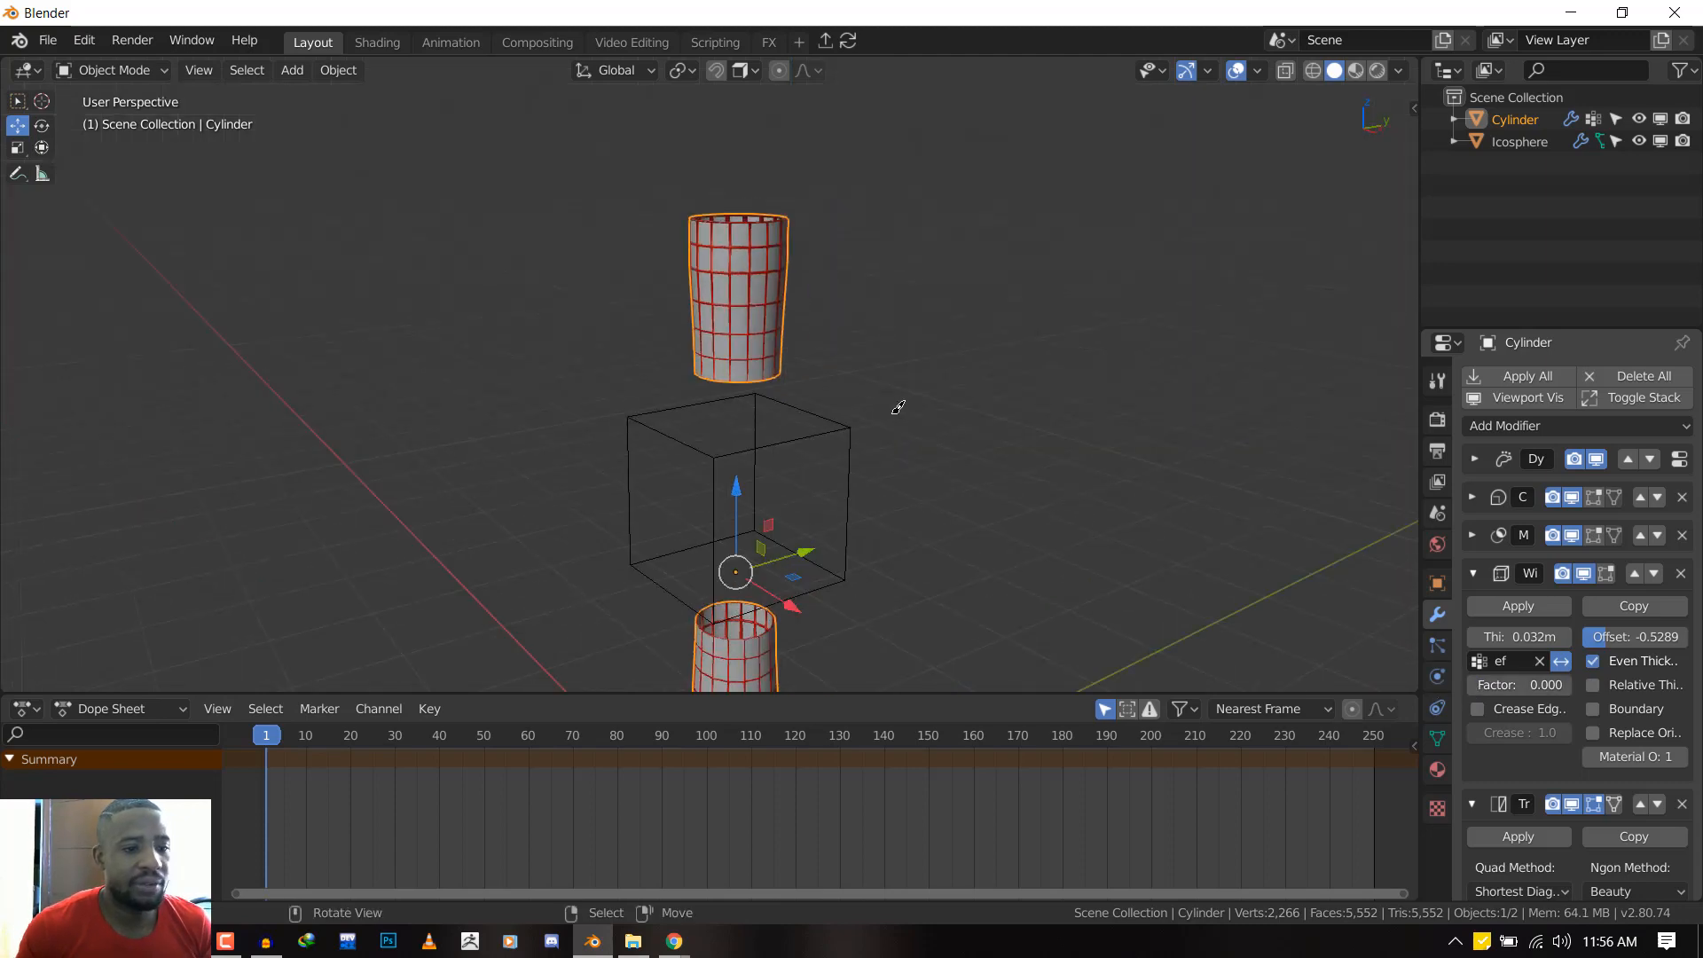
Add a Displace modifier using a new texture and the ef vertex group
key("KP_1")
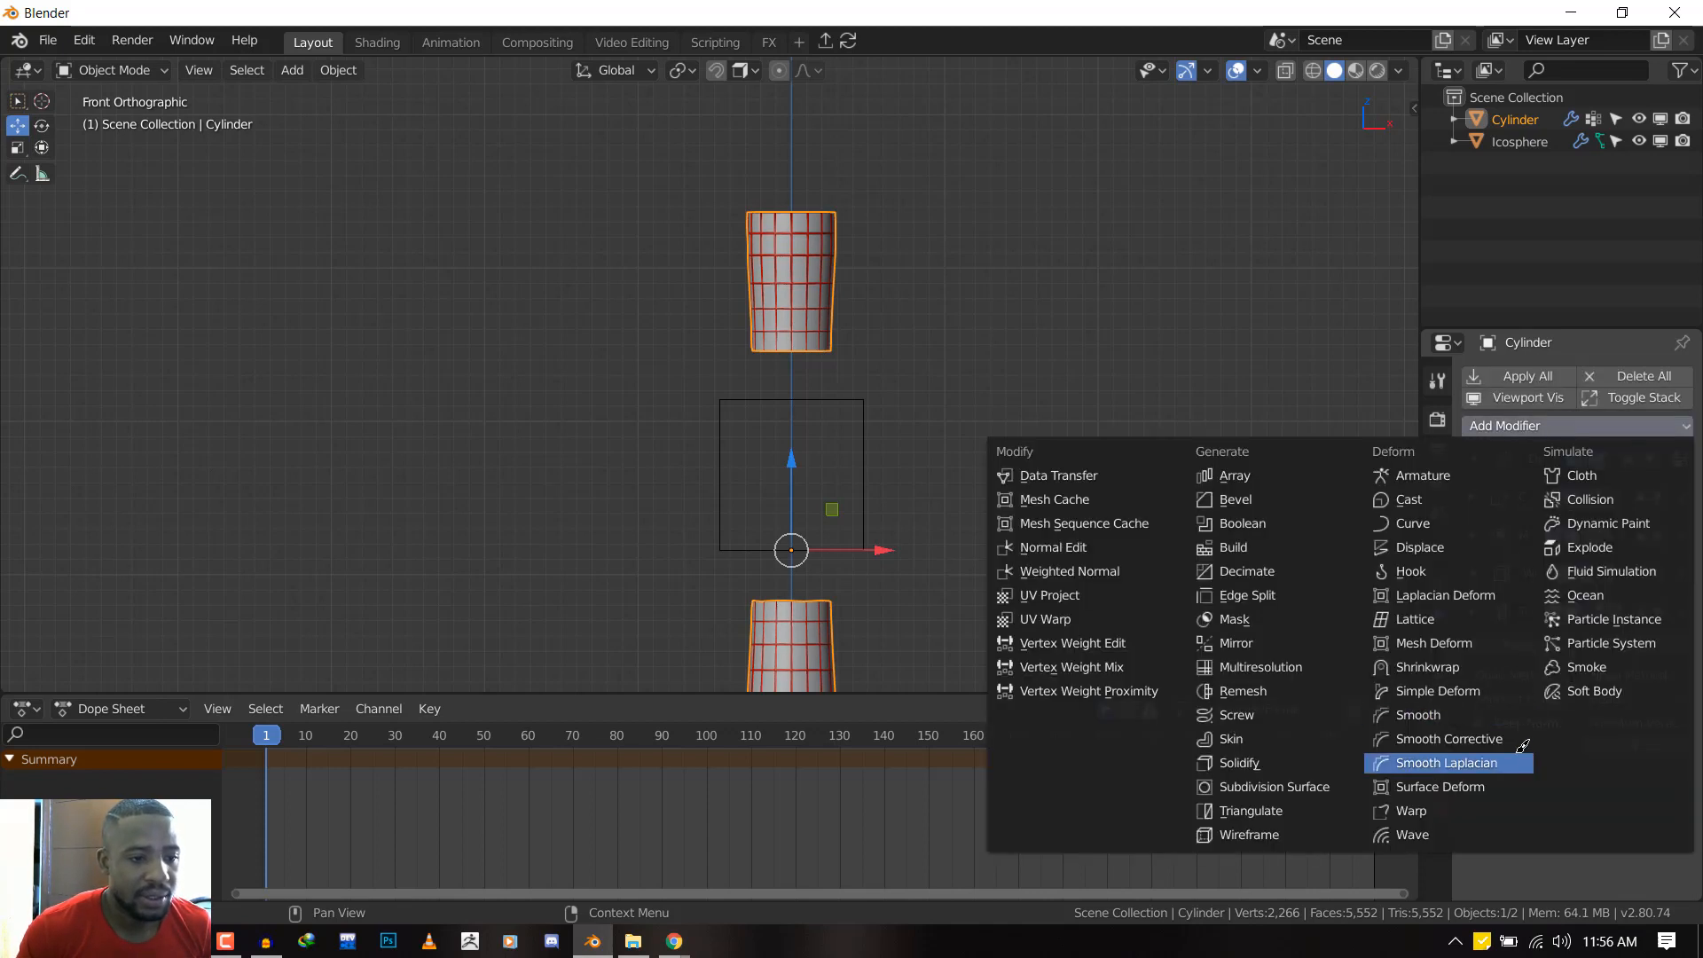
mouse_move(1443, 547)
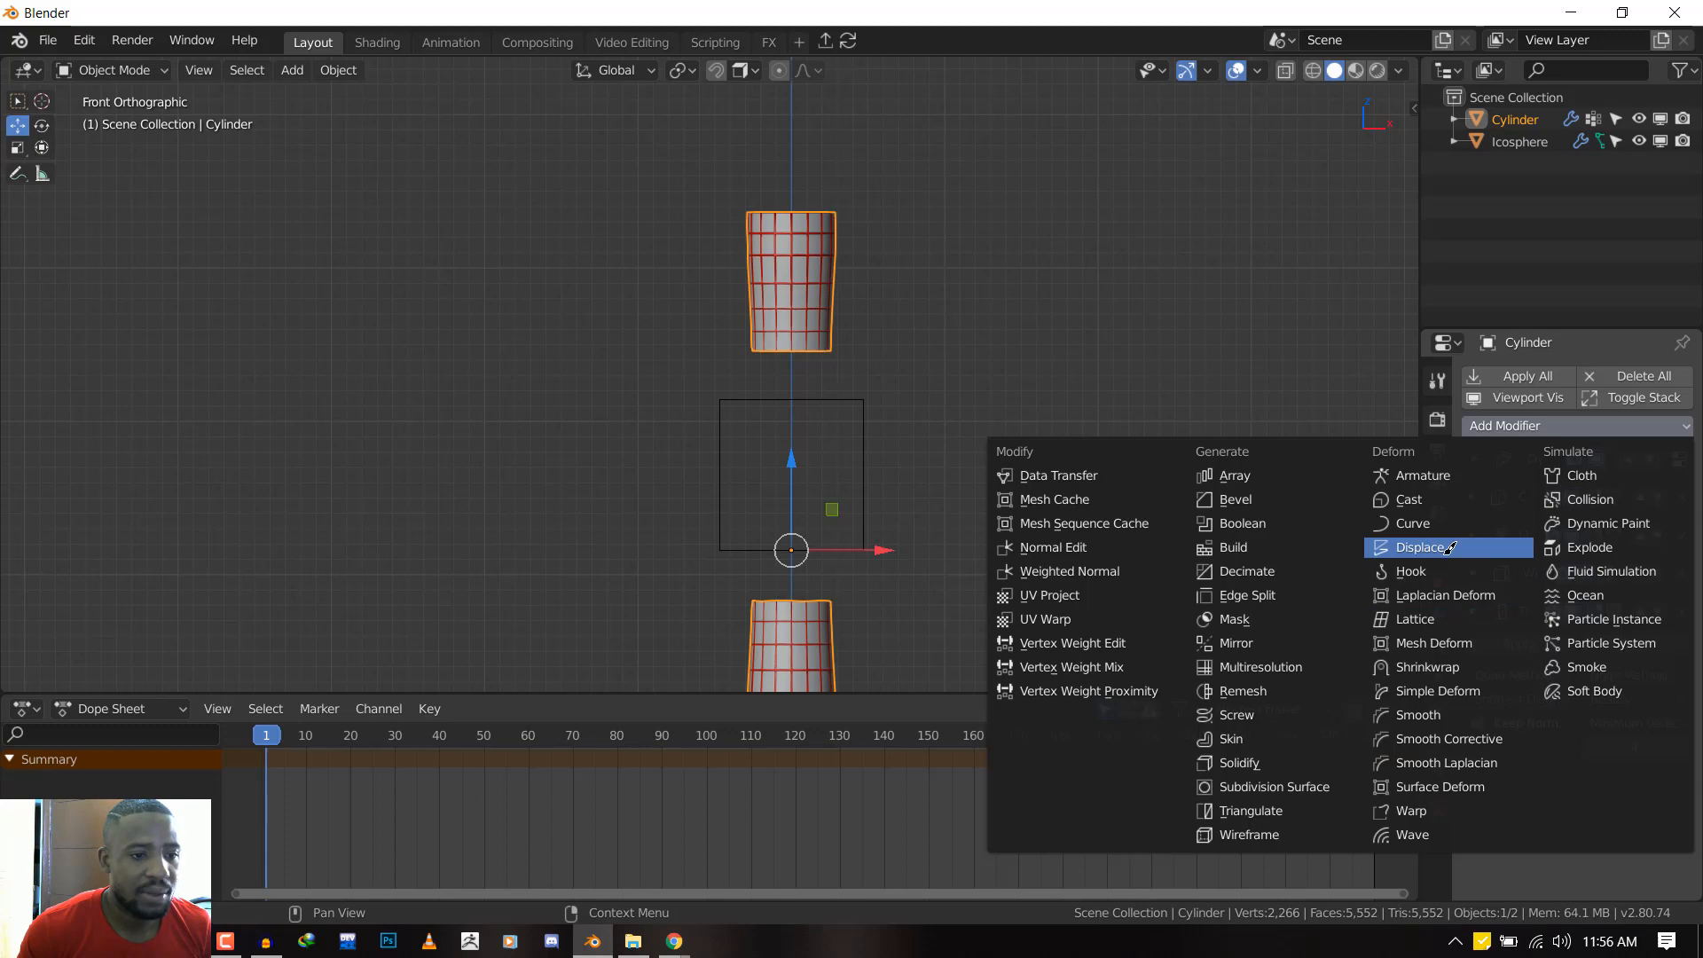
left_click(1417, 548)
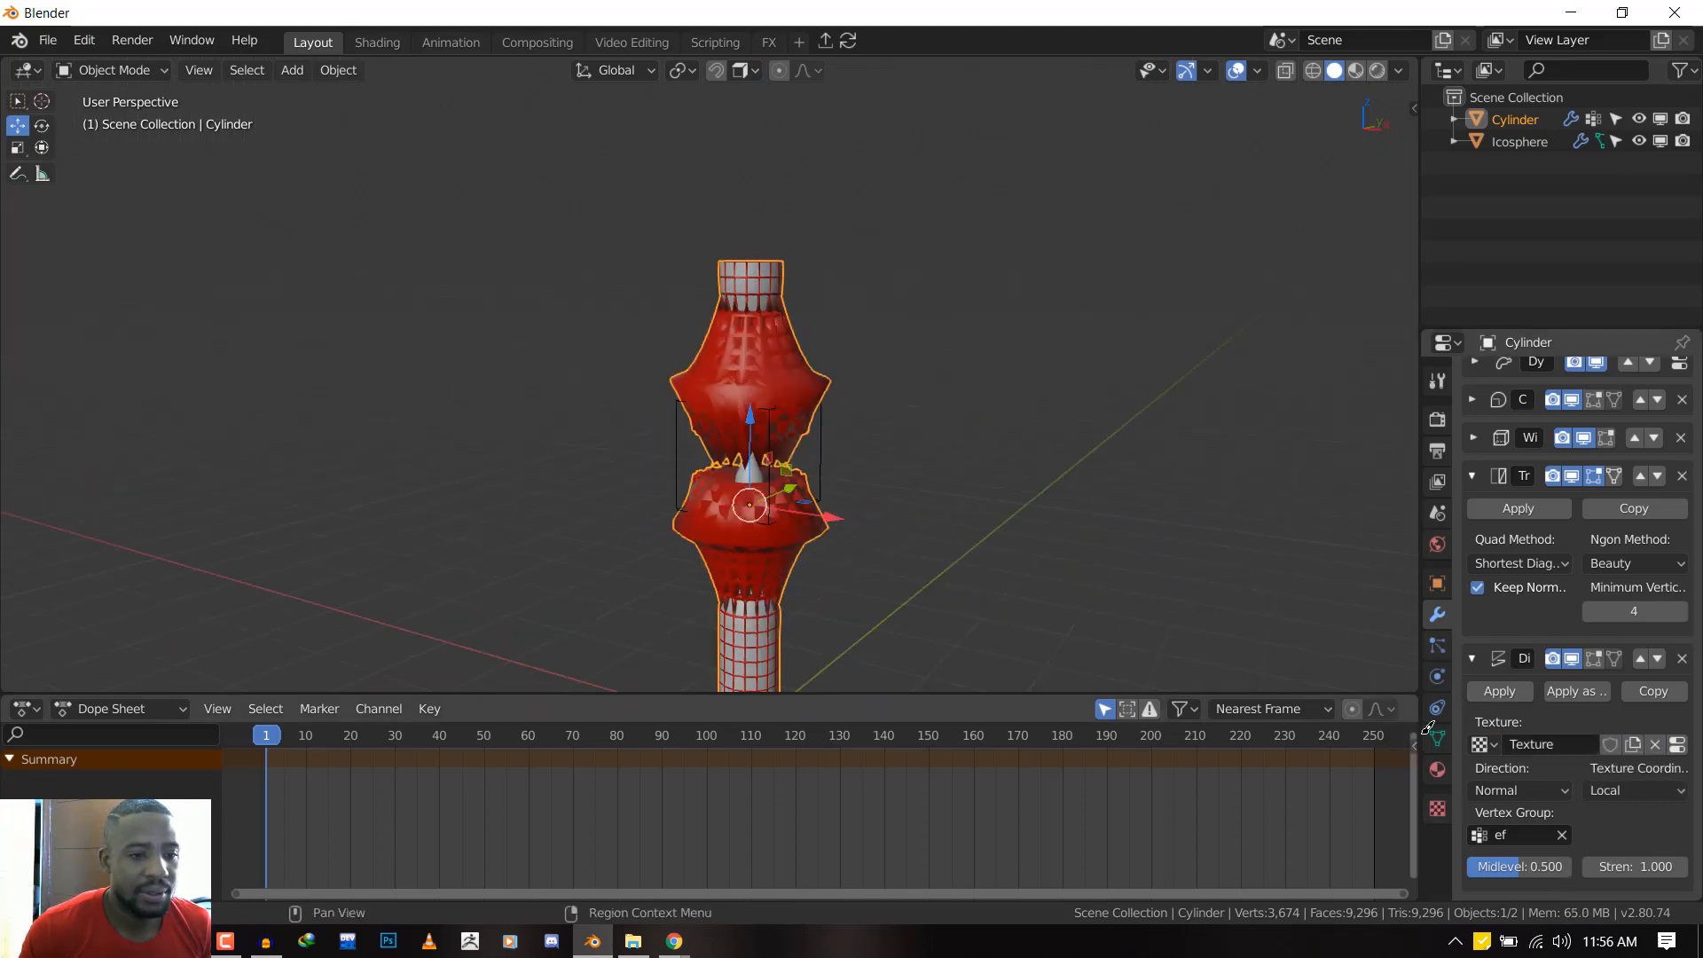
Set the displacement texture to Clouds, with Strength 0.24 and Midlevel about 0.525
left_click(1602, 439)
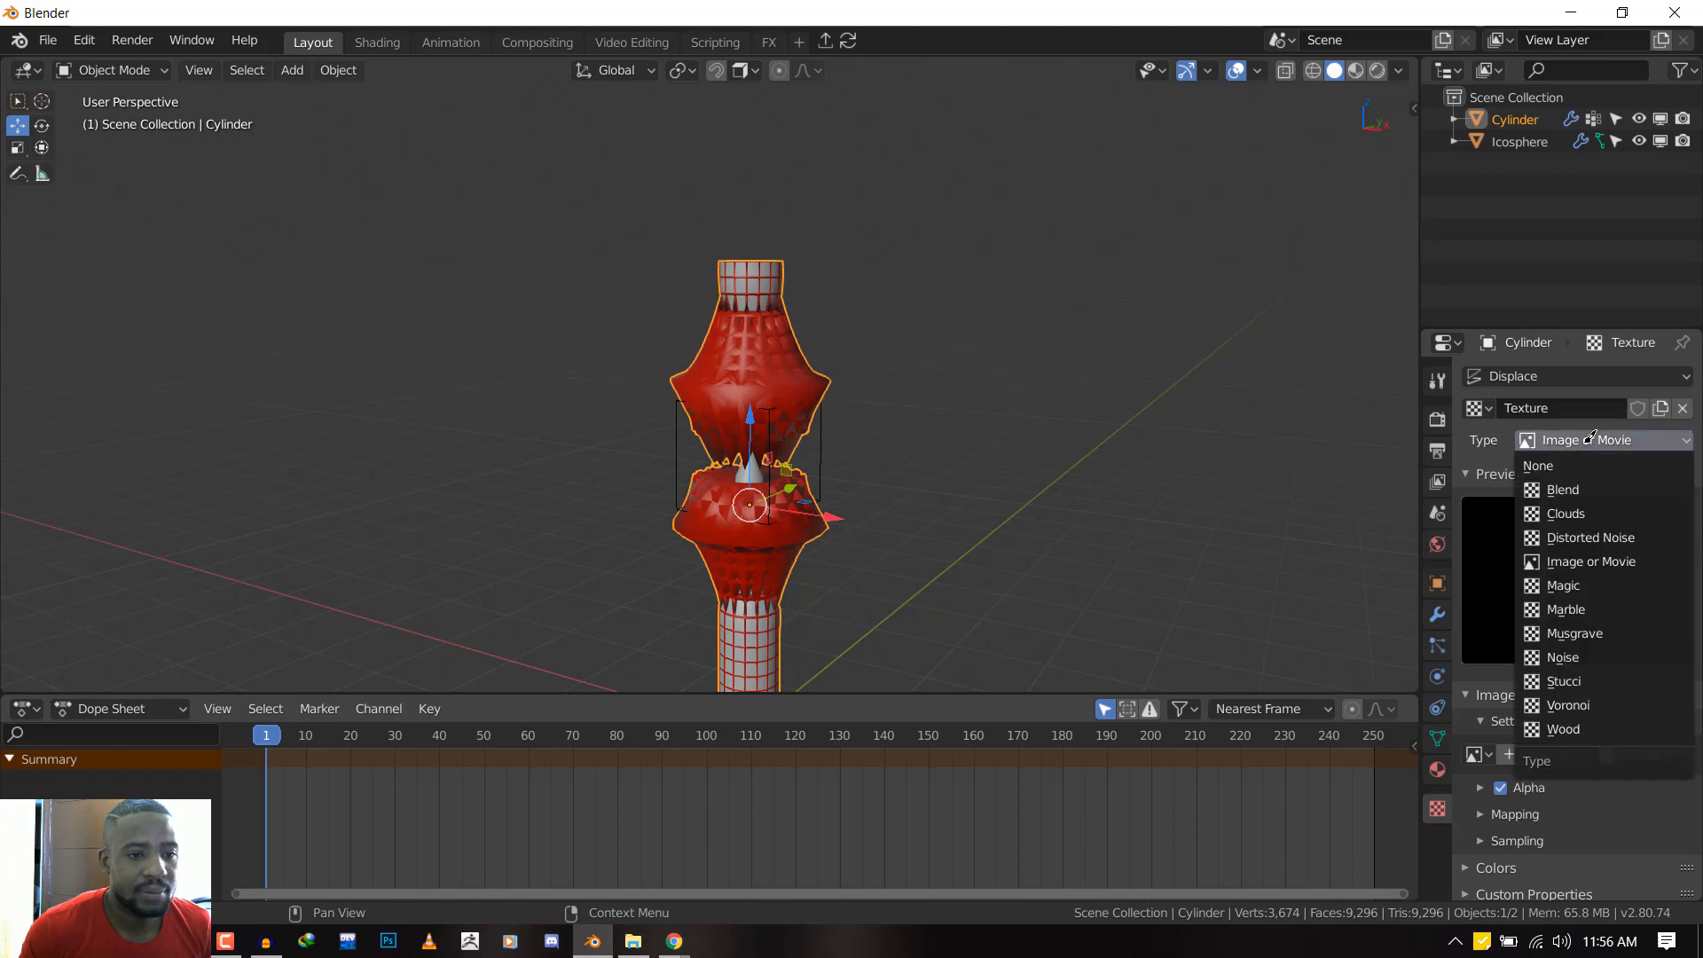
mouse_move(1582, 514)
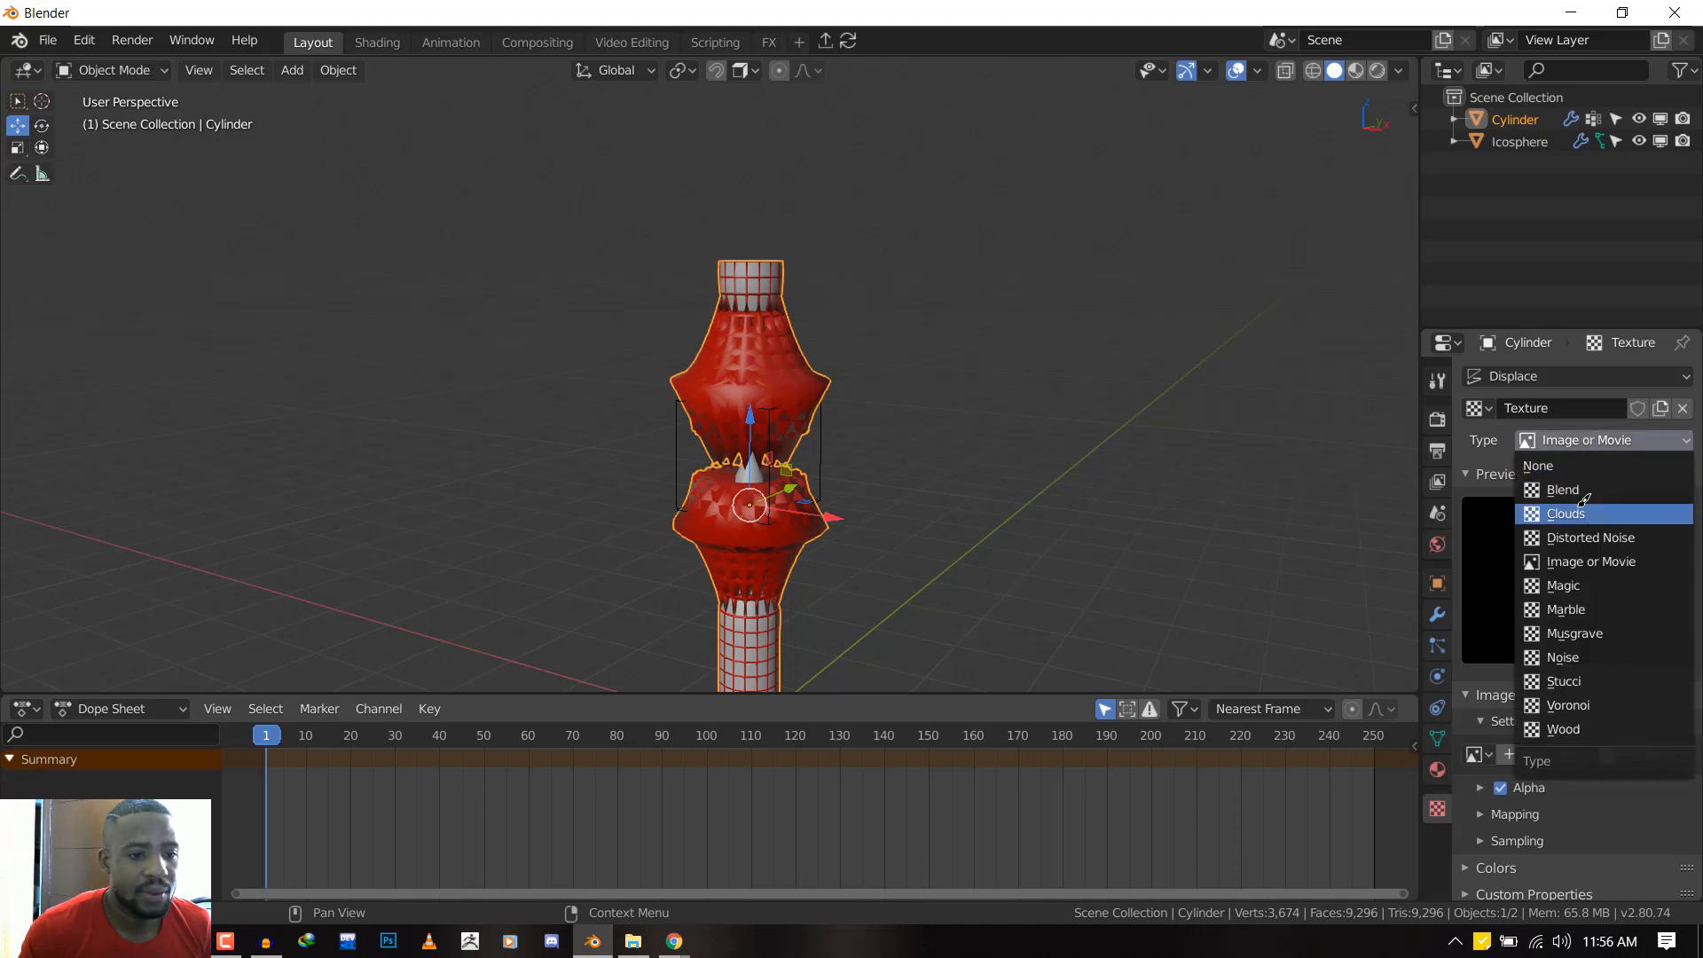
left_click(1564, 610)
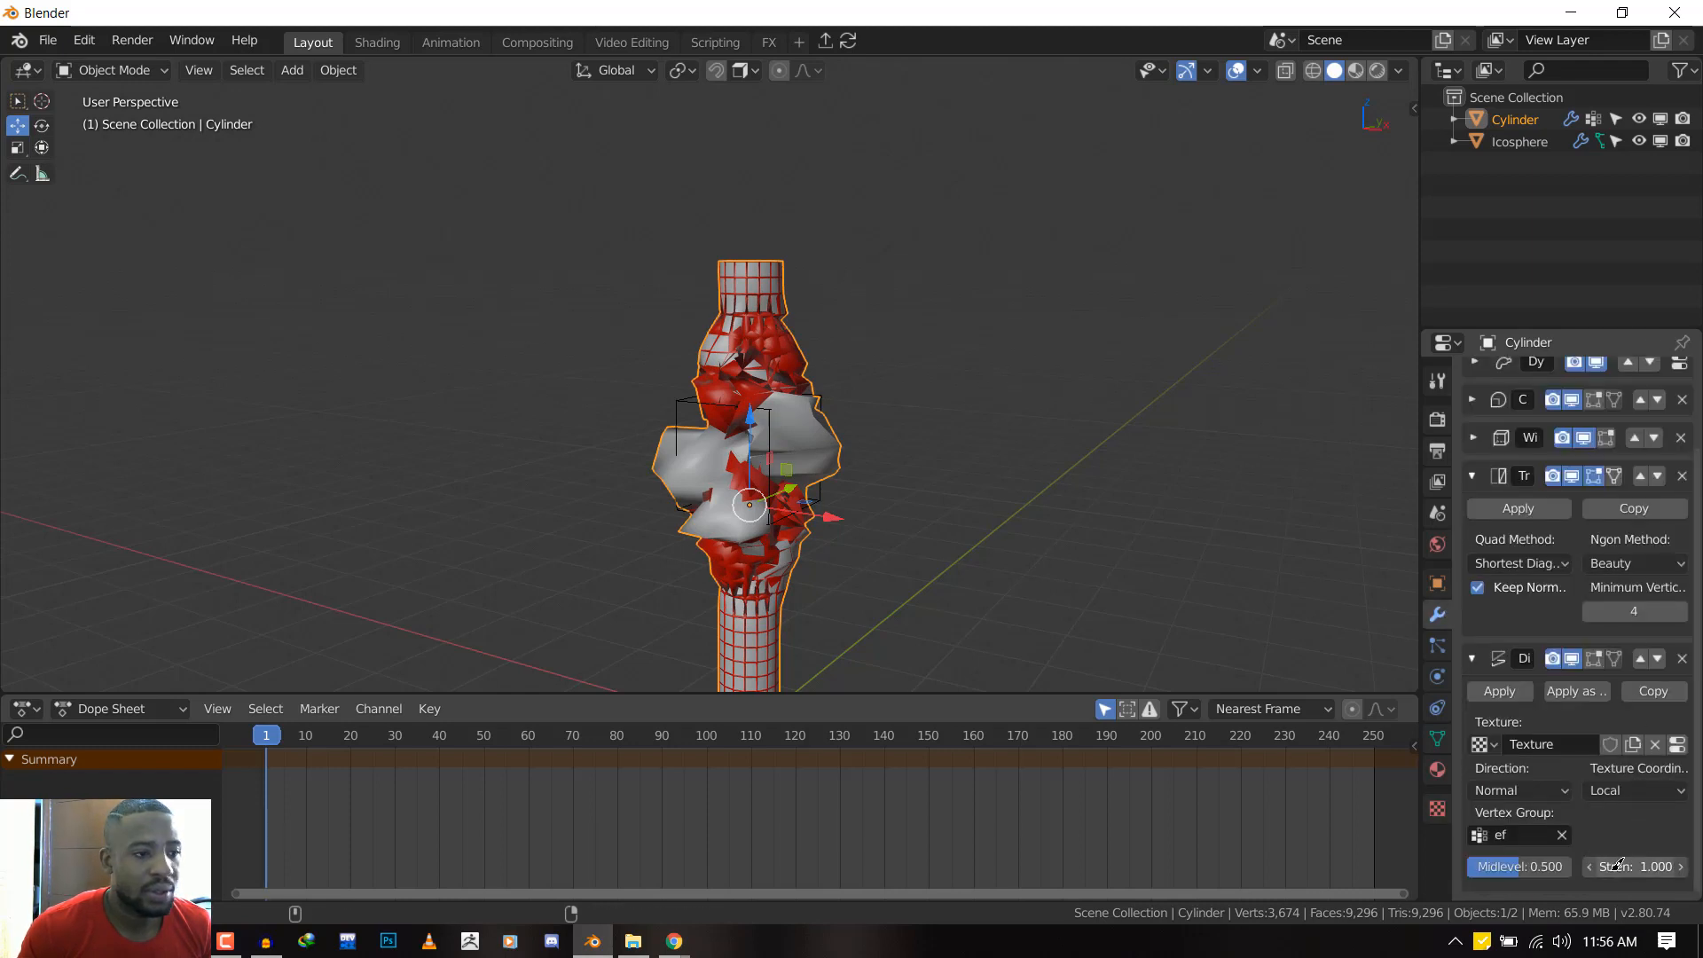
left_click_drag(1635, 865, 1590, 865)
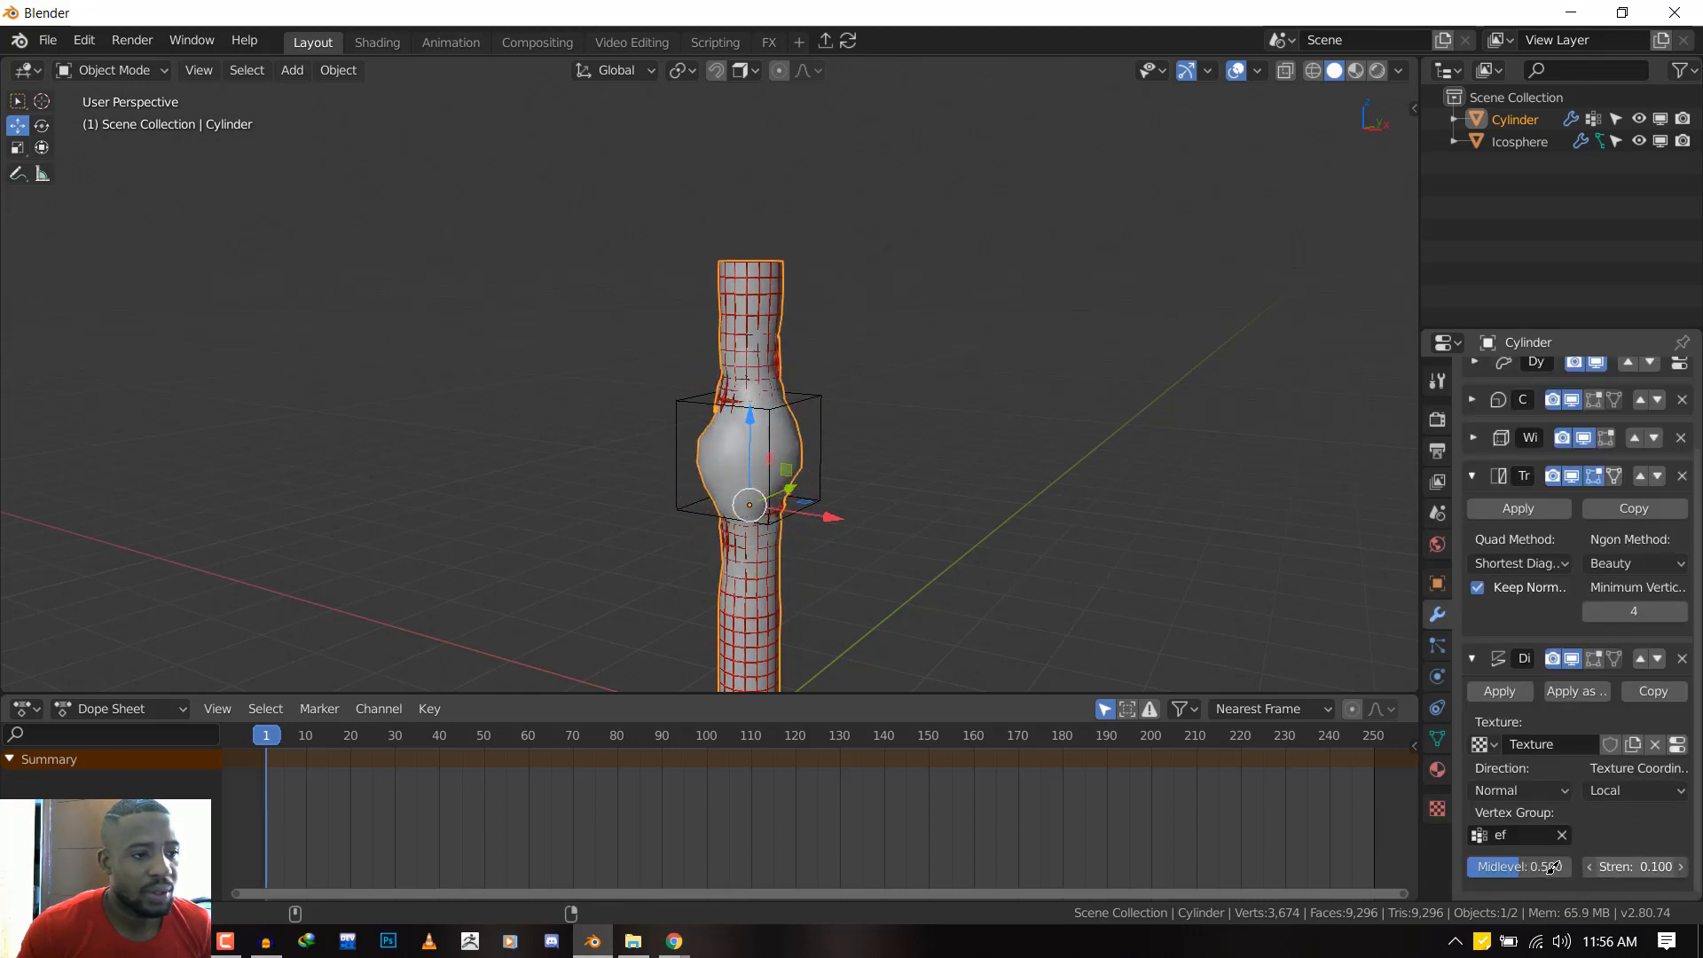
left_click_drag(1634, 865, 1673, 865)
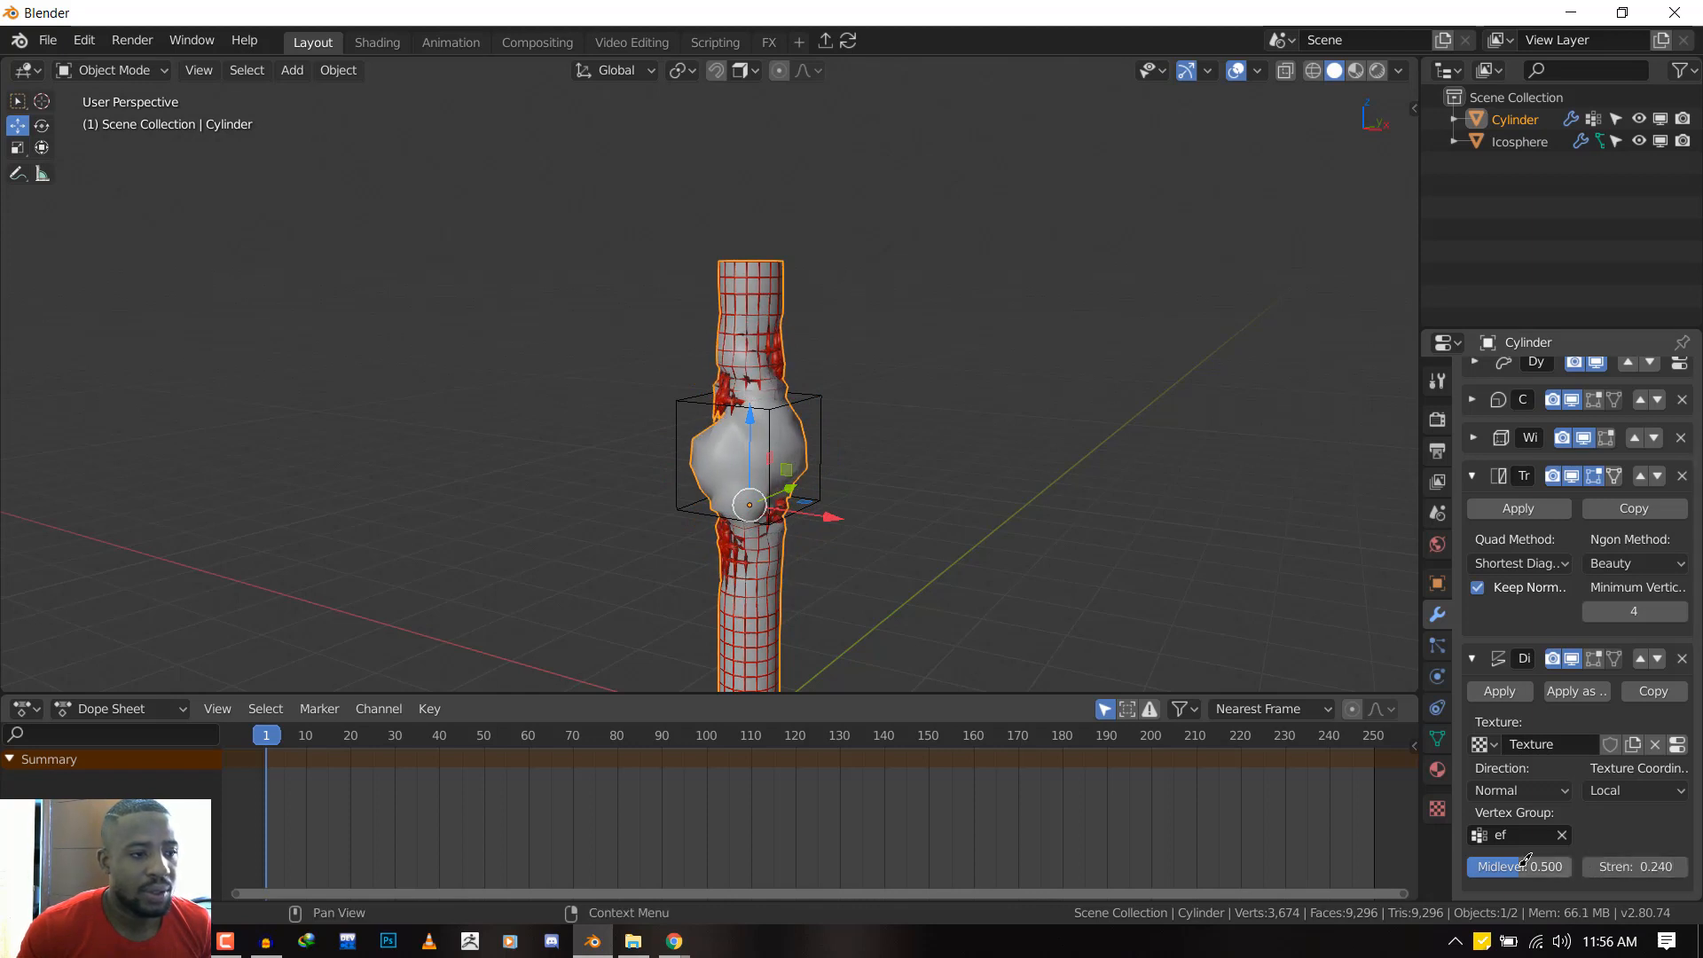
left_click_drag(1518, 865, 1532, 865)
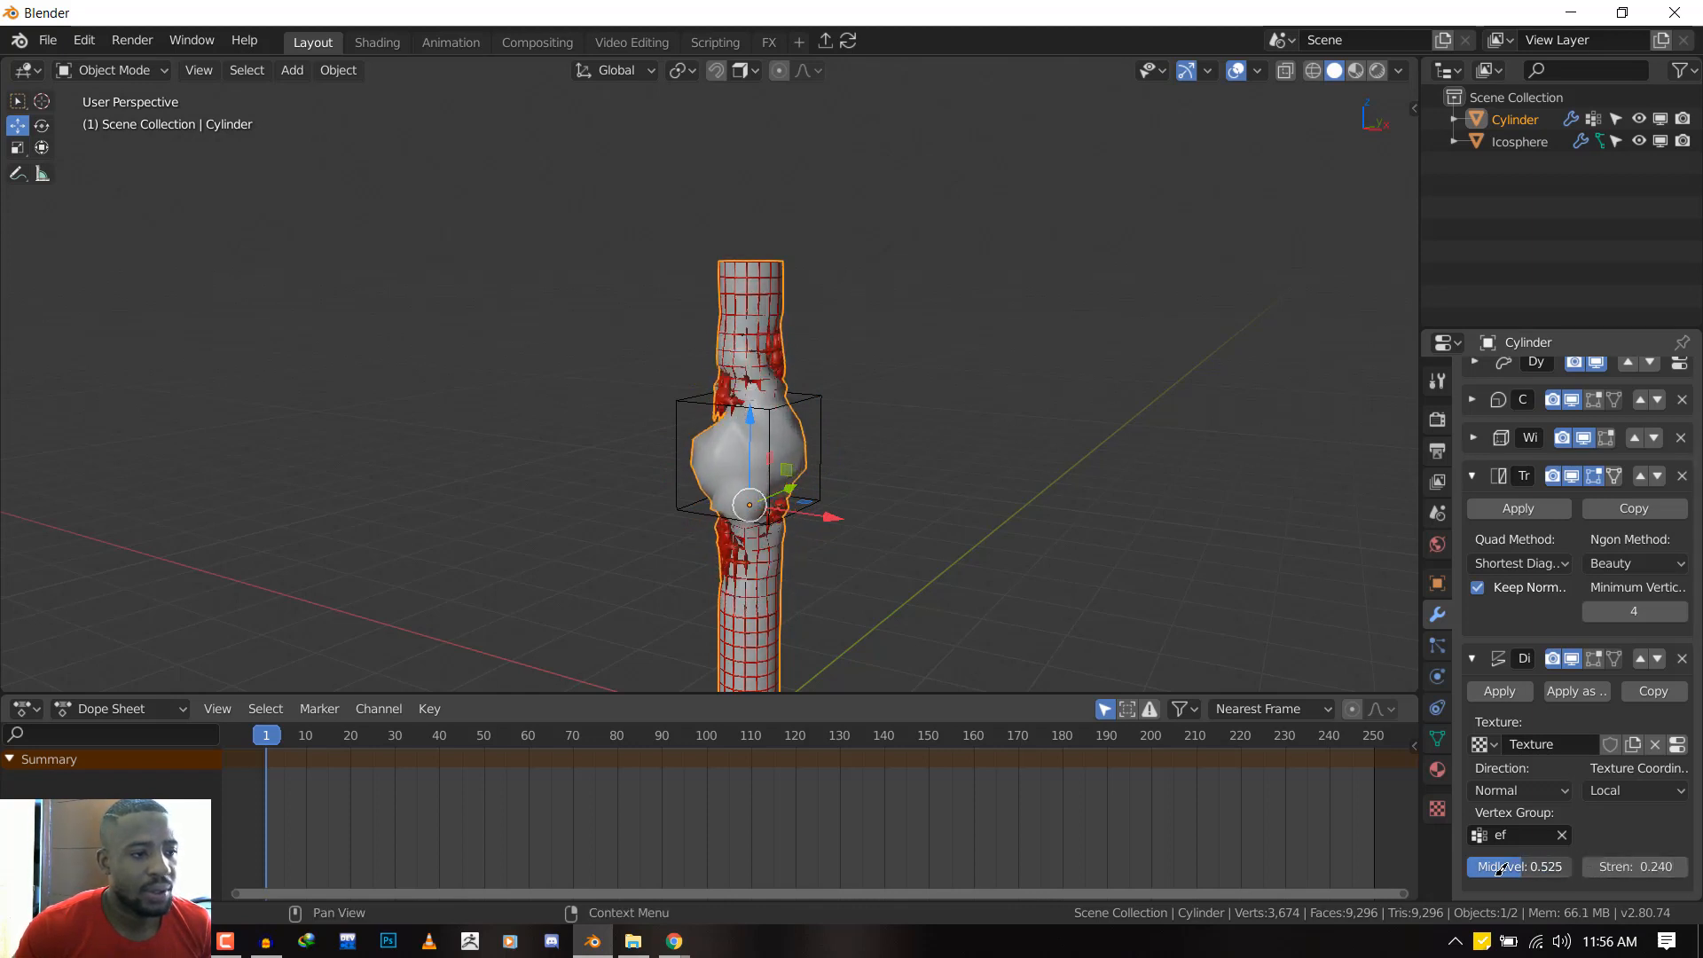
left_click_drag(1517, 866, 1575, 865)
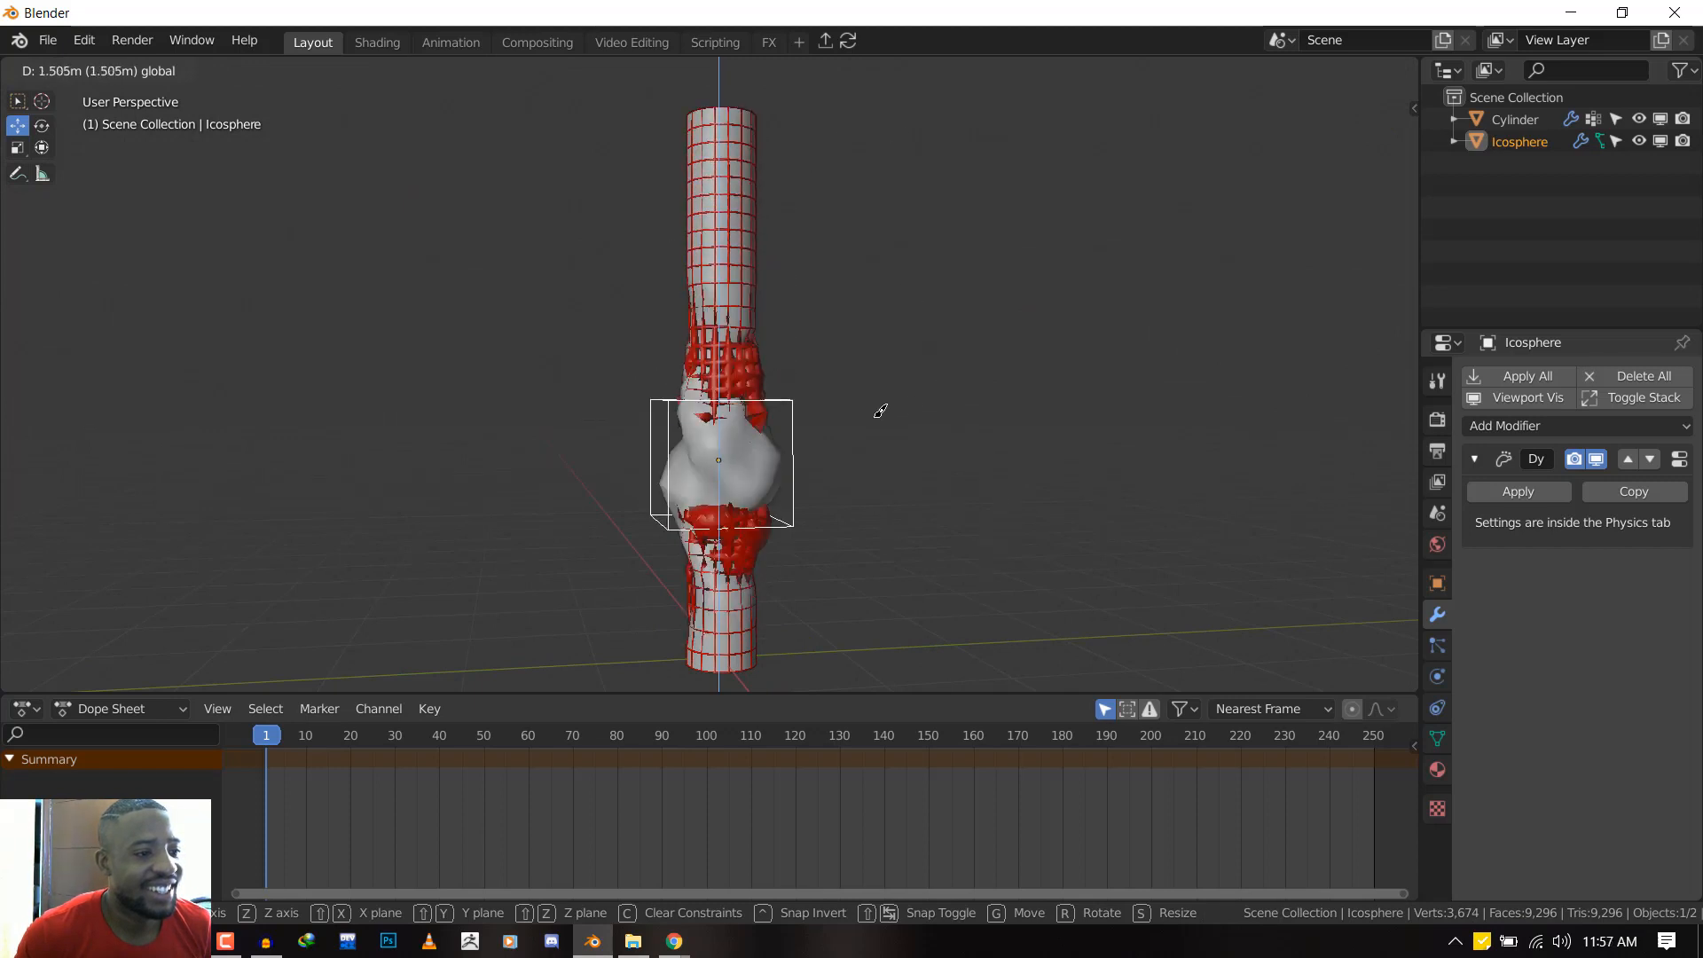
Drag the icosphere brush down the Z axis to below the cylinder's bottom end
left_click_drag(717, 461, 836, 586)
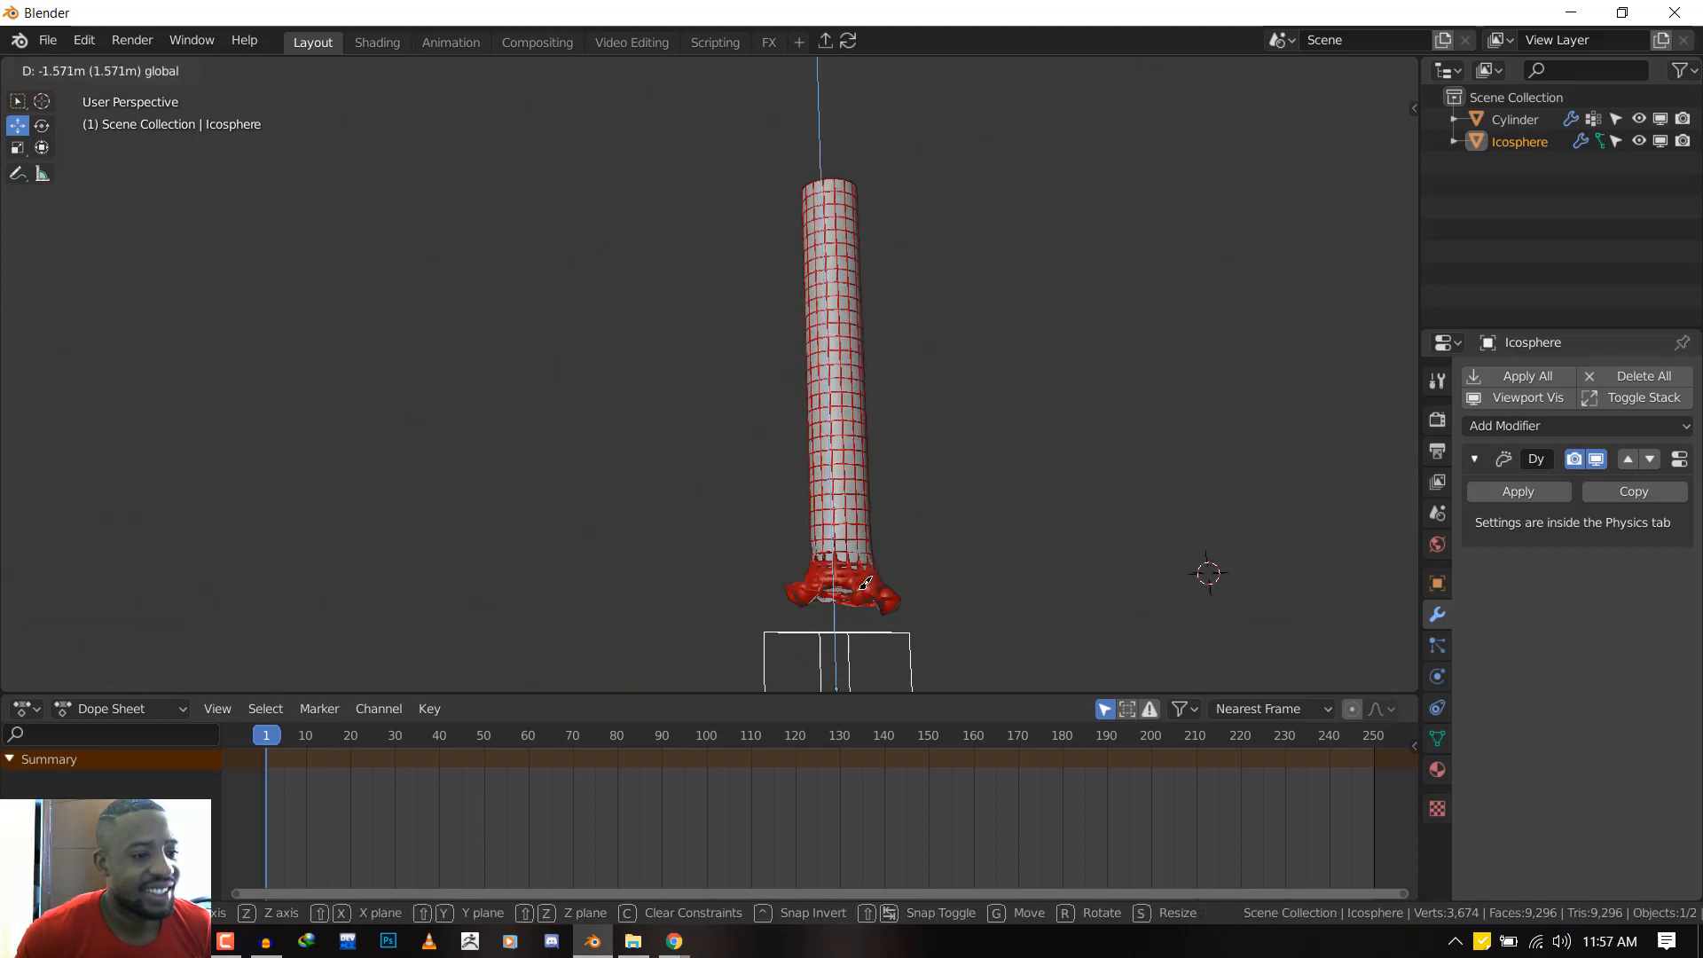